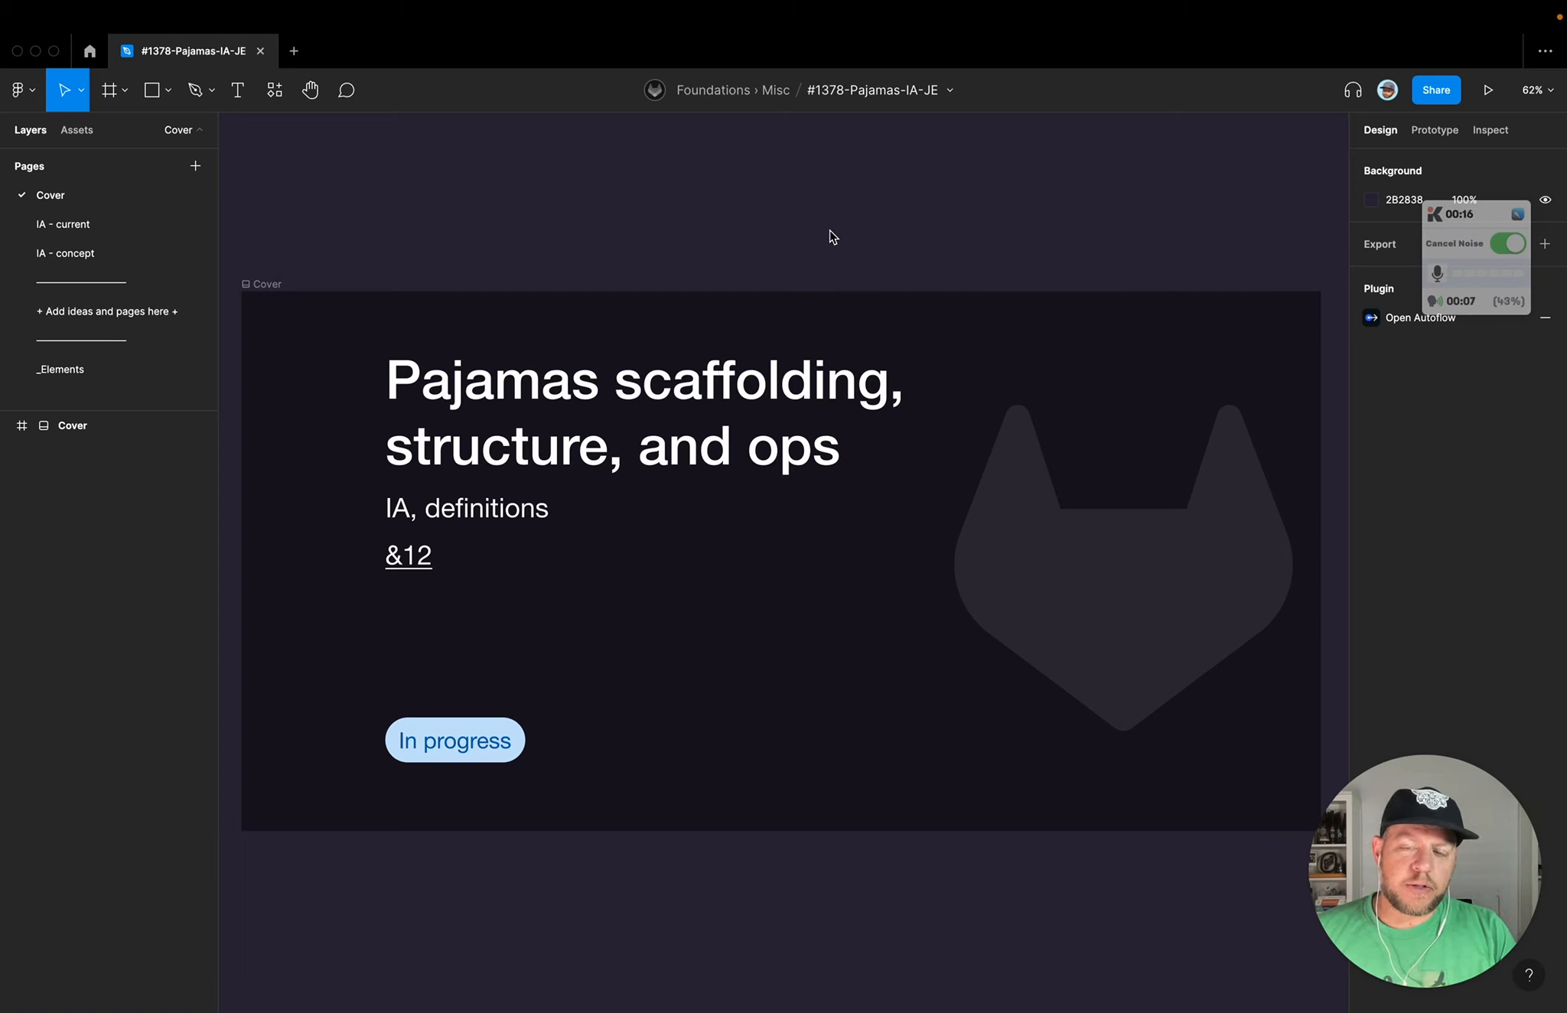
pyautogui.moveTo(445, 397)
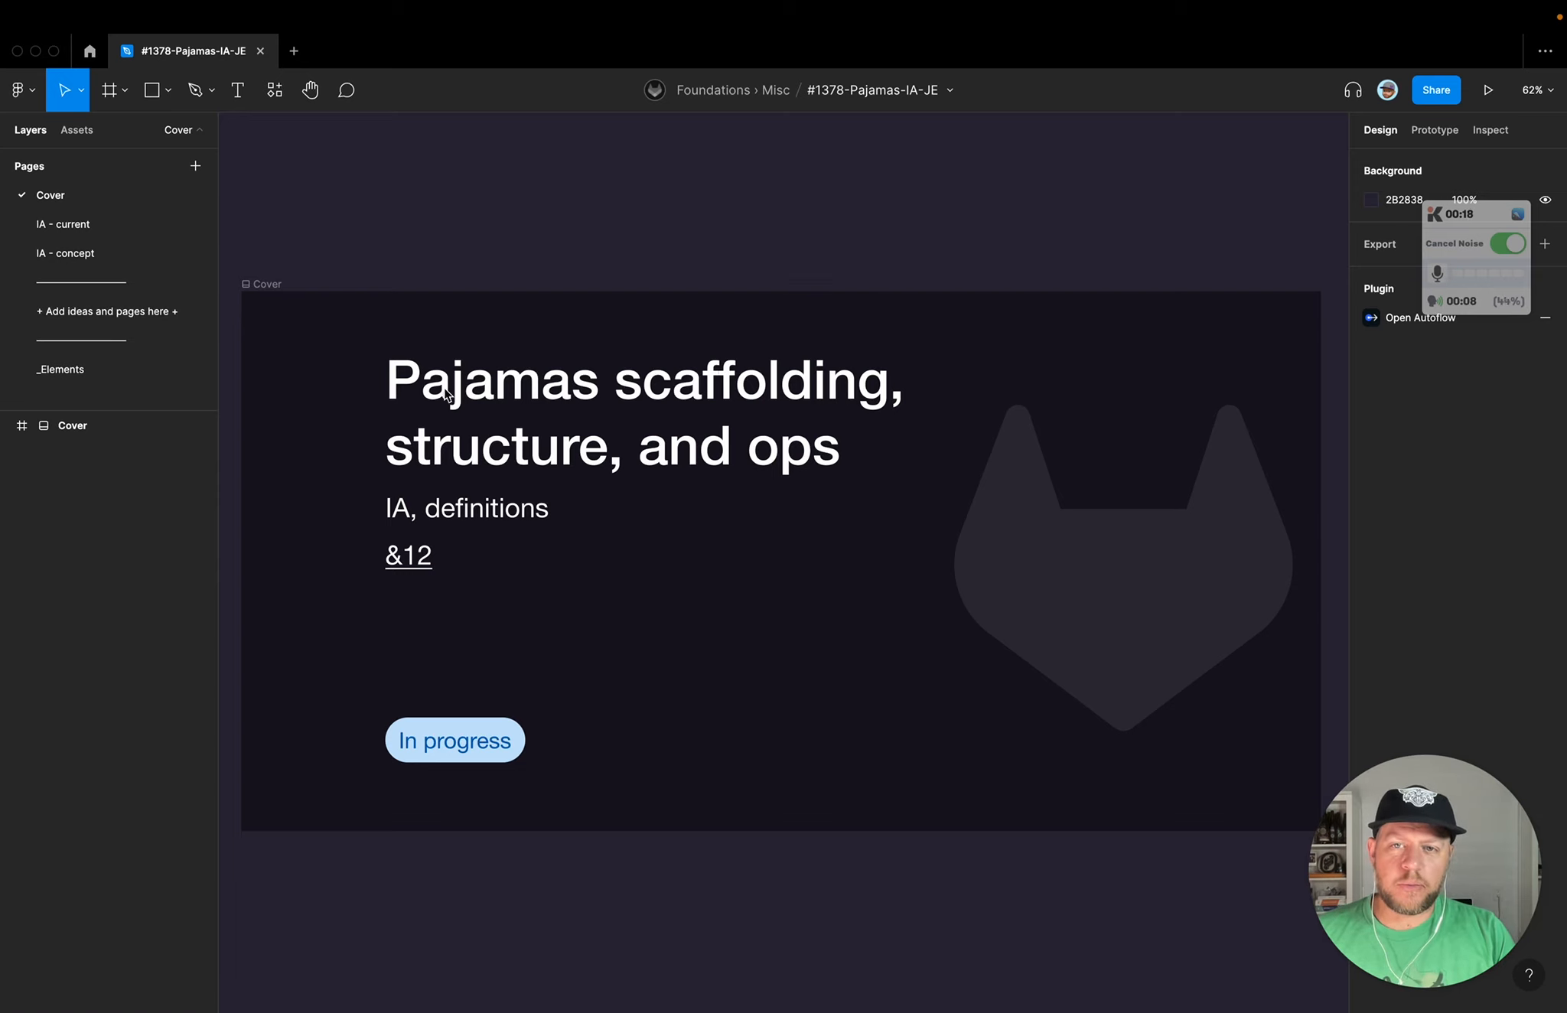
pyautogui.moveTo(750, 471)
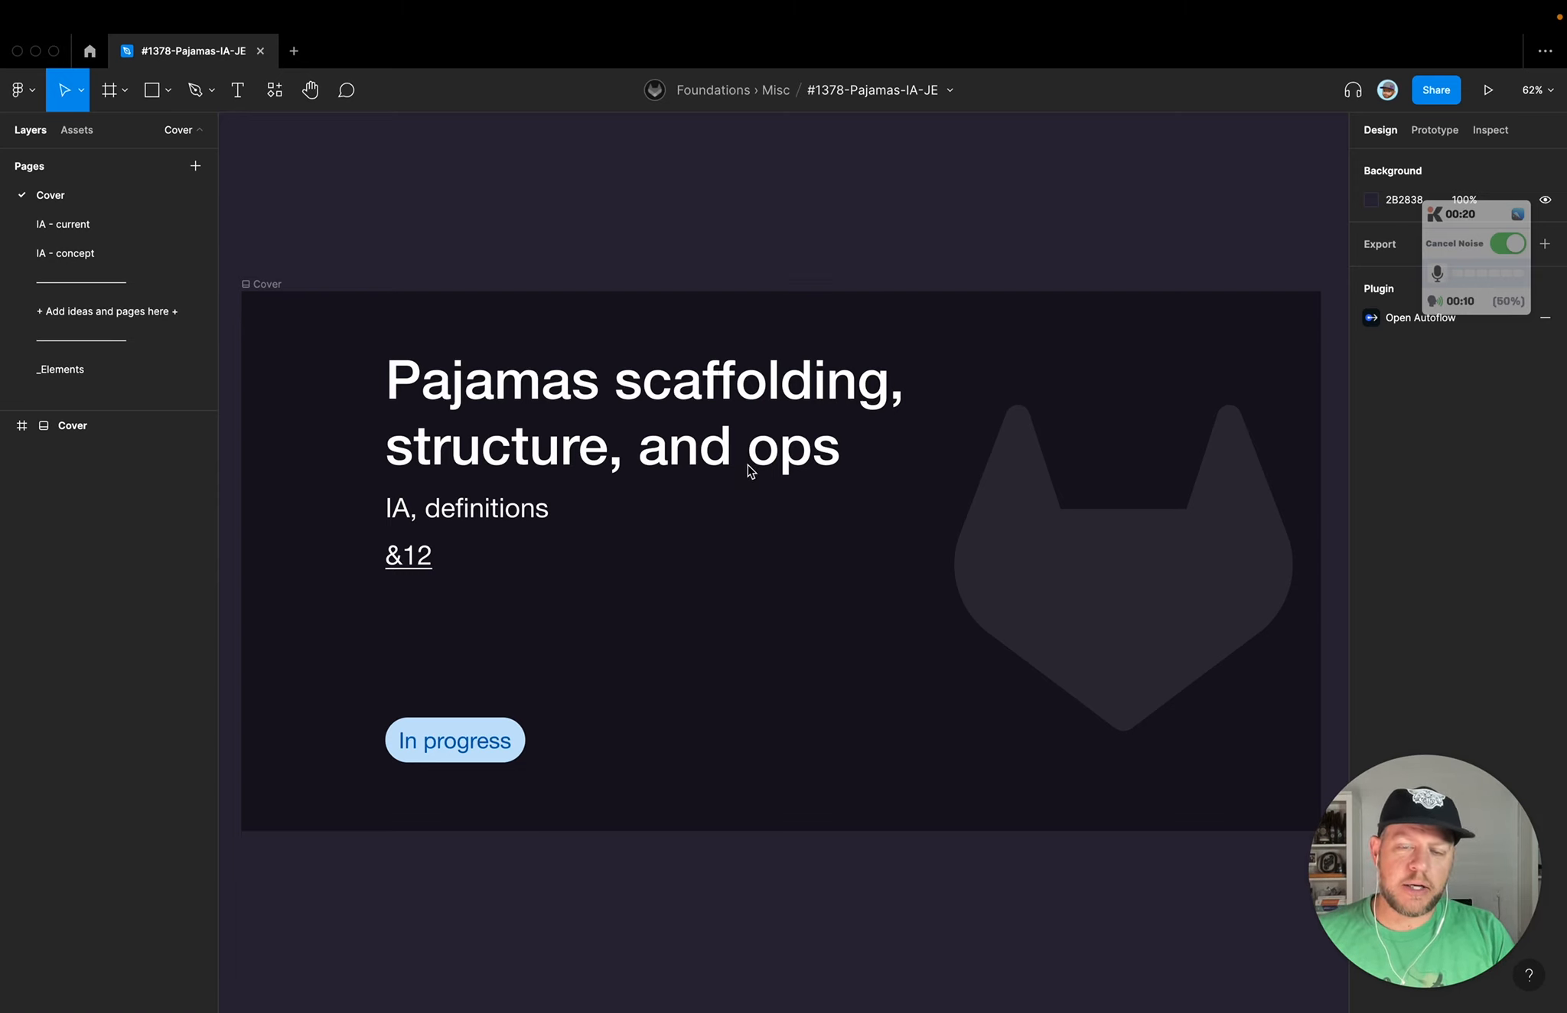
# Step: Switch to the browser's GitLab epic &12, then view the design system Structure page
pyautogui.press('cmd+tab')
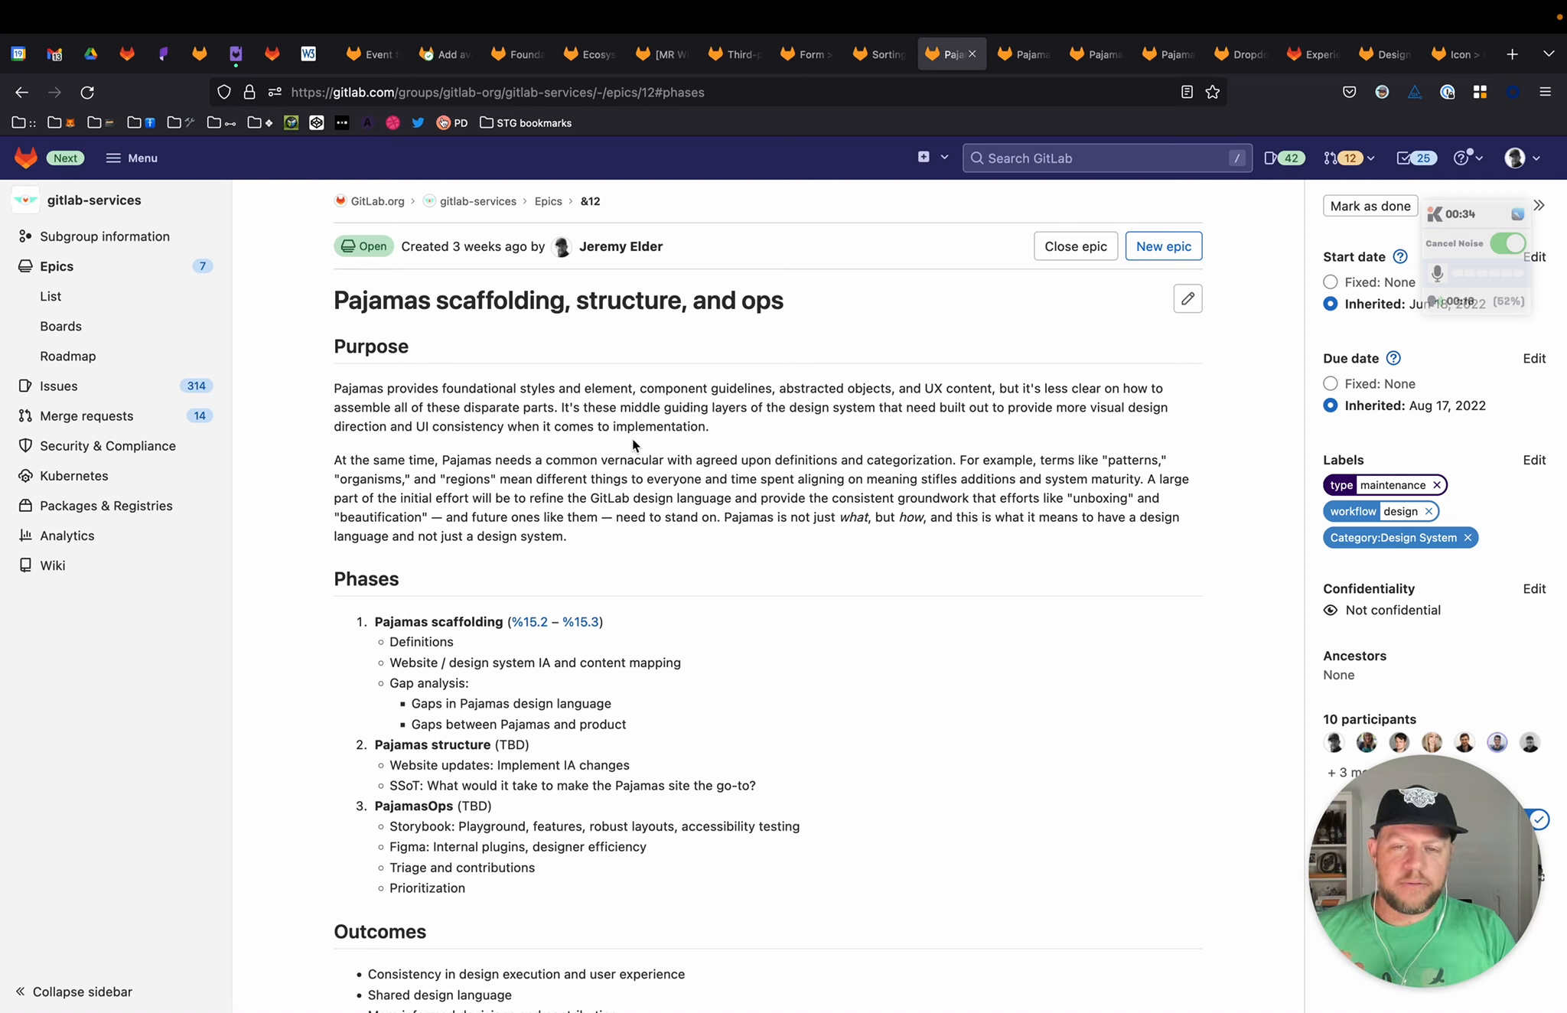
pyautogui.moveTo(856, 442)
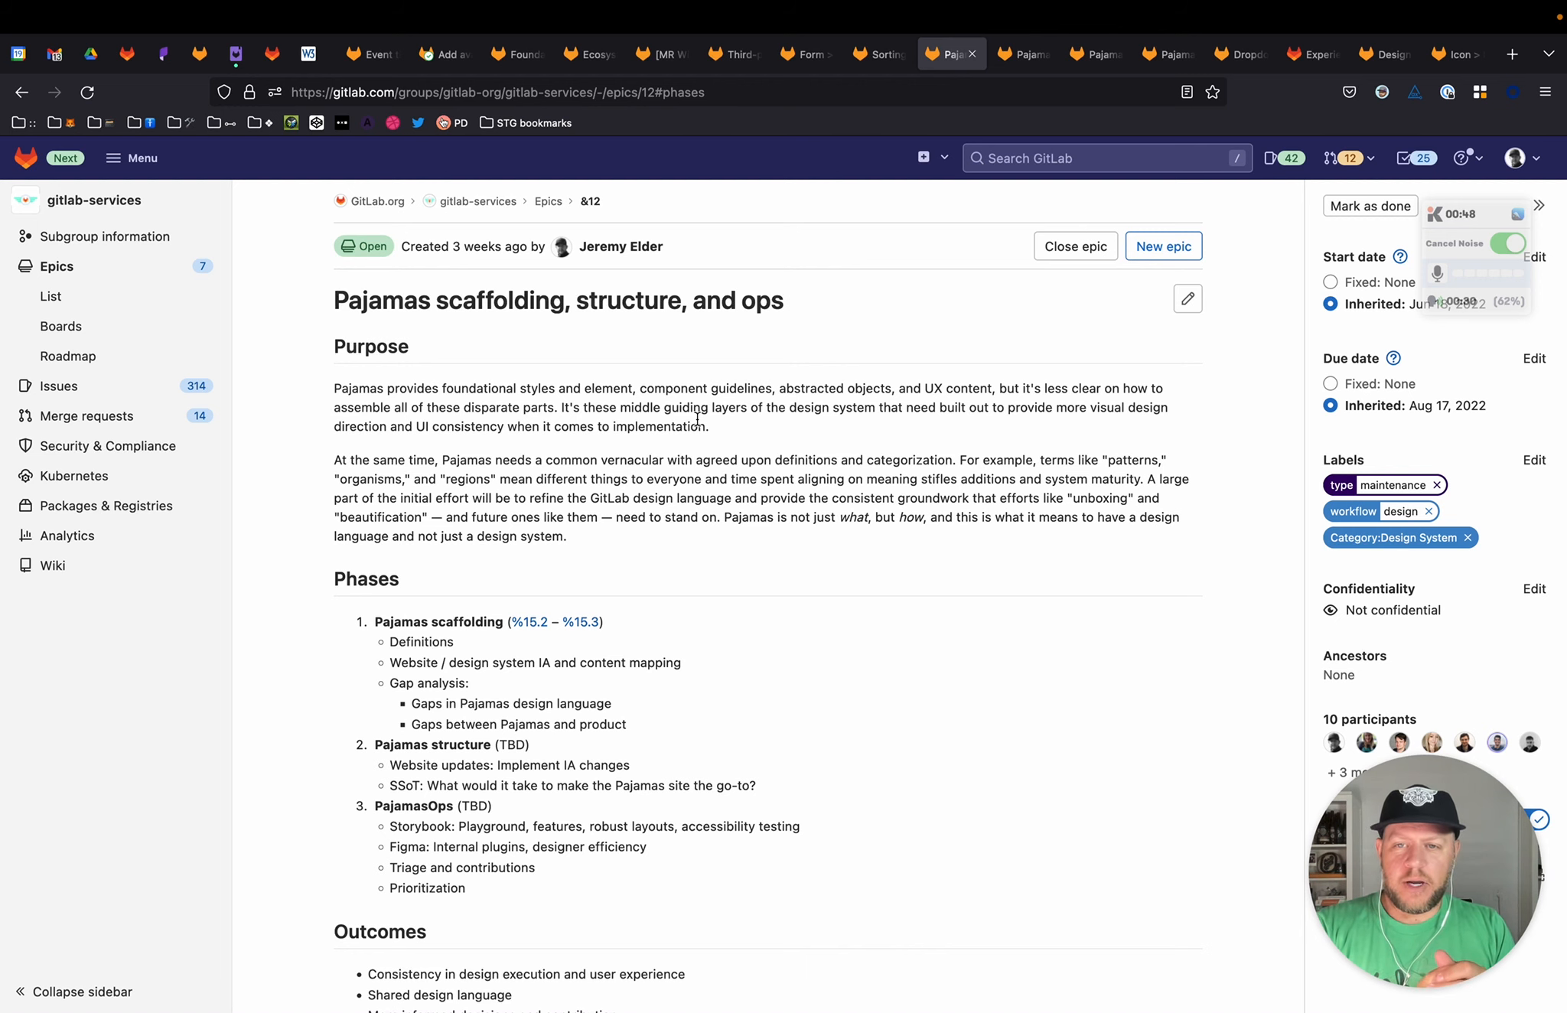
pyautogui.click(165, 53)
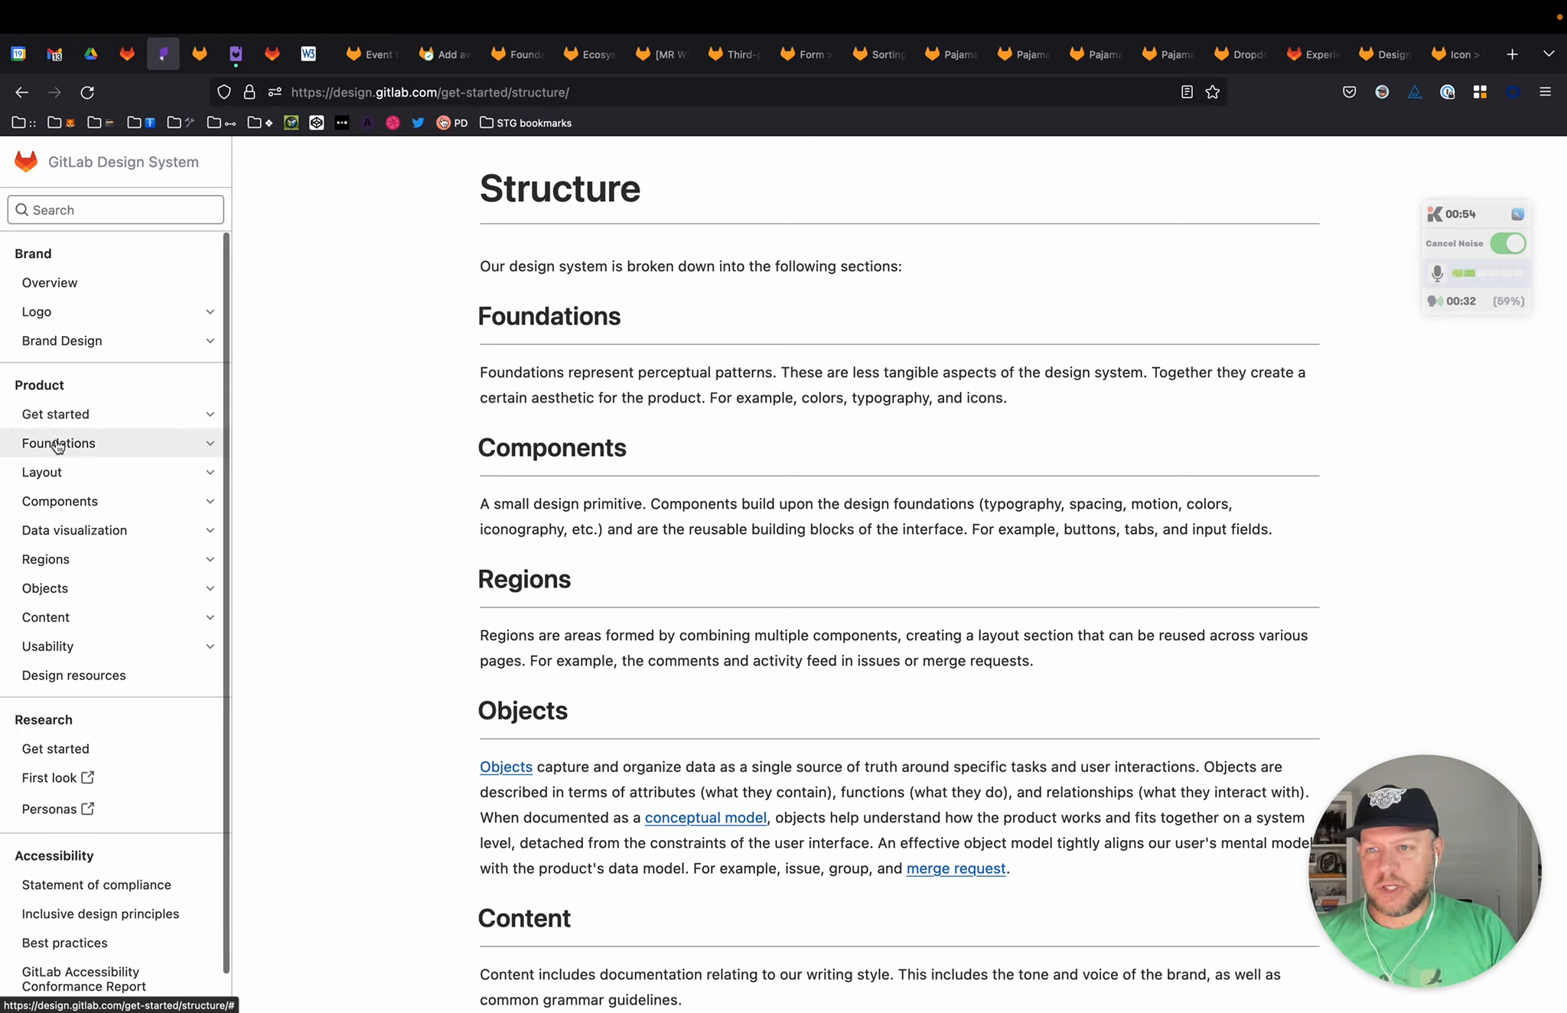
pyautogui.click(58, 442)
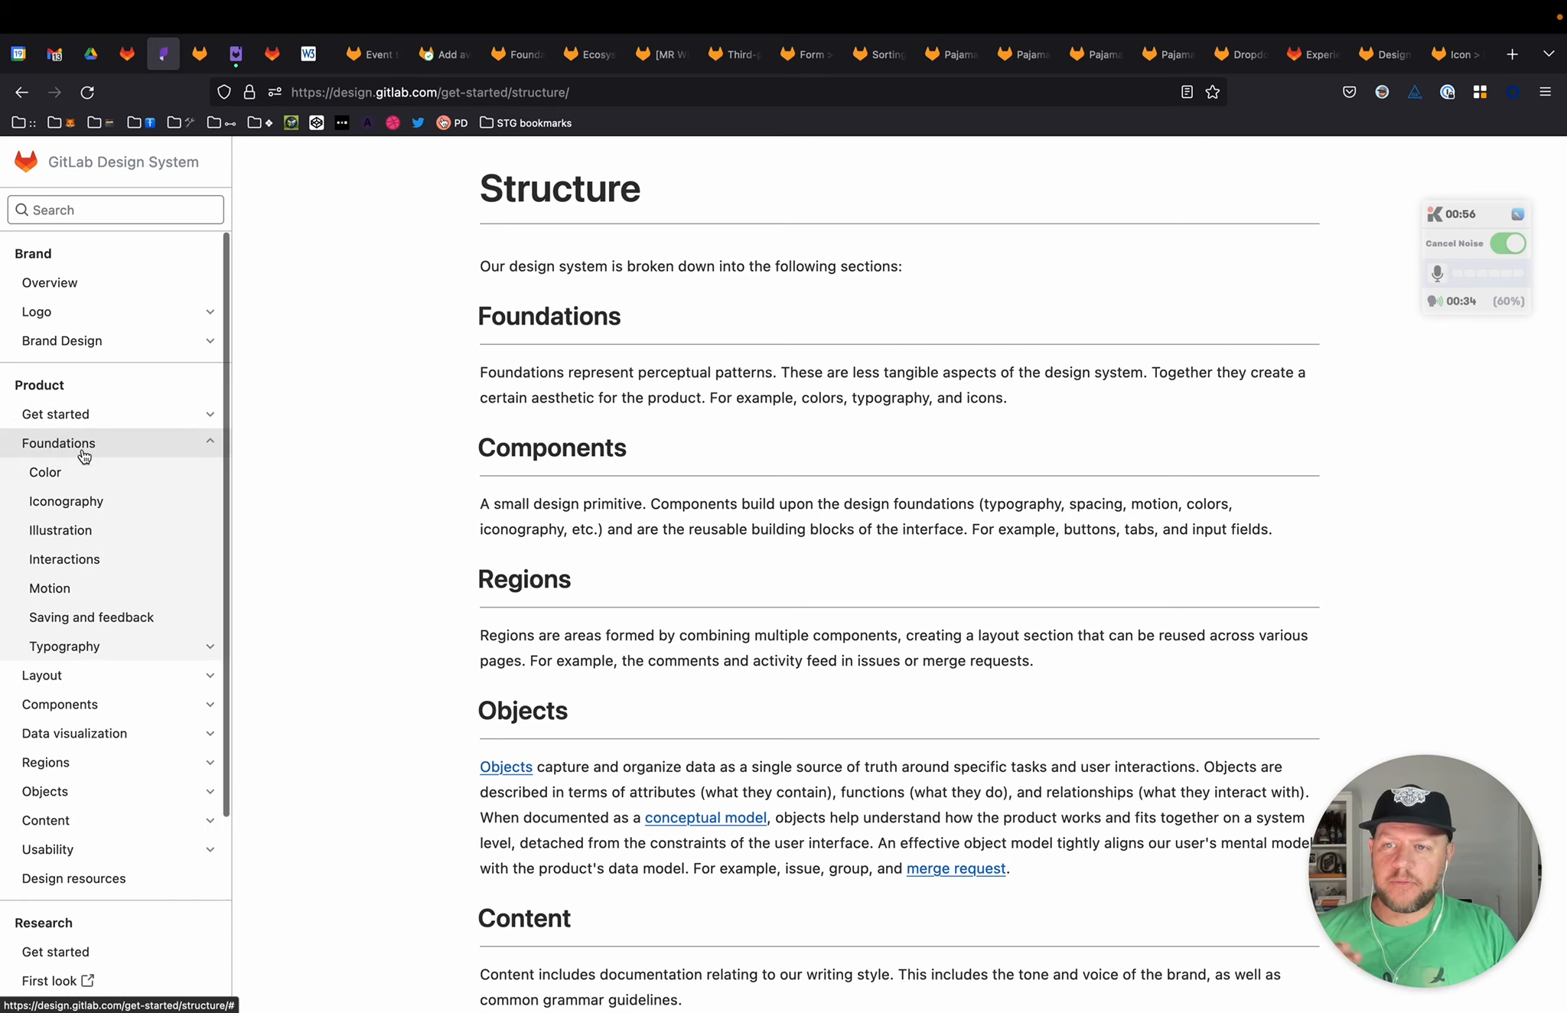
pyautogui.click(60, 442)
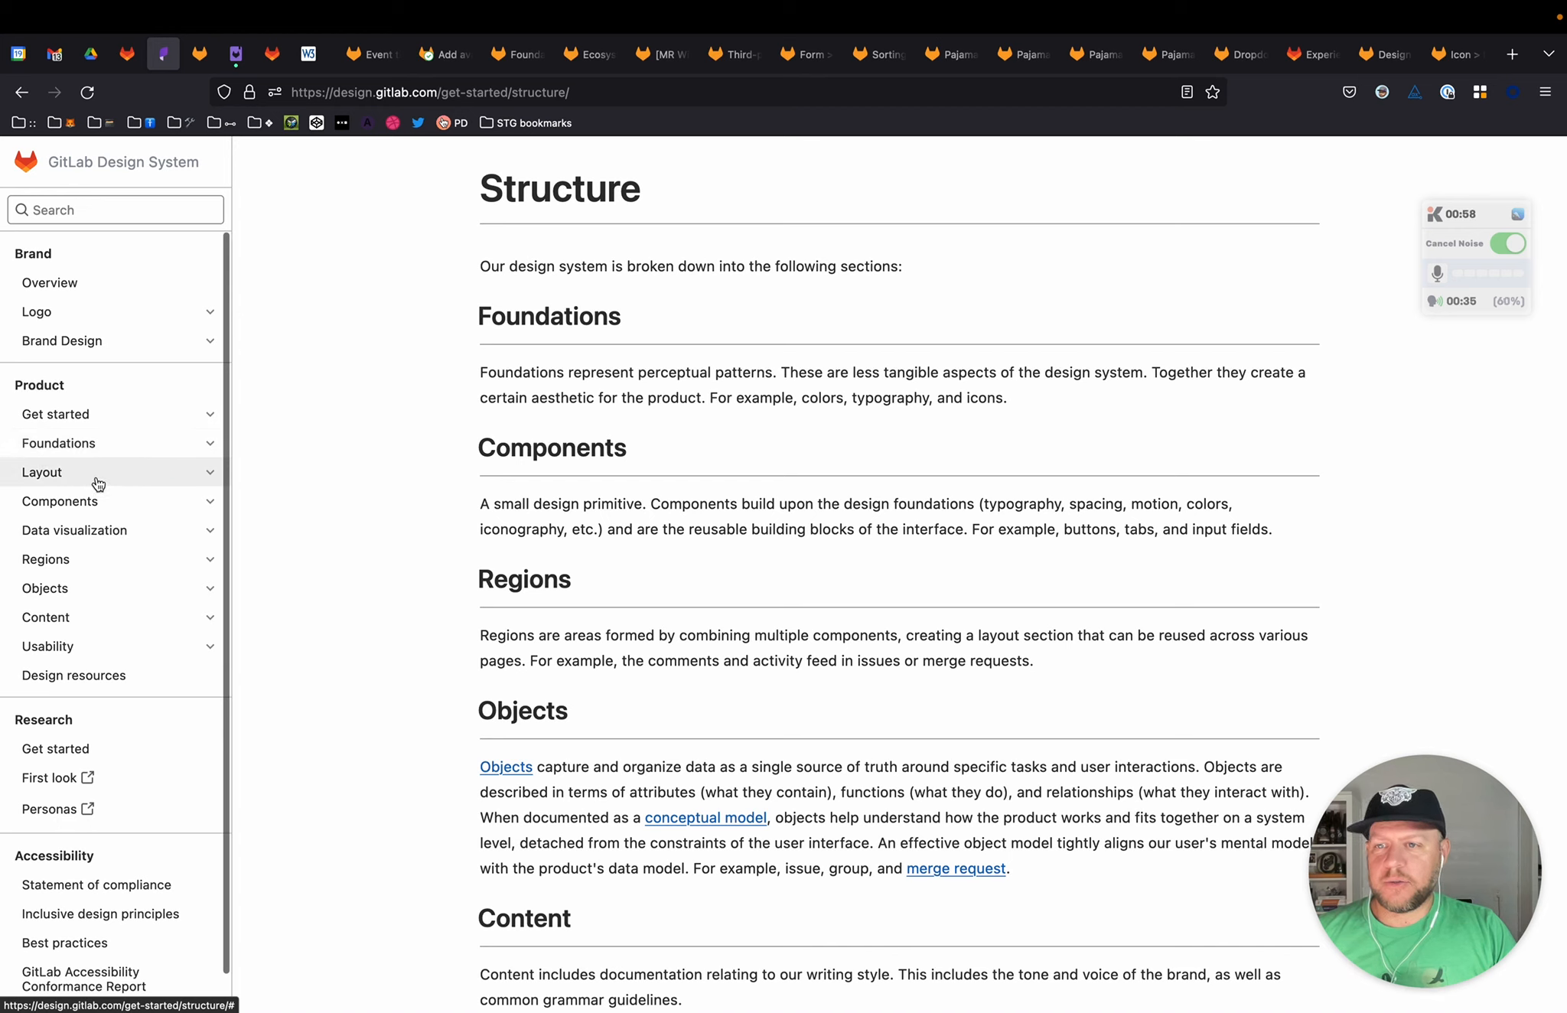
pyautogui.click(59, 502)
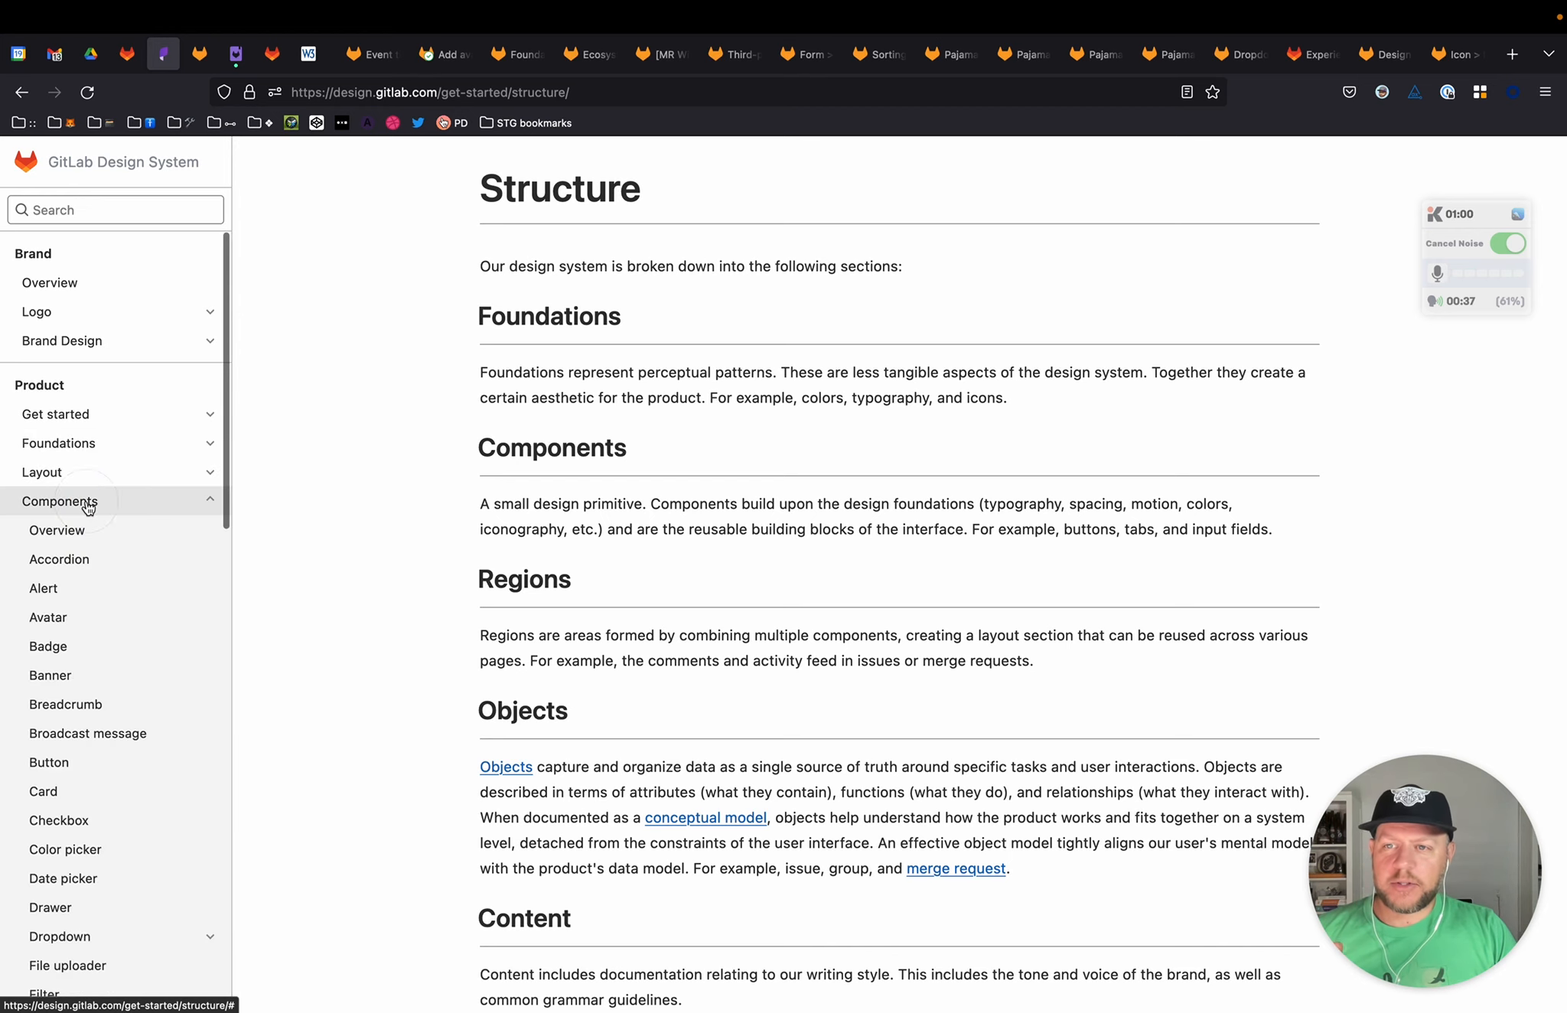
pyautogui.click(59, 500)
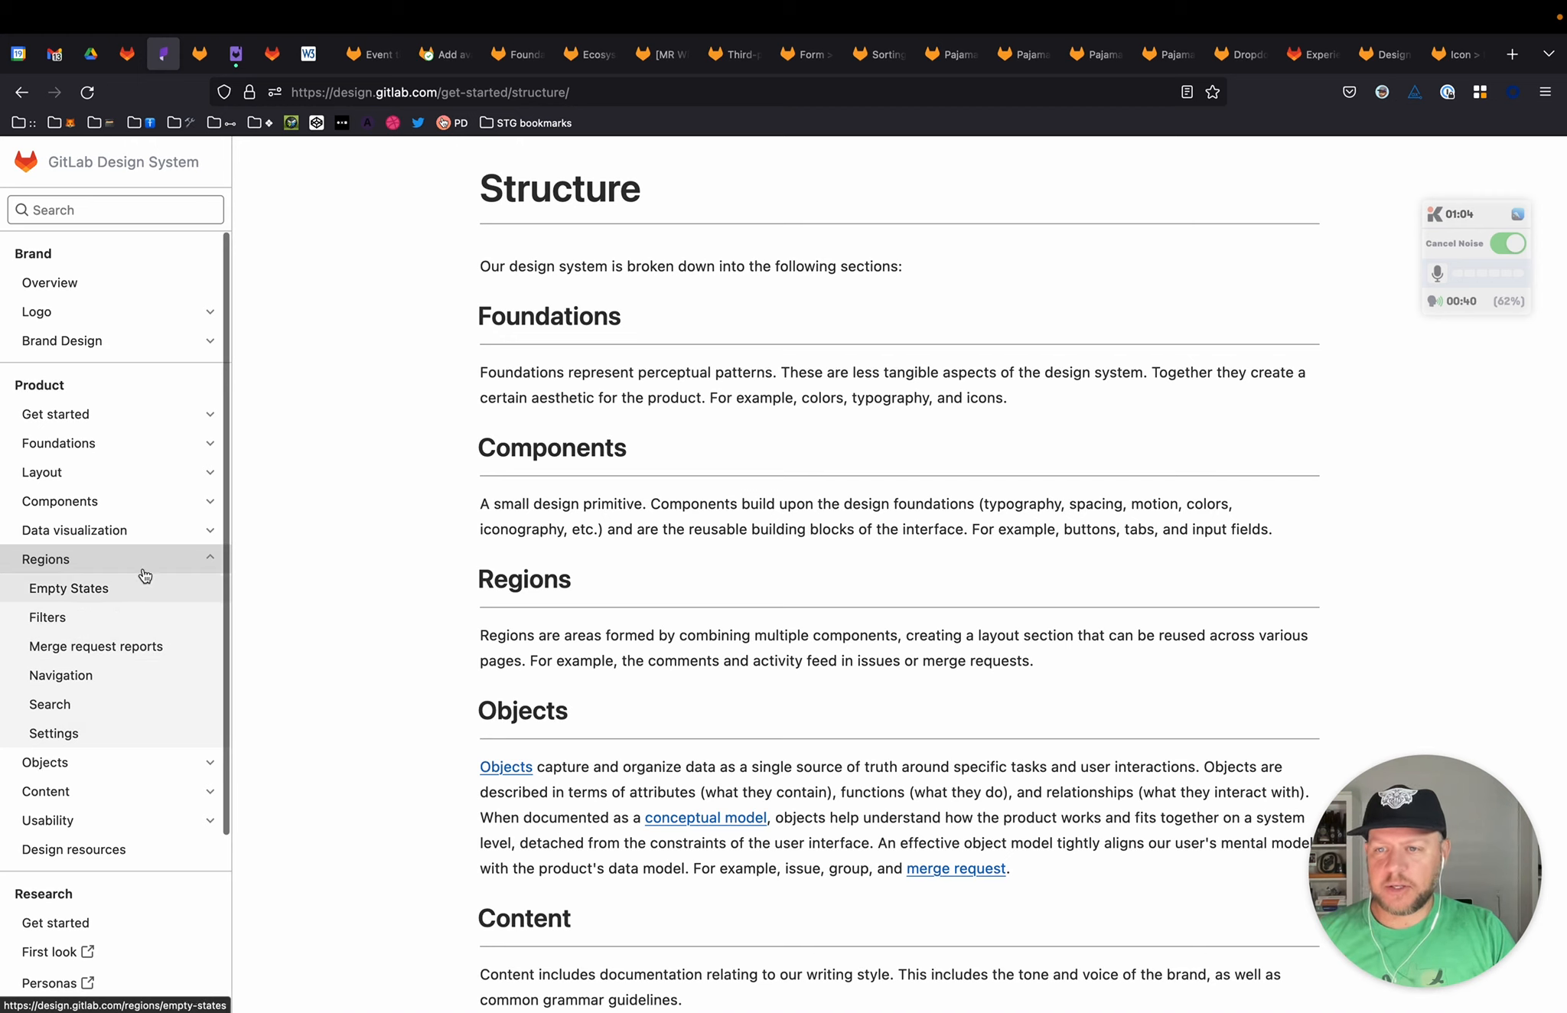
pyautogui.click(46, 559)
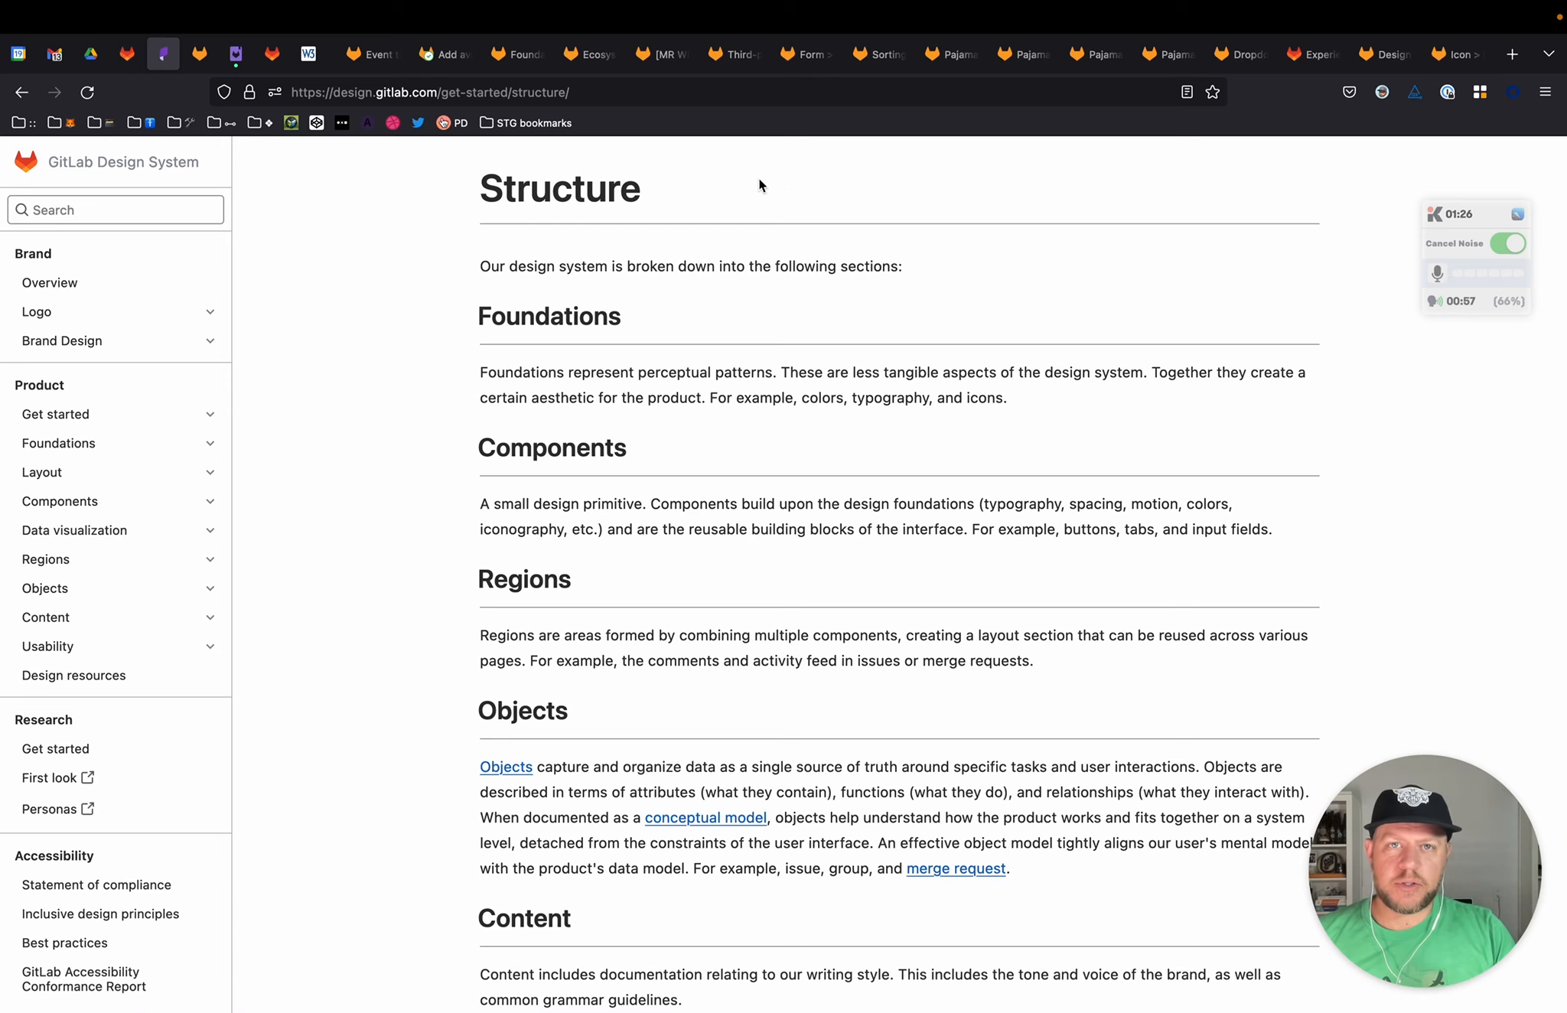
# Step: Return to the Pajamas scaffolding, structure, and ops epic tab in GitLab
pyautogui.click(942, 53)
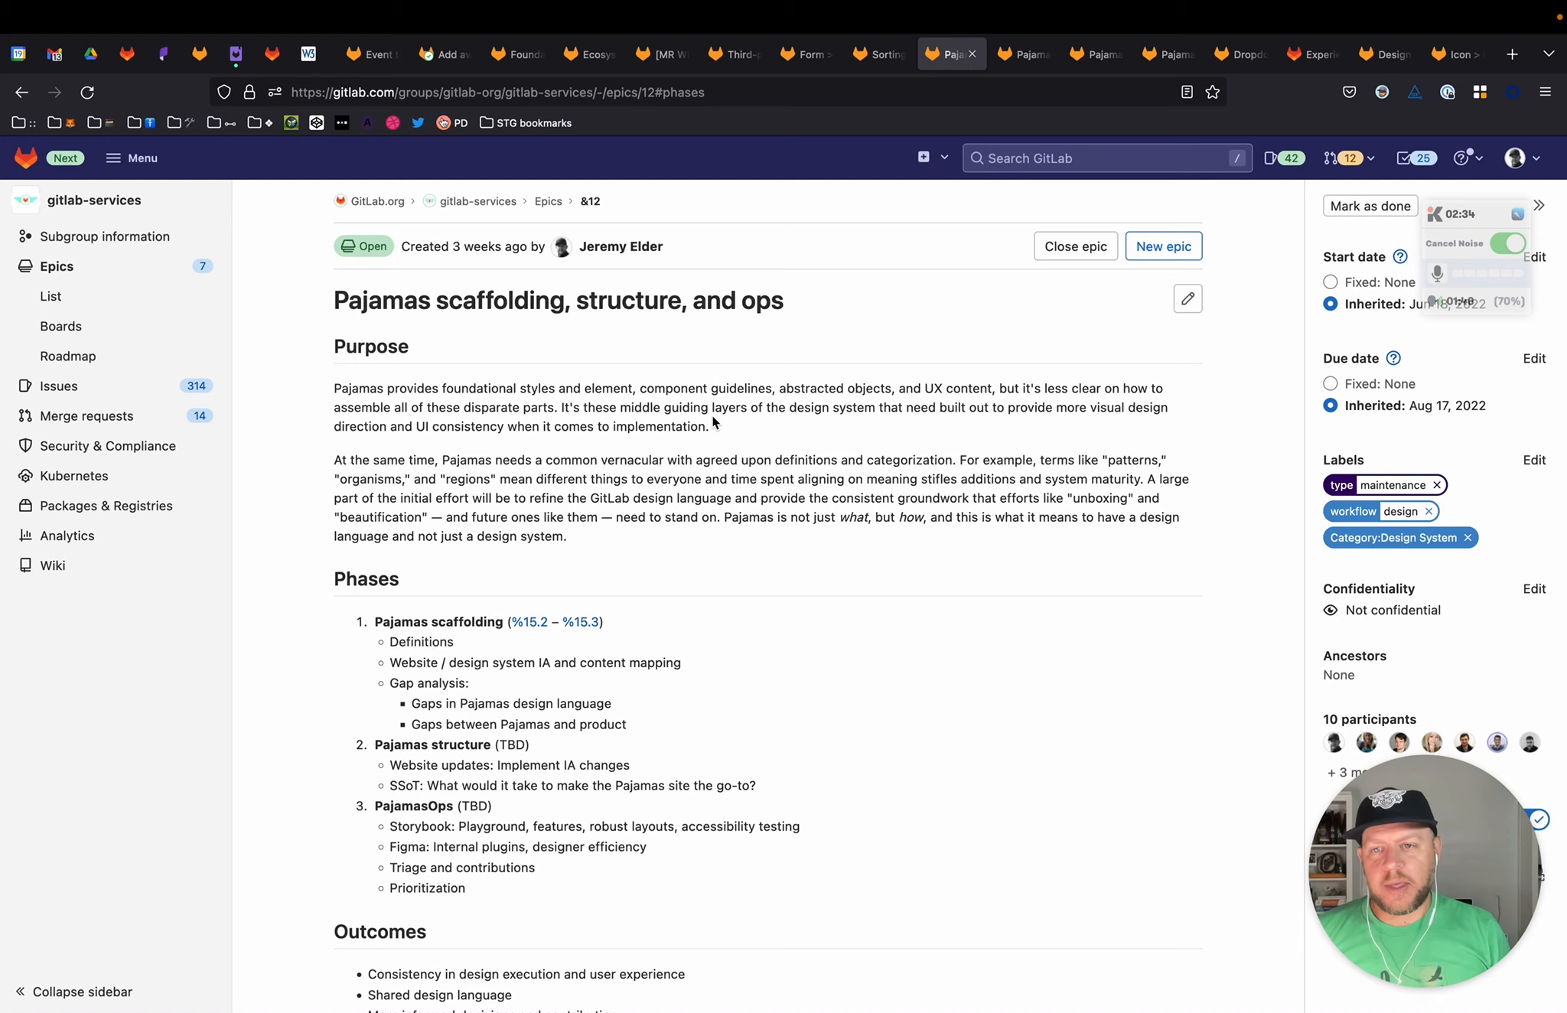
pyautogui.moveTo(727, 517); pyautogui.dragTo(566, 536)
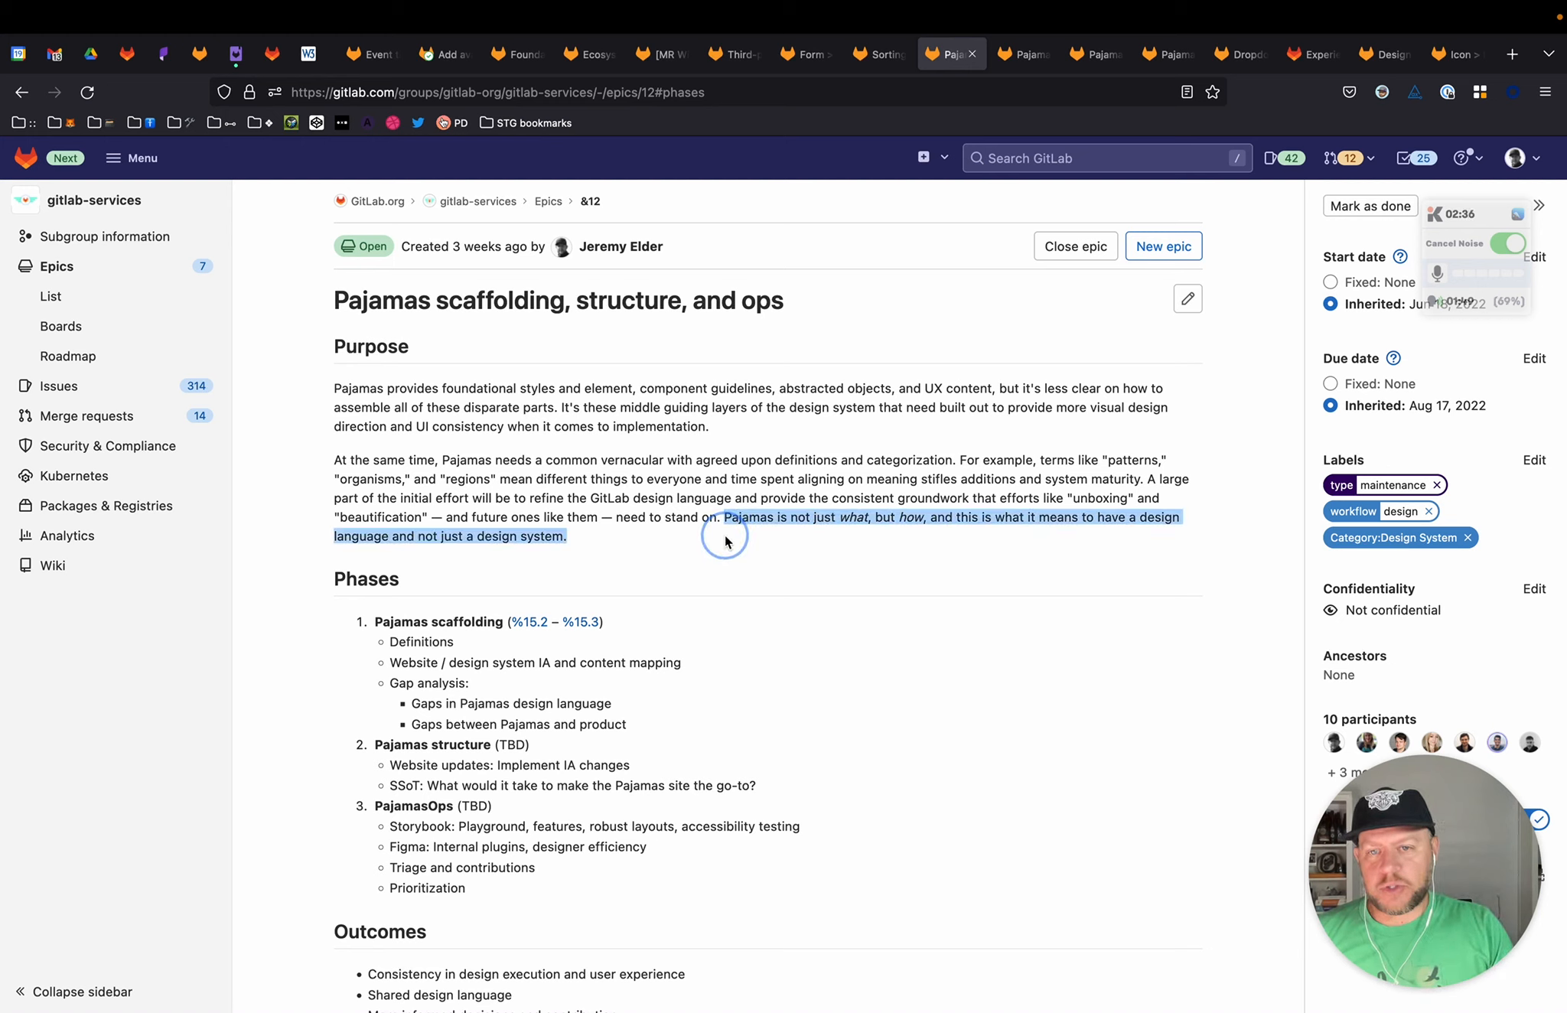
pyautogui.moveTo(758, 580)
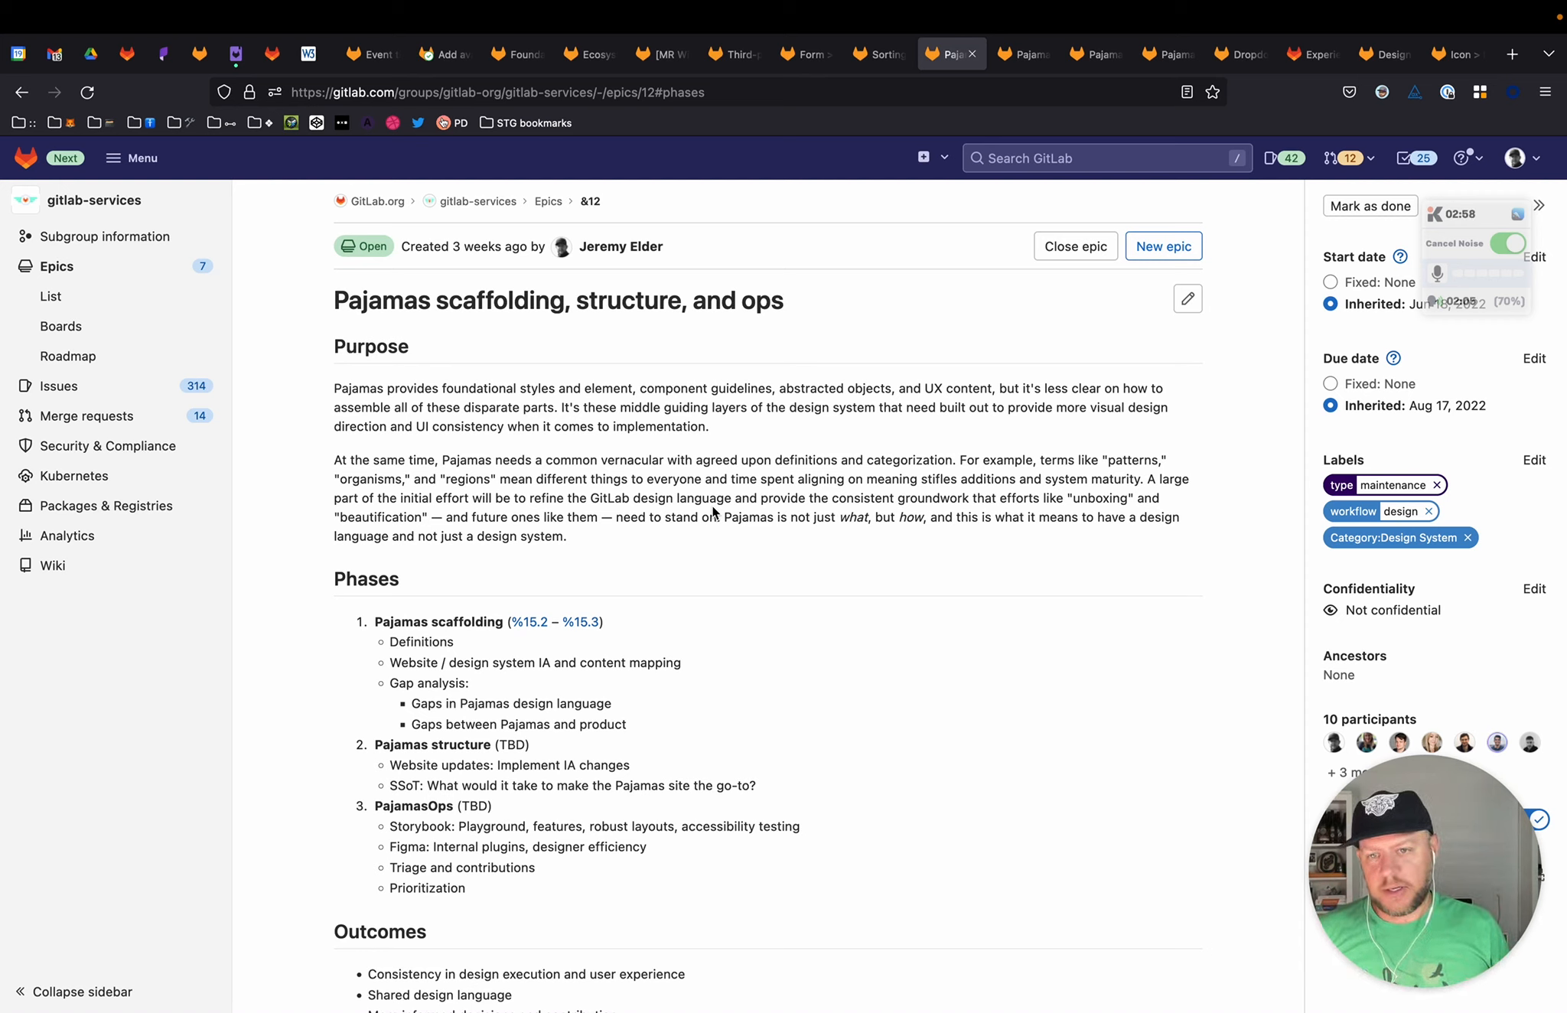
pyautogui.moveTo(775, 586)
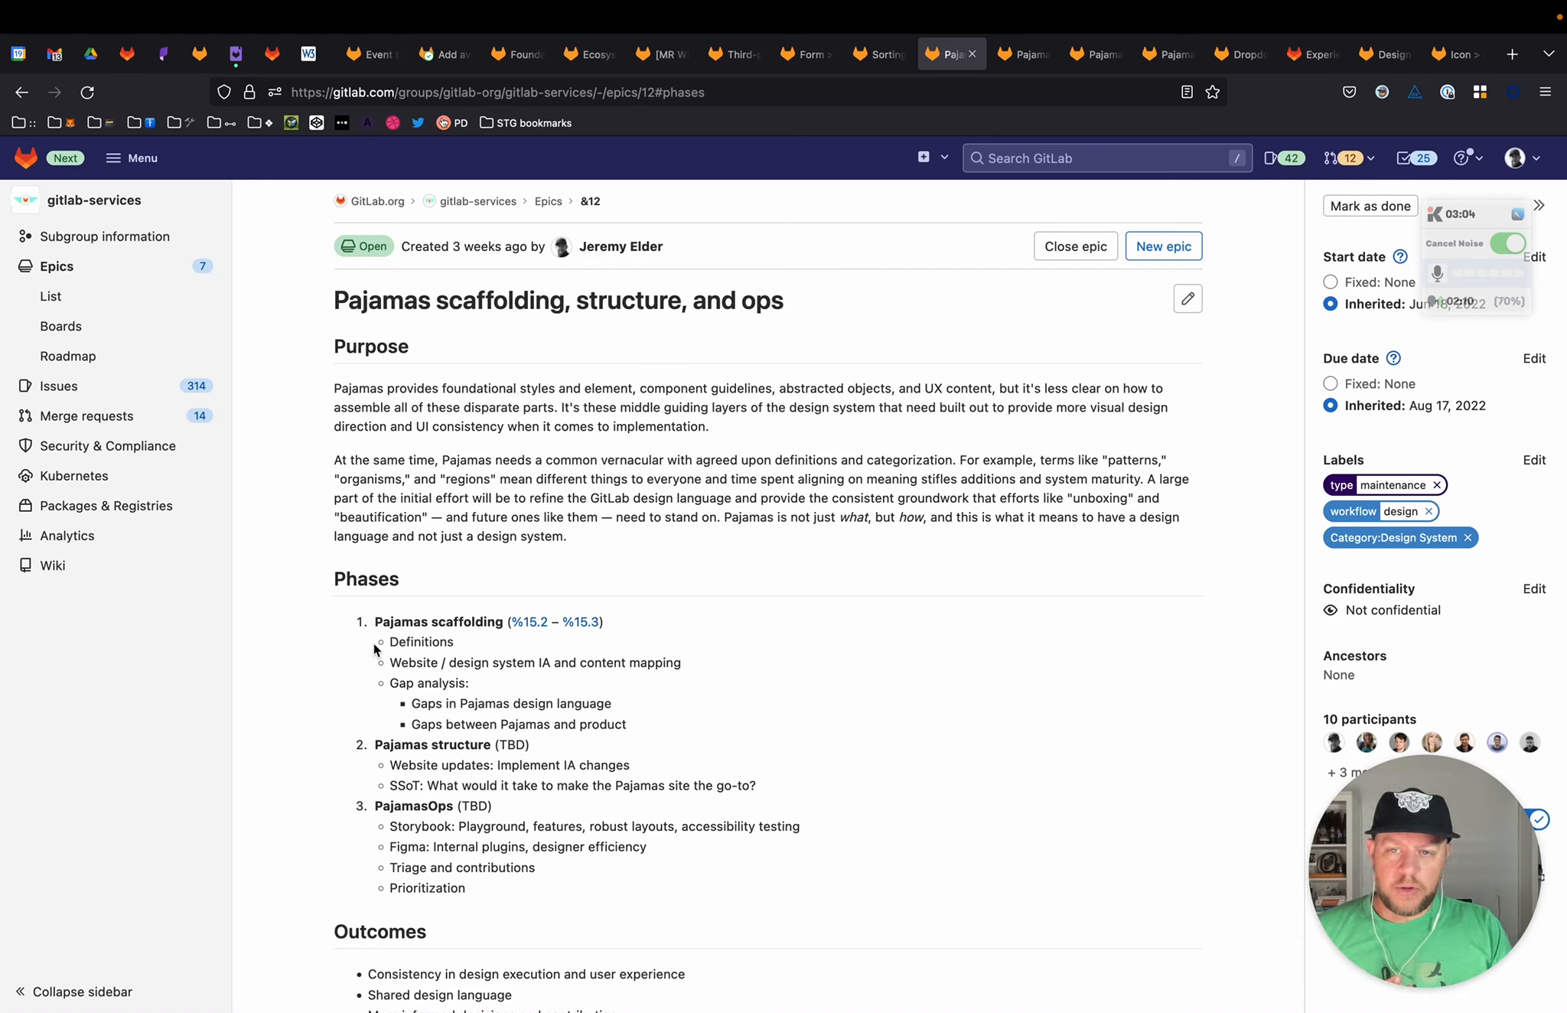
pyautogui.doubleClick(419, 641)
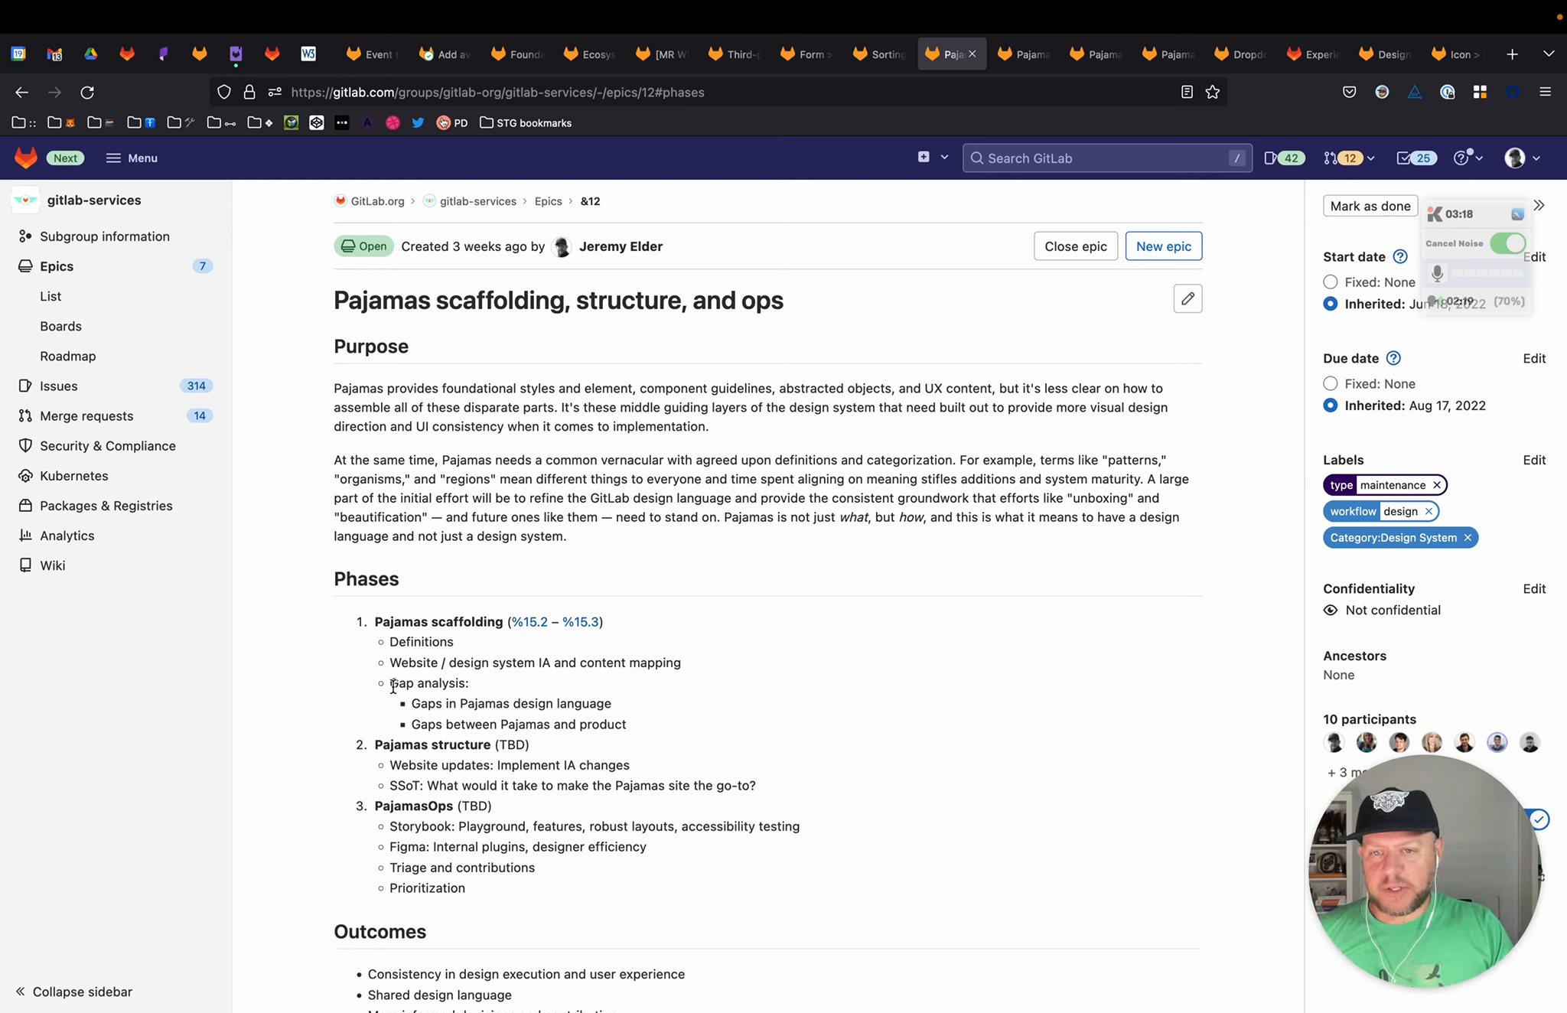
pyautogui.doubleClick(424, 684)
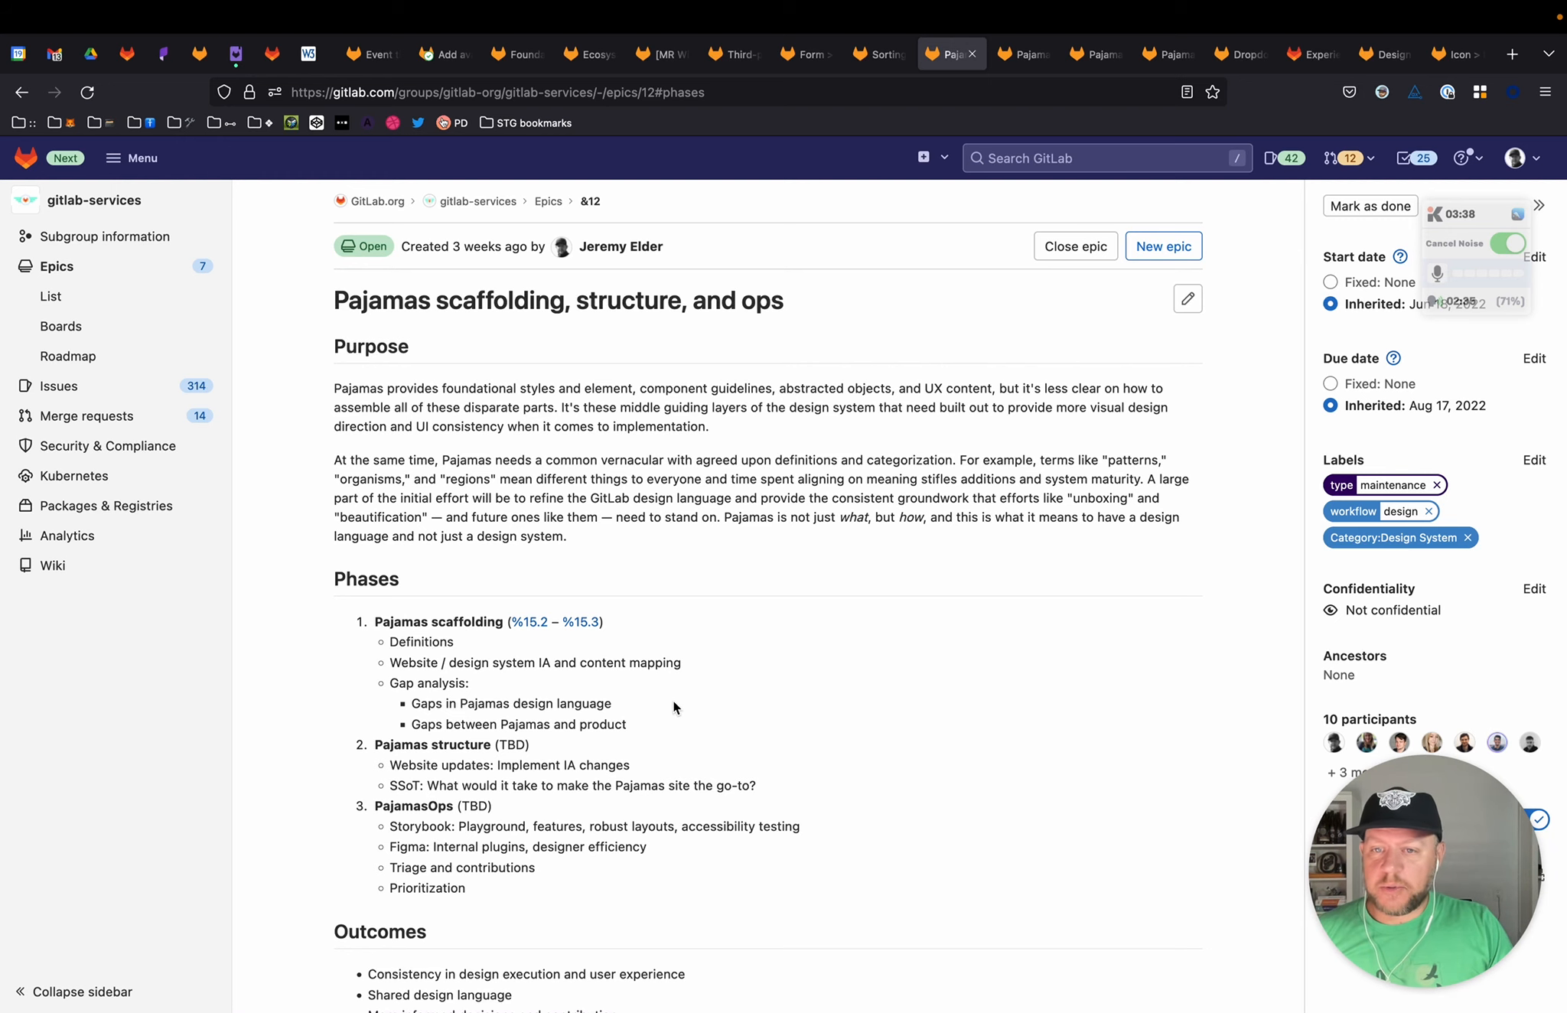
pyautogui.scroll(-3)
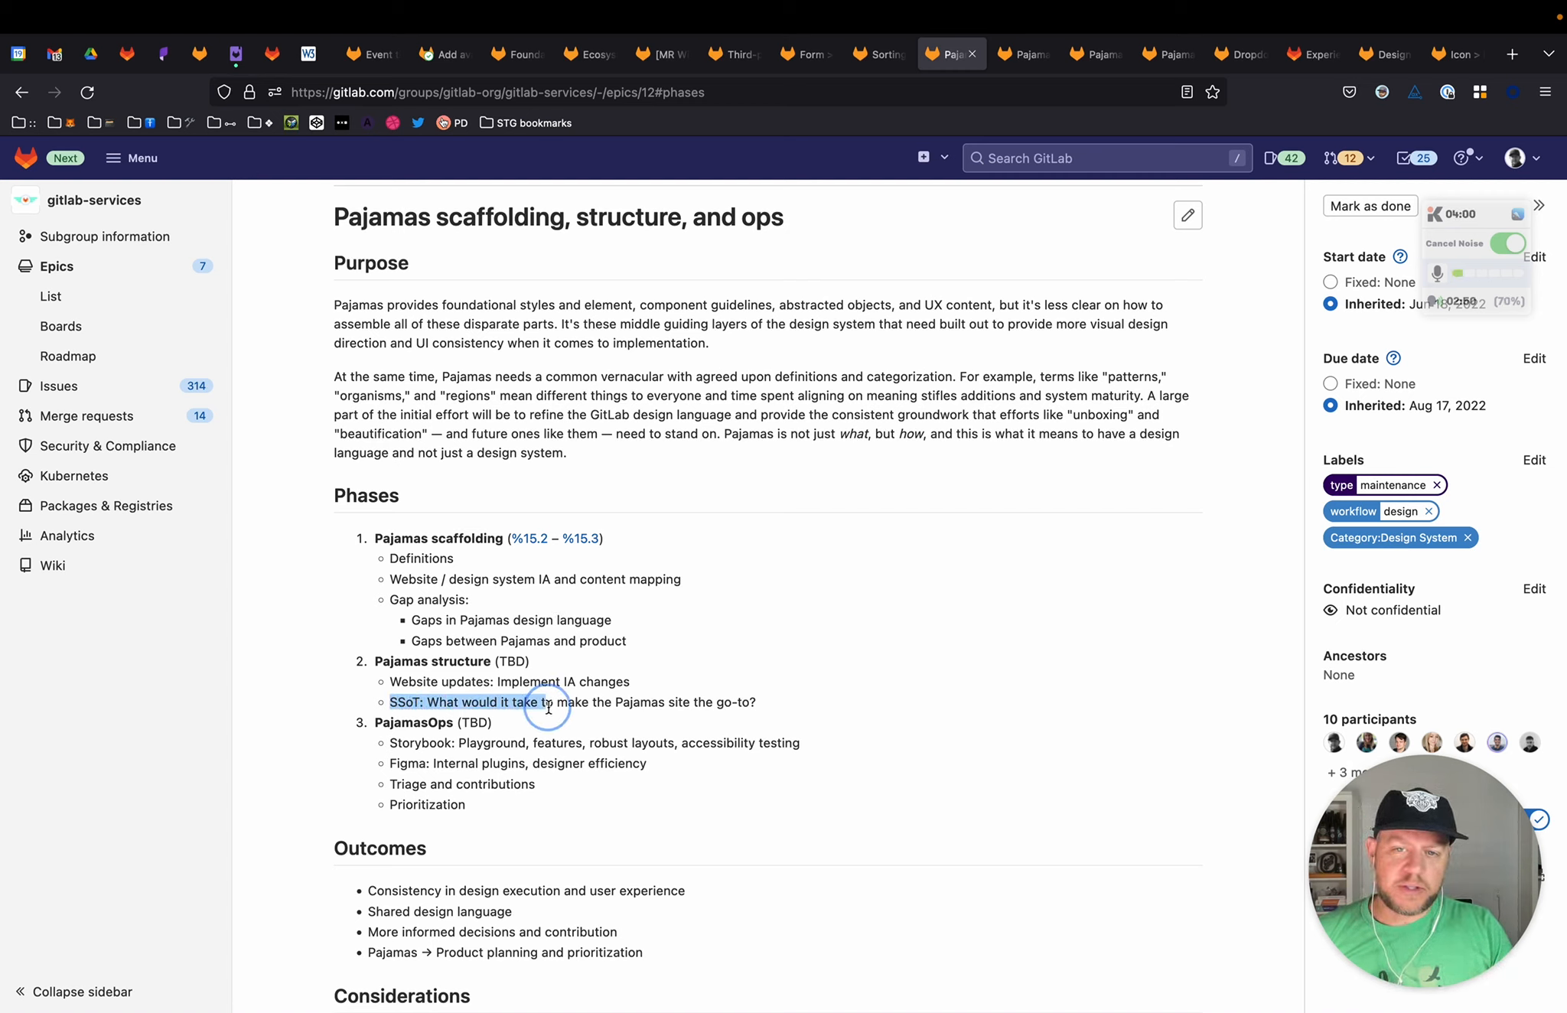
pyautogui.moveTo(770, 695)
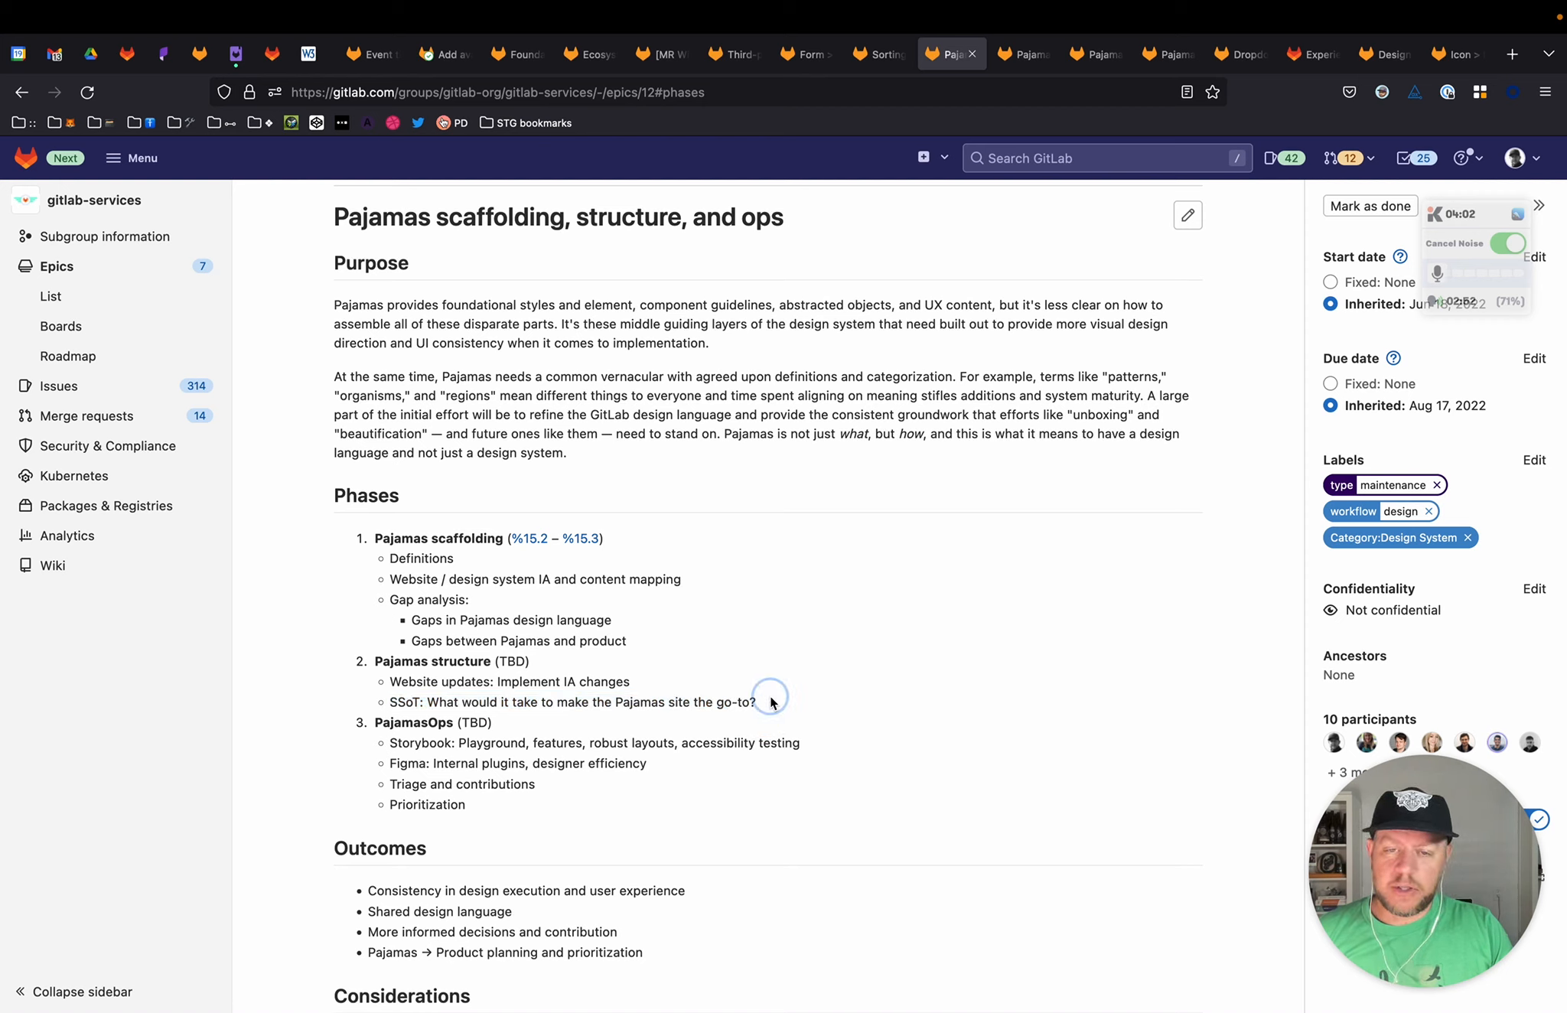
pyautogui.moveTo(771, 701)
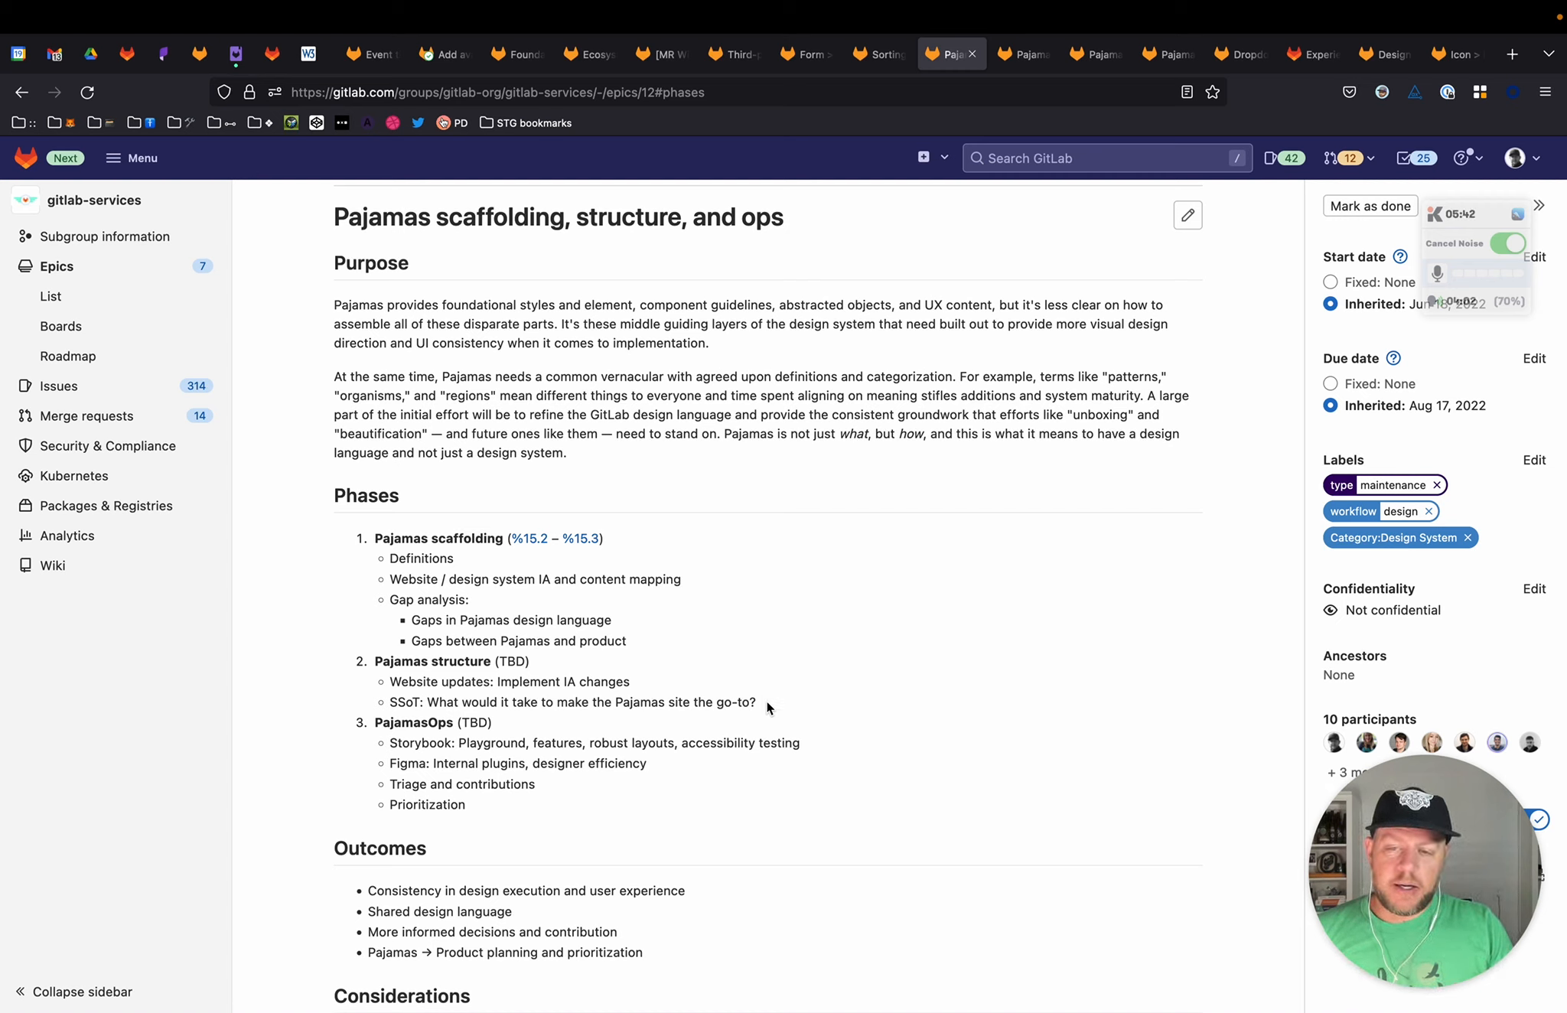
pyautogui.scroll(-3)
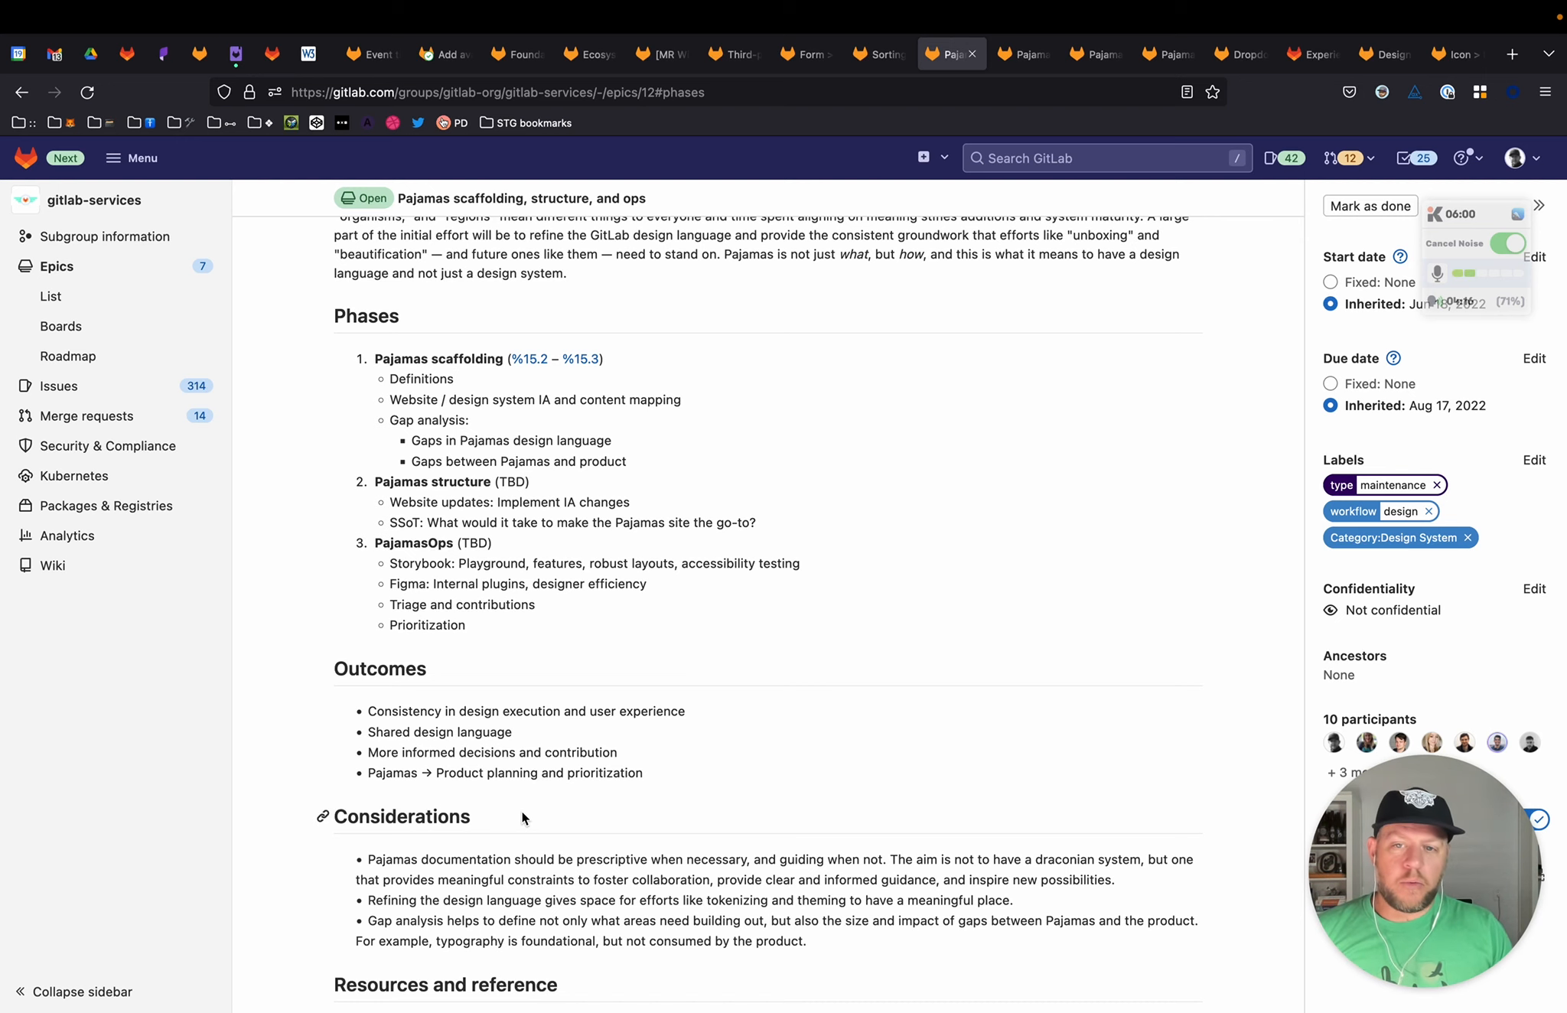
pyautogui.scroll(-3)
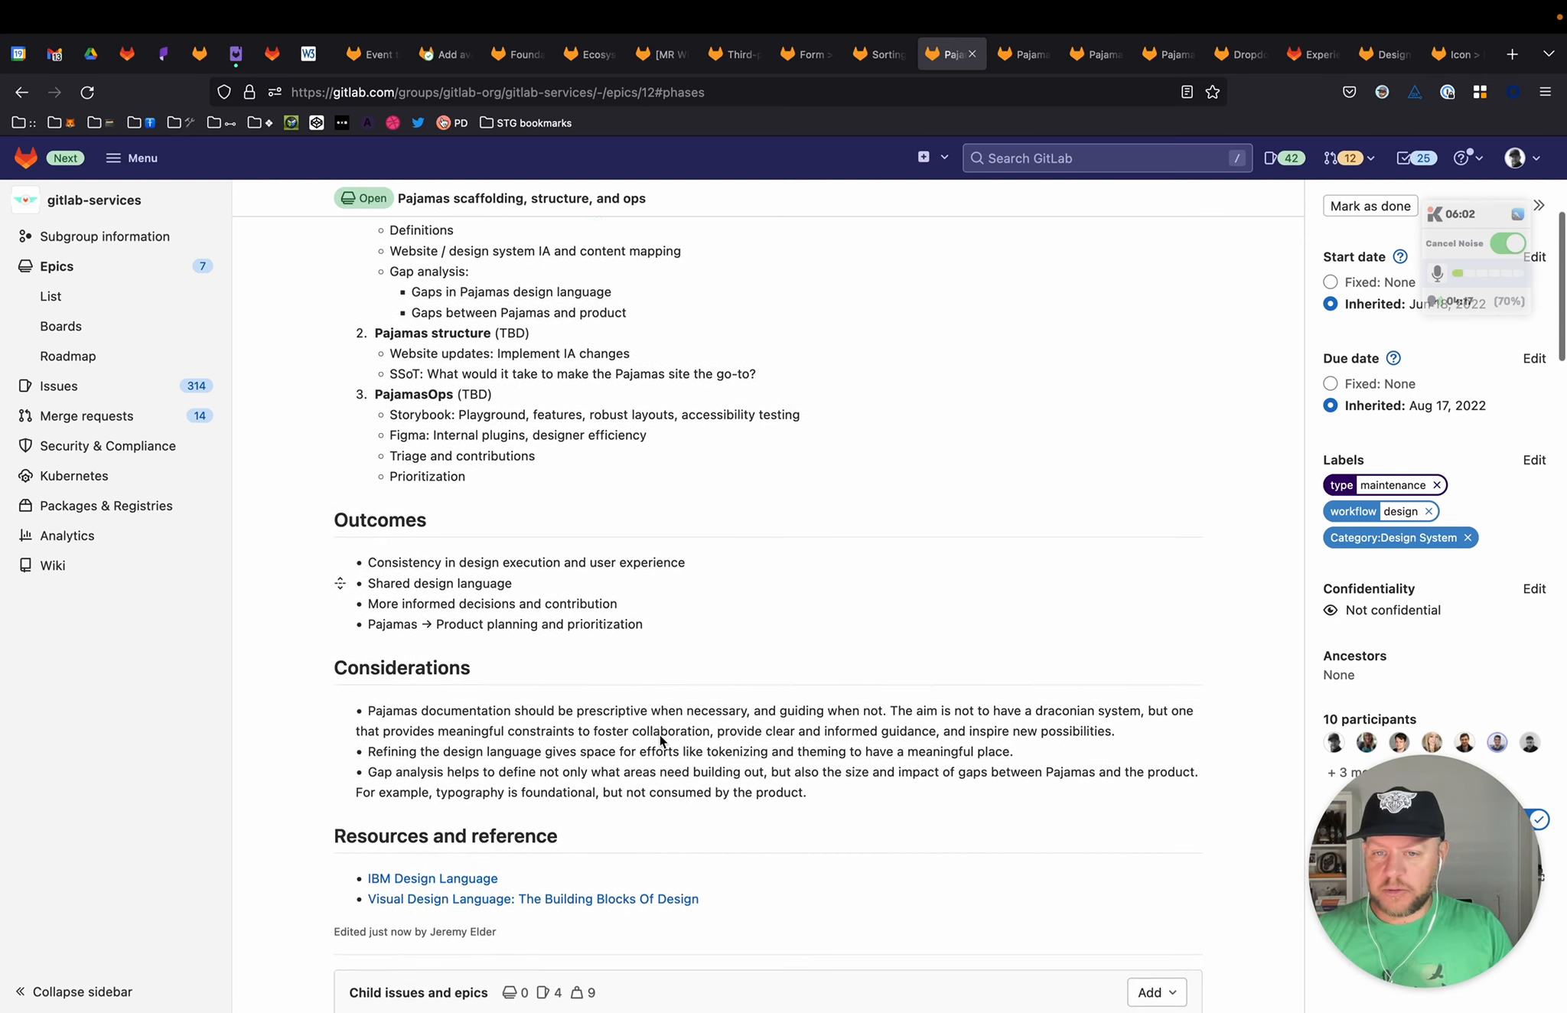
pyautogui.scroll(-3)
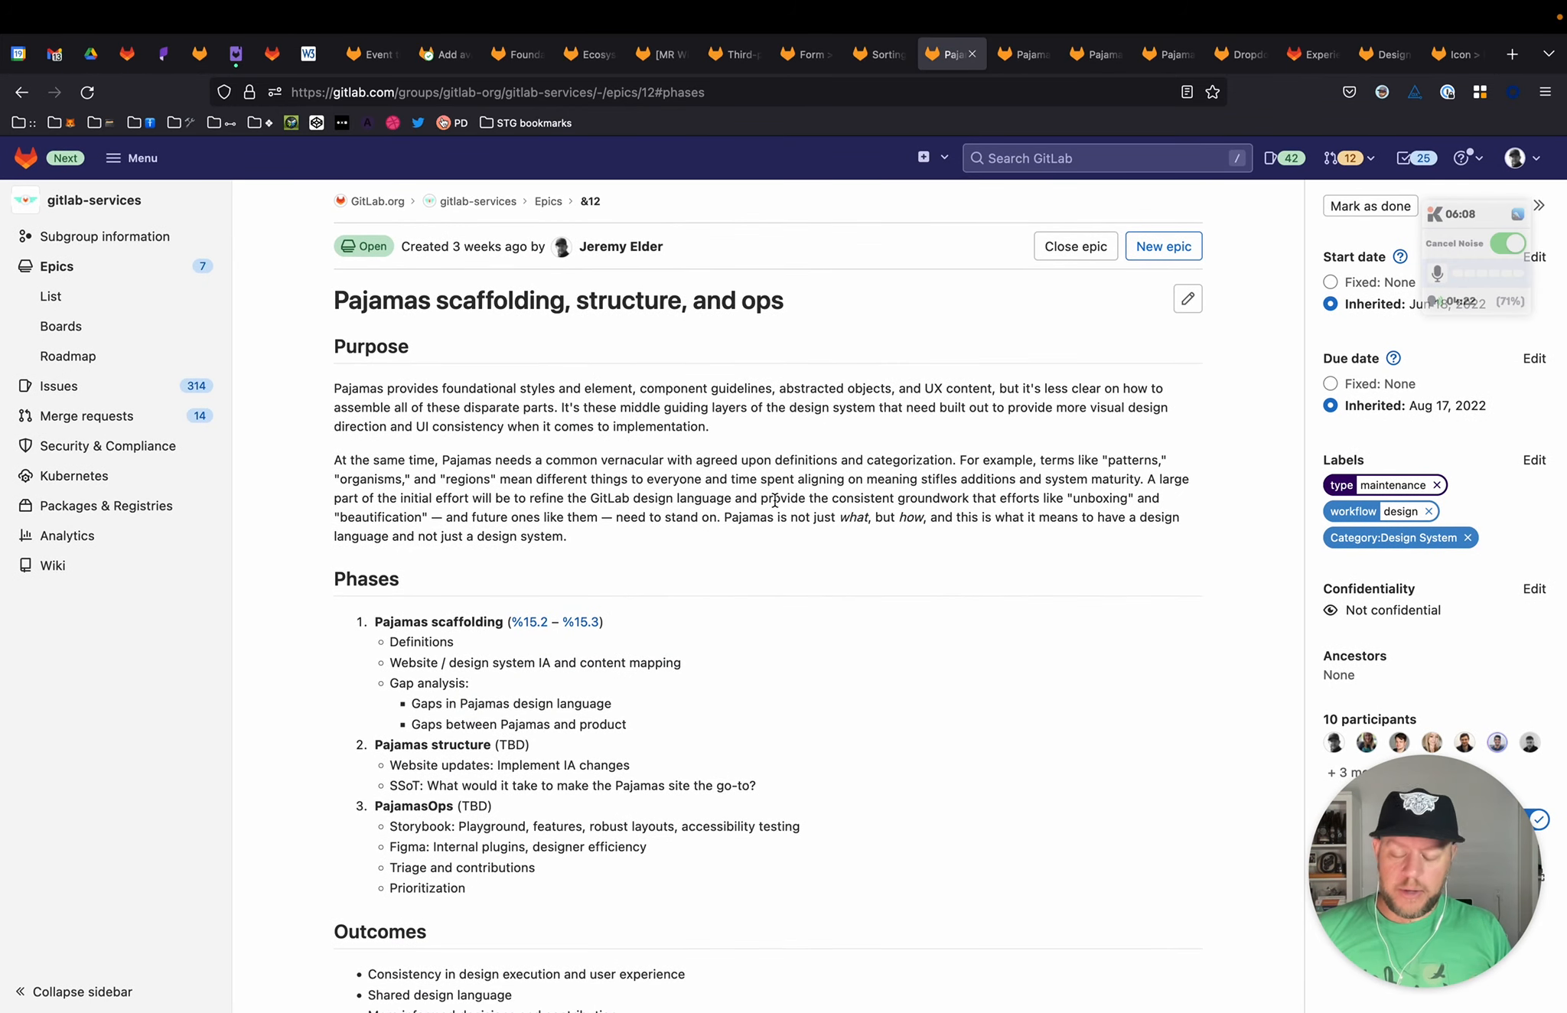
# Step: Select the Components definition card in Figma, then bring up the Pajamas Structure page
pyautogui.press('Cmd+Tab')
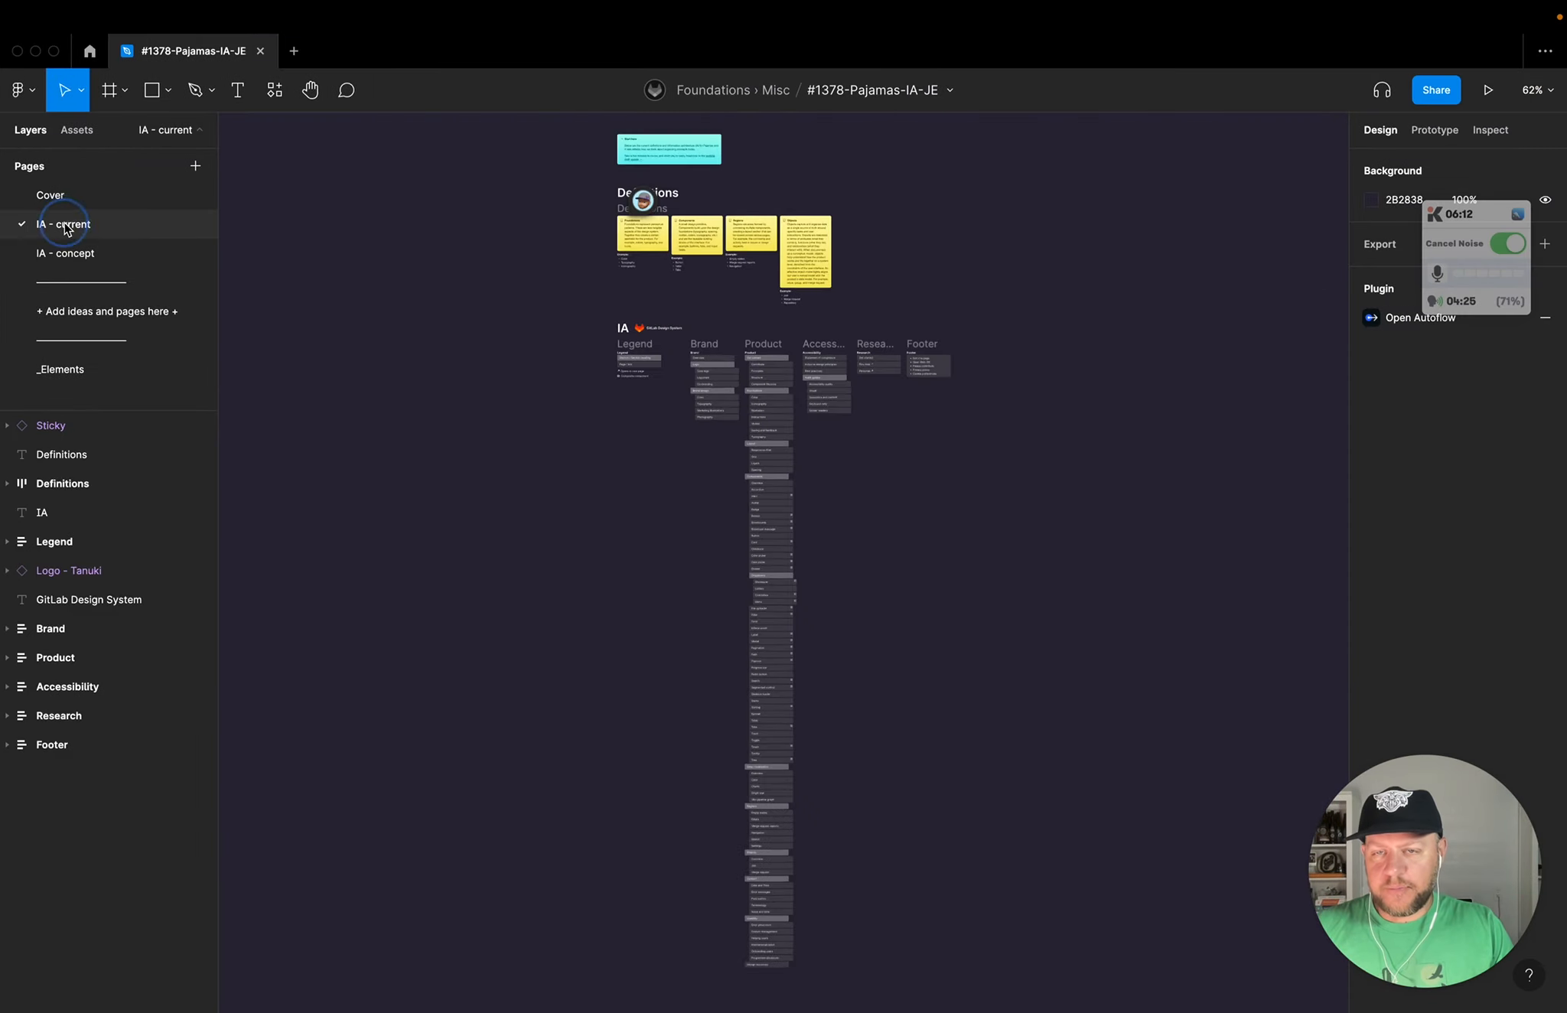
pyautogui.scroll(-3)
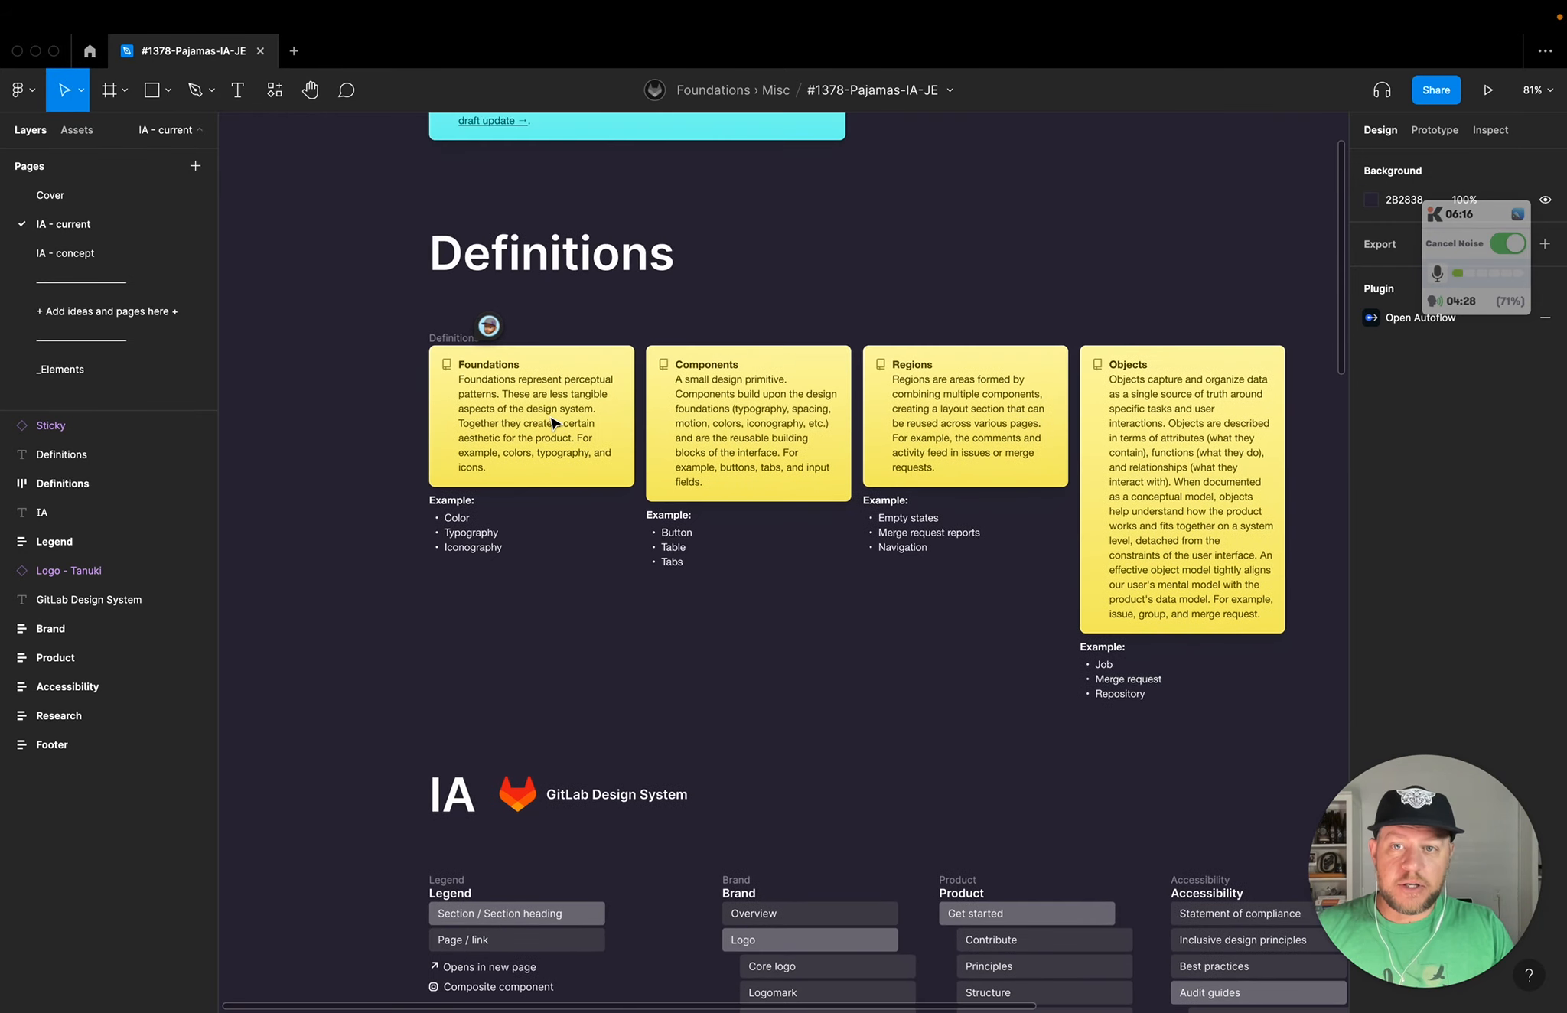
pyautogui.click(747, 419)
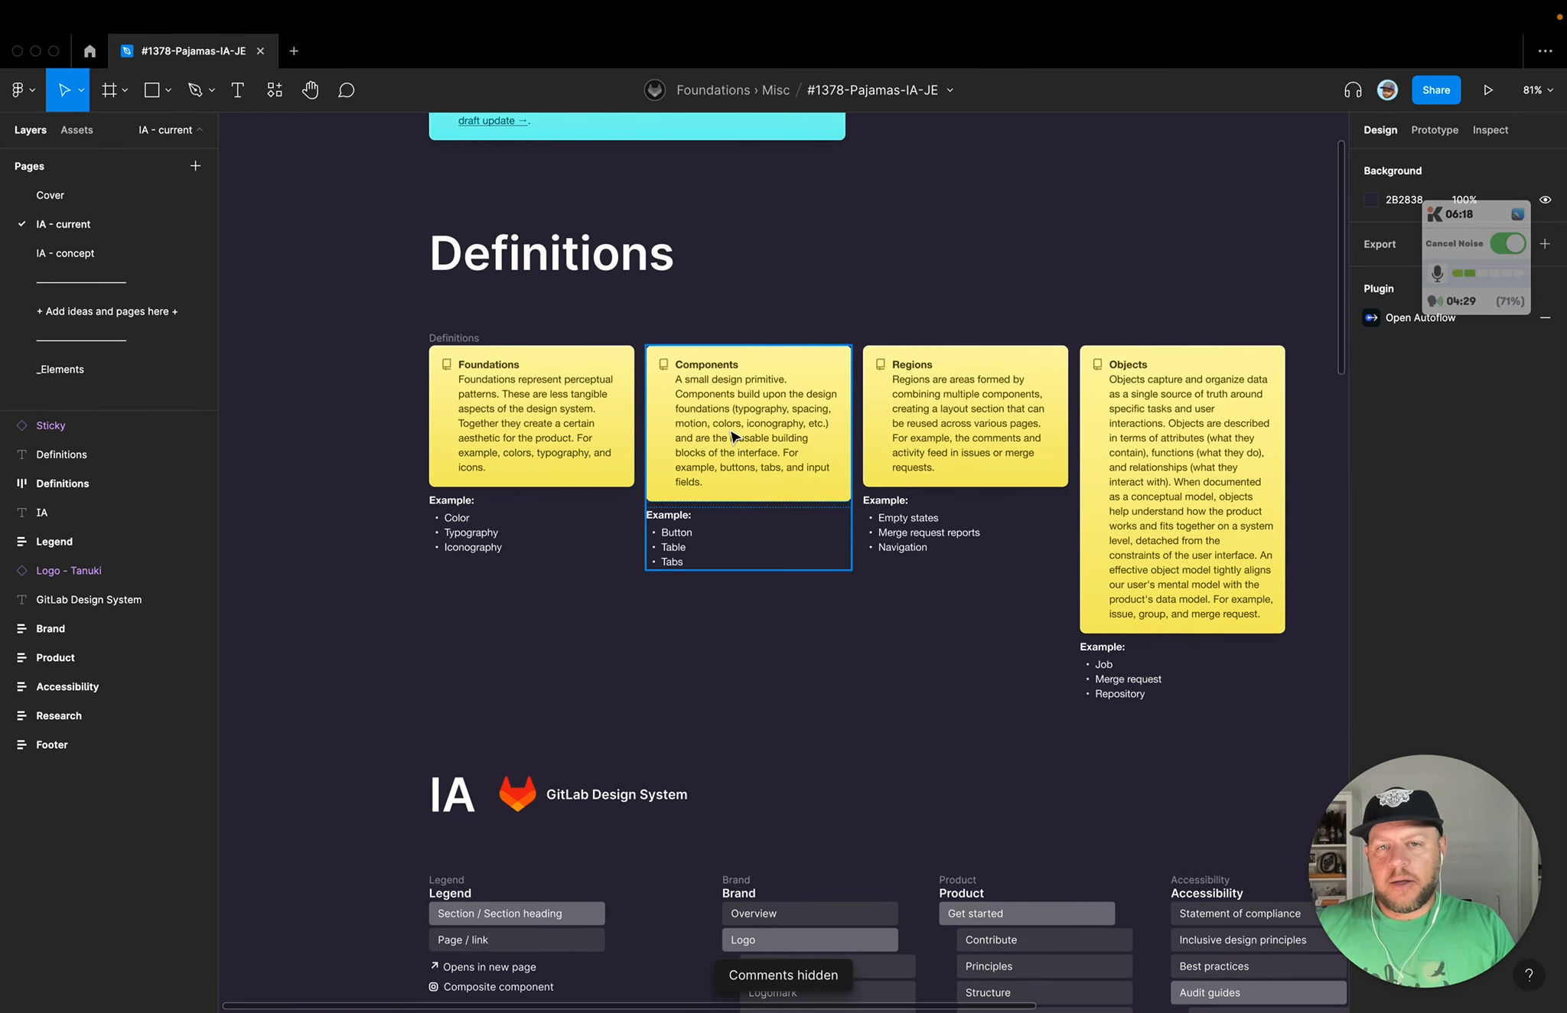
pyautogui.click(949, 53)
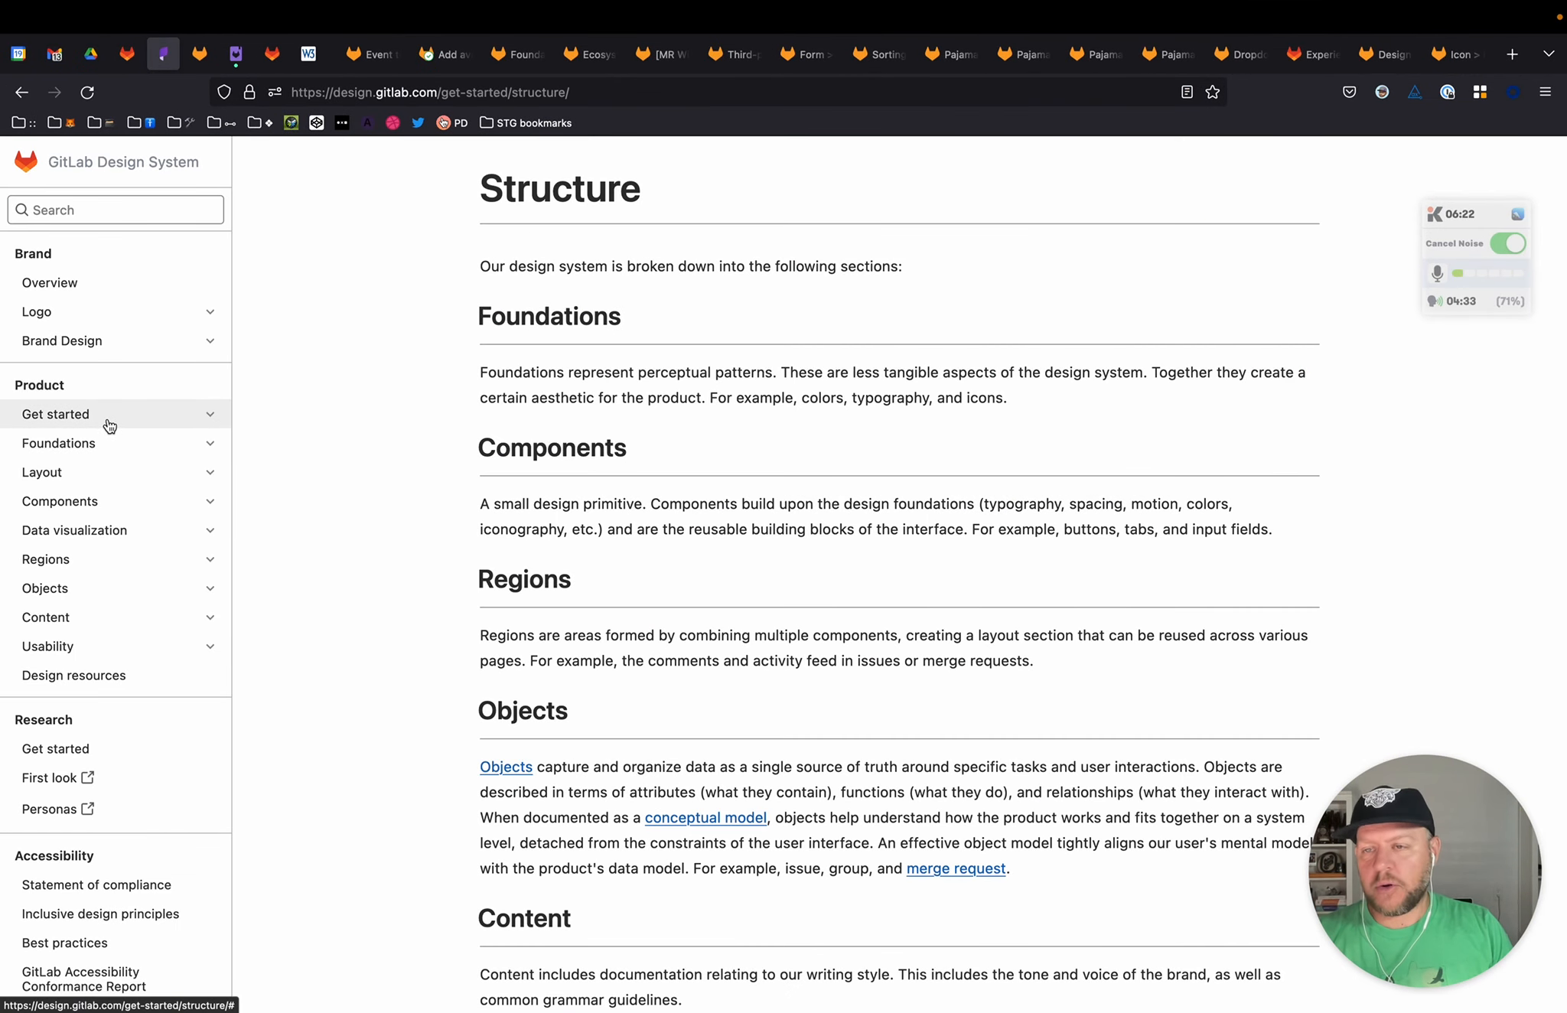
# Step: Expand Get started in the sidebar, review the Structure page, and return to the Figma Definitions board
pyautogui.click(57, 414)
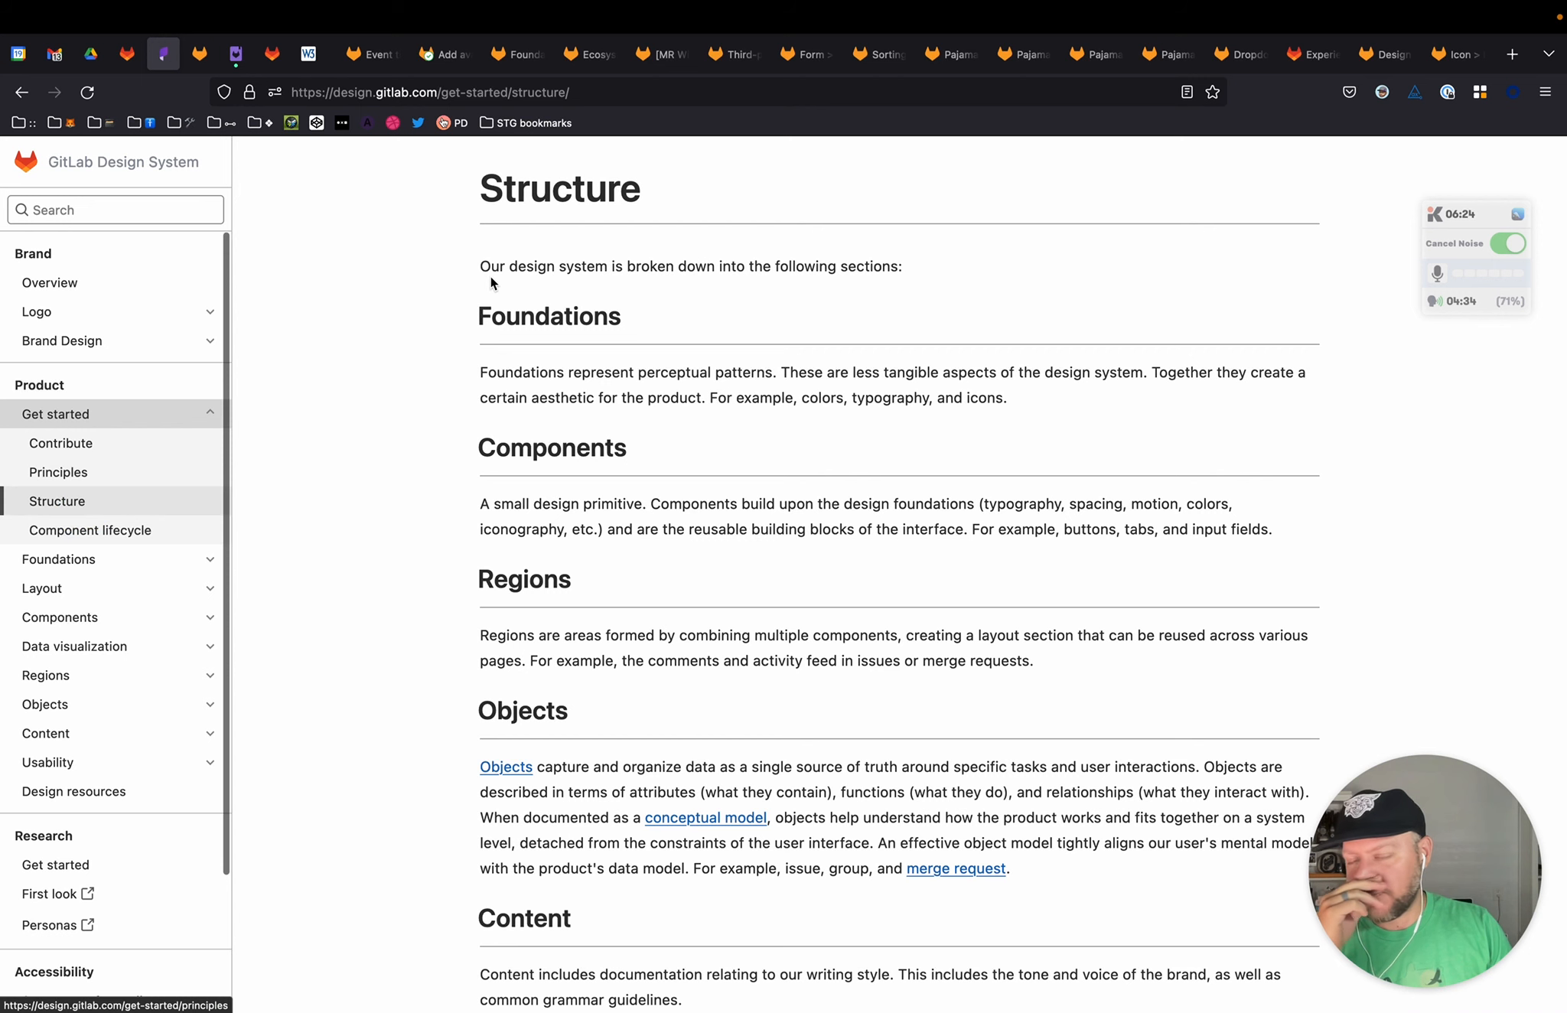
pyautogui.scroll(-3)
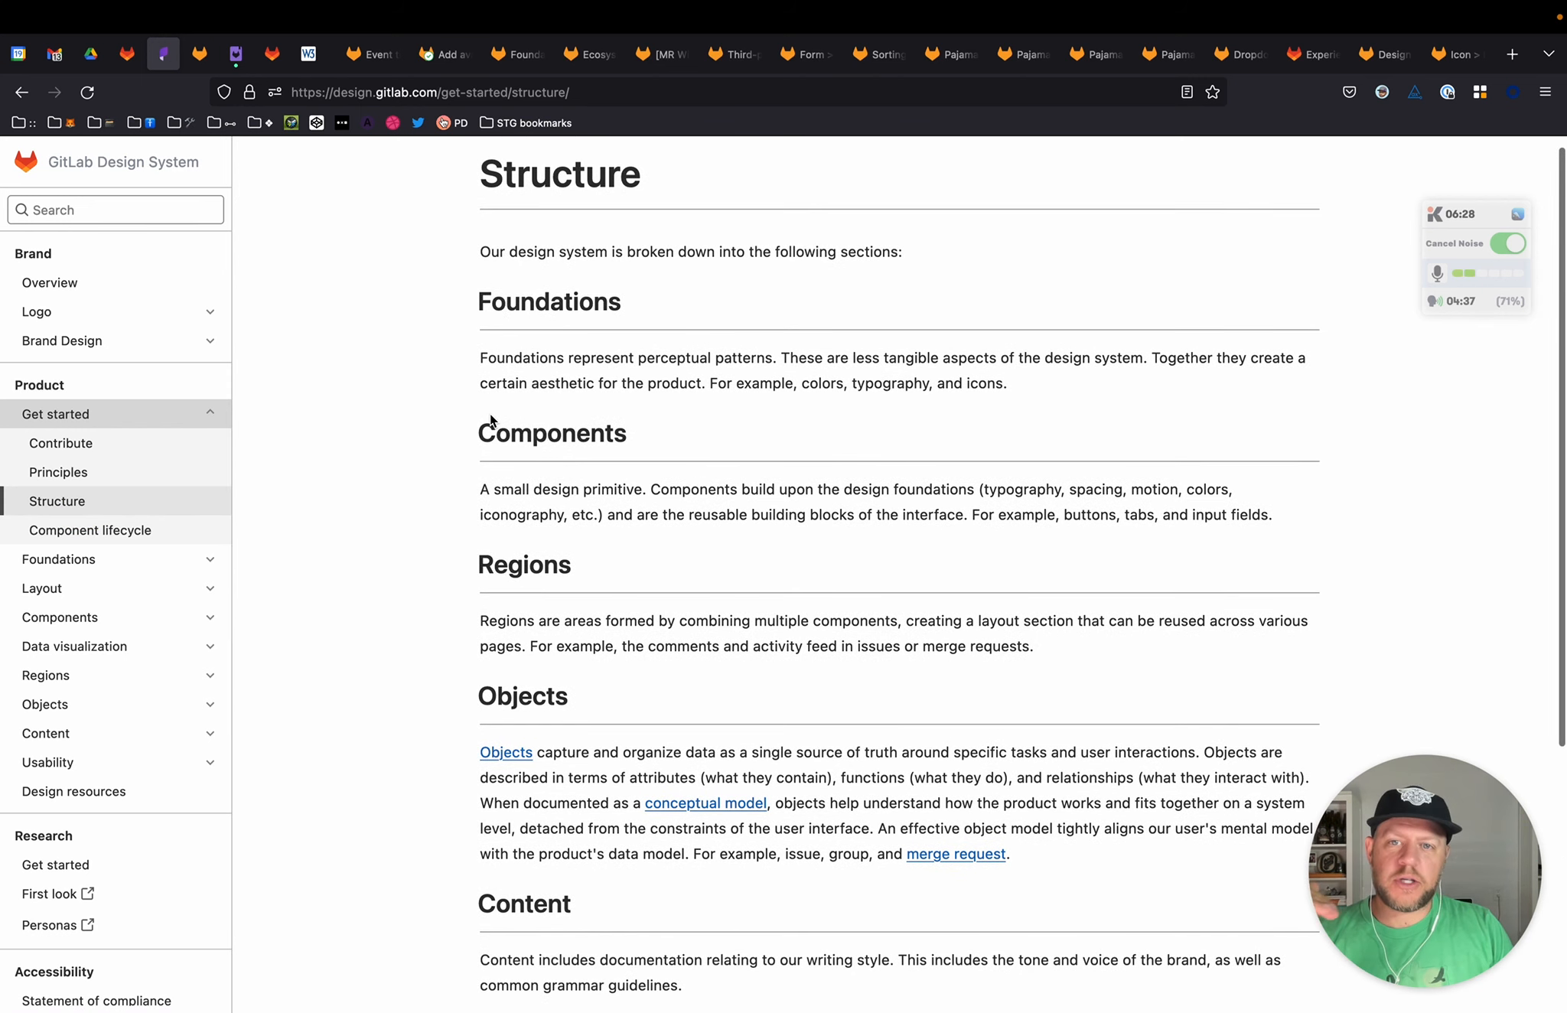
pyautogui.scroll(-3)
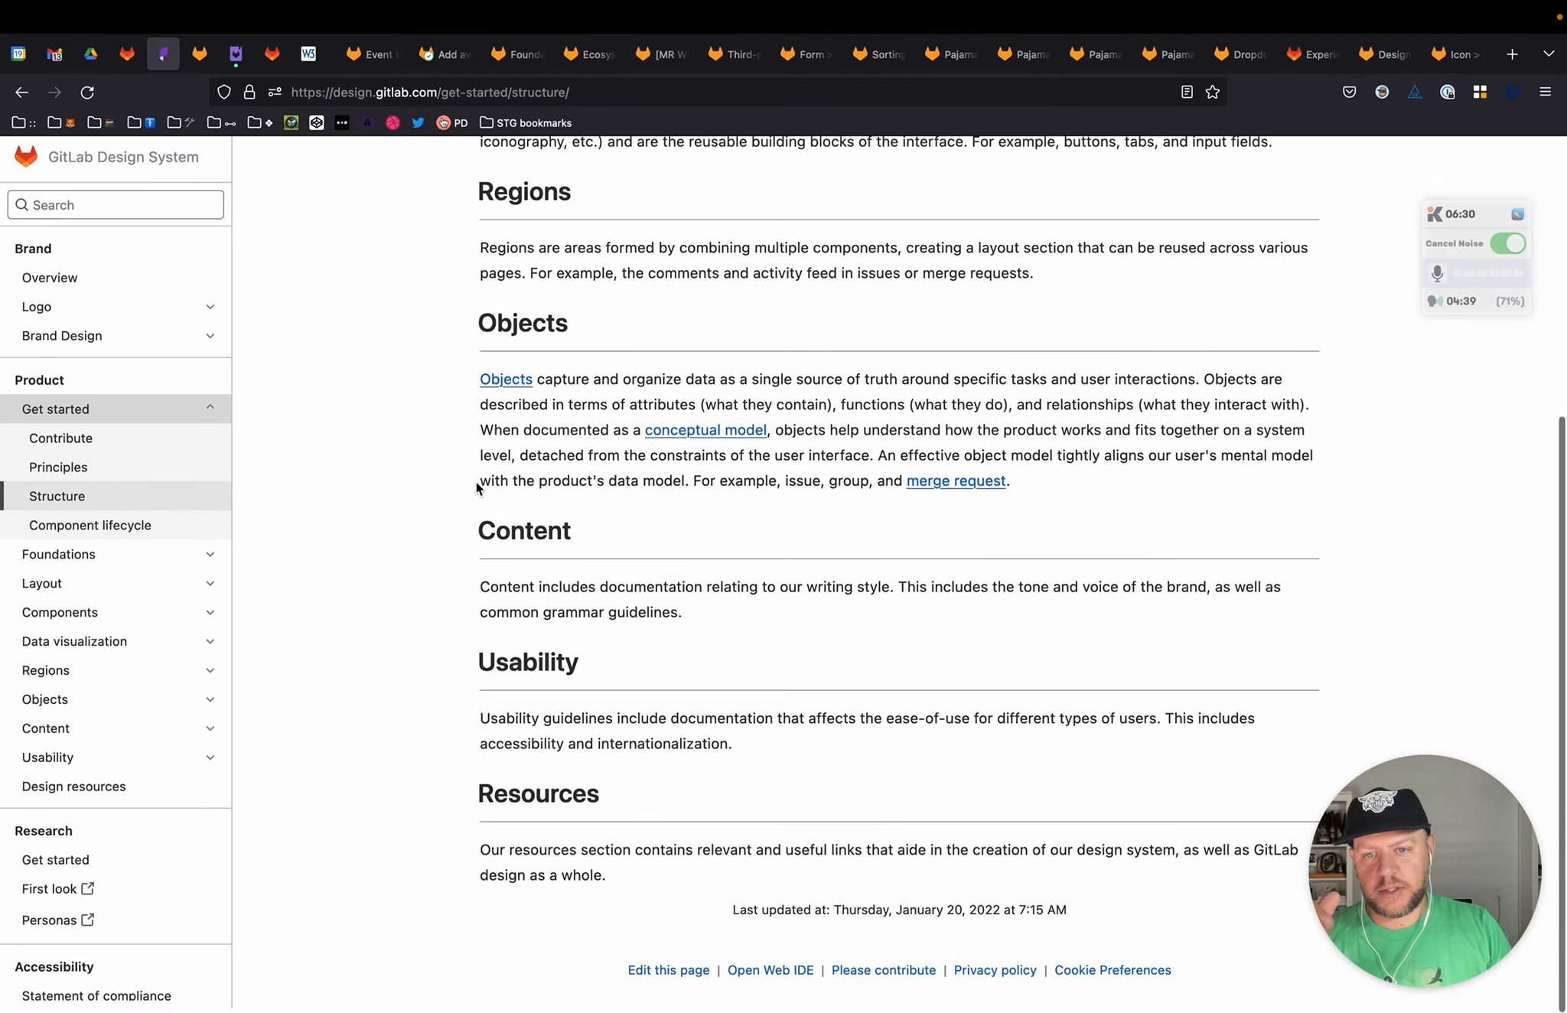
pyautogui.scroll(3)
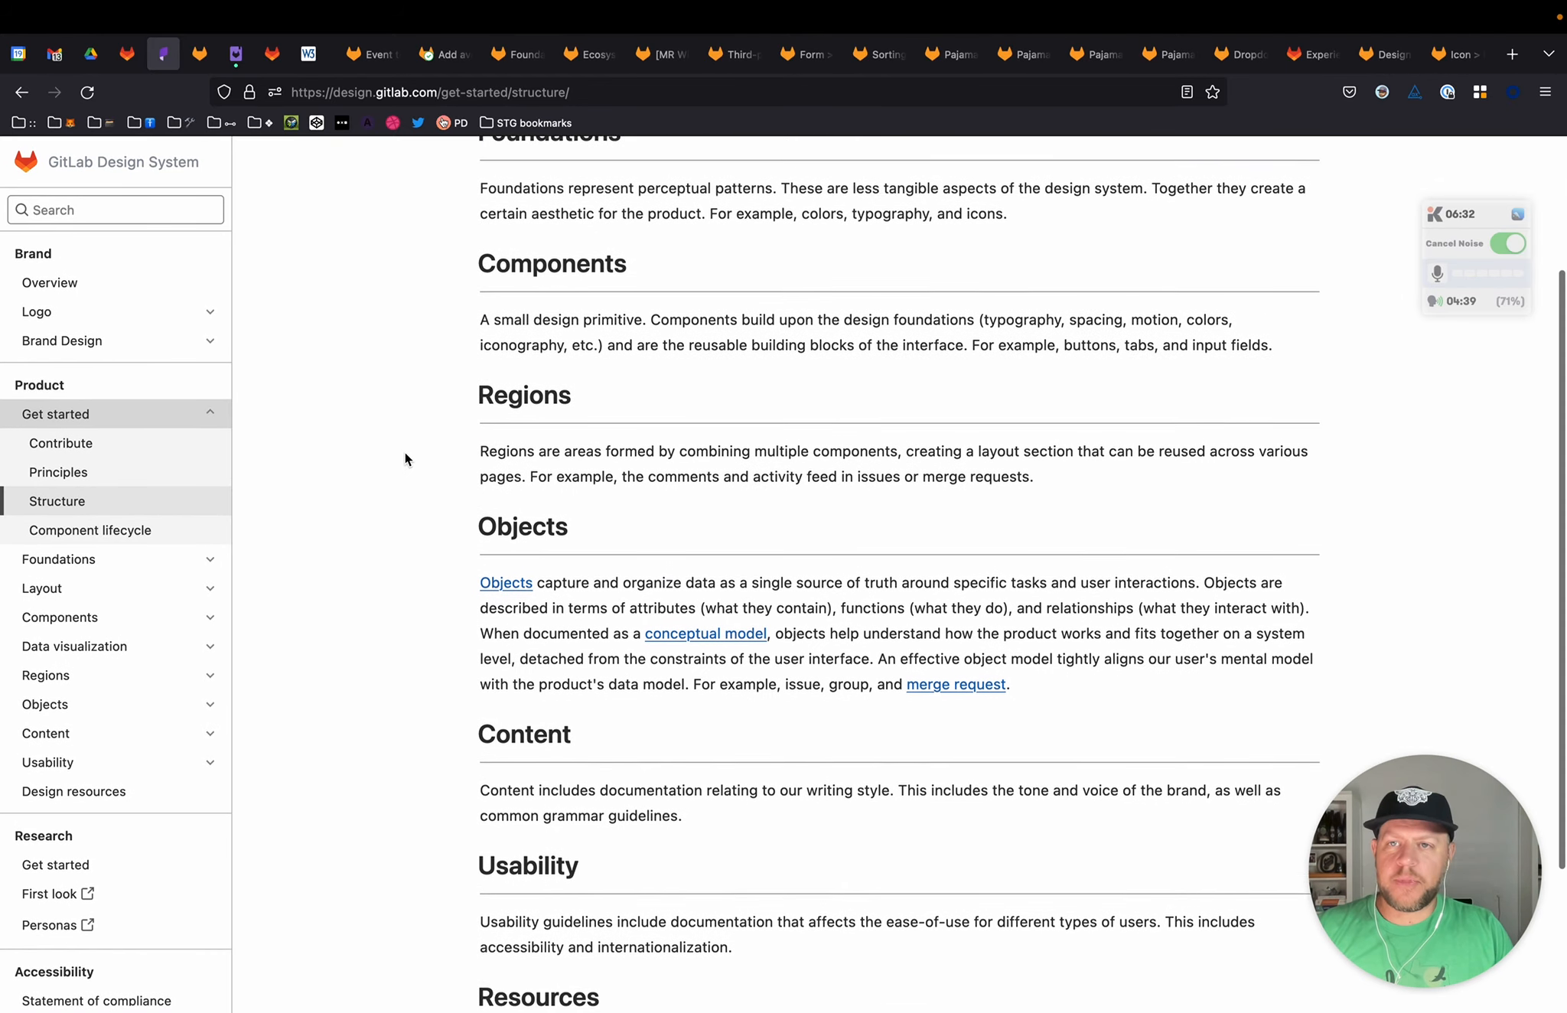
pyautogui.click(192, 50)
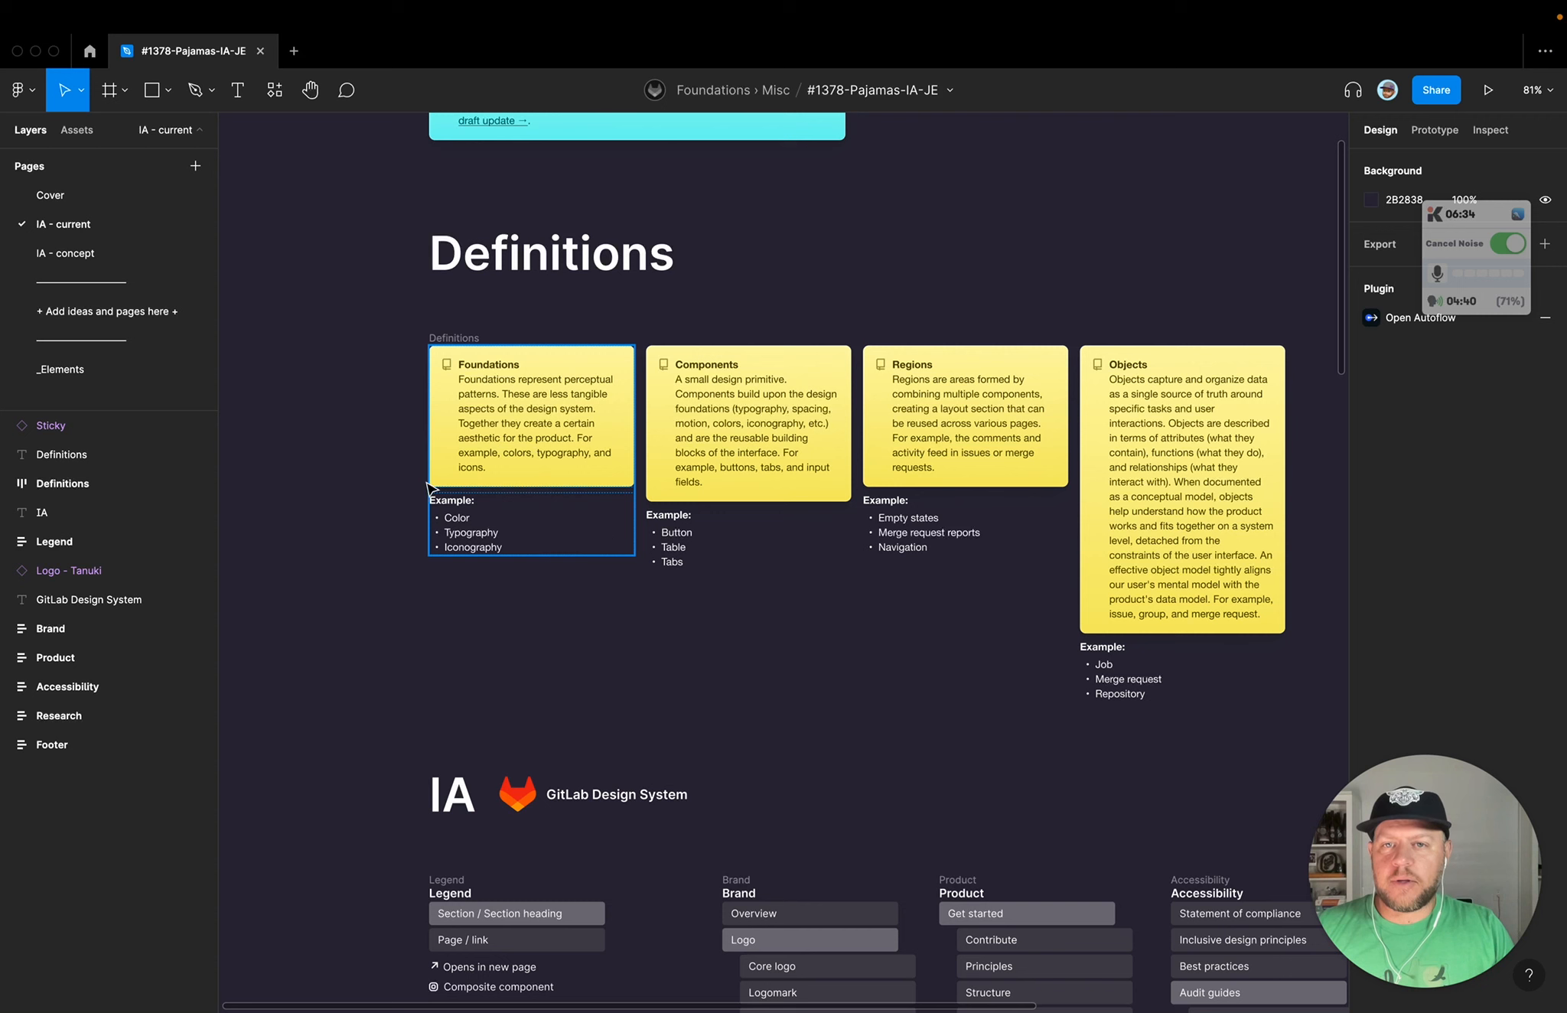
pyautogui.hscroll(3)
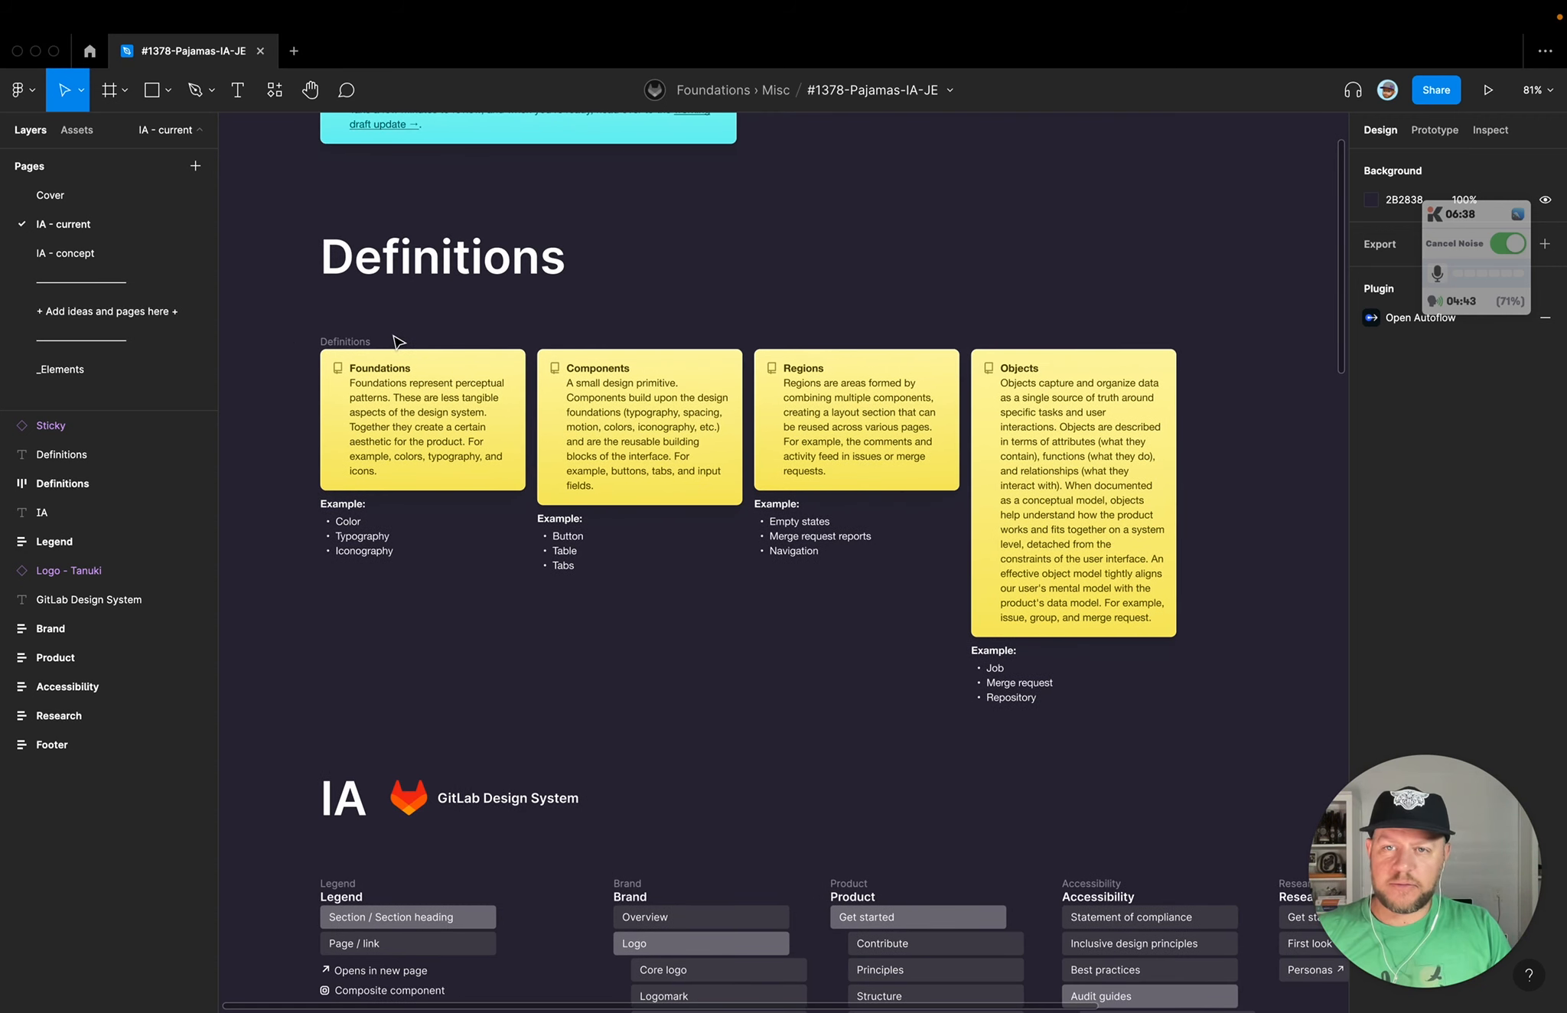
pyautogui.moveTo(575, 295)
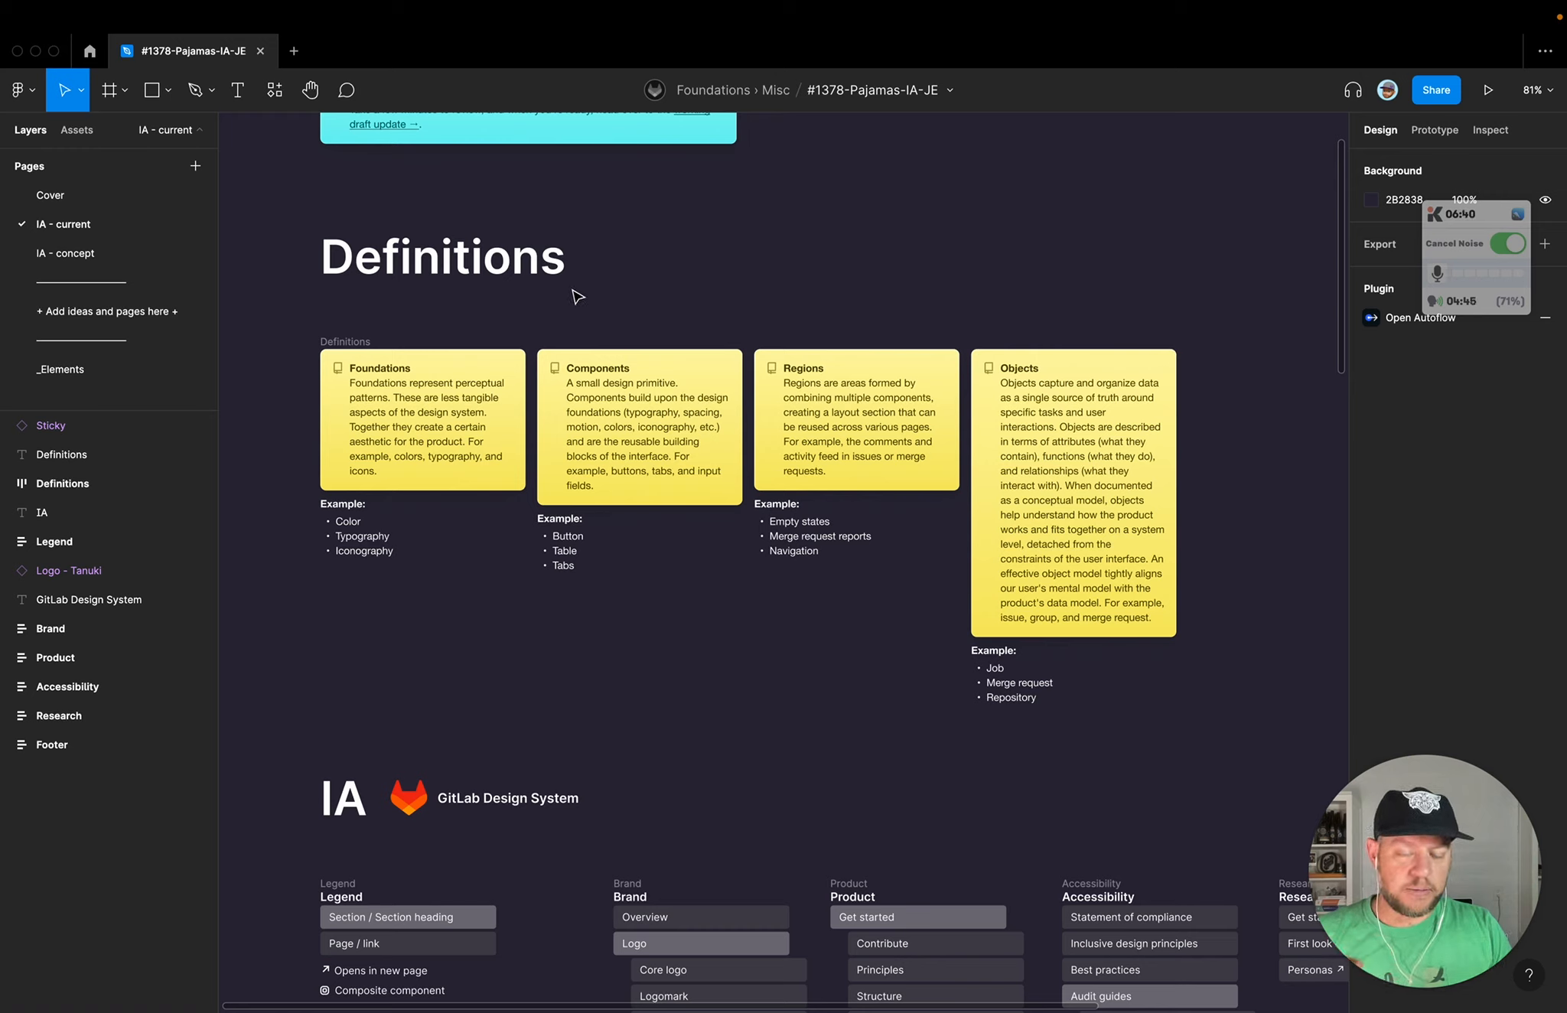
pyautogui.moveTo(756, 299)
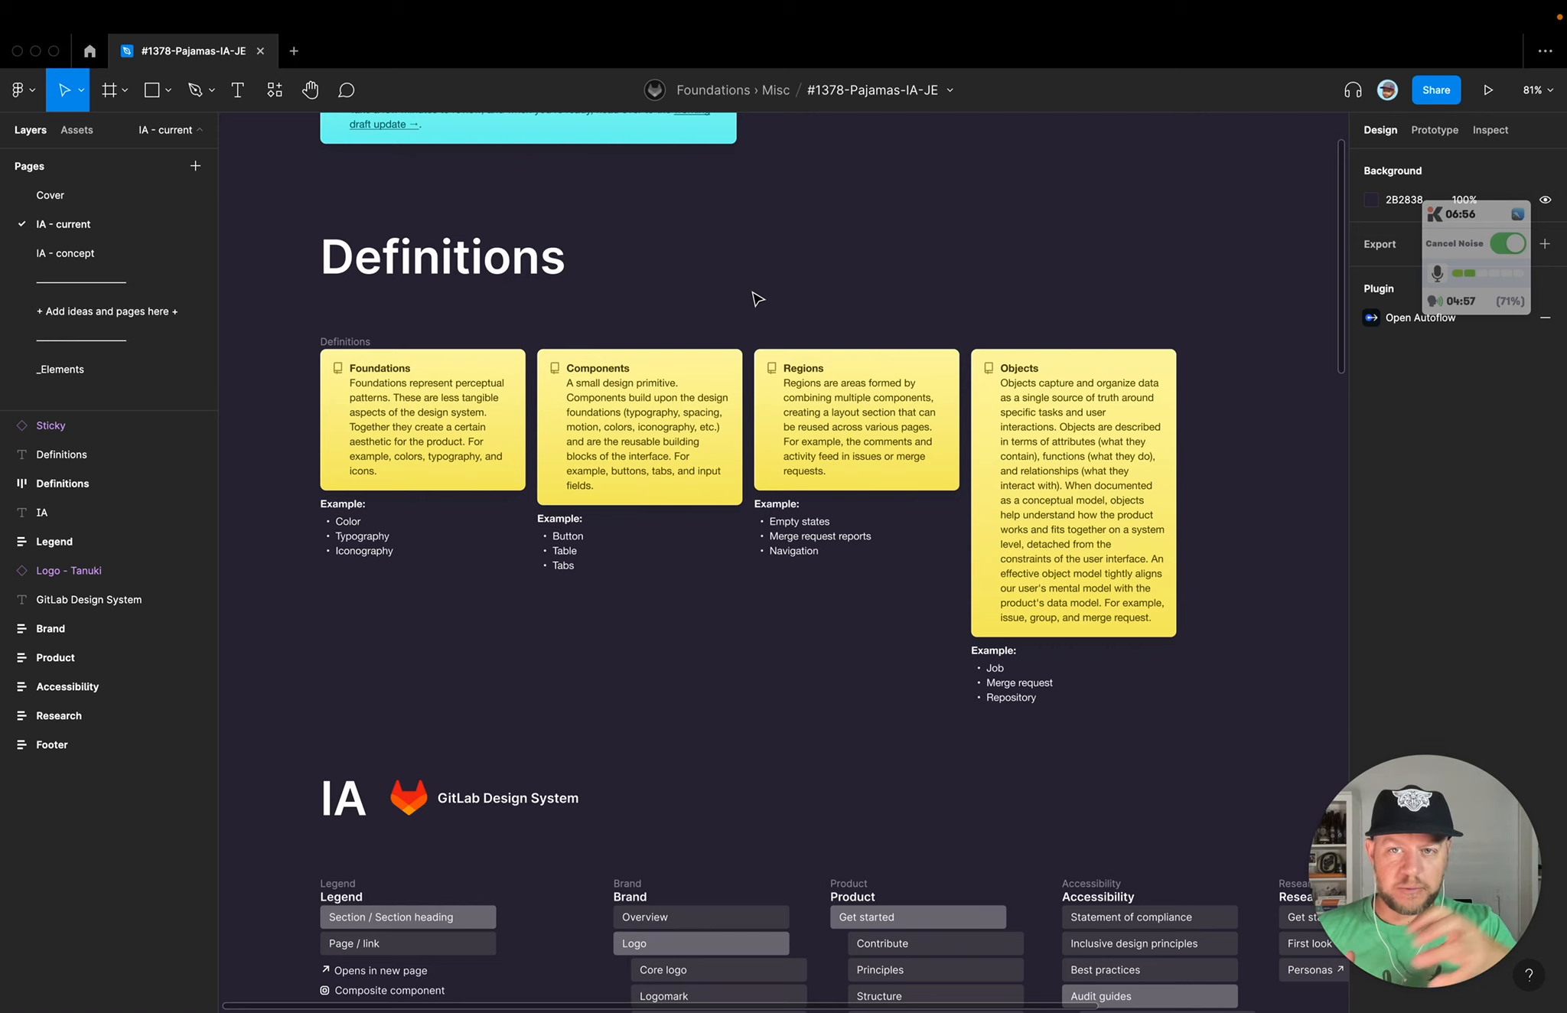
pyautogui.click(639, 430)
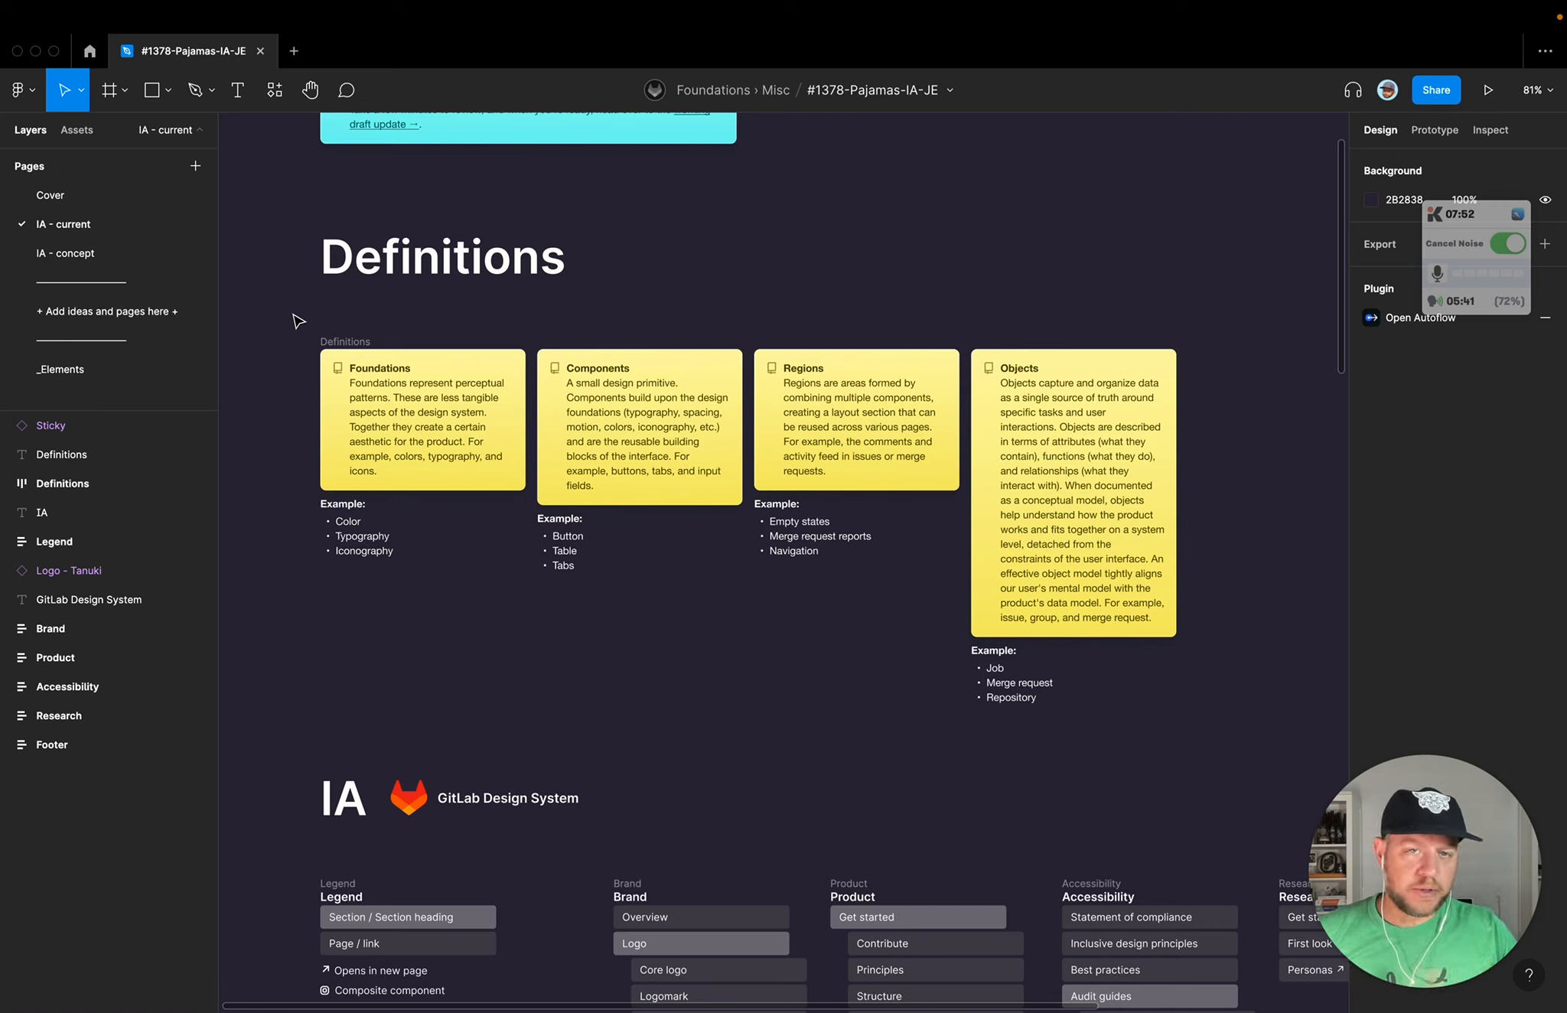
pyautogui.moveTo(272, 281)
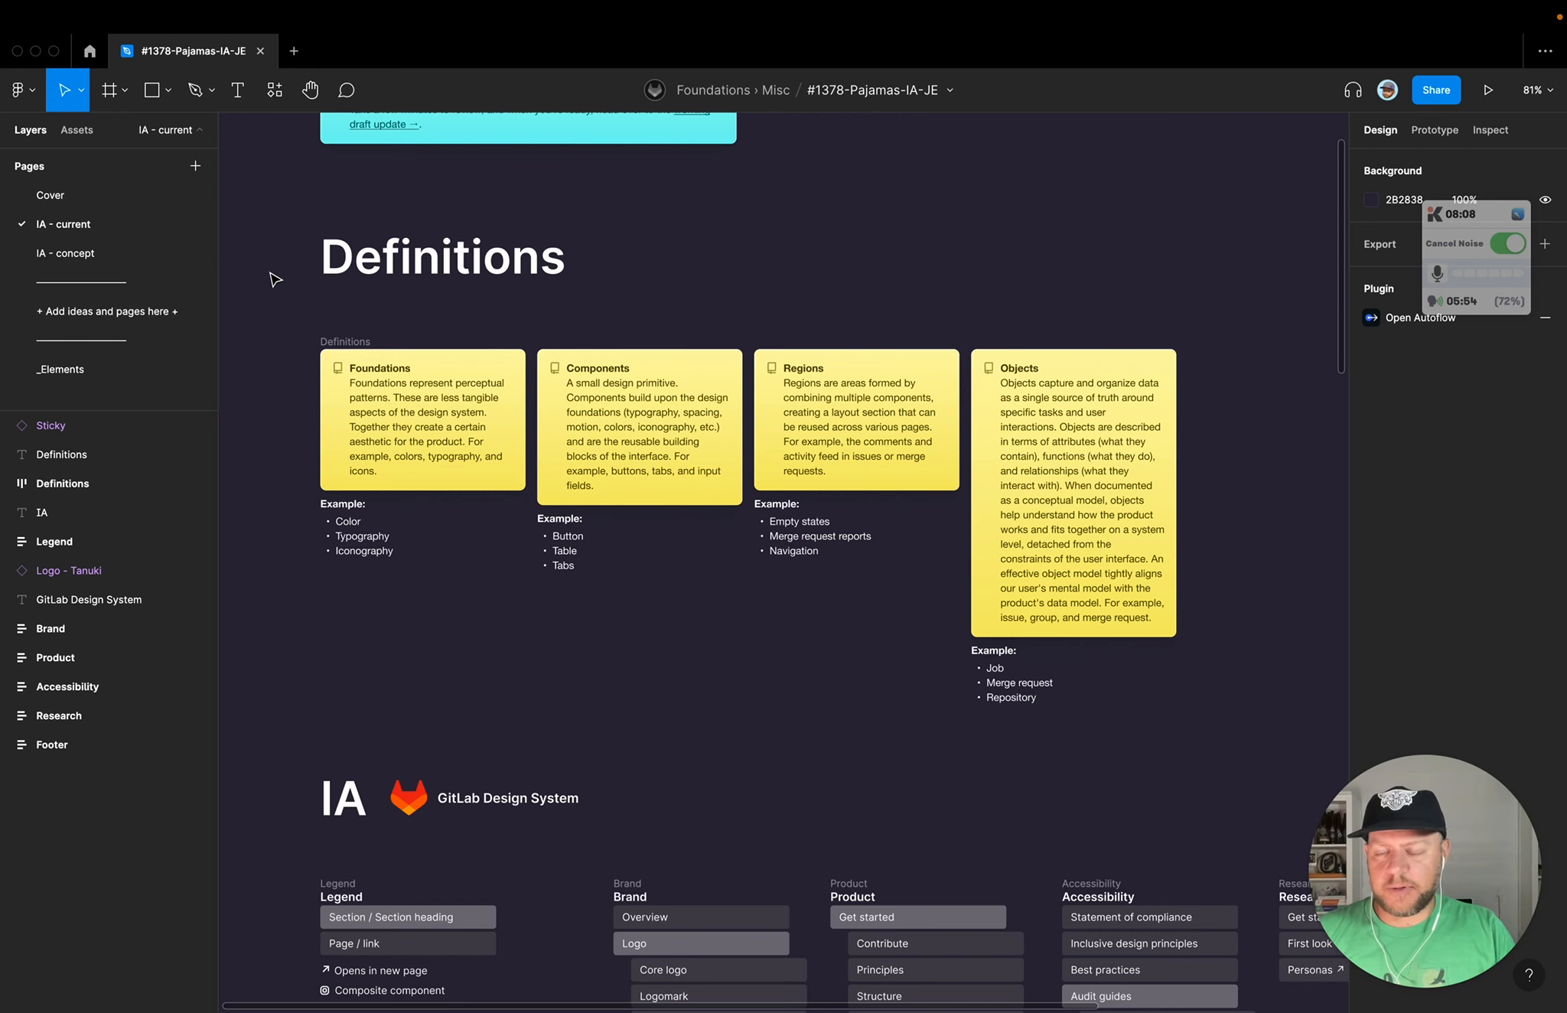
pyautogui.scroll(-3)
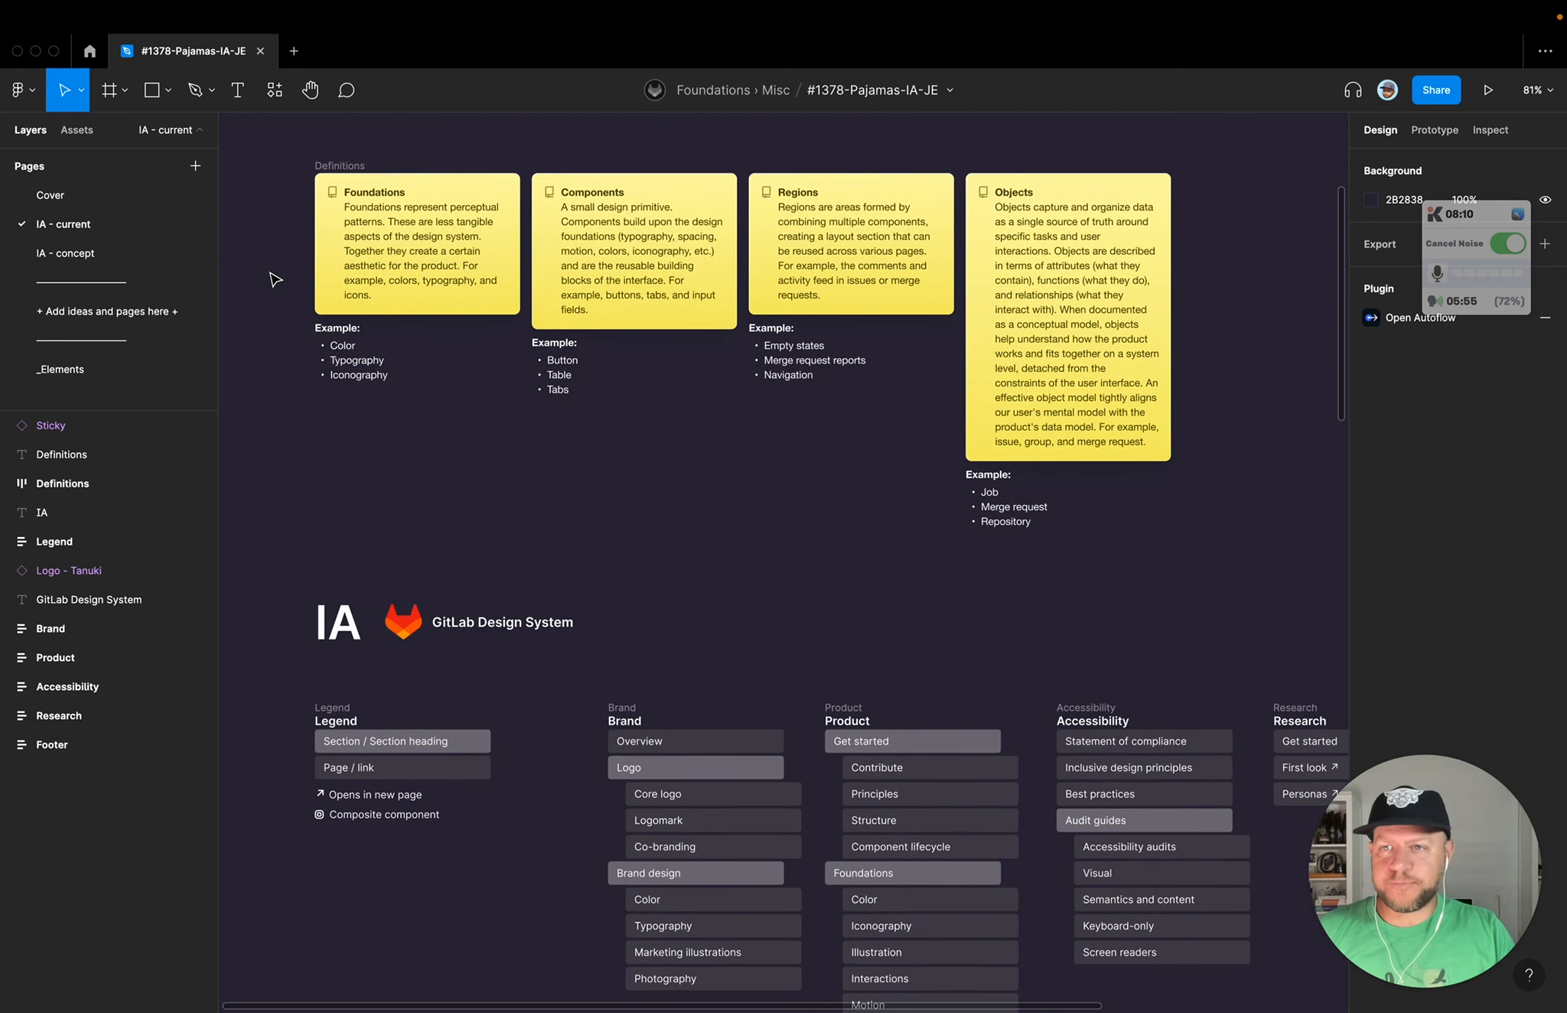
# Step: Scroll past the Definitions stickies to the full IA sitemap with Research and Footer columns
pyautogui.scroll(-3)
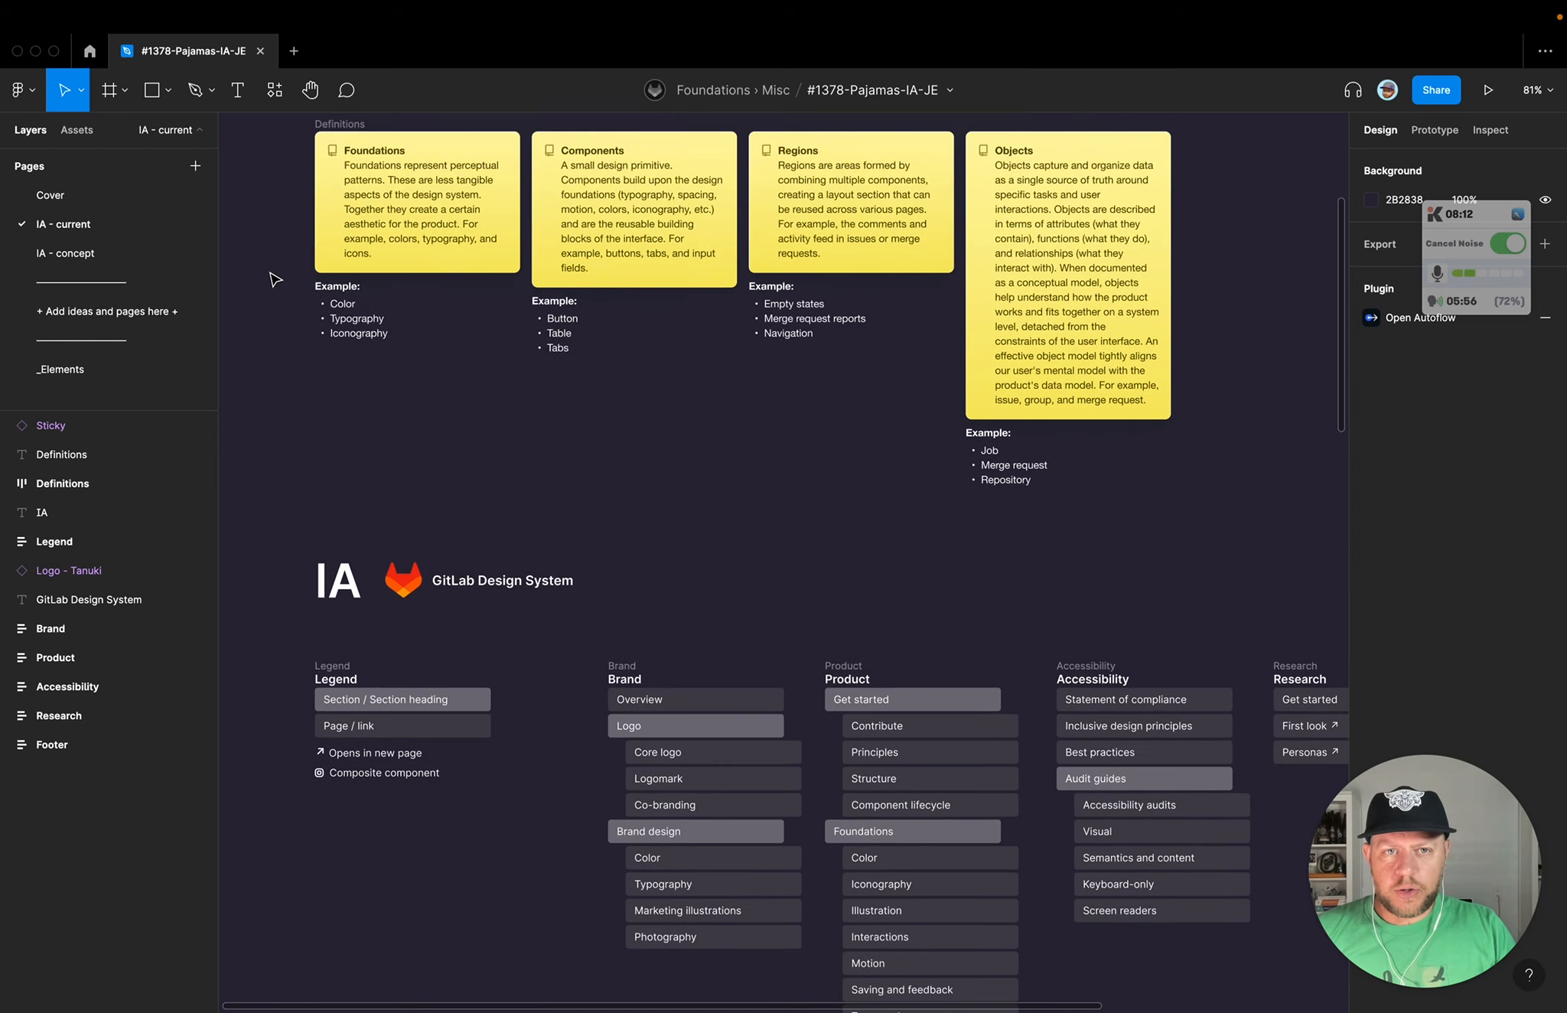
pyautogui.scroll(-3)
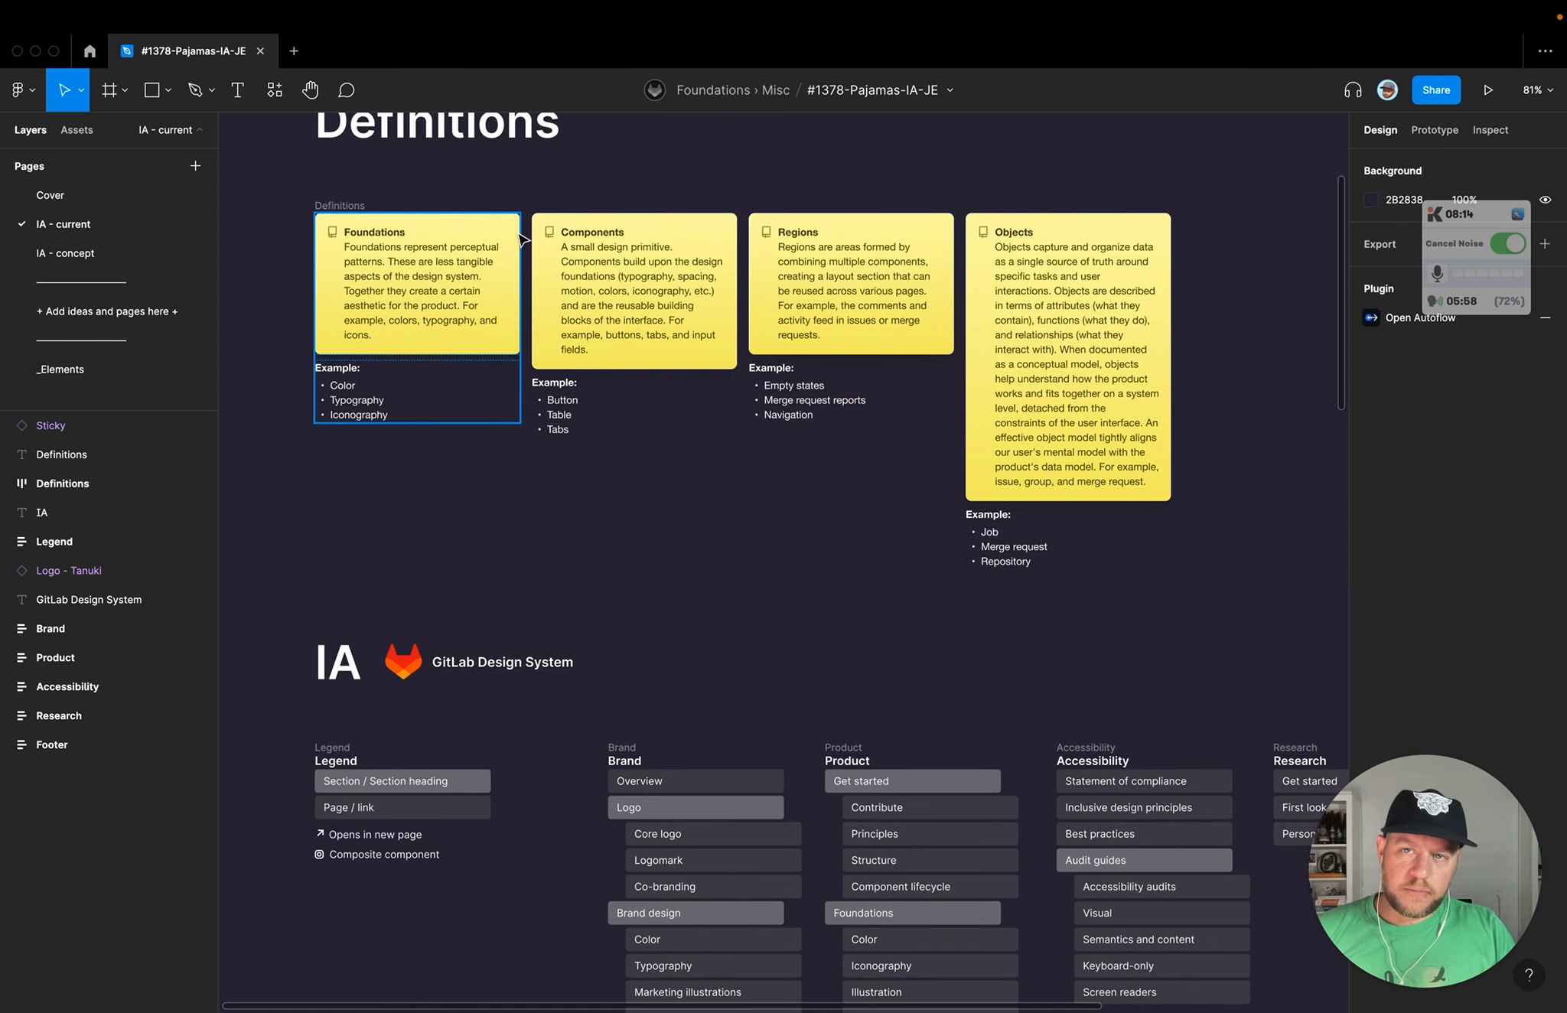
pyautogui.moveTo(352, 404)
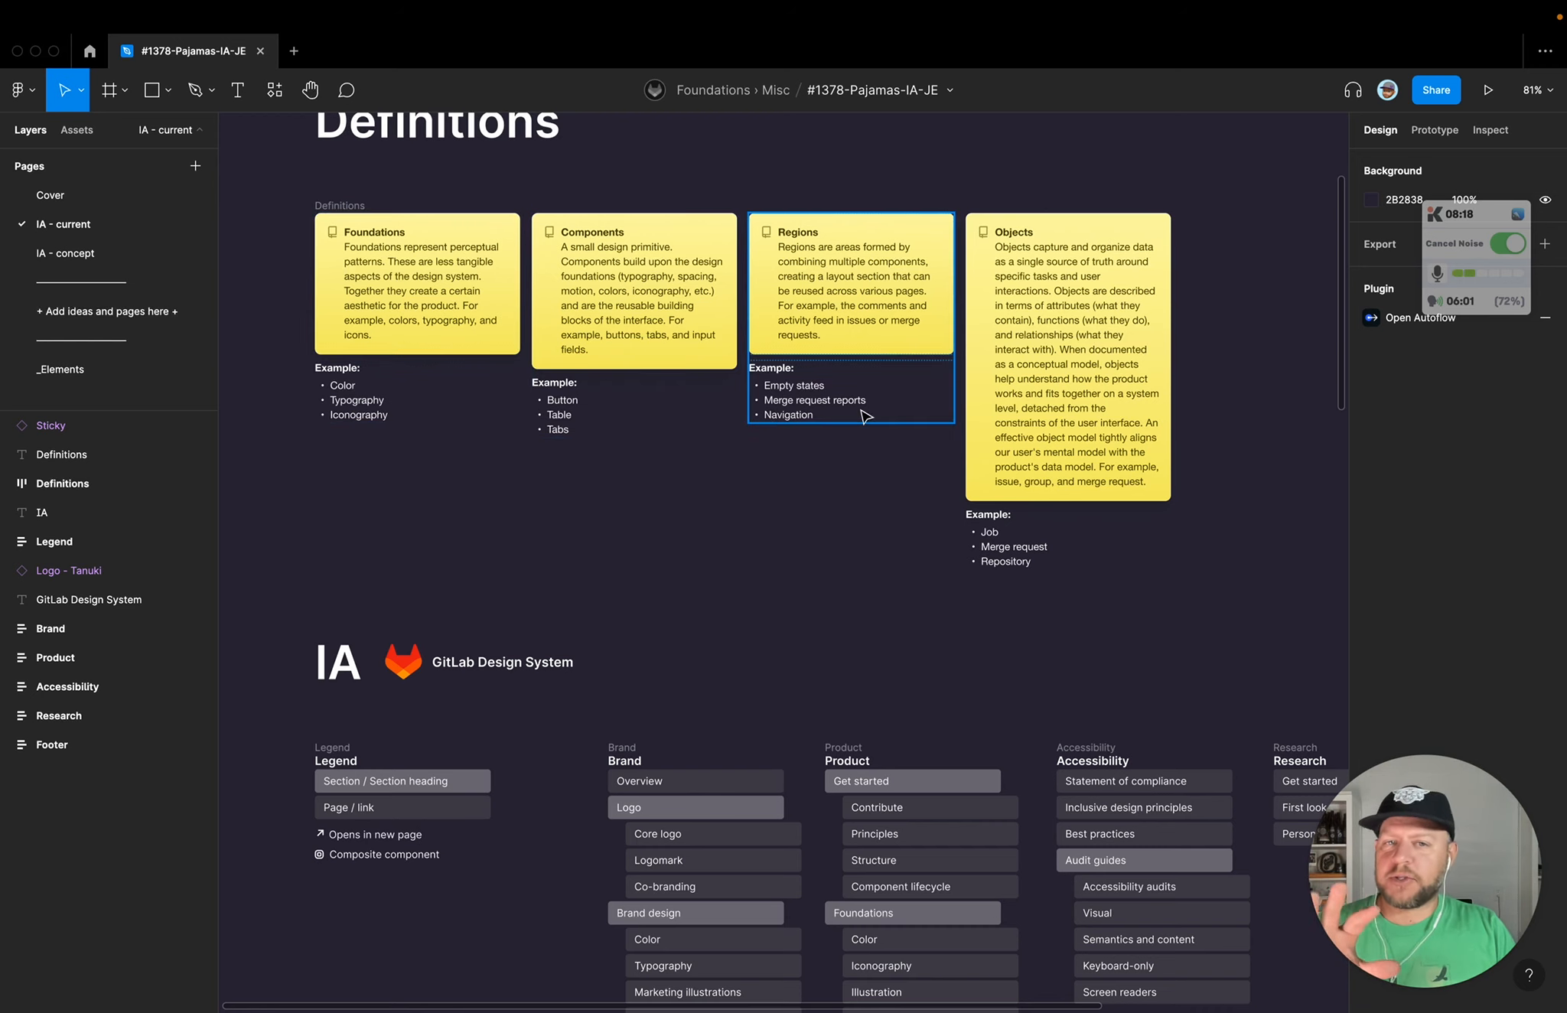
pyautogui.scroll(-3)
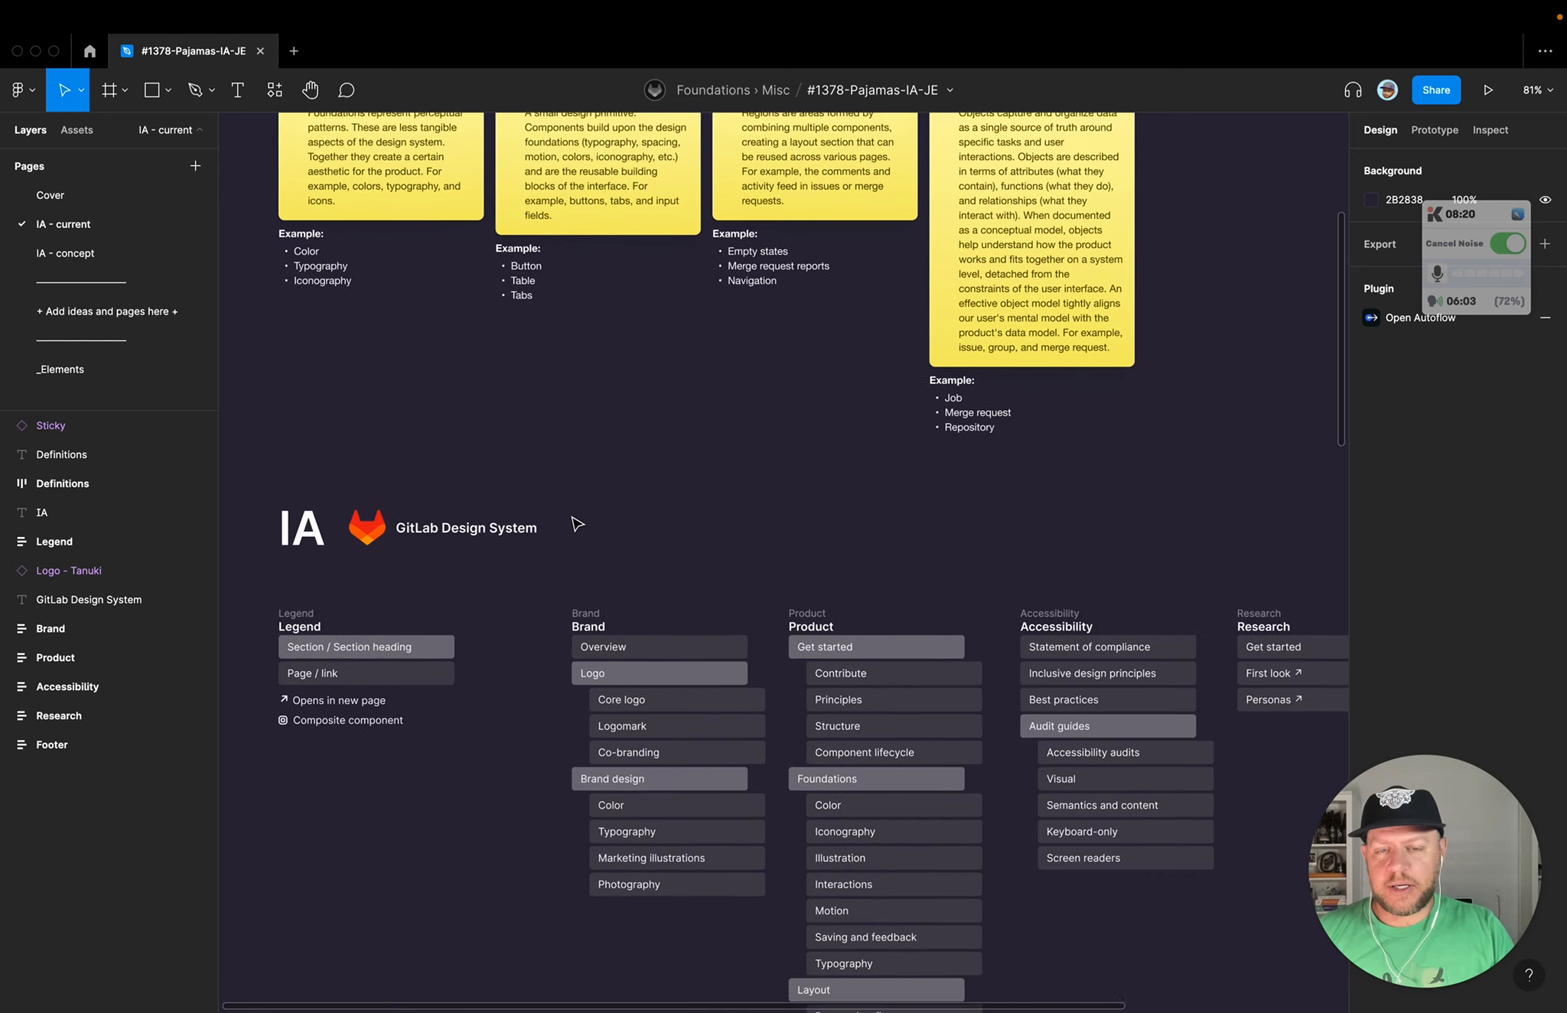
pyautogui.scroll(-3)
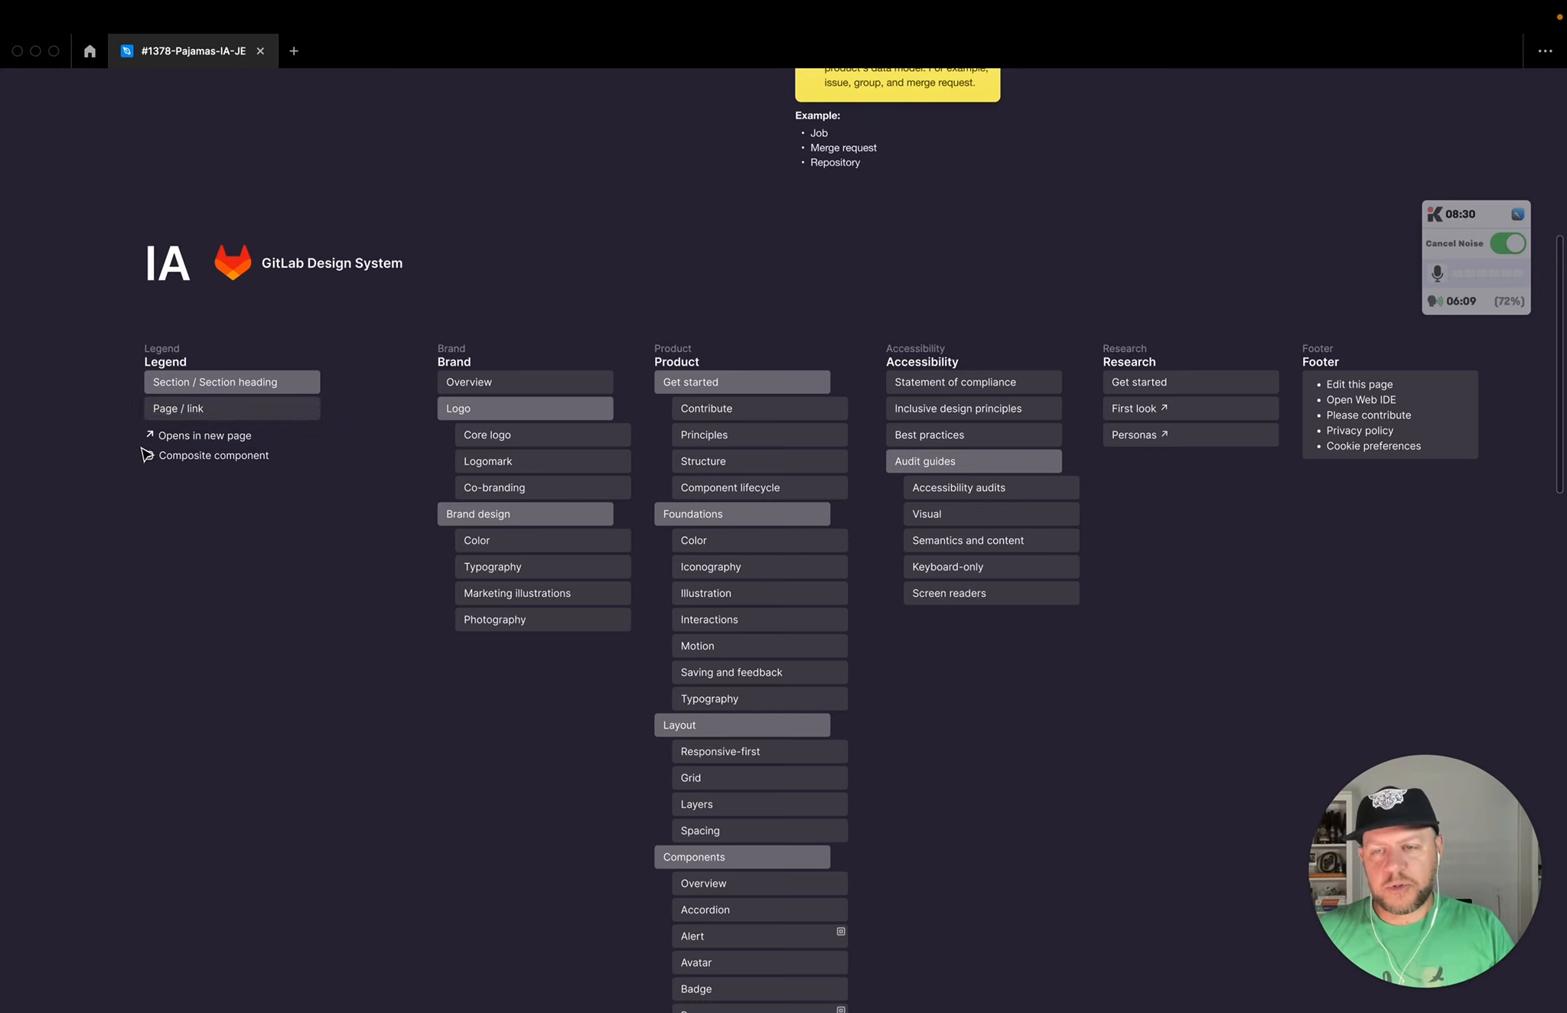
# Step: Scroll through the IA sitemap columns down the long Components list, from Legend to Footer
pyautogui.scroll(-3)
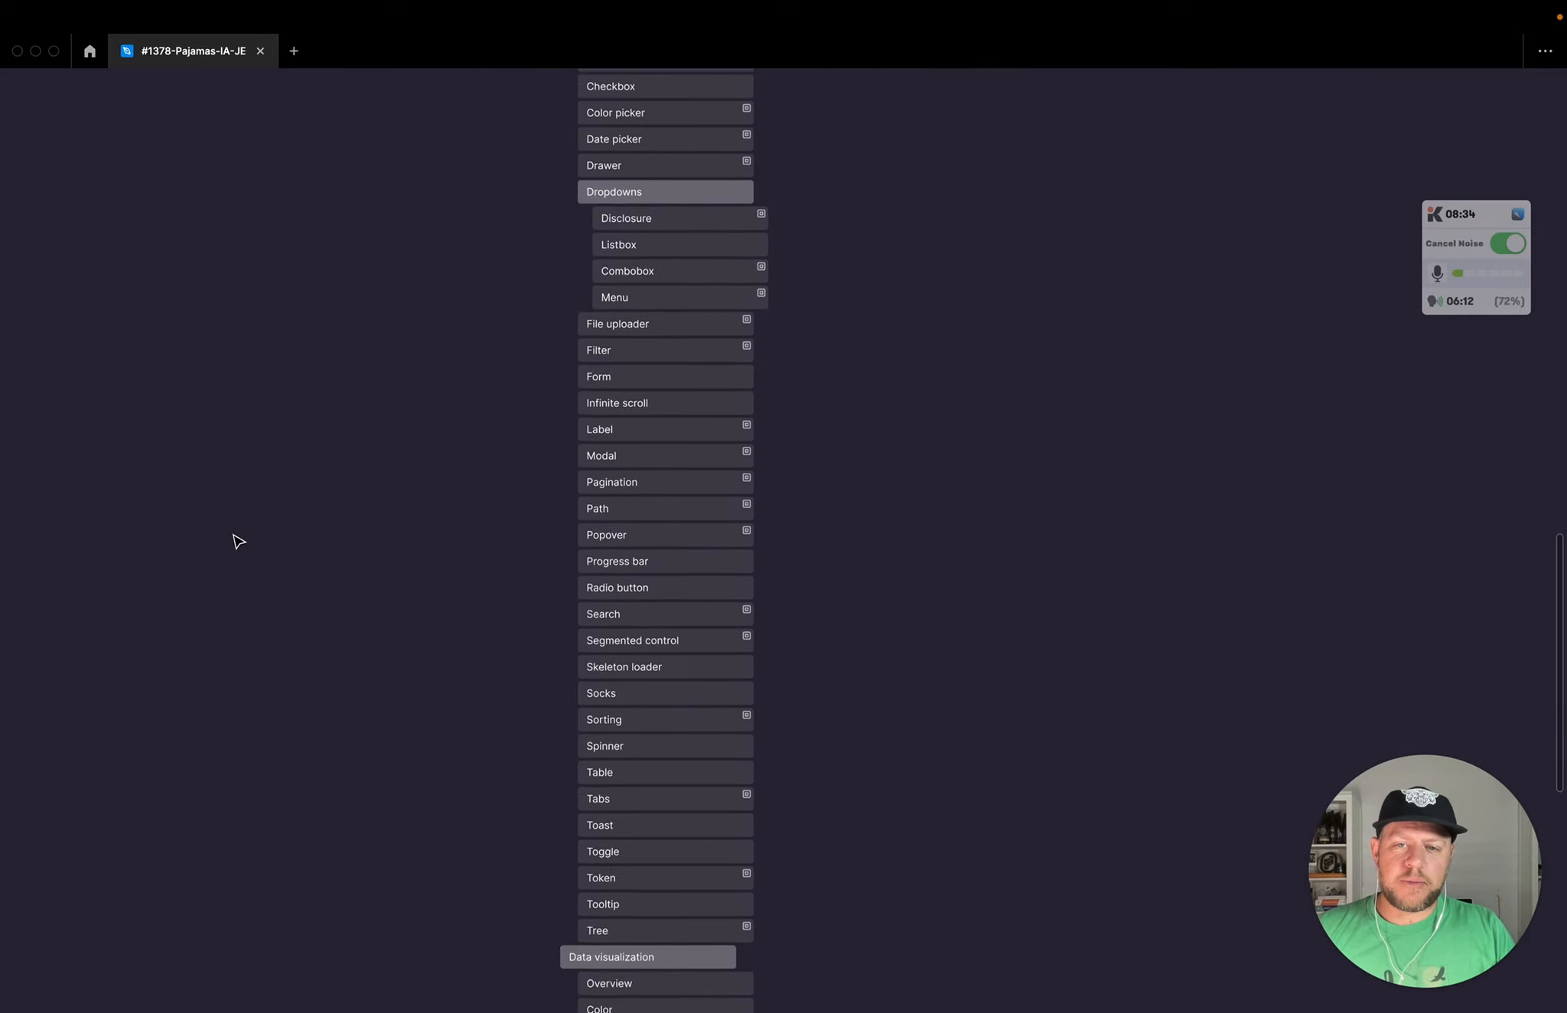
pyautogui.scroll(-3)
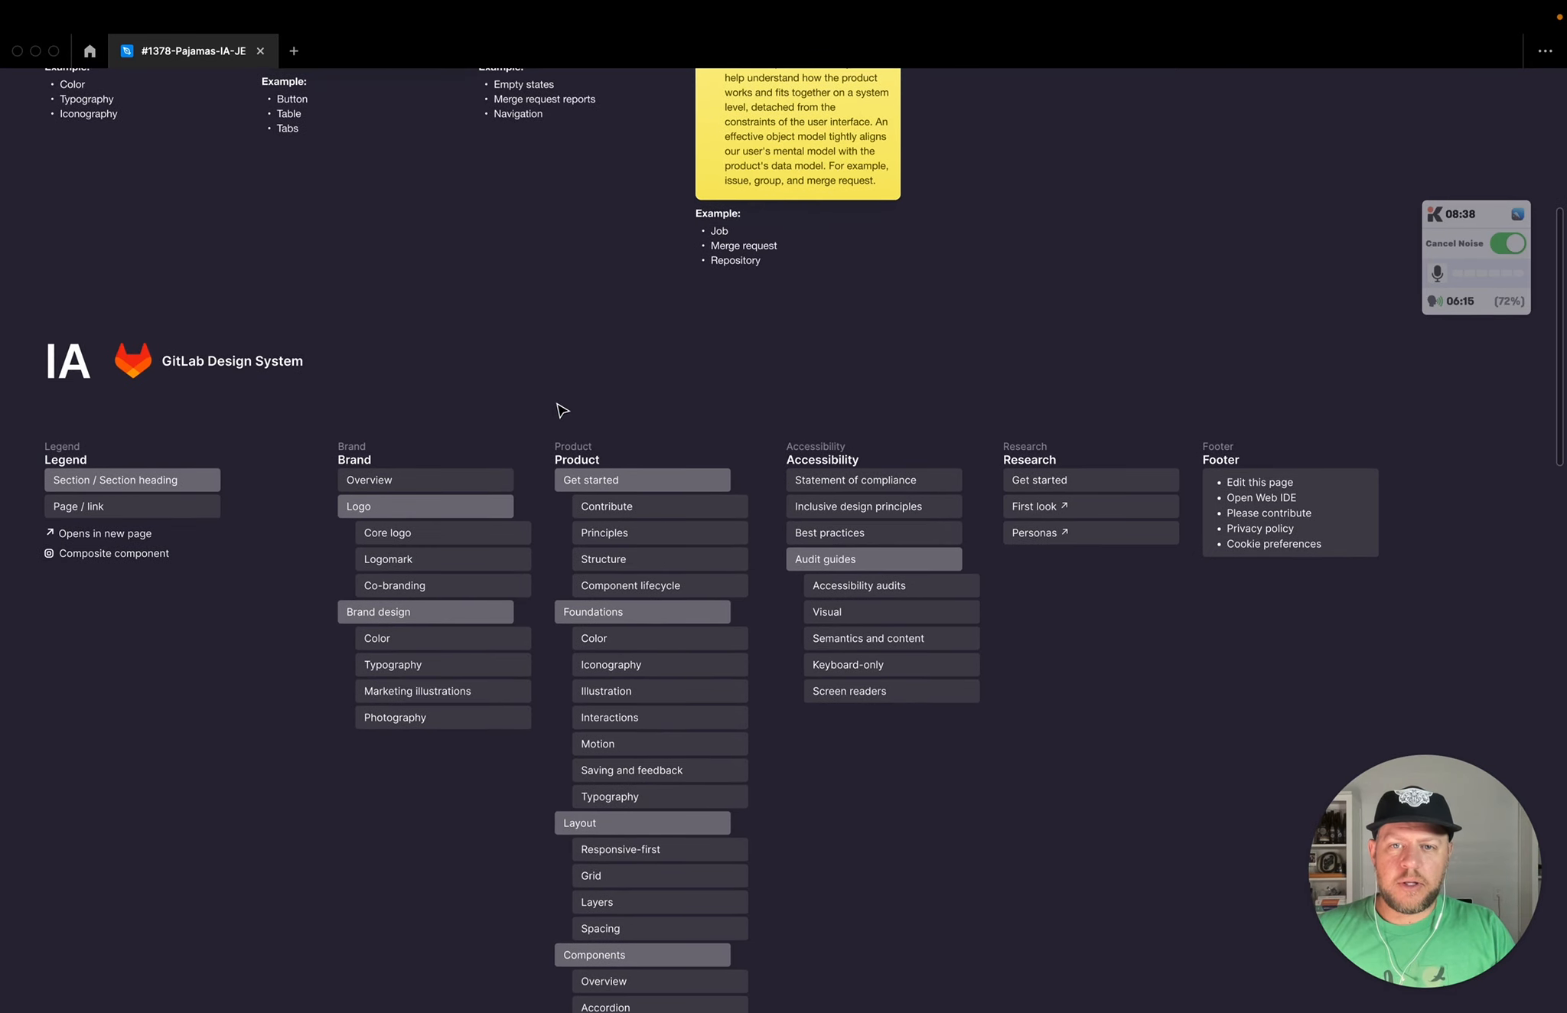
pyautogui.click(871, 479)
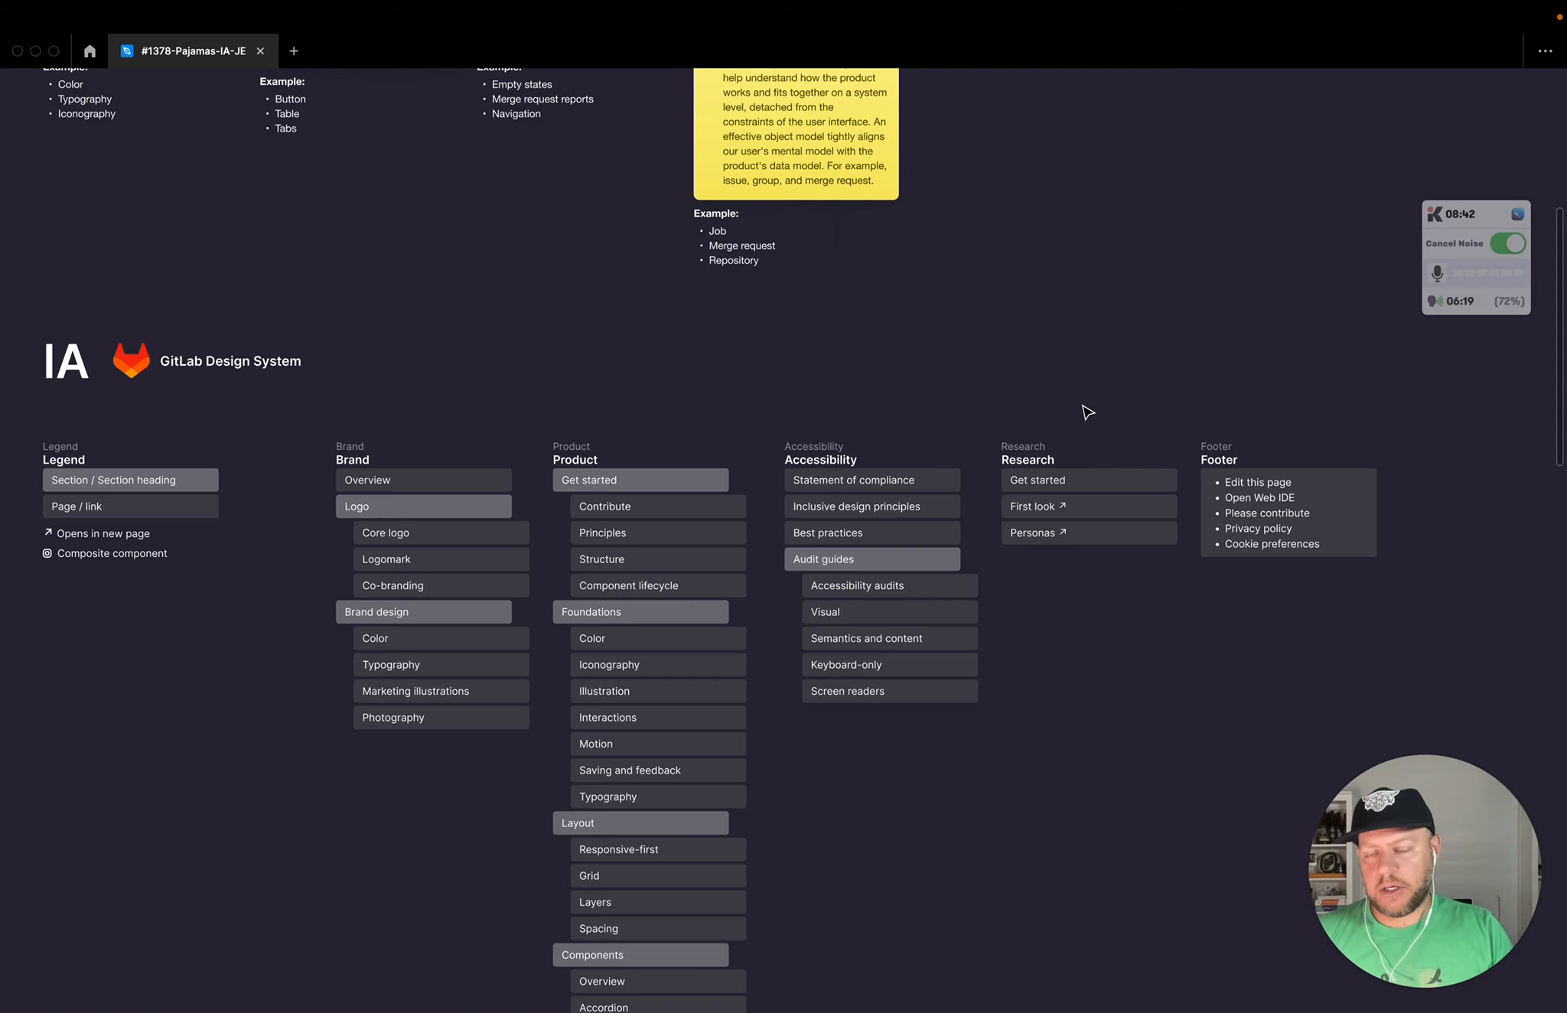
pyautogui.scroll(-3)
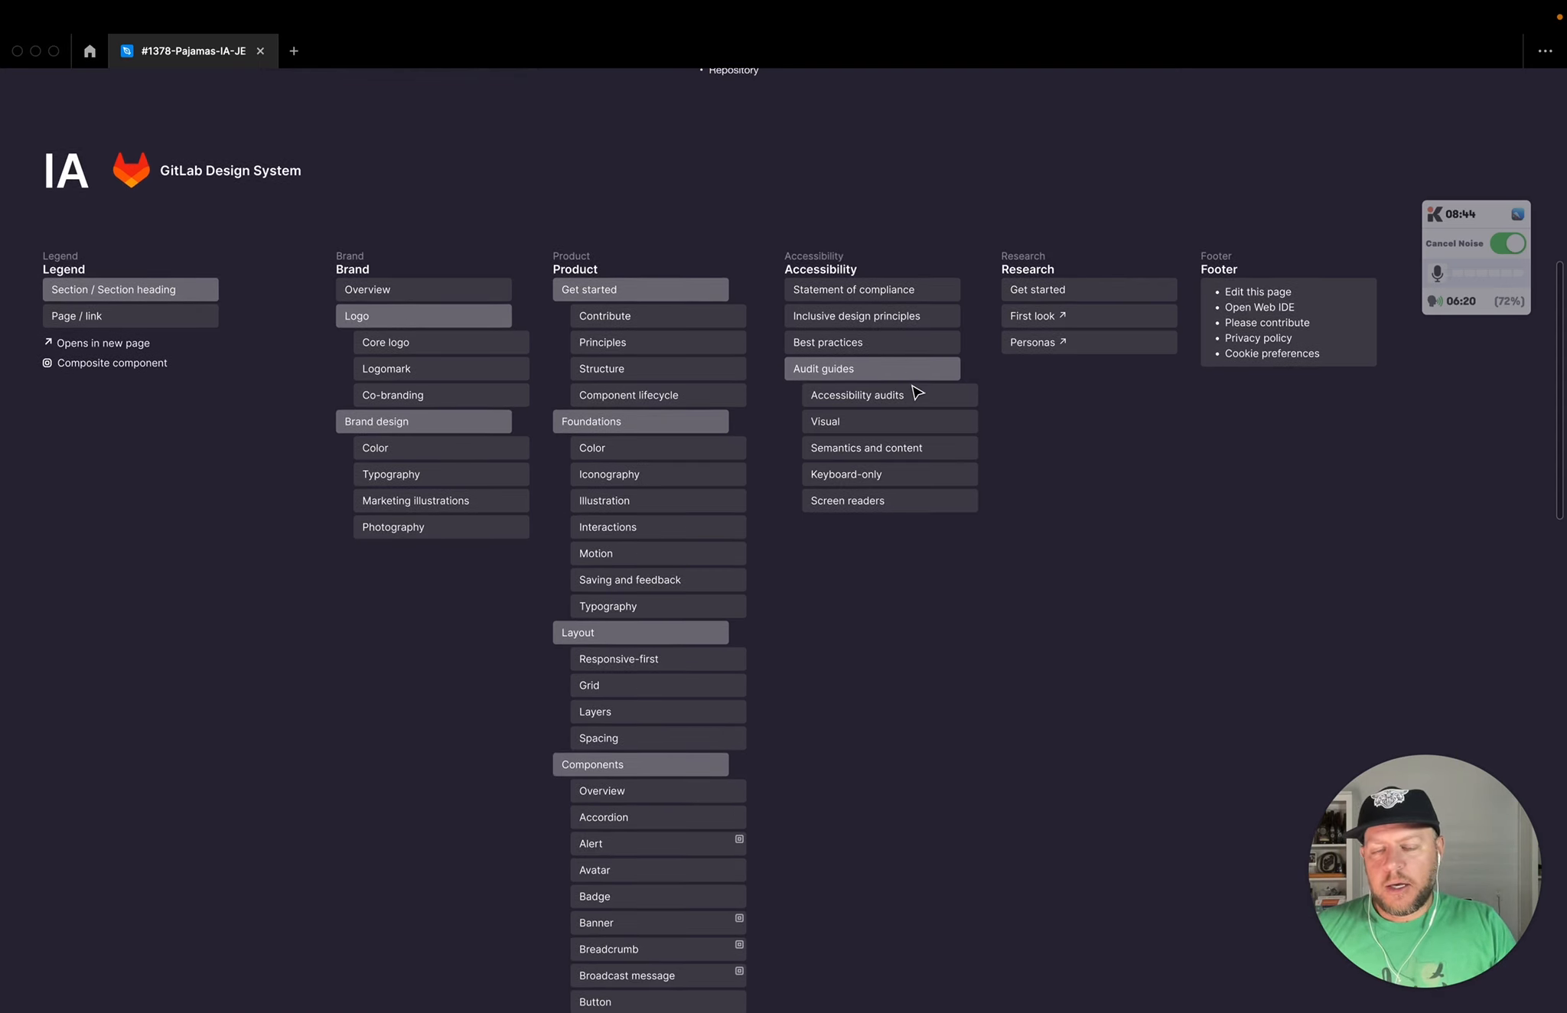
pyautogui.moveTo(86, 394)
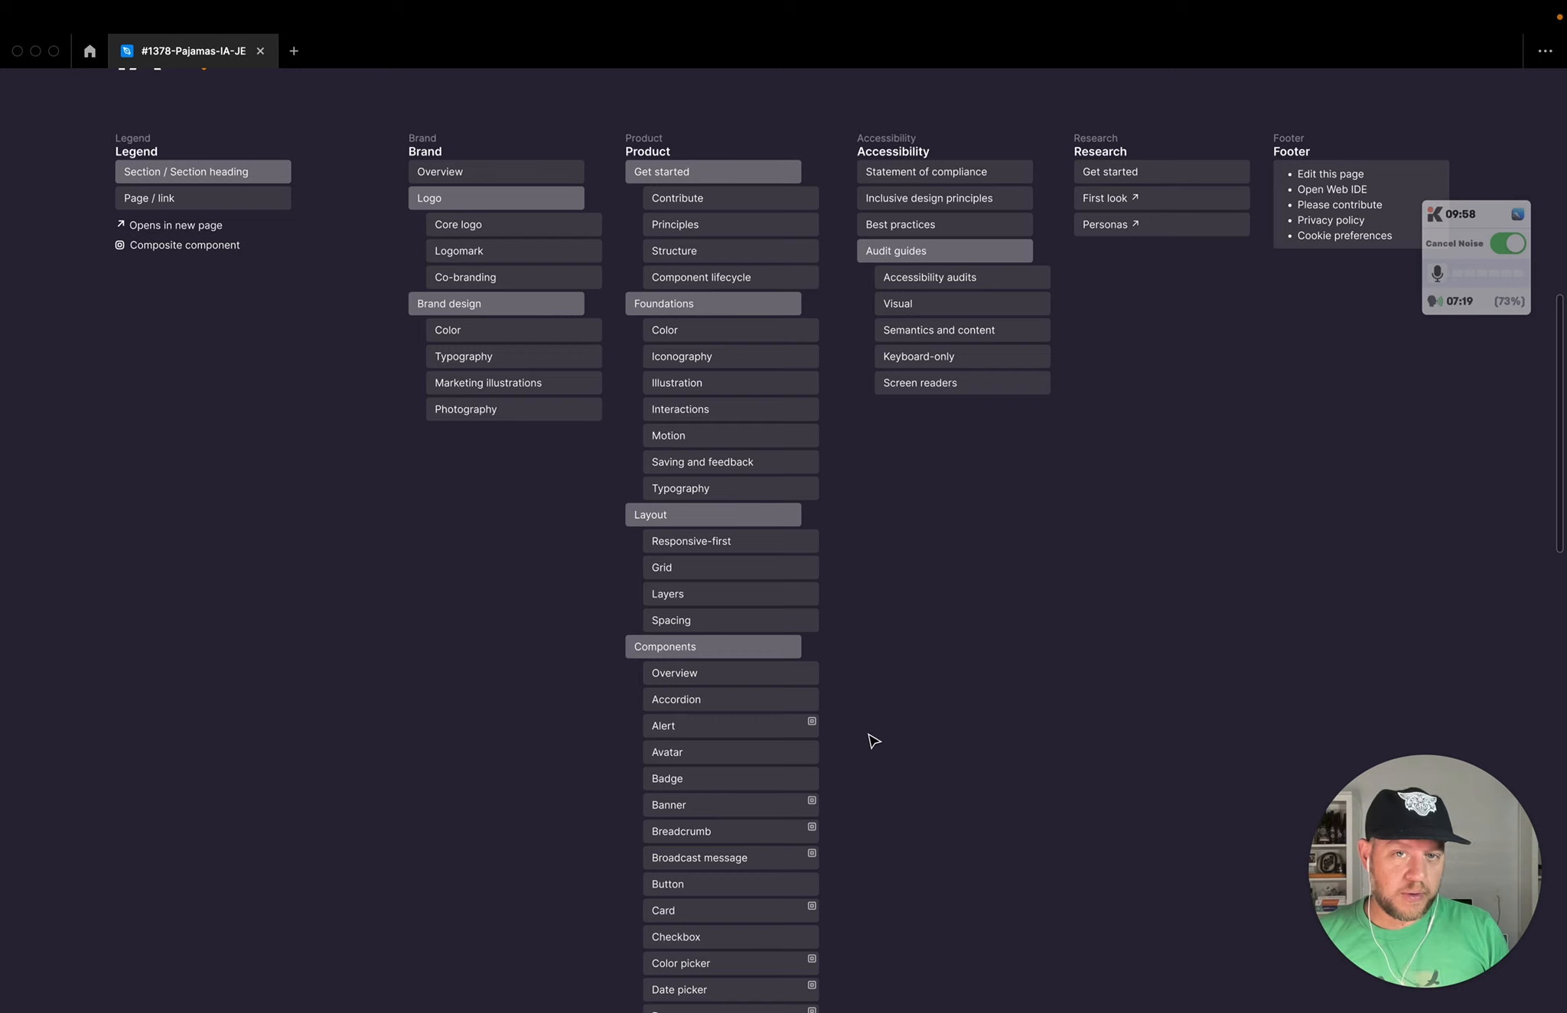
pyautogui.moveTo(878, 721)
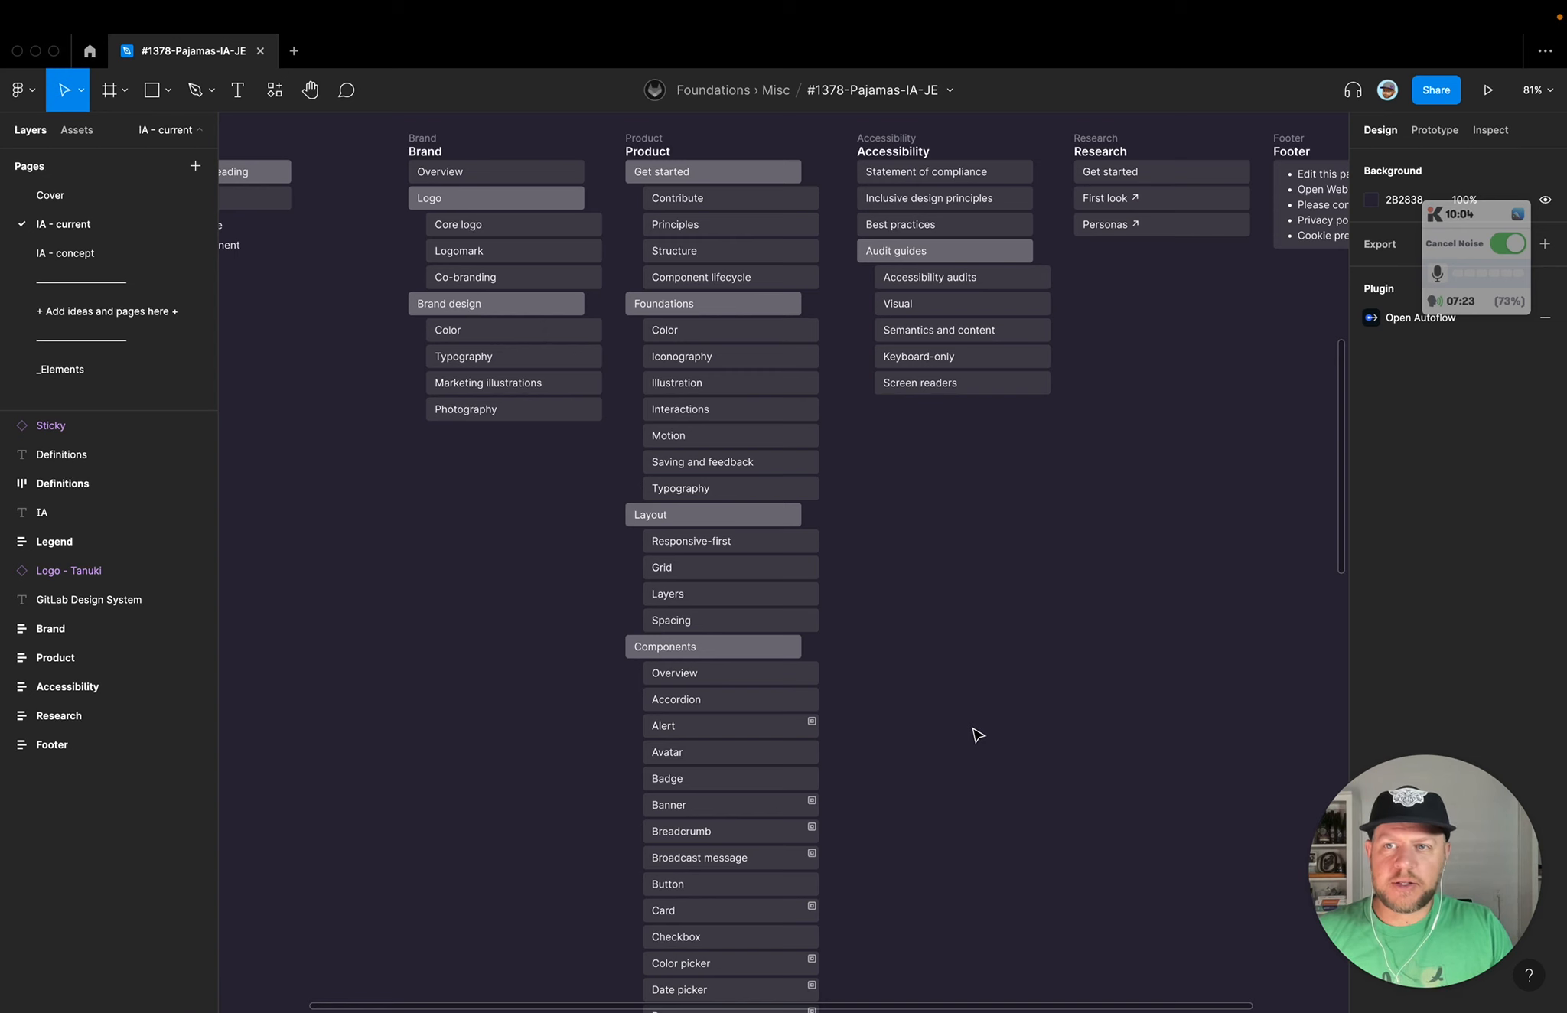
pyautogui.click(67, 253)
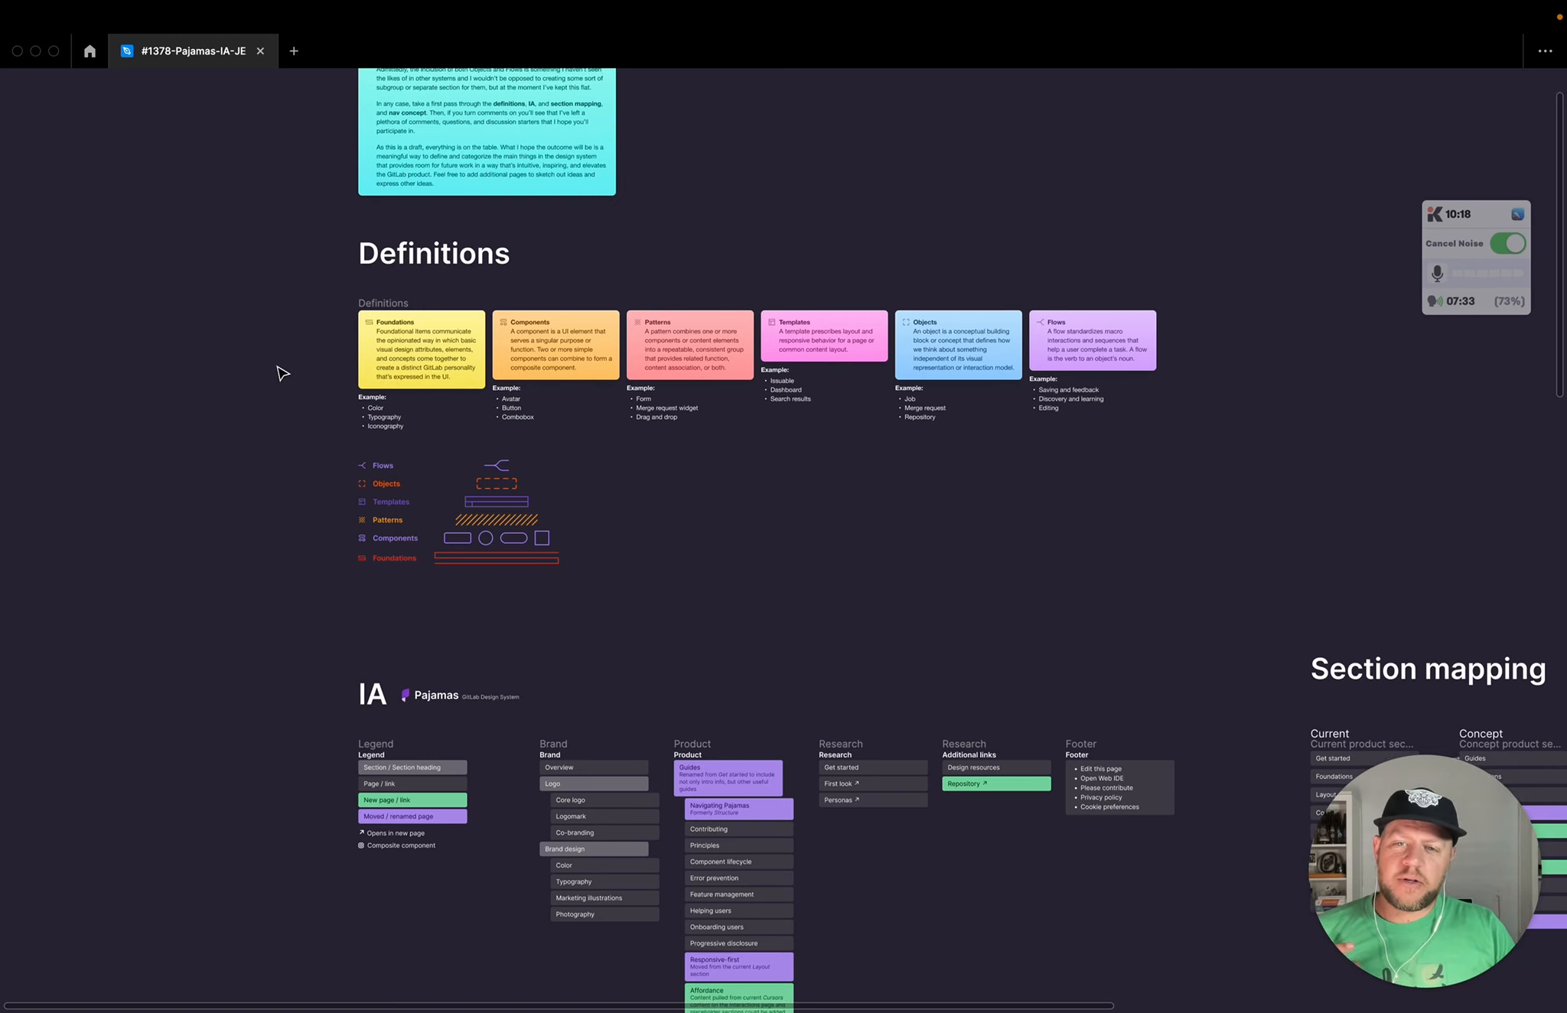
# Step: Scroll from the Before/After navigation mockups down to the Definitions cards and icon legend
pyautogui.scroll(-3)
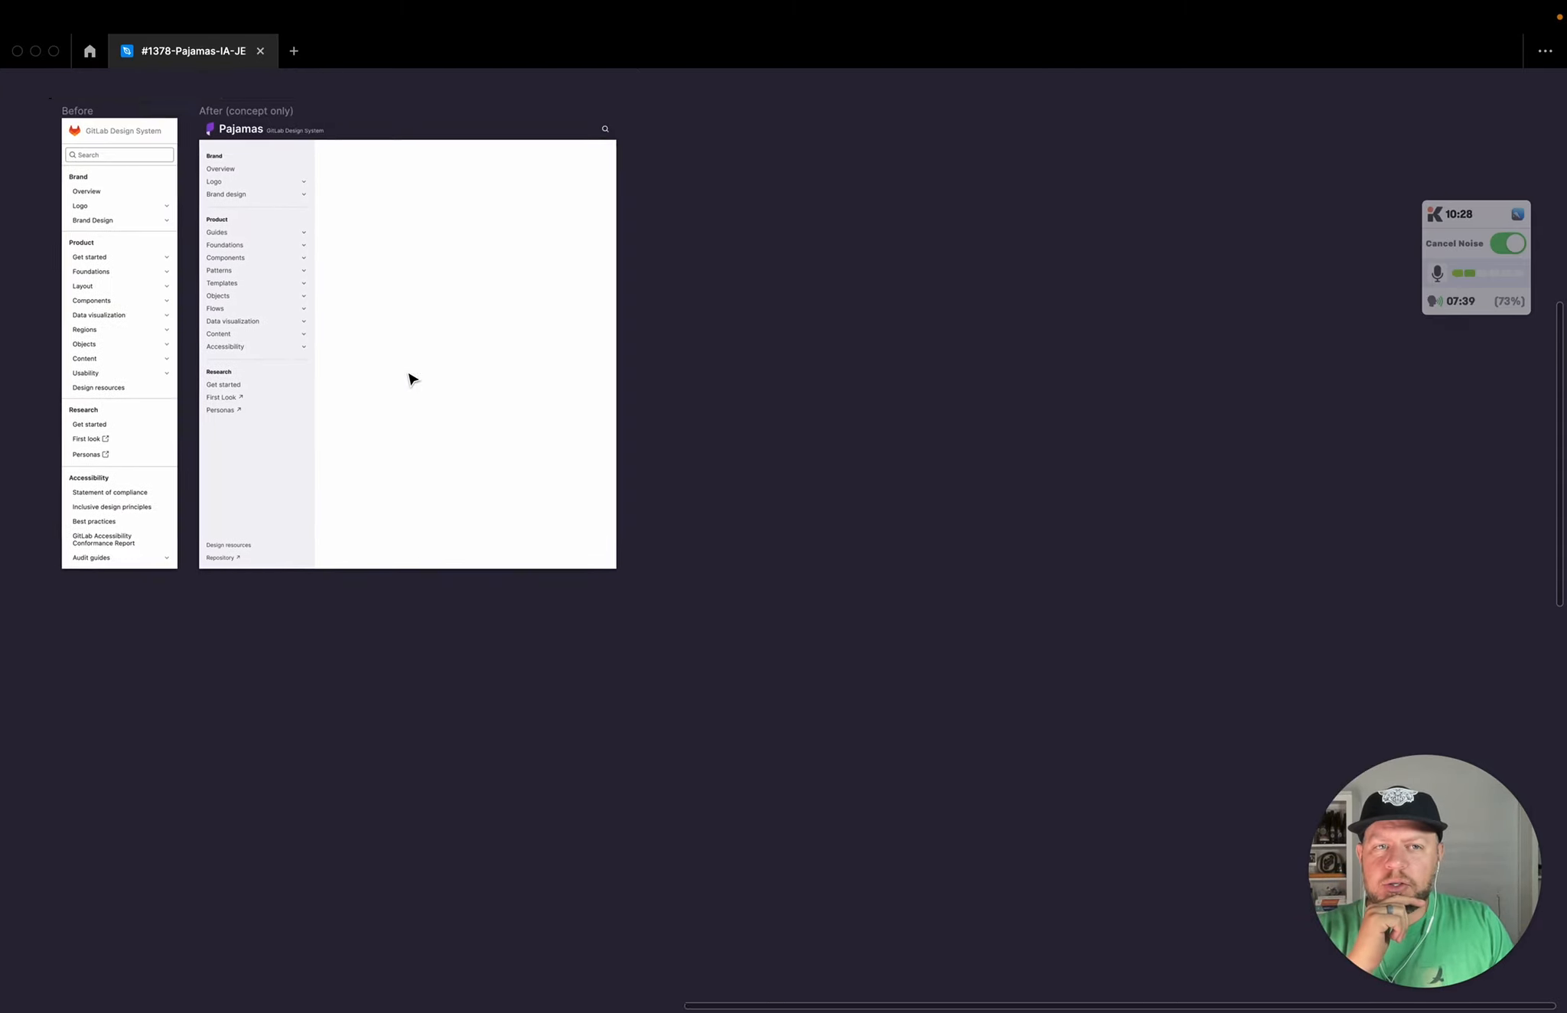
pyautogui.scroll(-3)
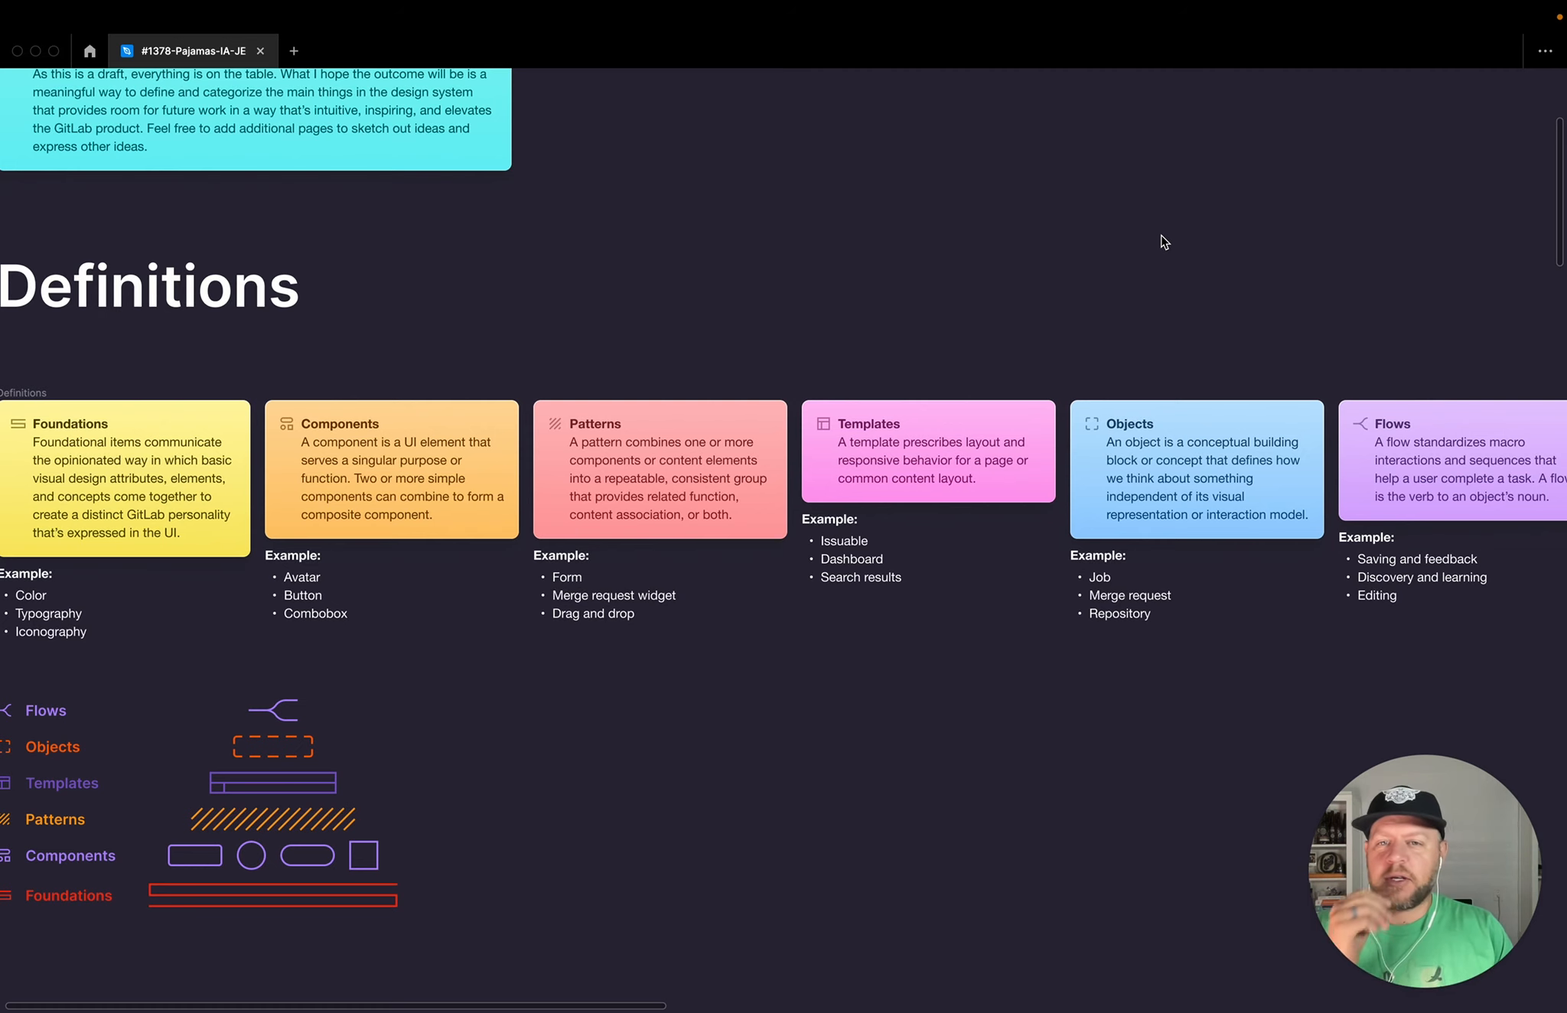
pyautogui.scroll(-3)
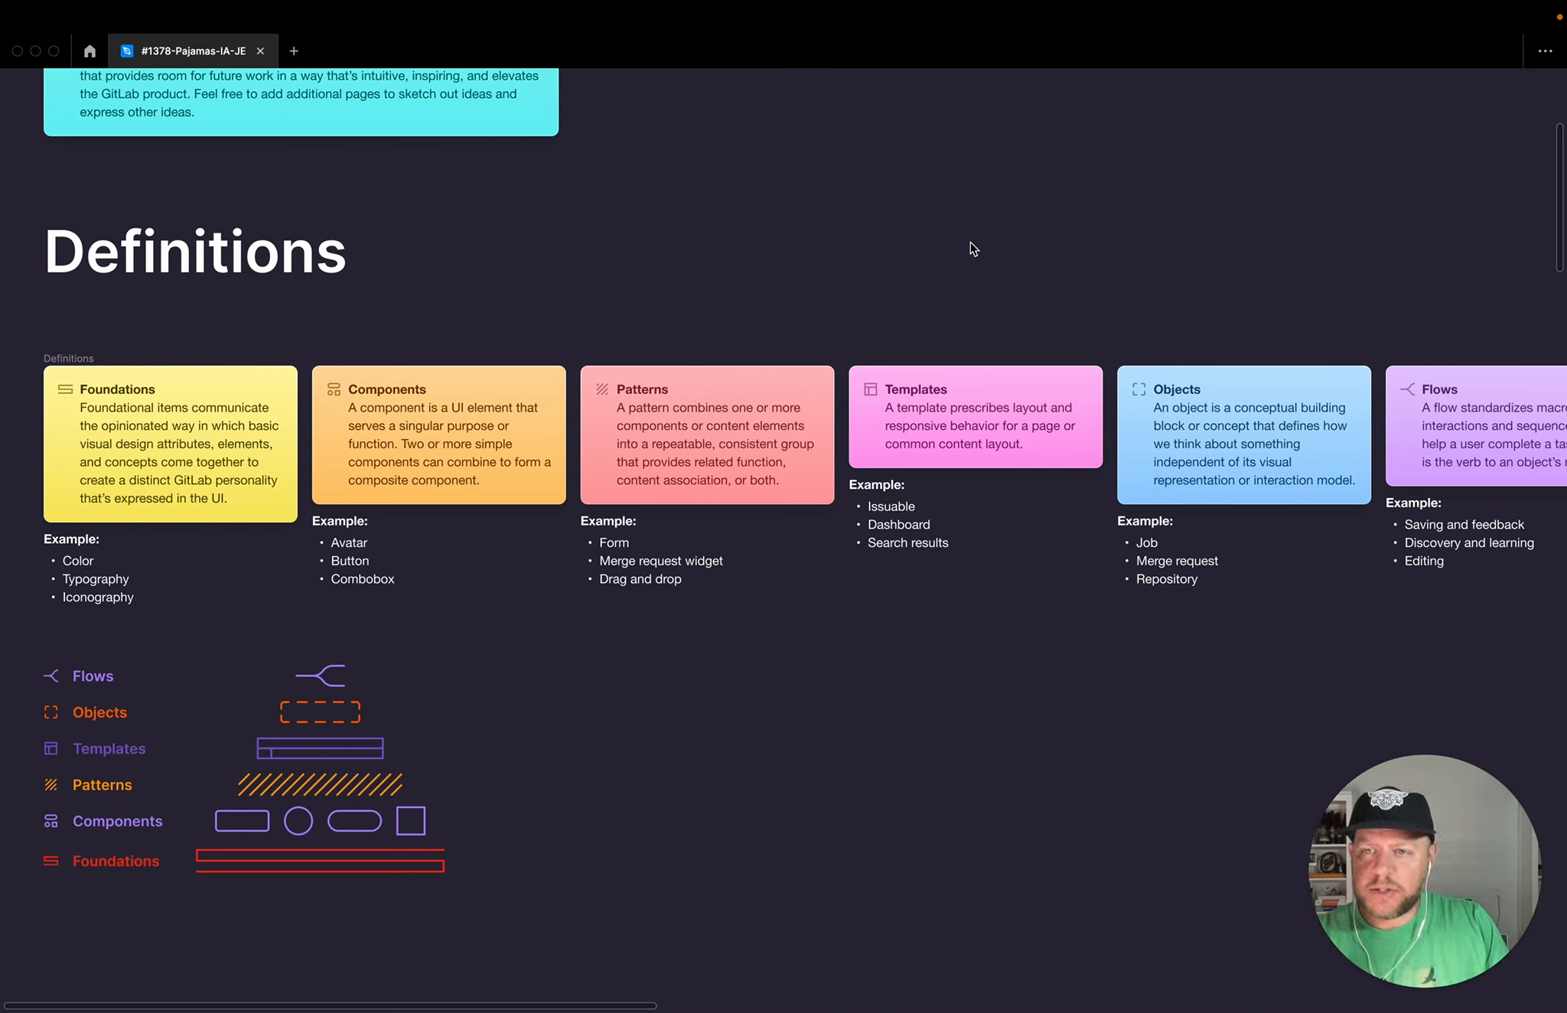
pyautogui.moveTo(367, 320)
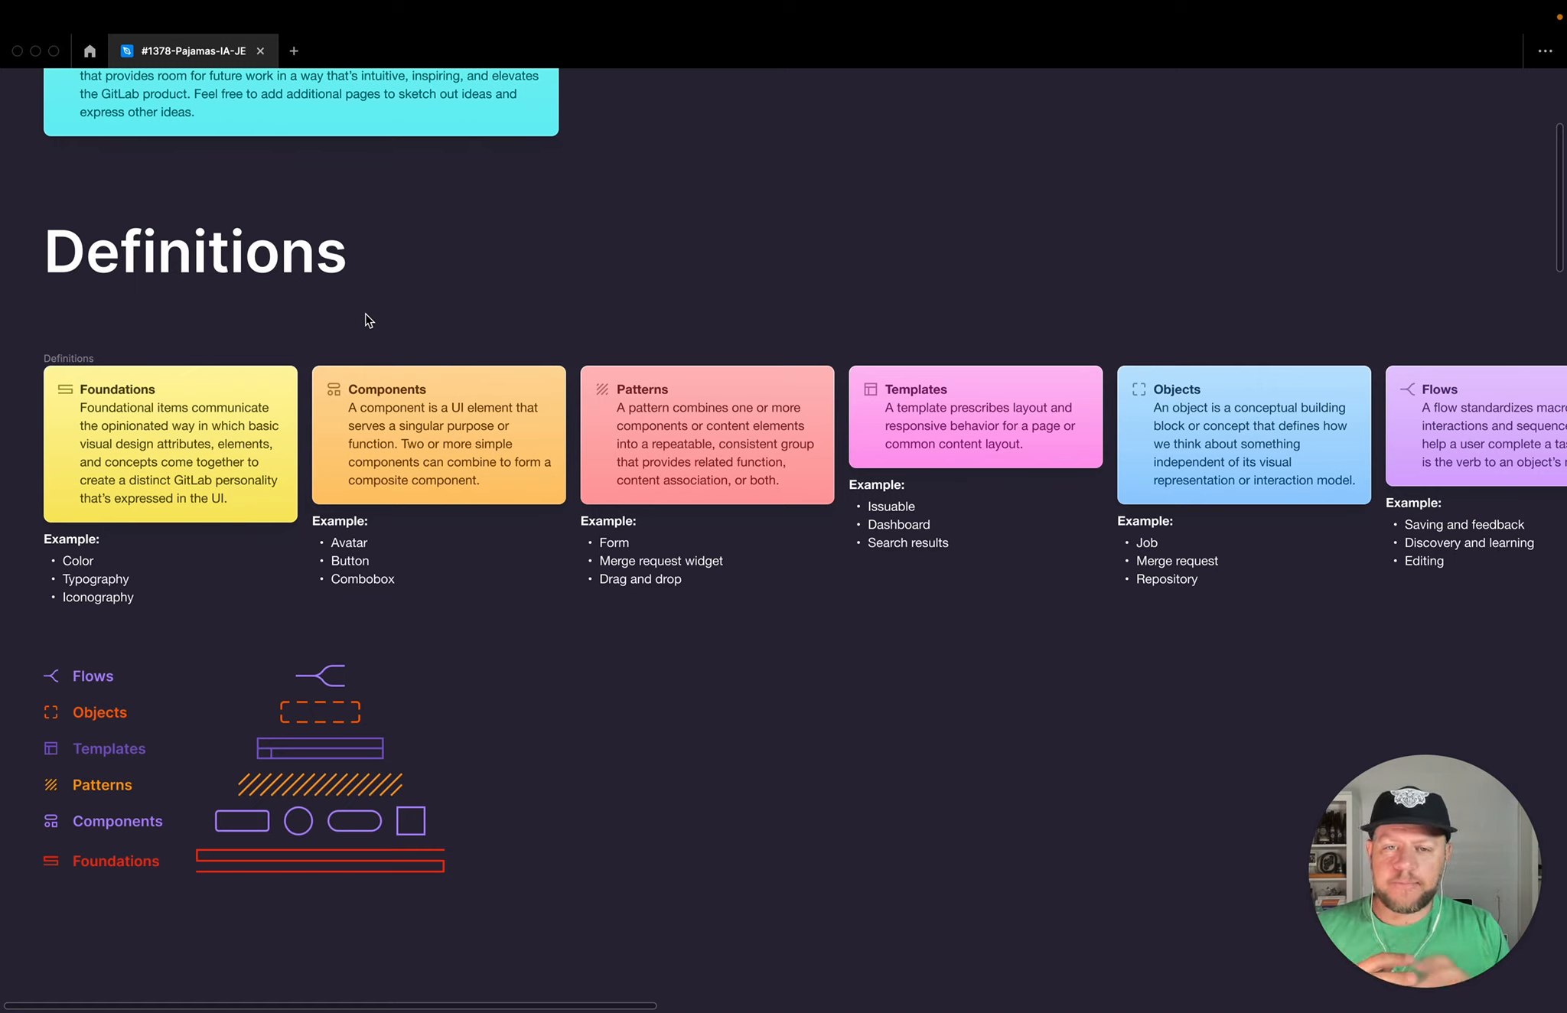
pyautogui.moveTo(159, 425)
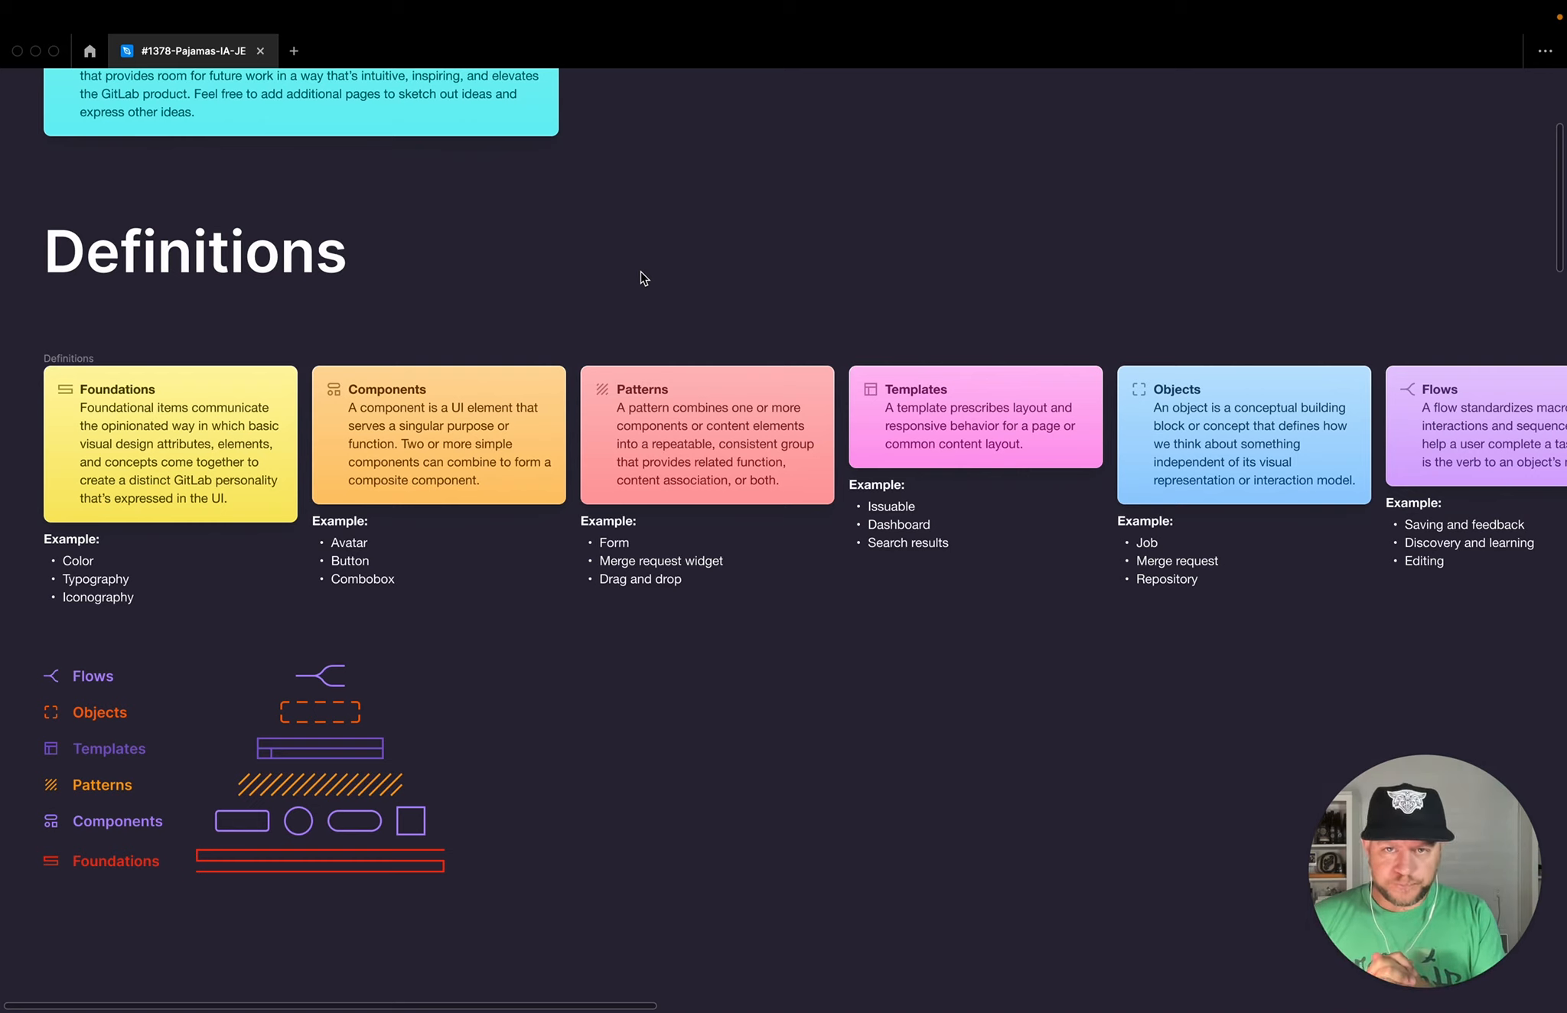
pyautogui.moveTo(616, 287)
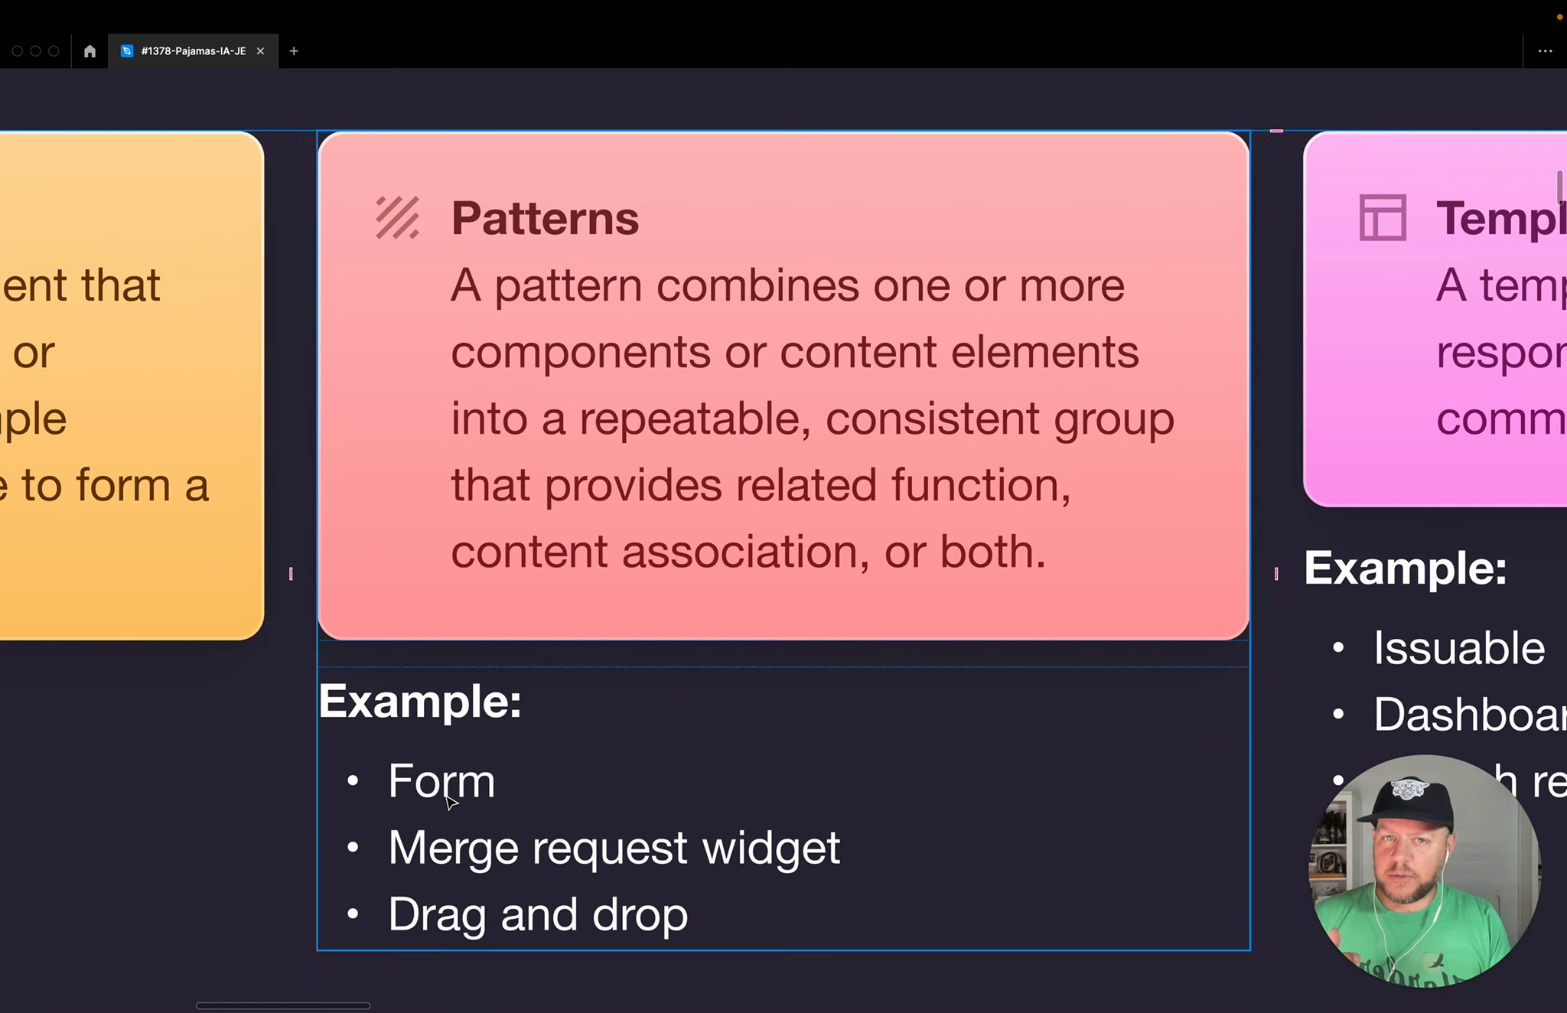
pyautogui.moveTo(975, 379)
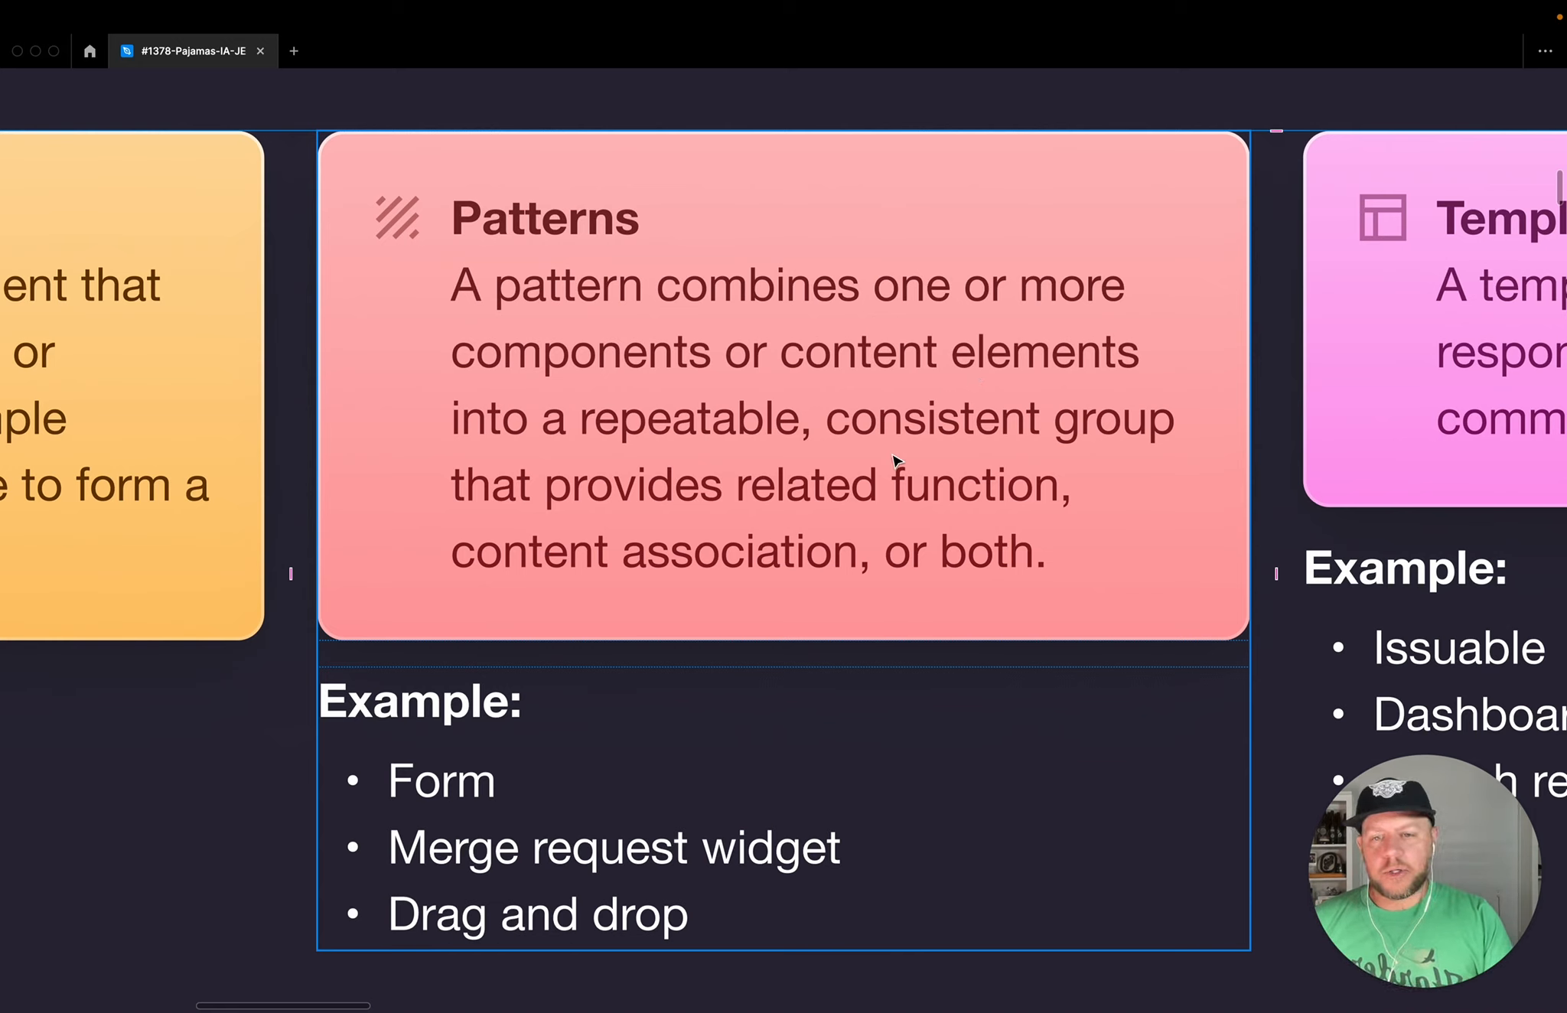
pyautogui.moveTo(795, 826)
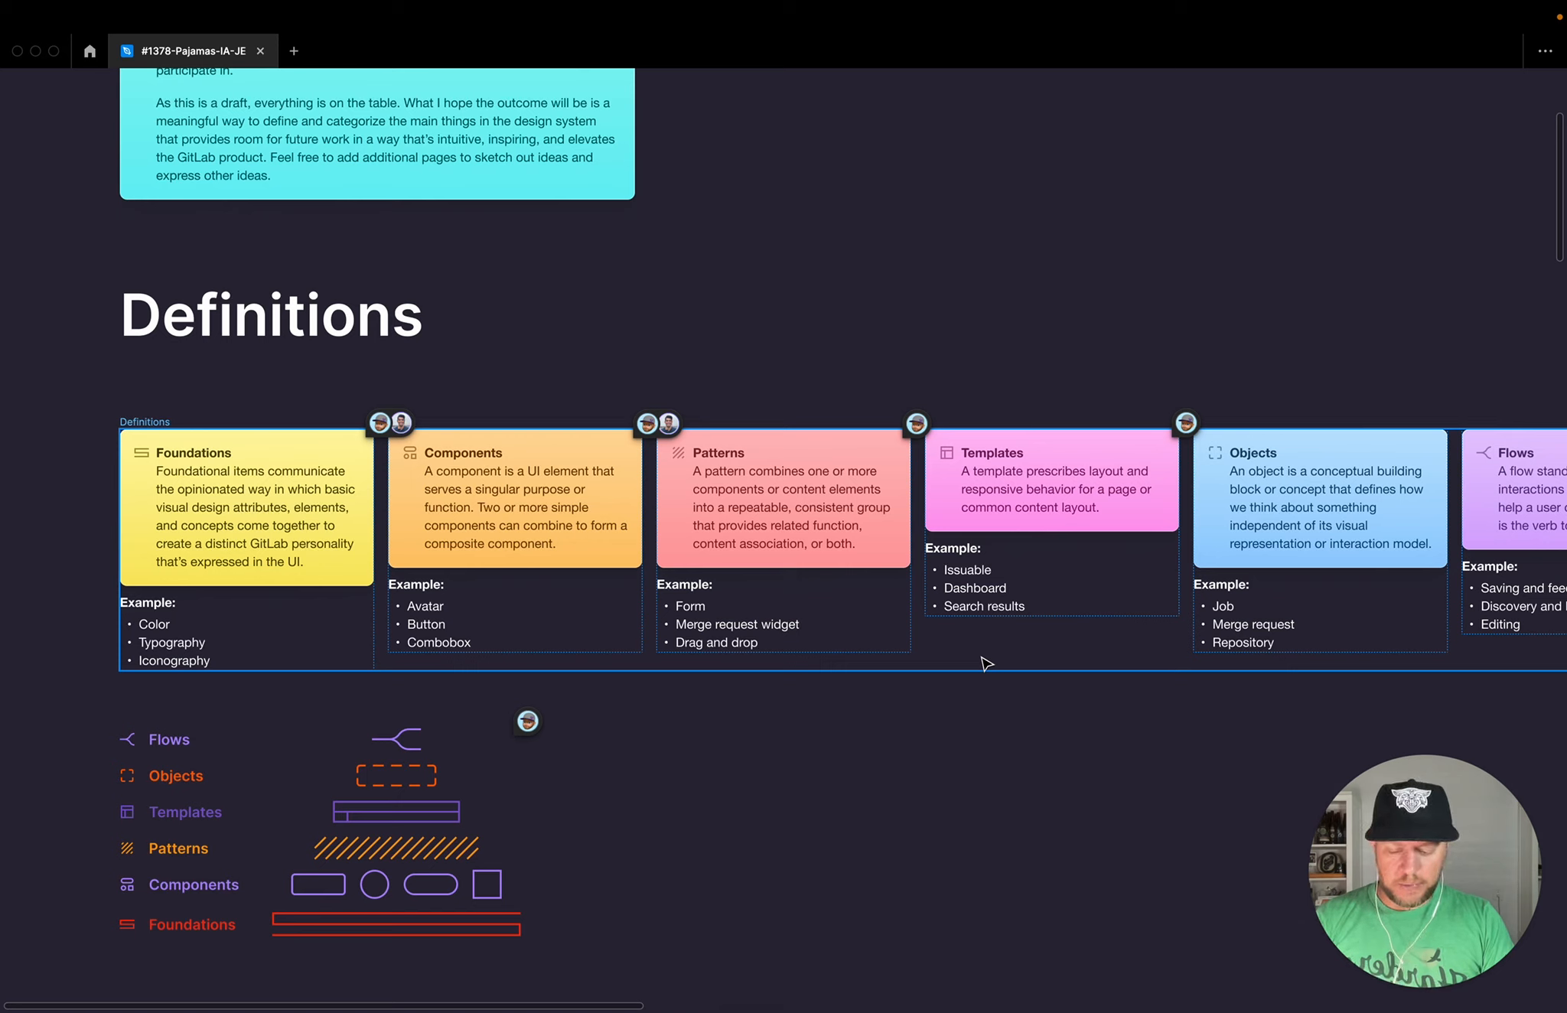
# Step: Clear the selection and pan the canvas right to show the Flows definition card fully
pyautogui.press('c')
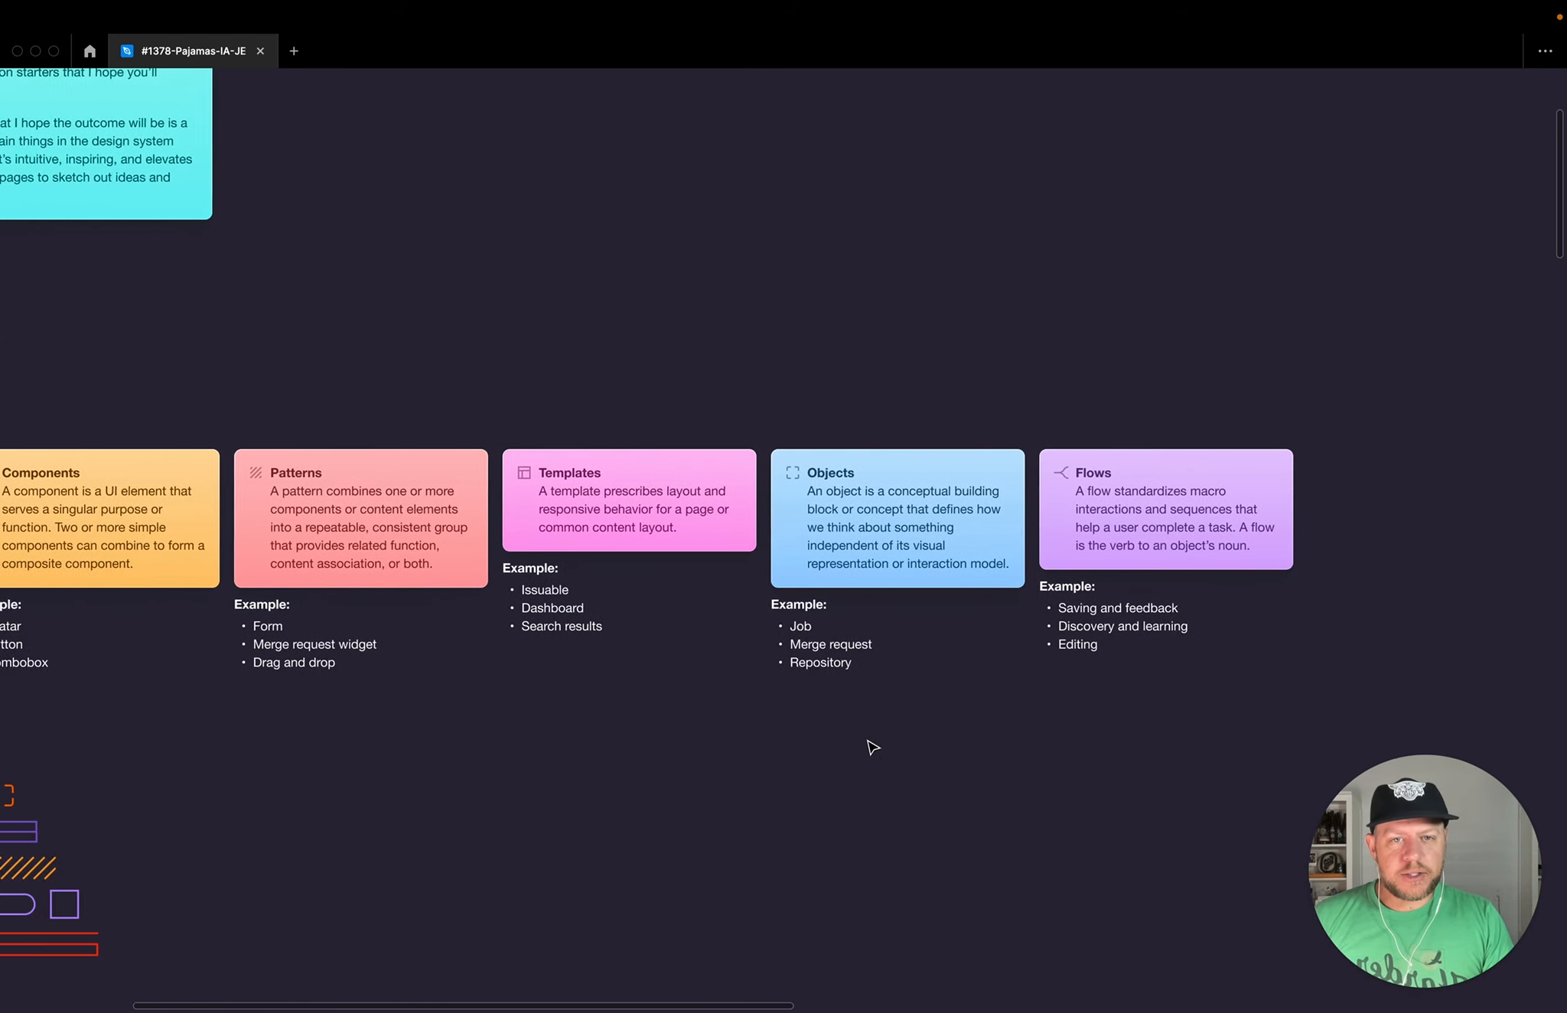
pyautogui.moveTo(874, 746); pyautogui.dragTo(751, 782)
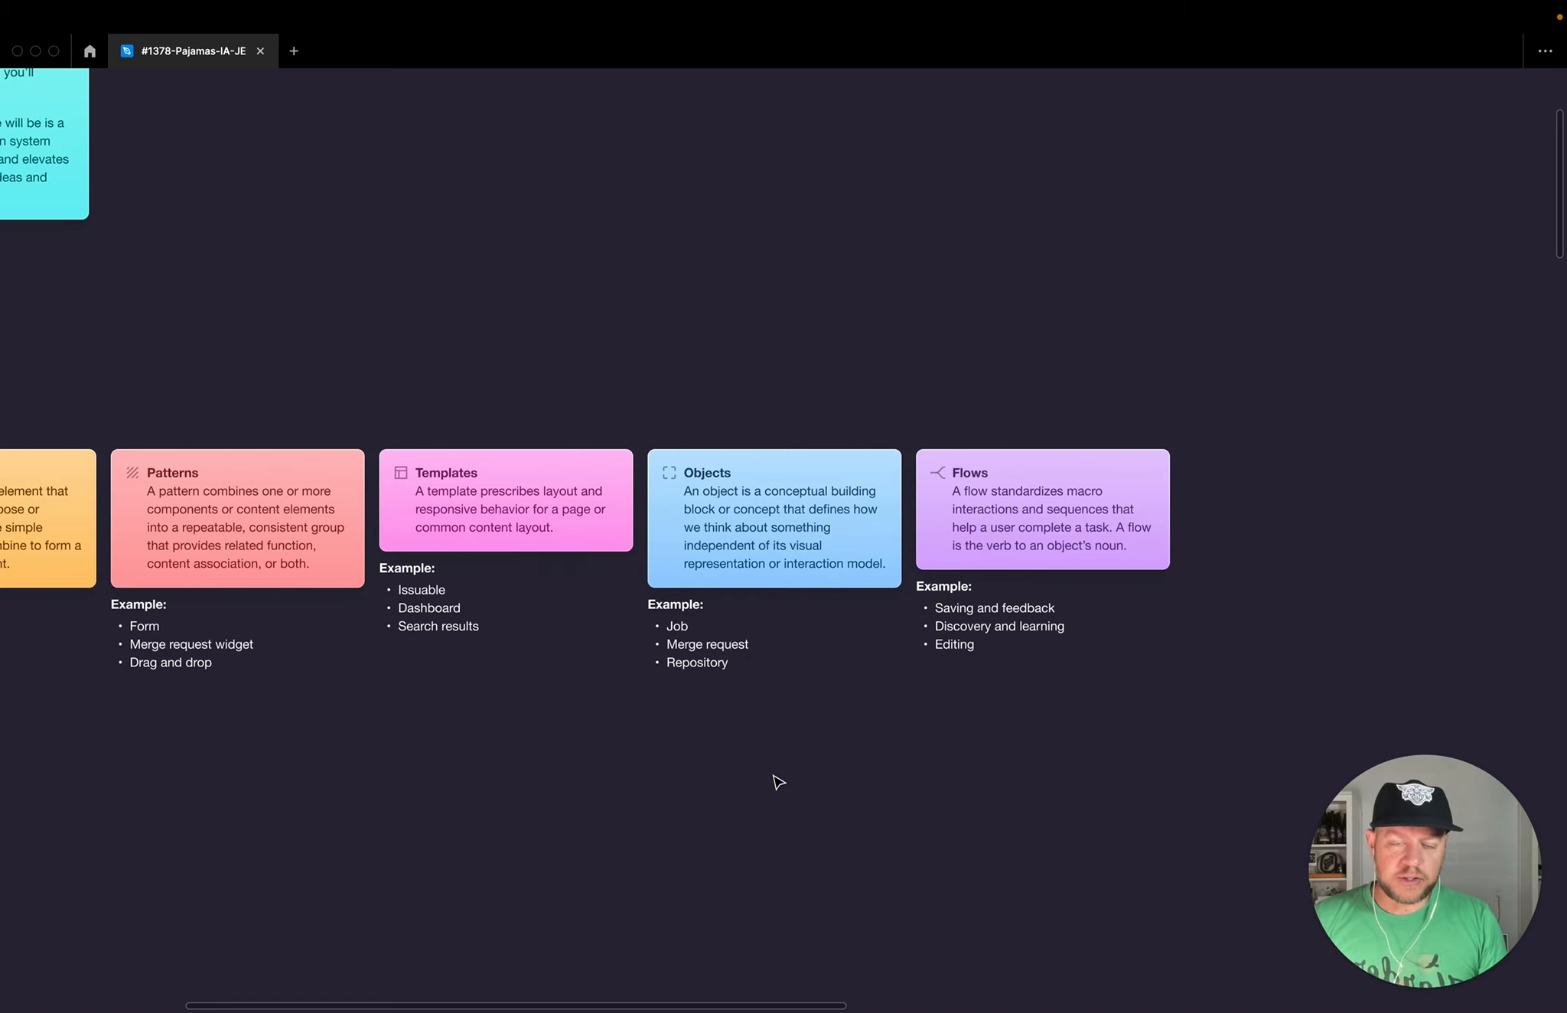
pyautogui.click(773, 514)
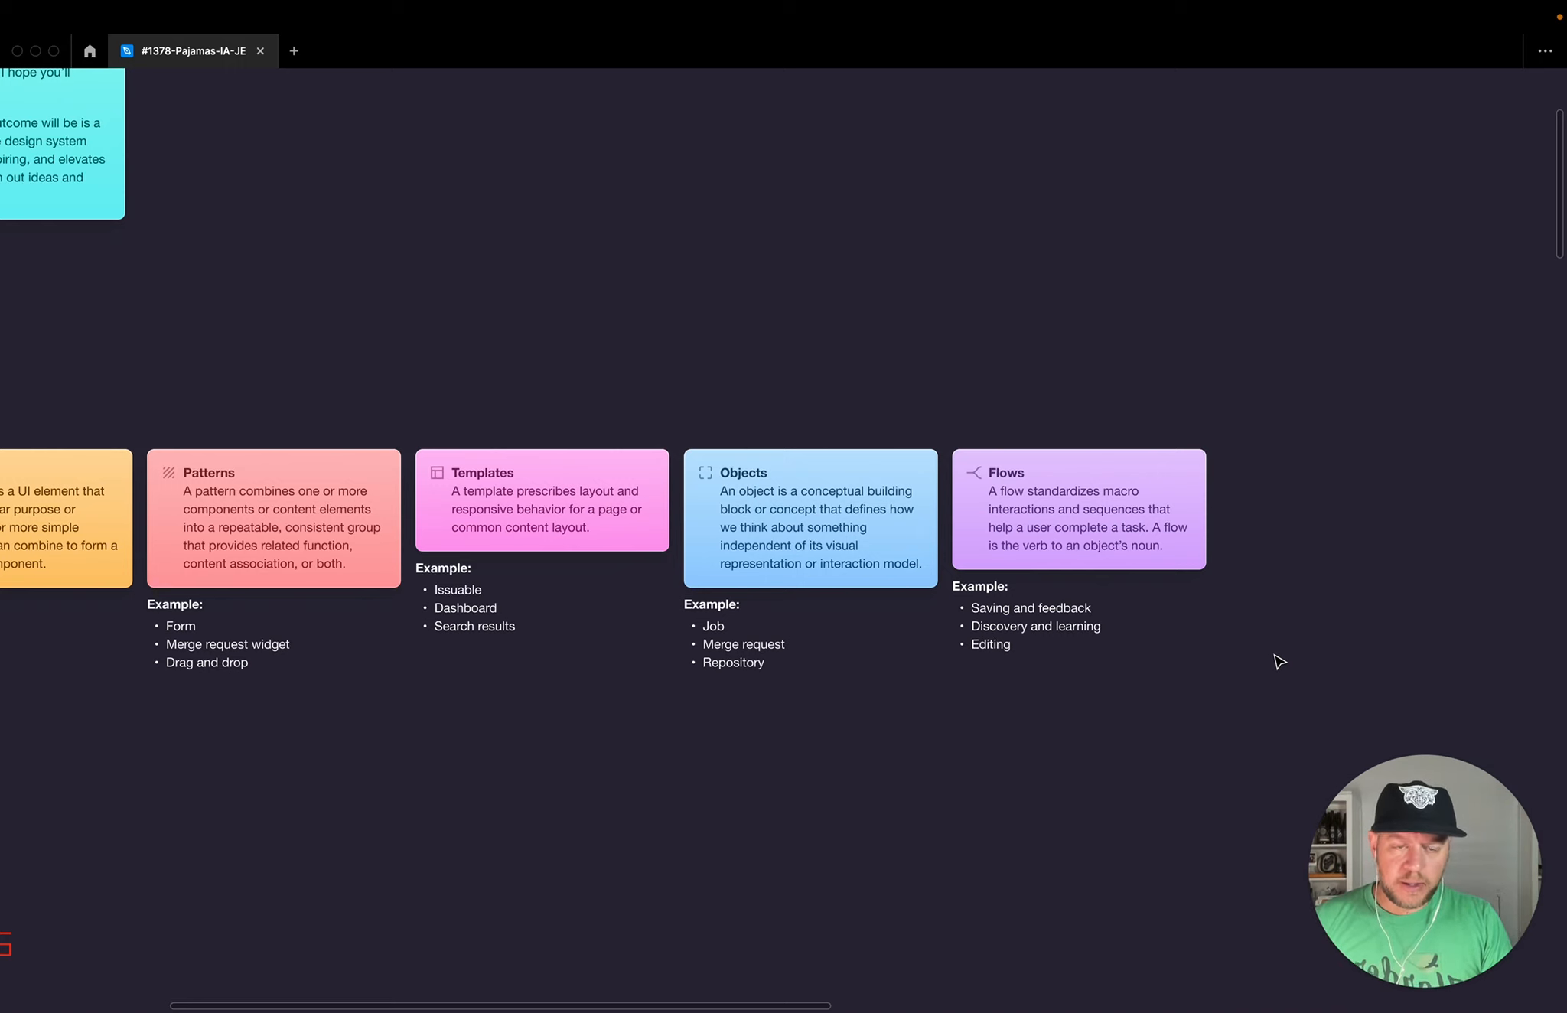
pyautogui.moveTo(1377, 538)
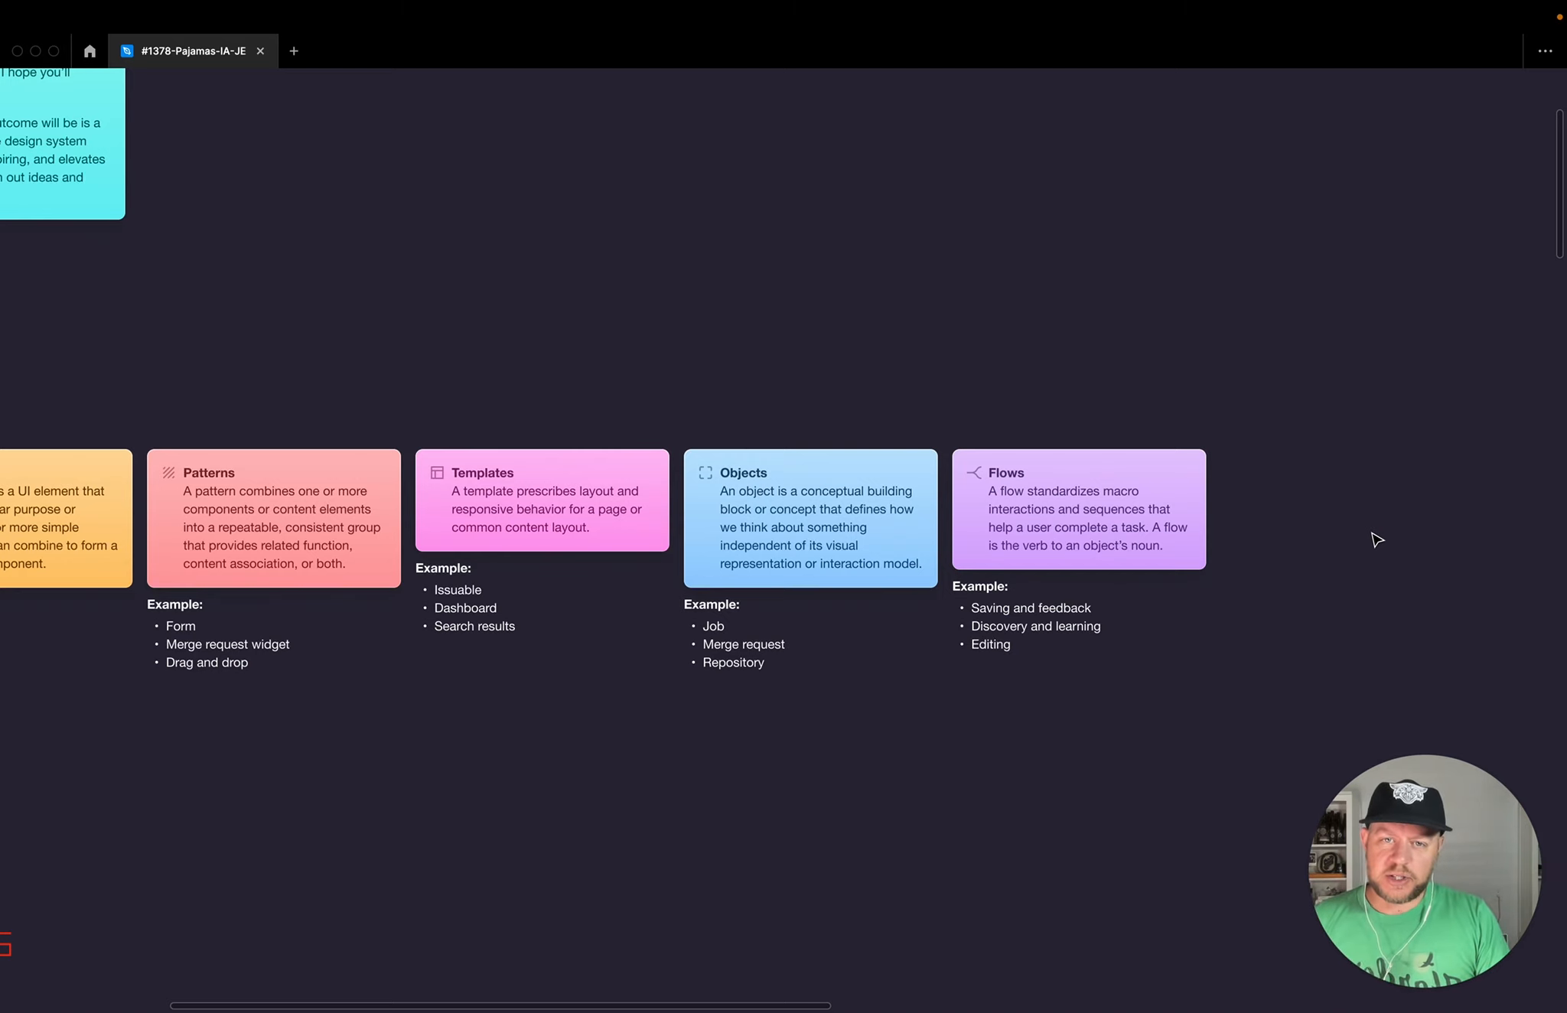
# Step: Select the Objects and Flows cards, then move to the layered Flows-to-Foundations hierarchy diagram
pyautogui.click(809, 534)
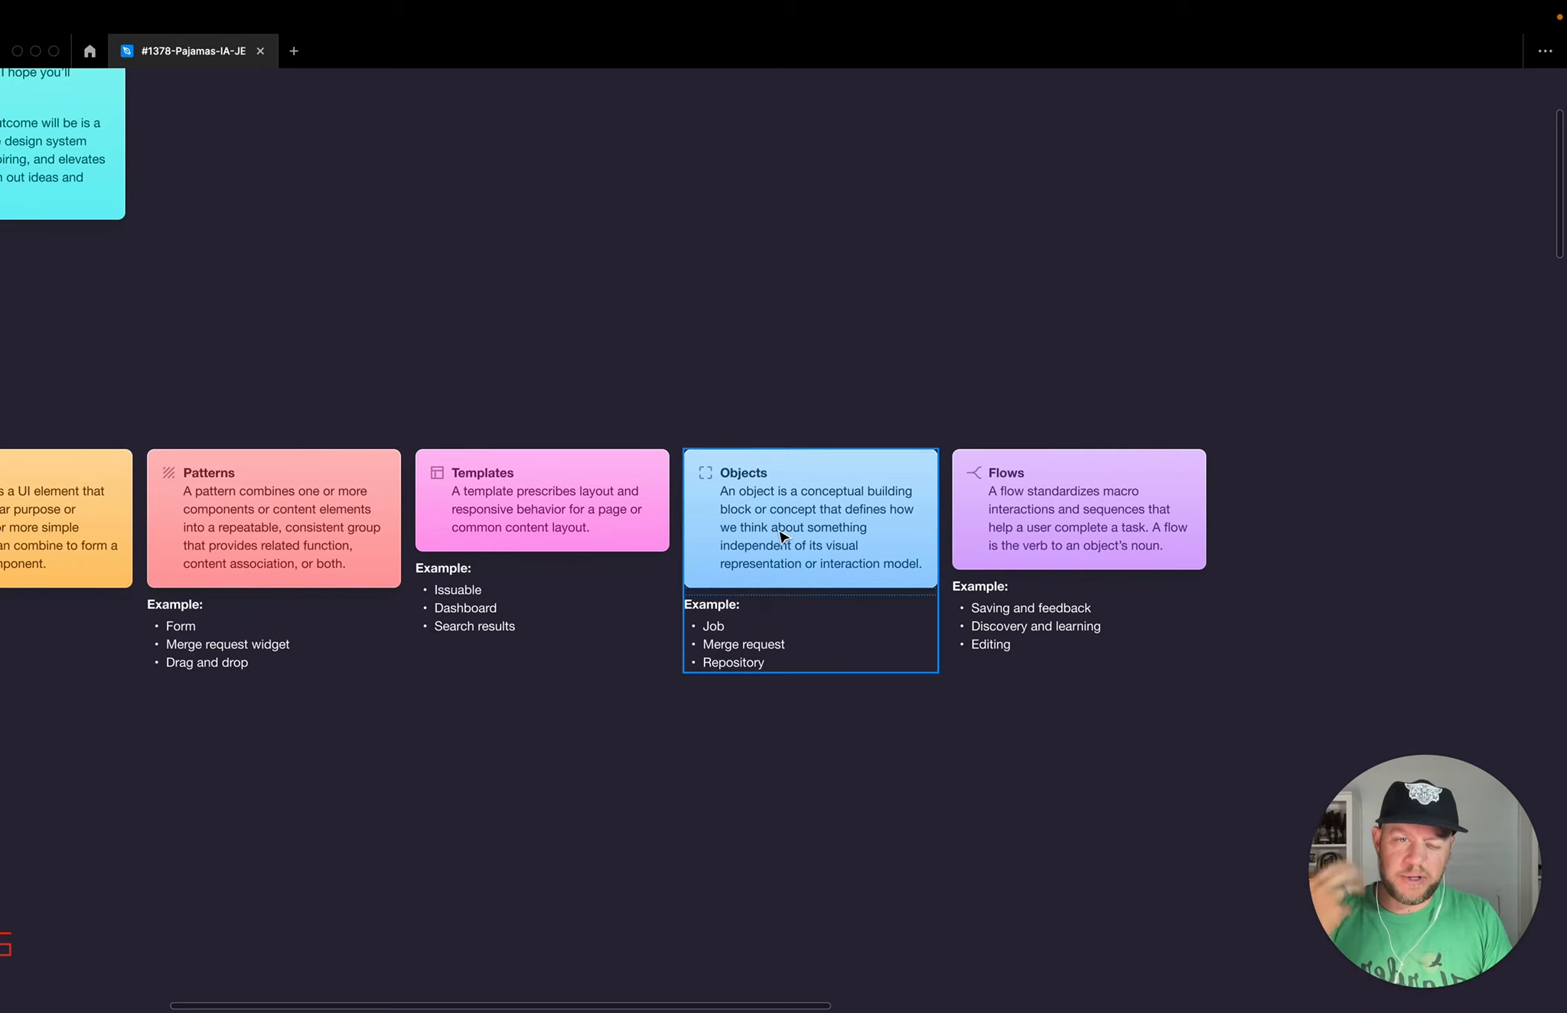
pyautogui.click(1077, 540)
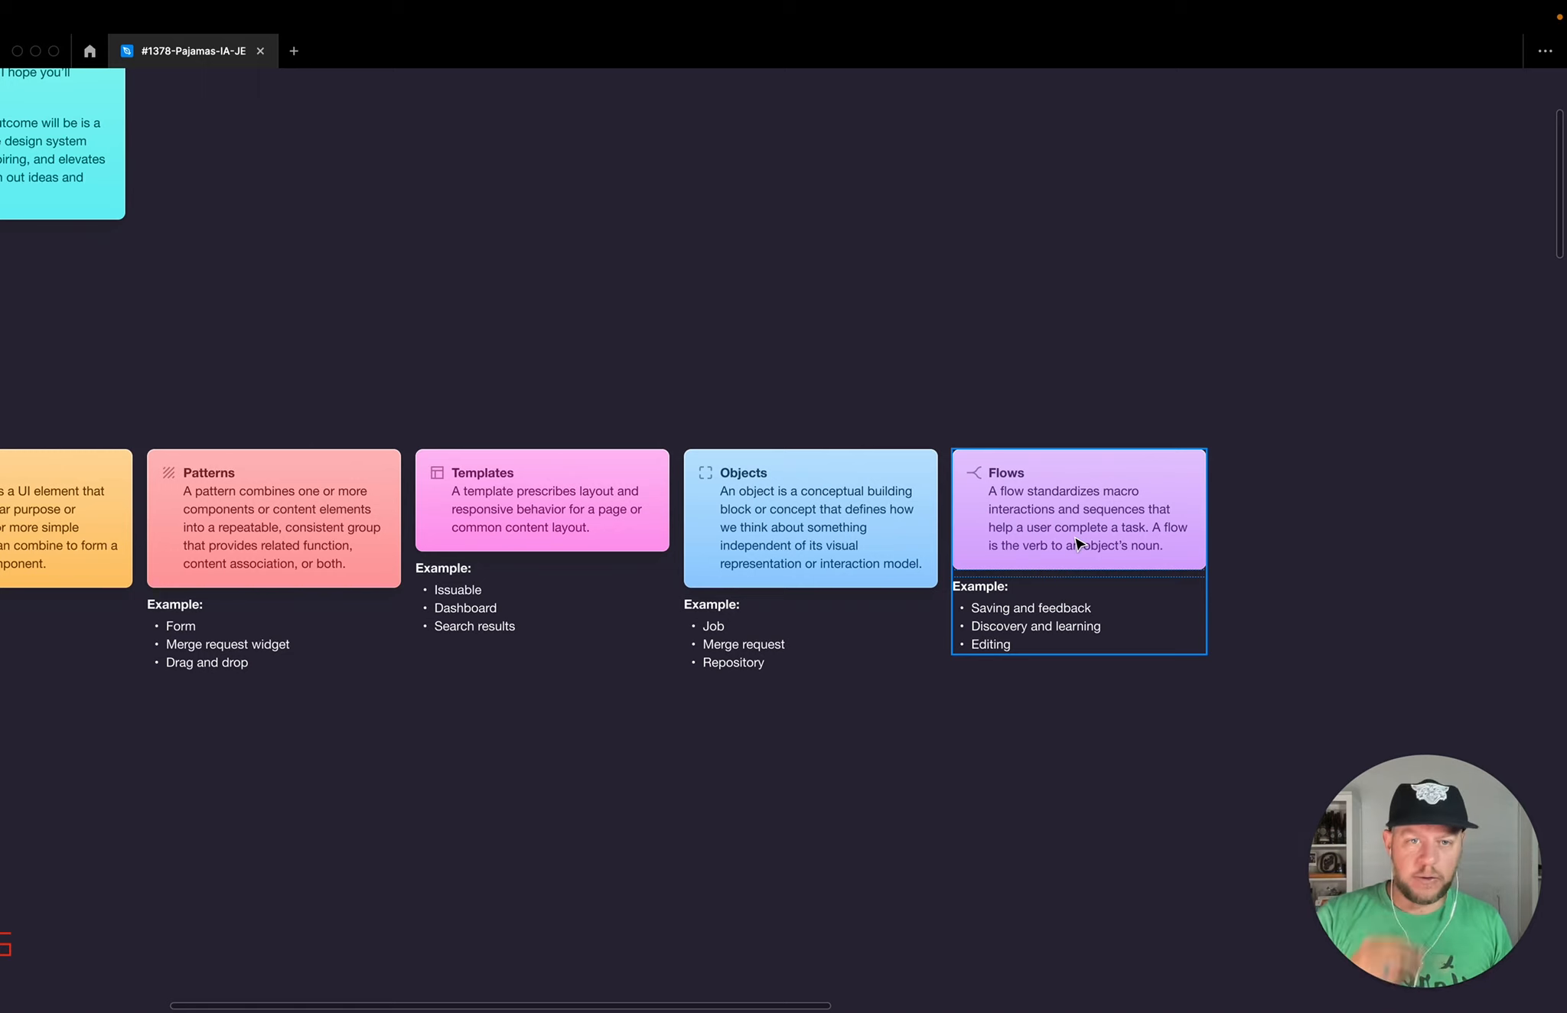
pyautogui.moveTo(969, 642)
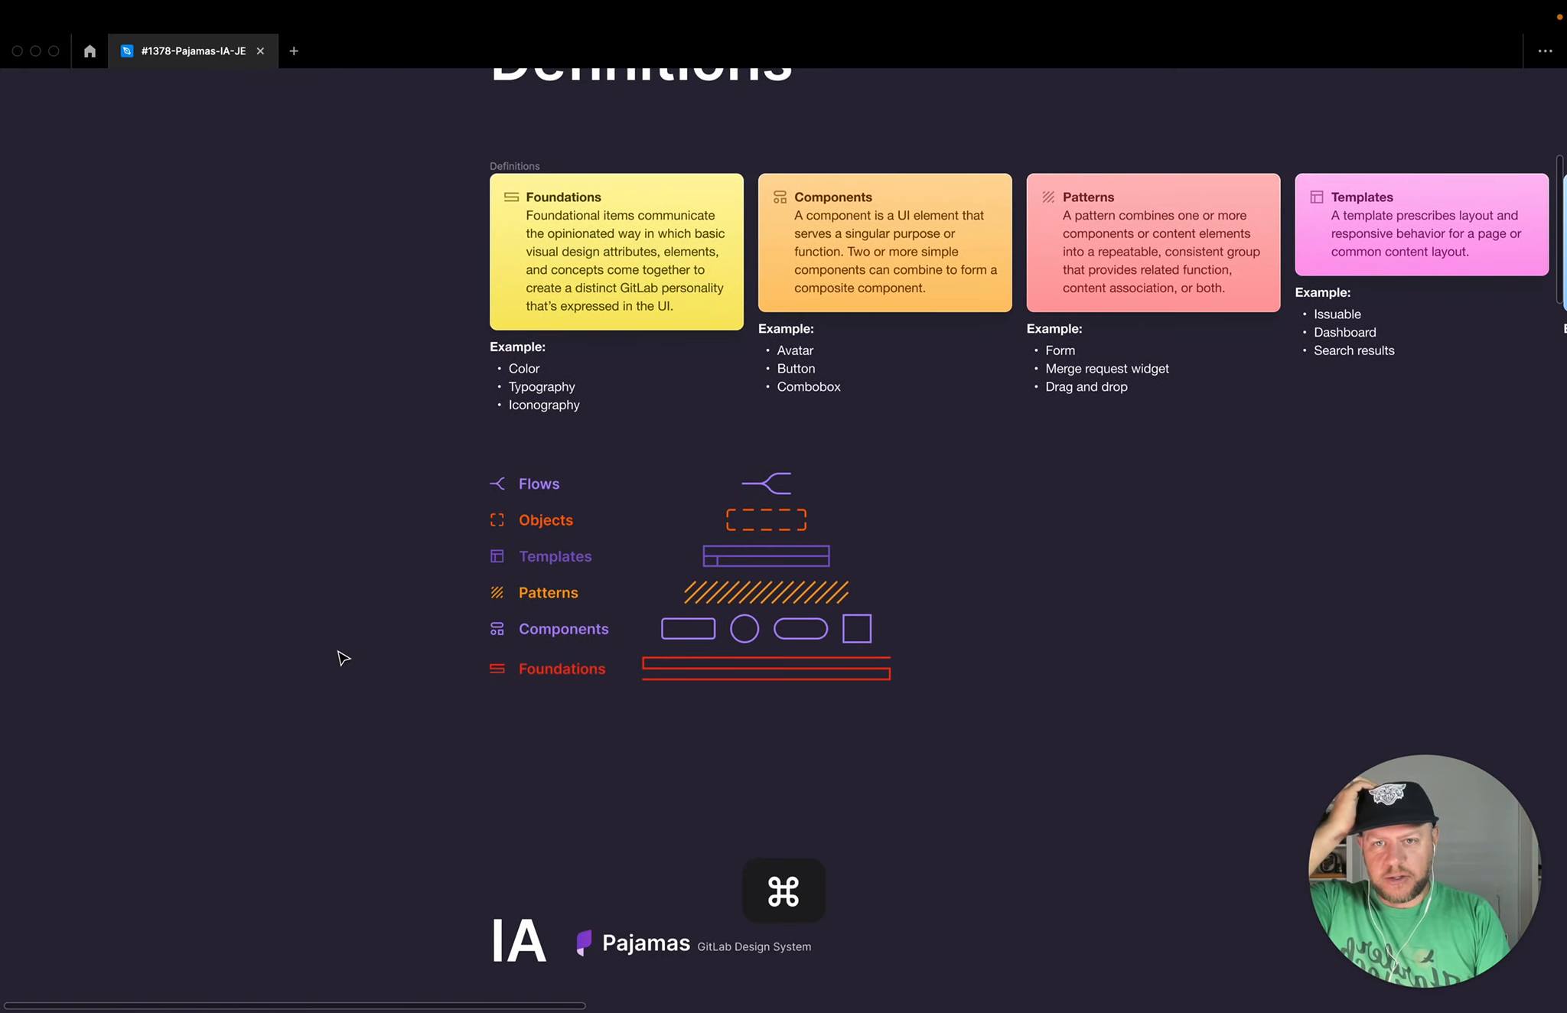
pyautogui.scroll(-3)
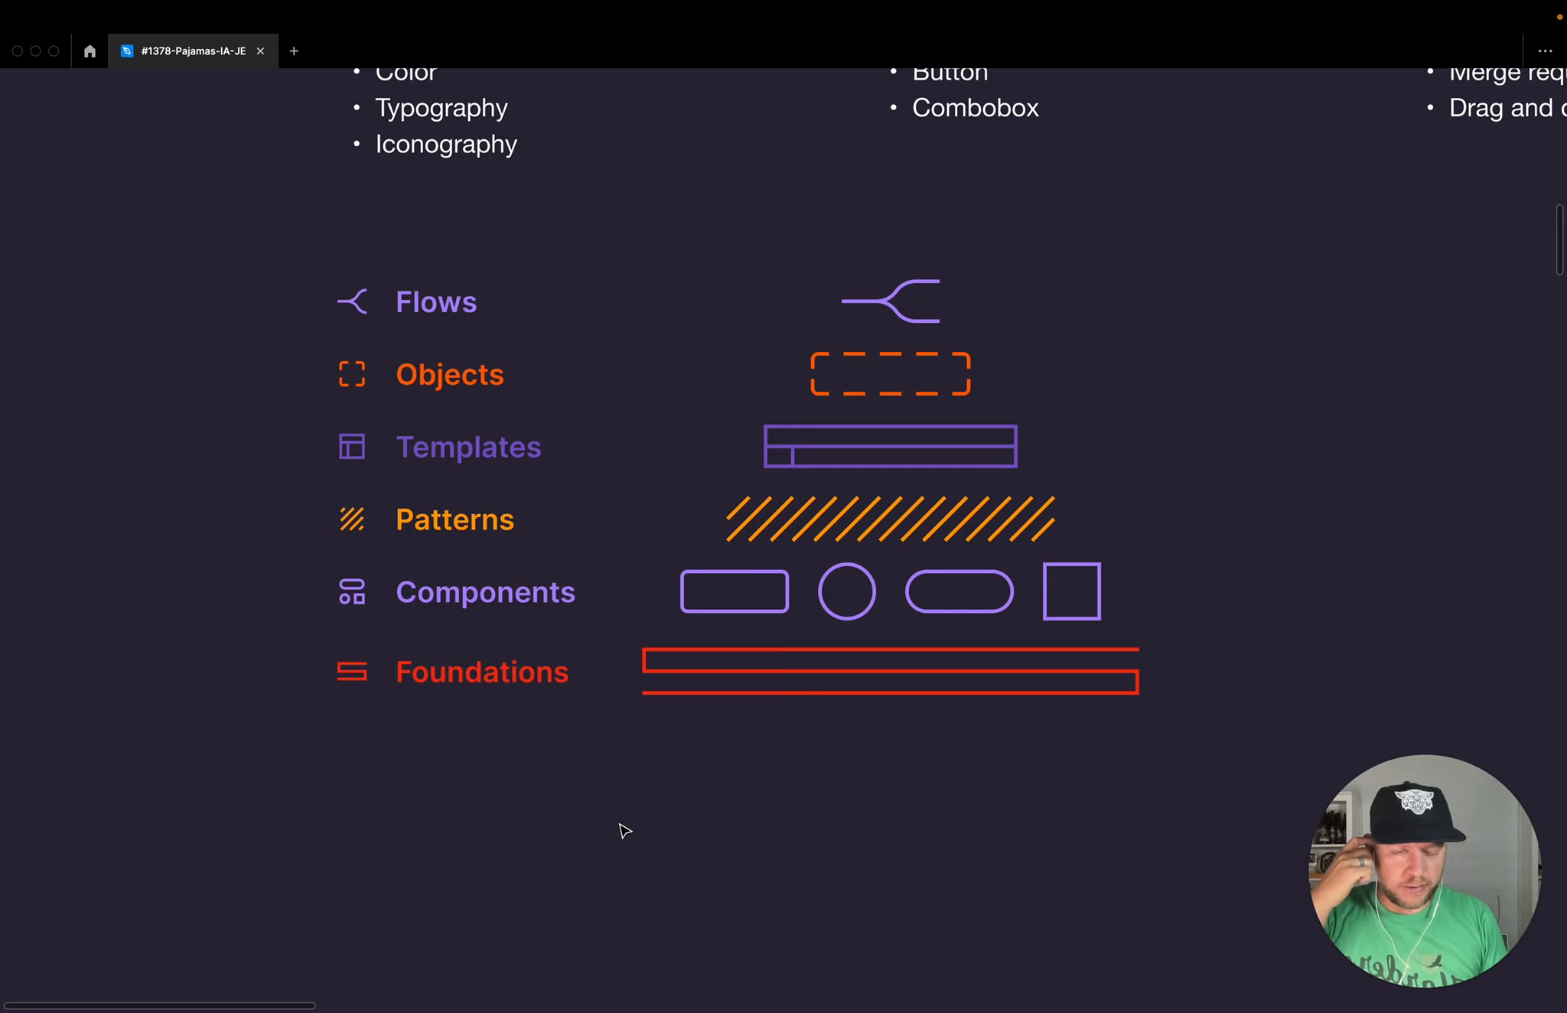
pyautogui.moveTo(587, 837)
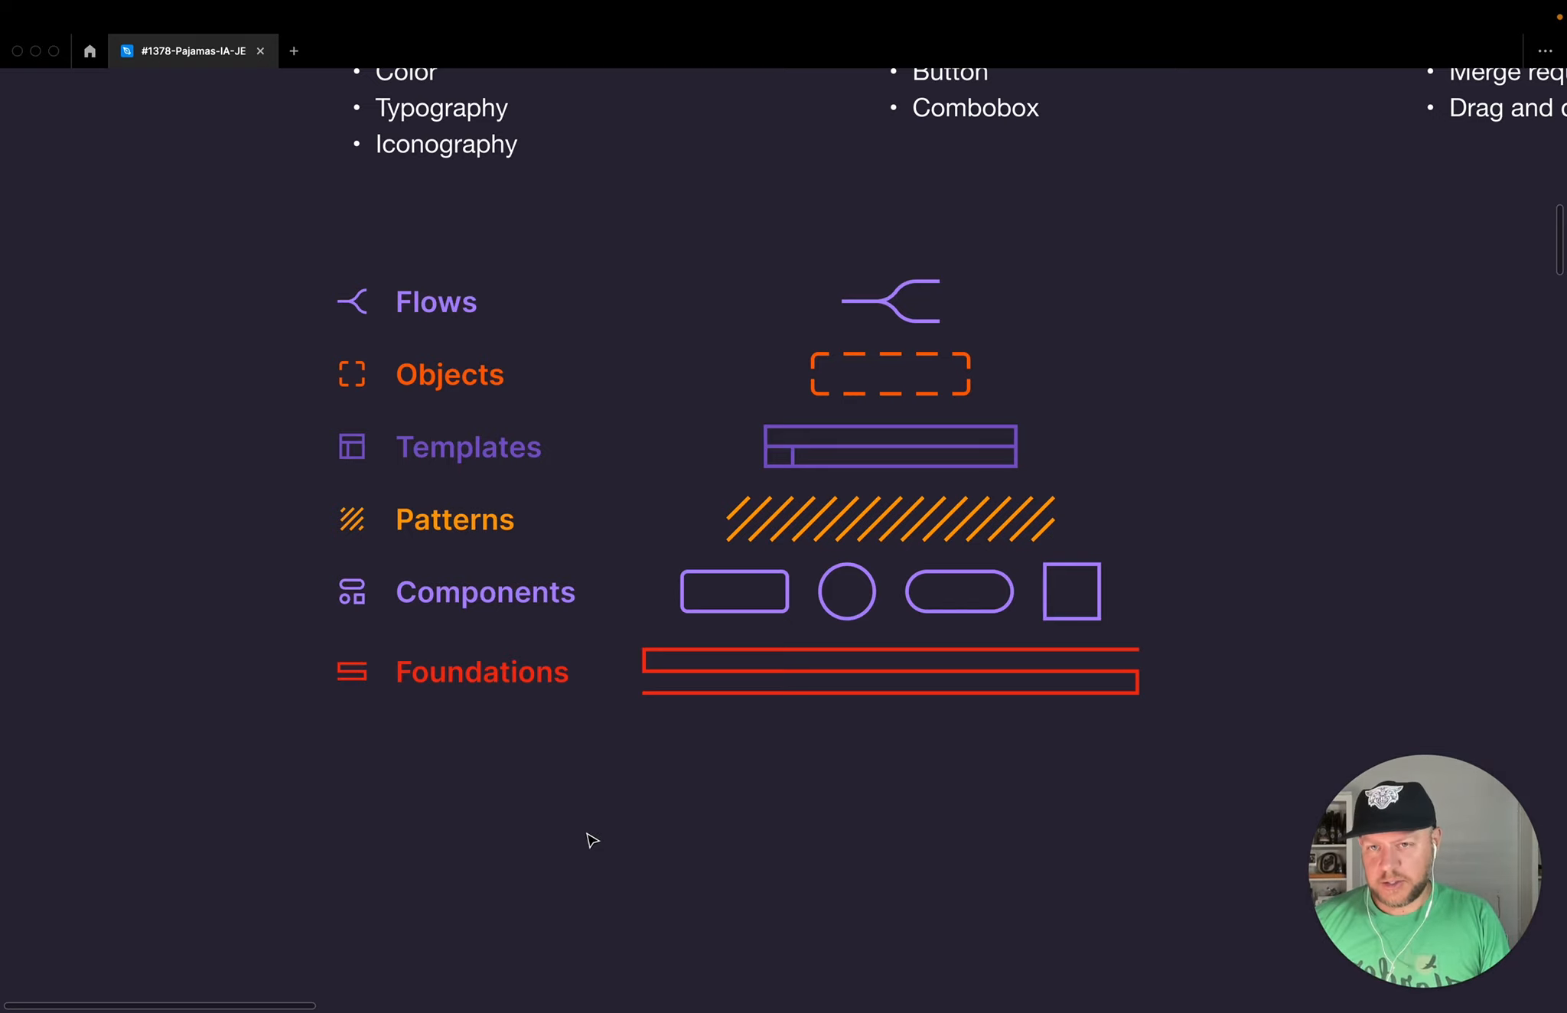
pyautogui.moveTo(710, 650)
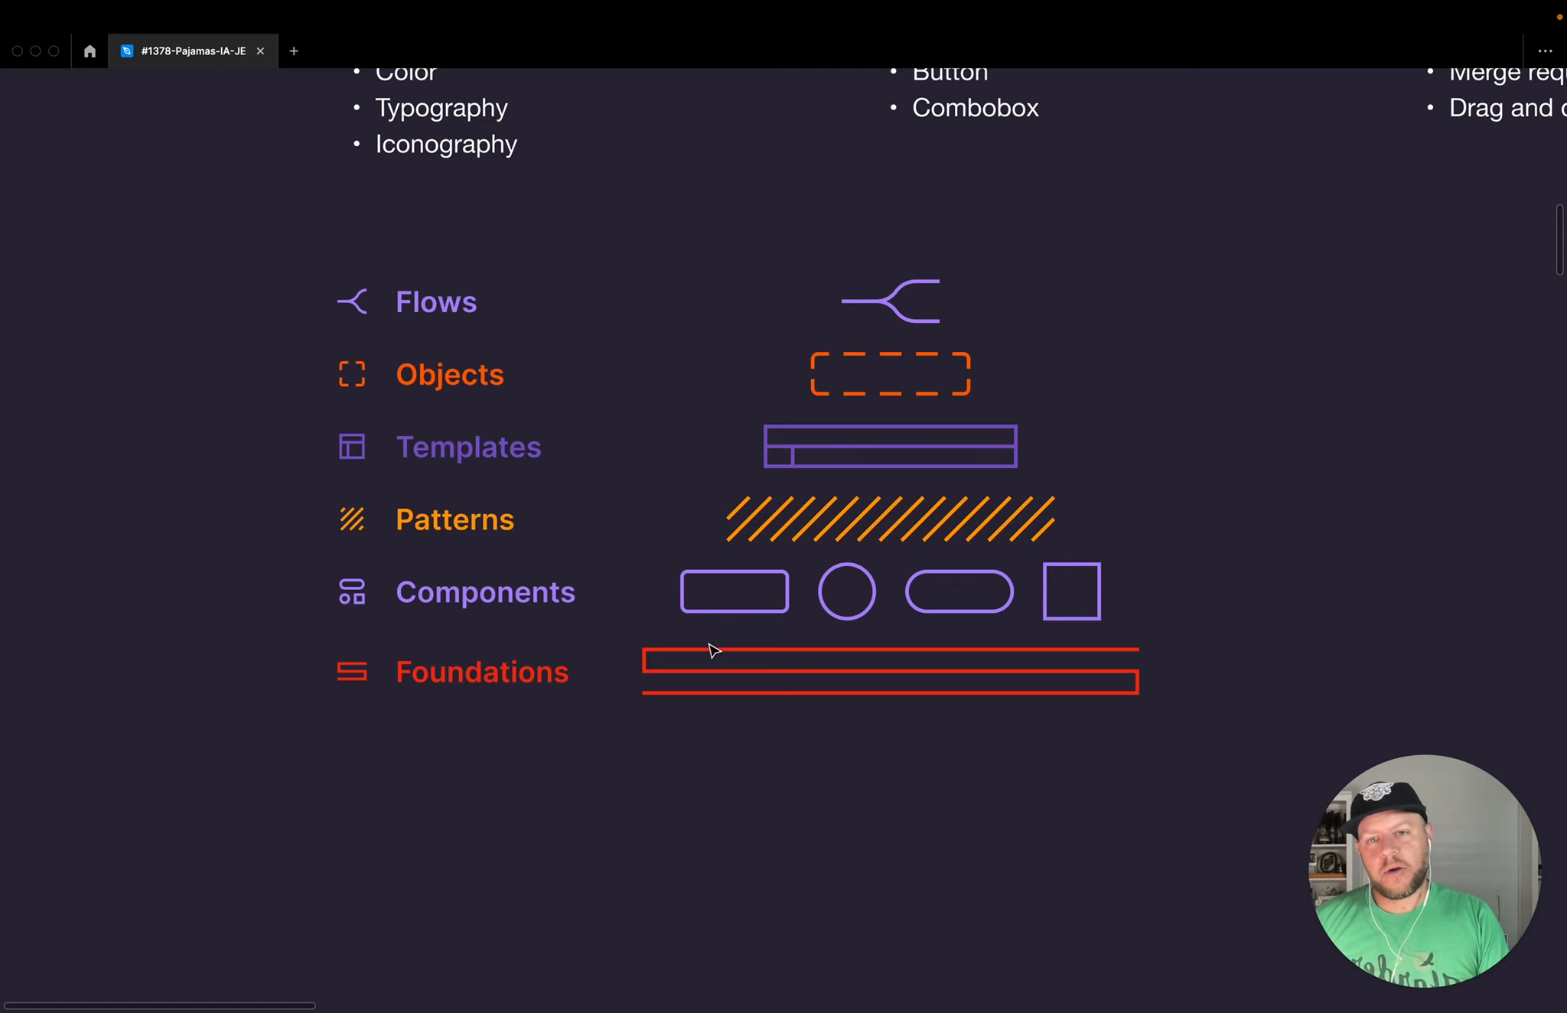
pyautogui.moveTo(715, 842)
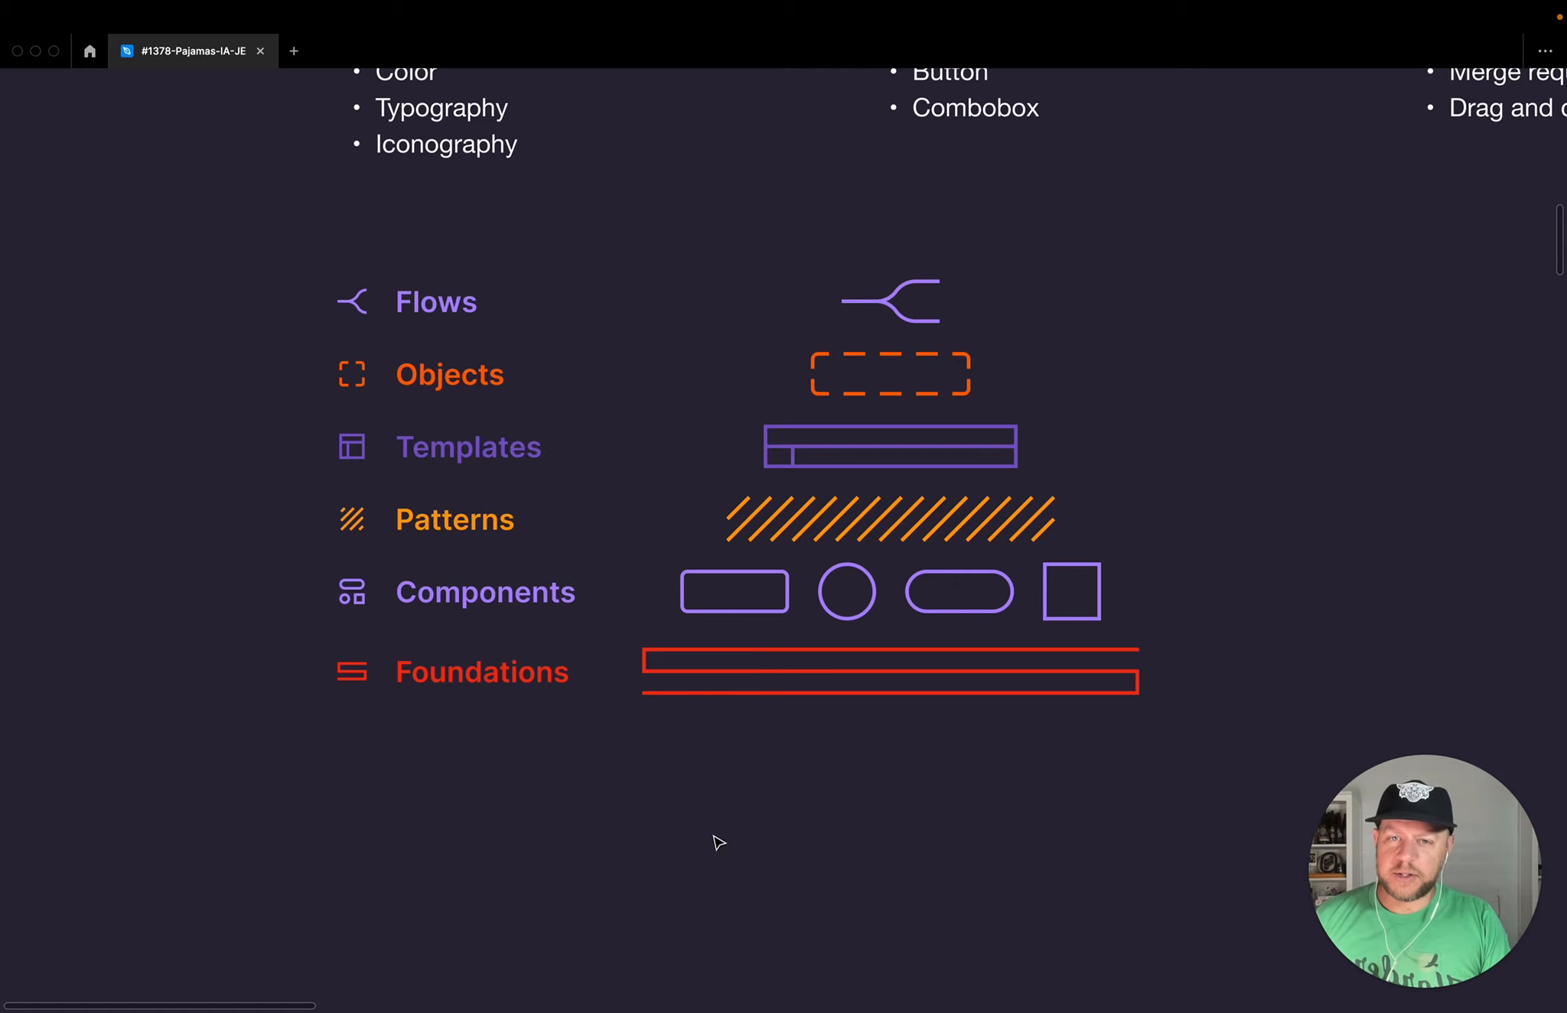
pyautogui.moveTo(734, 562)
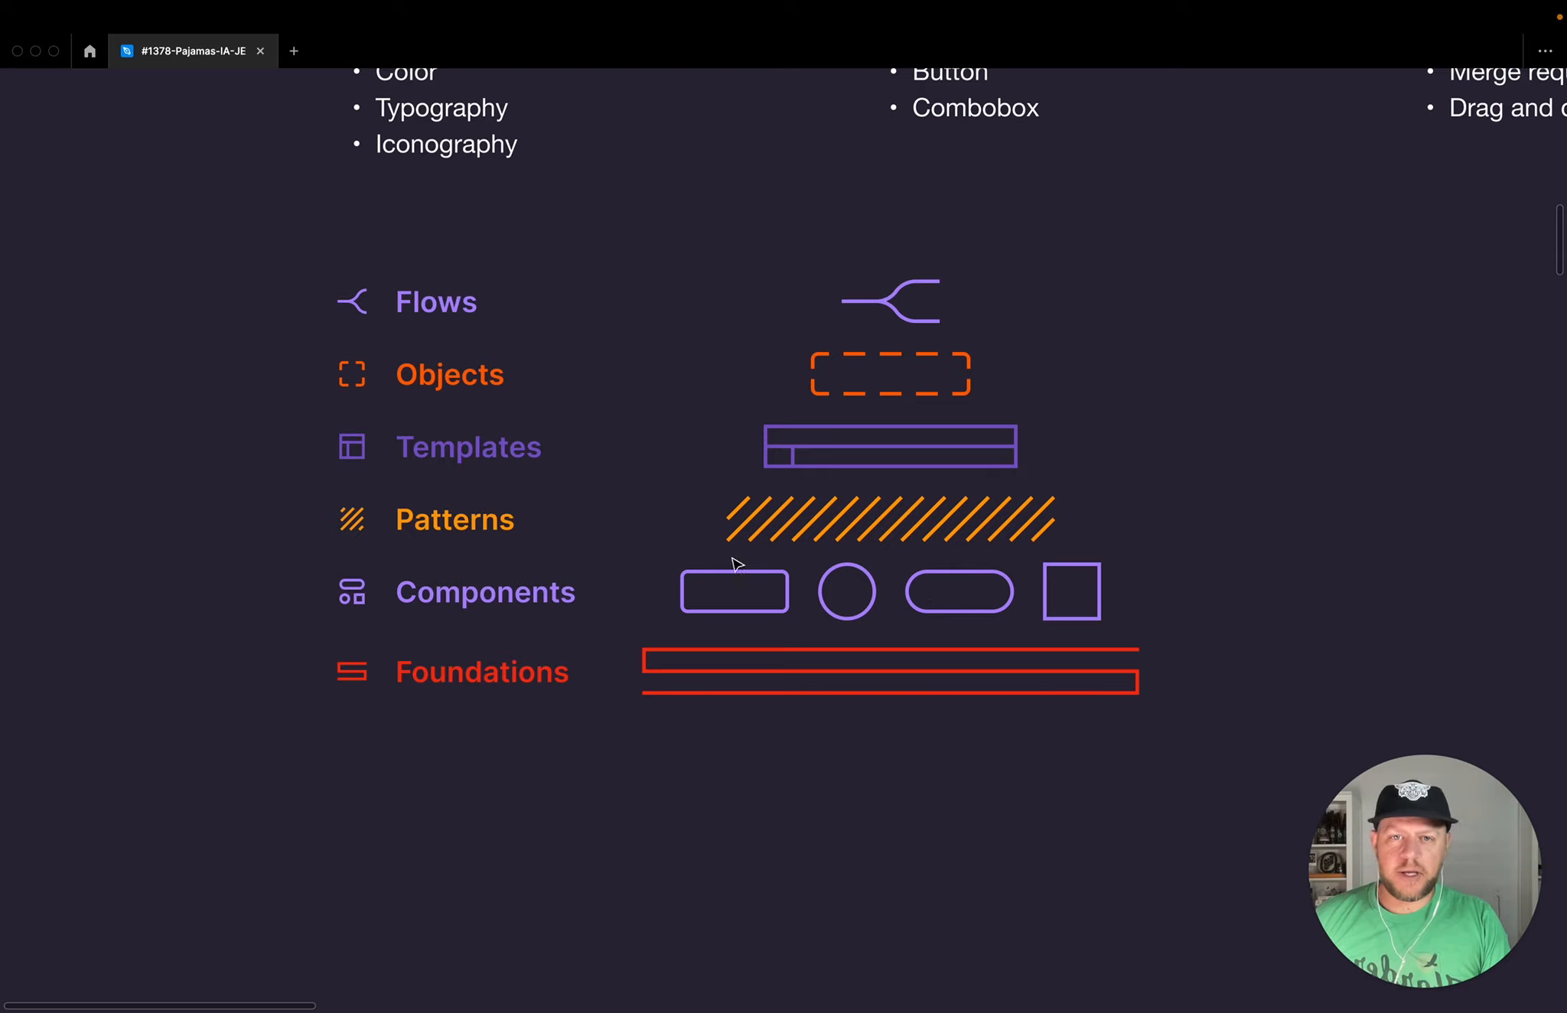
pyautogui.moveTo(848, 346)
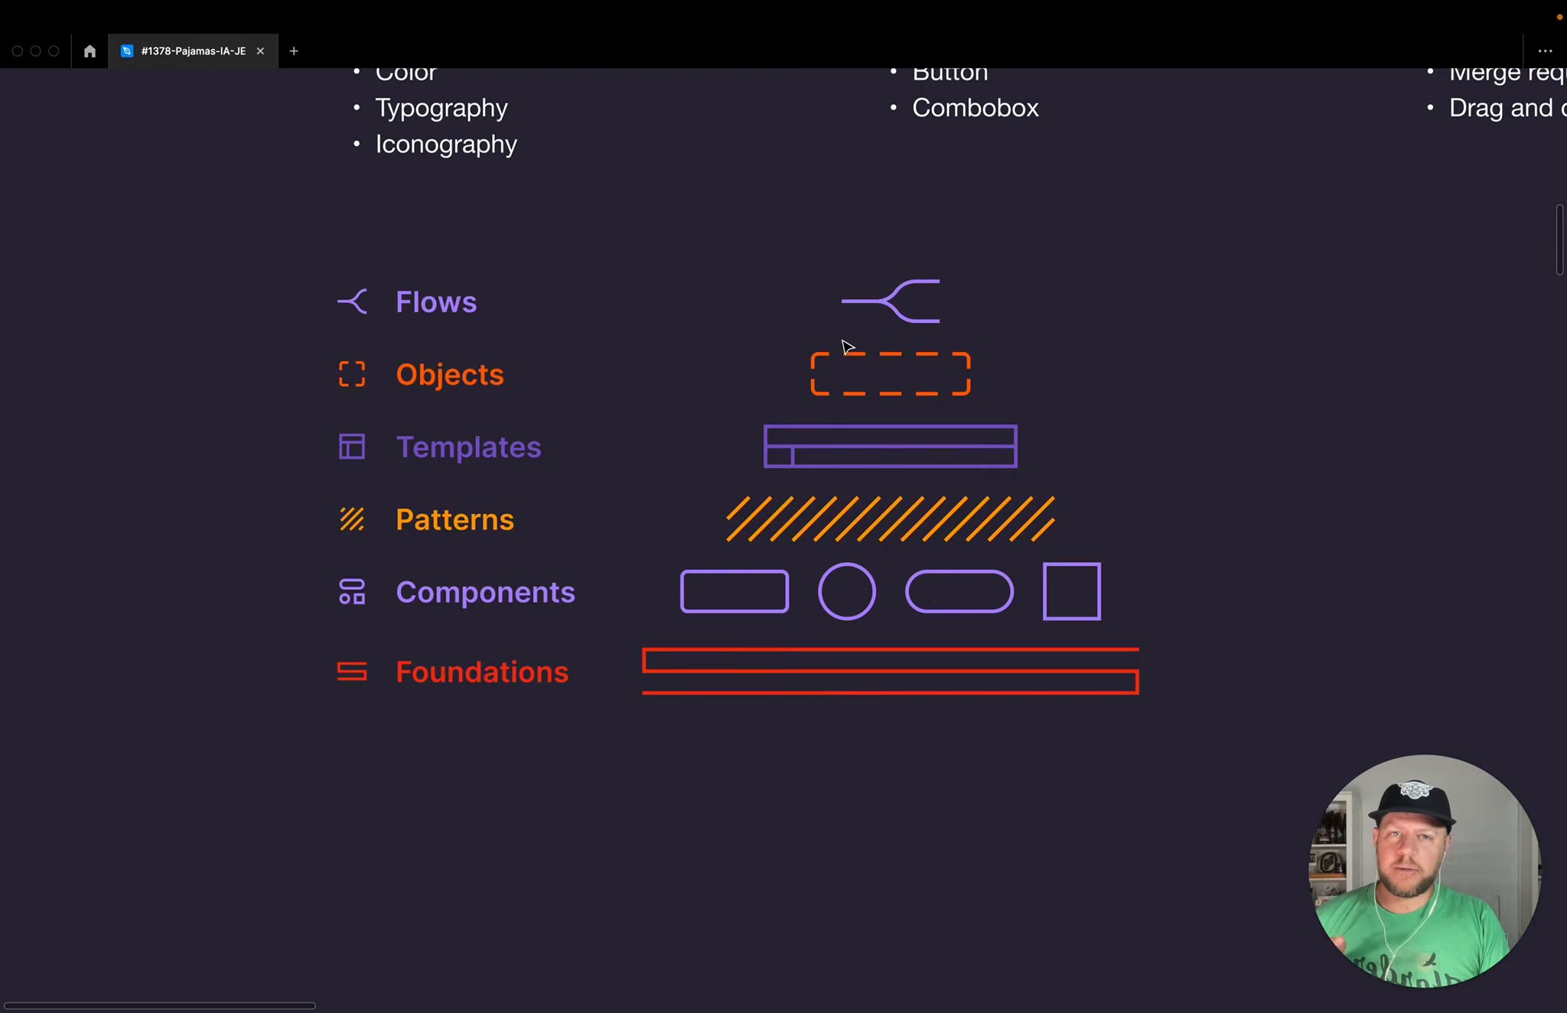
pyautogui.moveTo(873, 817)
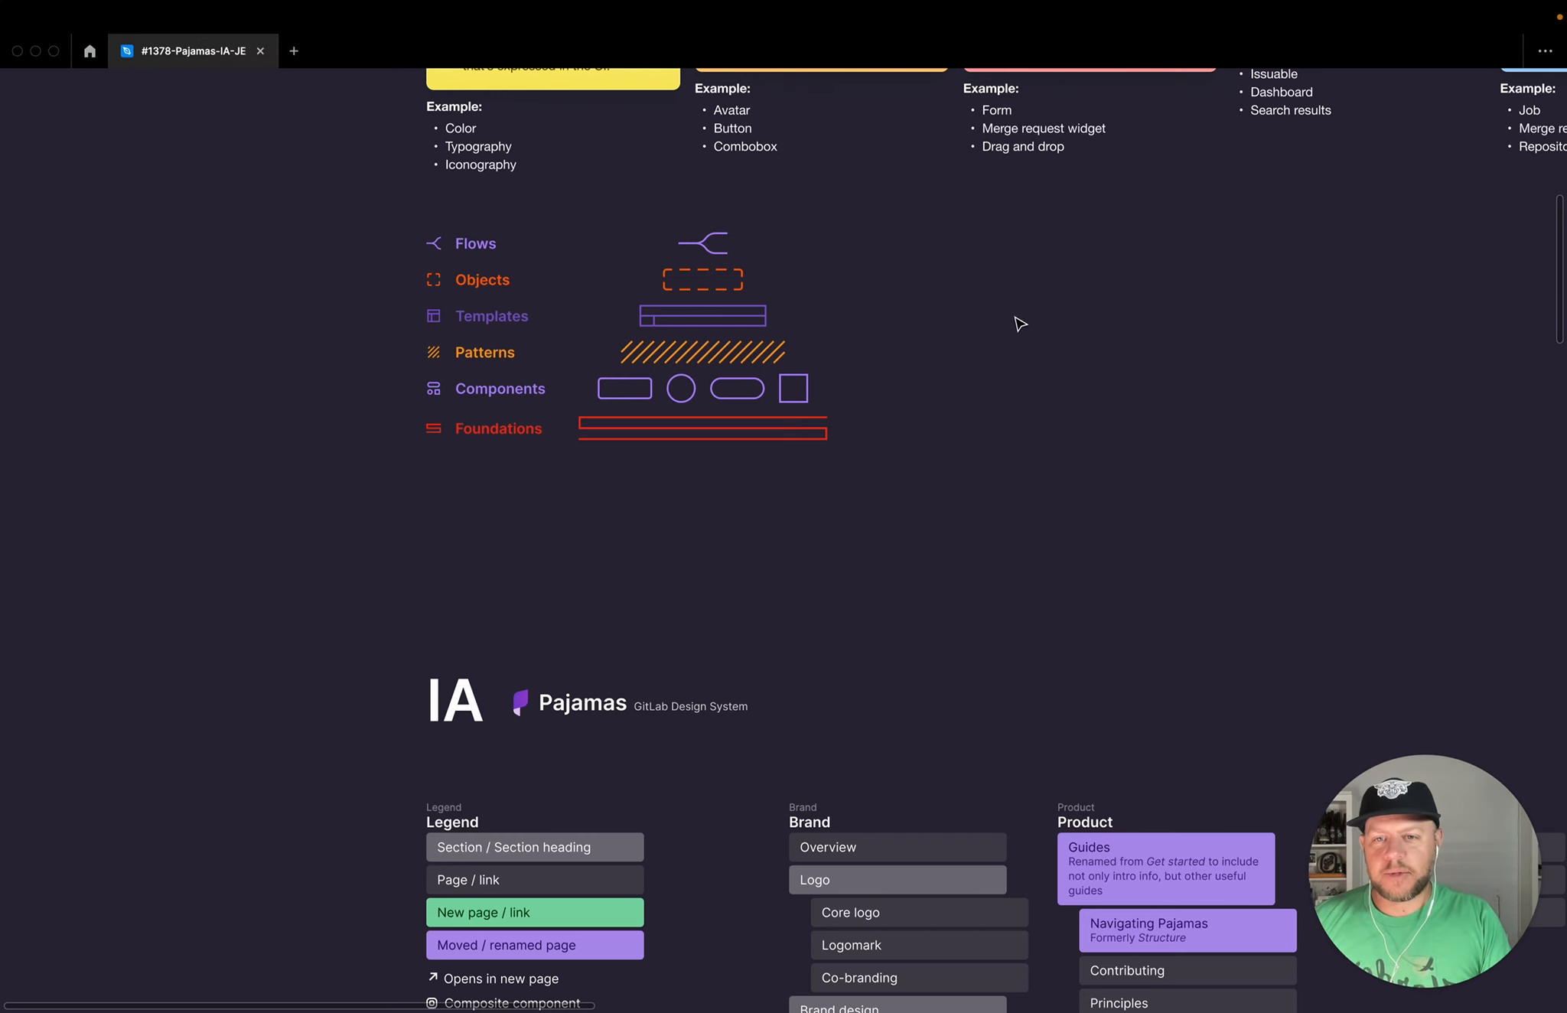
pyautogui.scroll(-3)
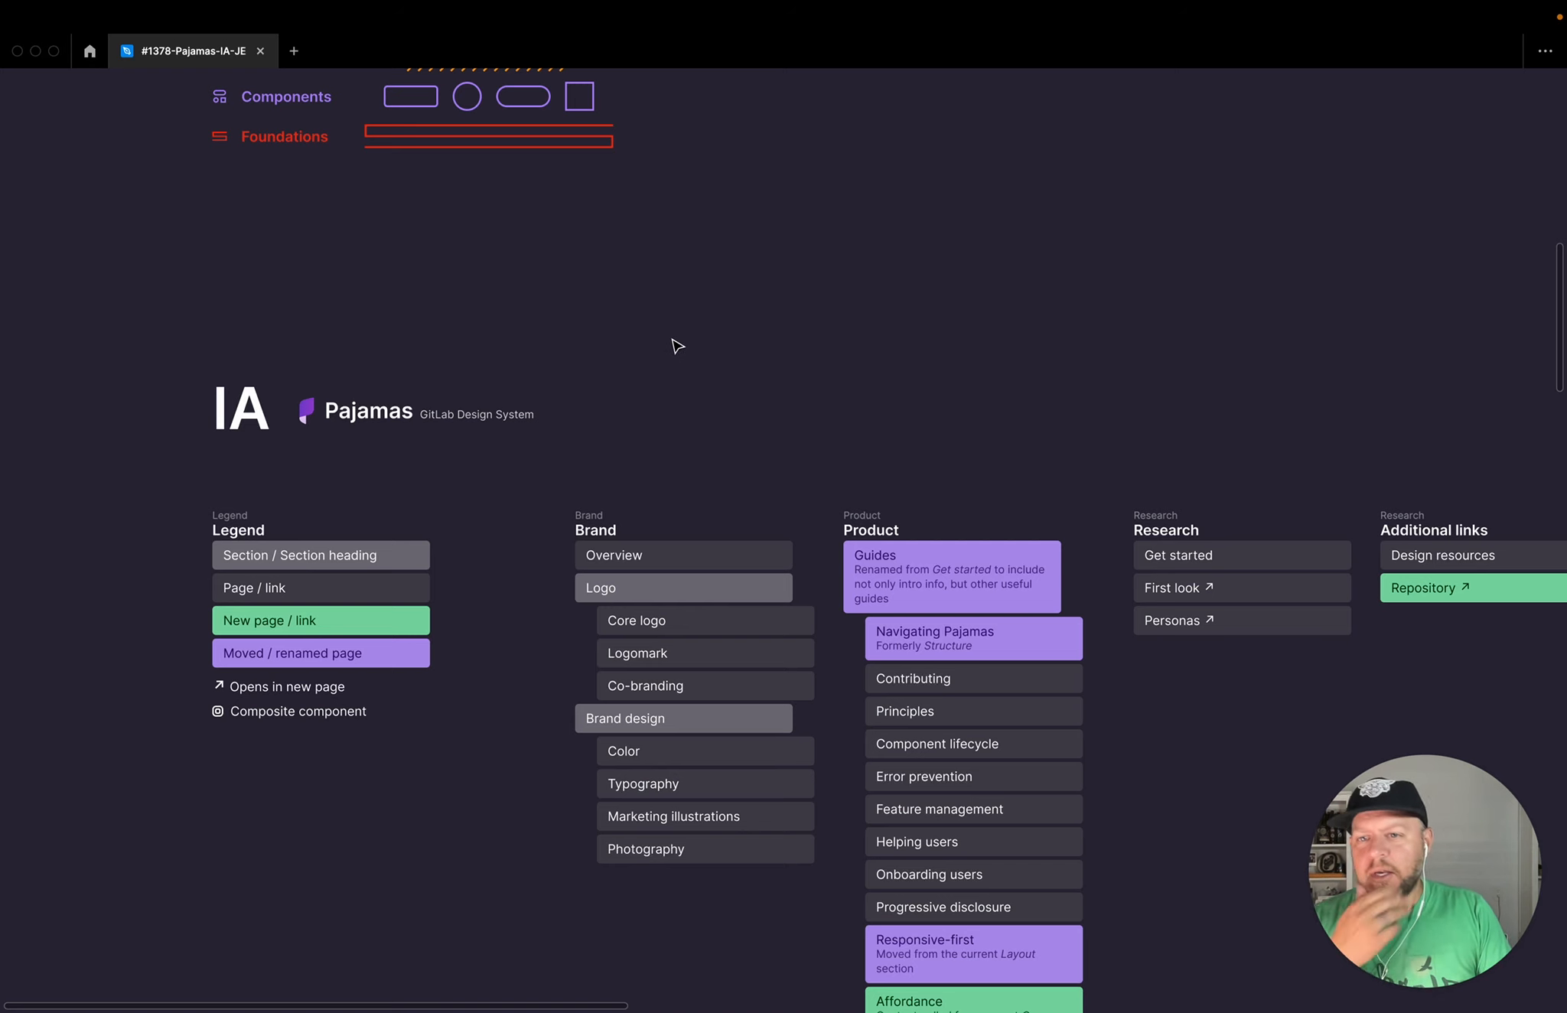
pyautogui.scroll(-3)
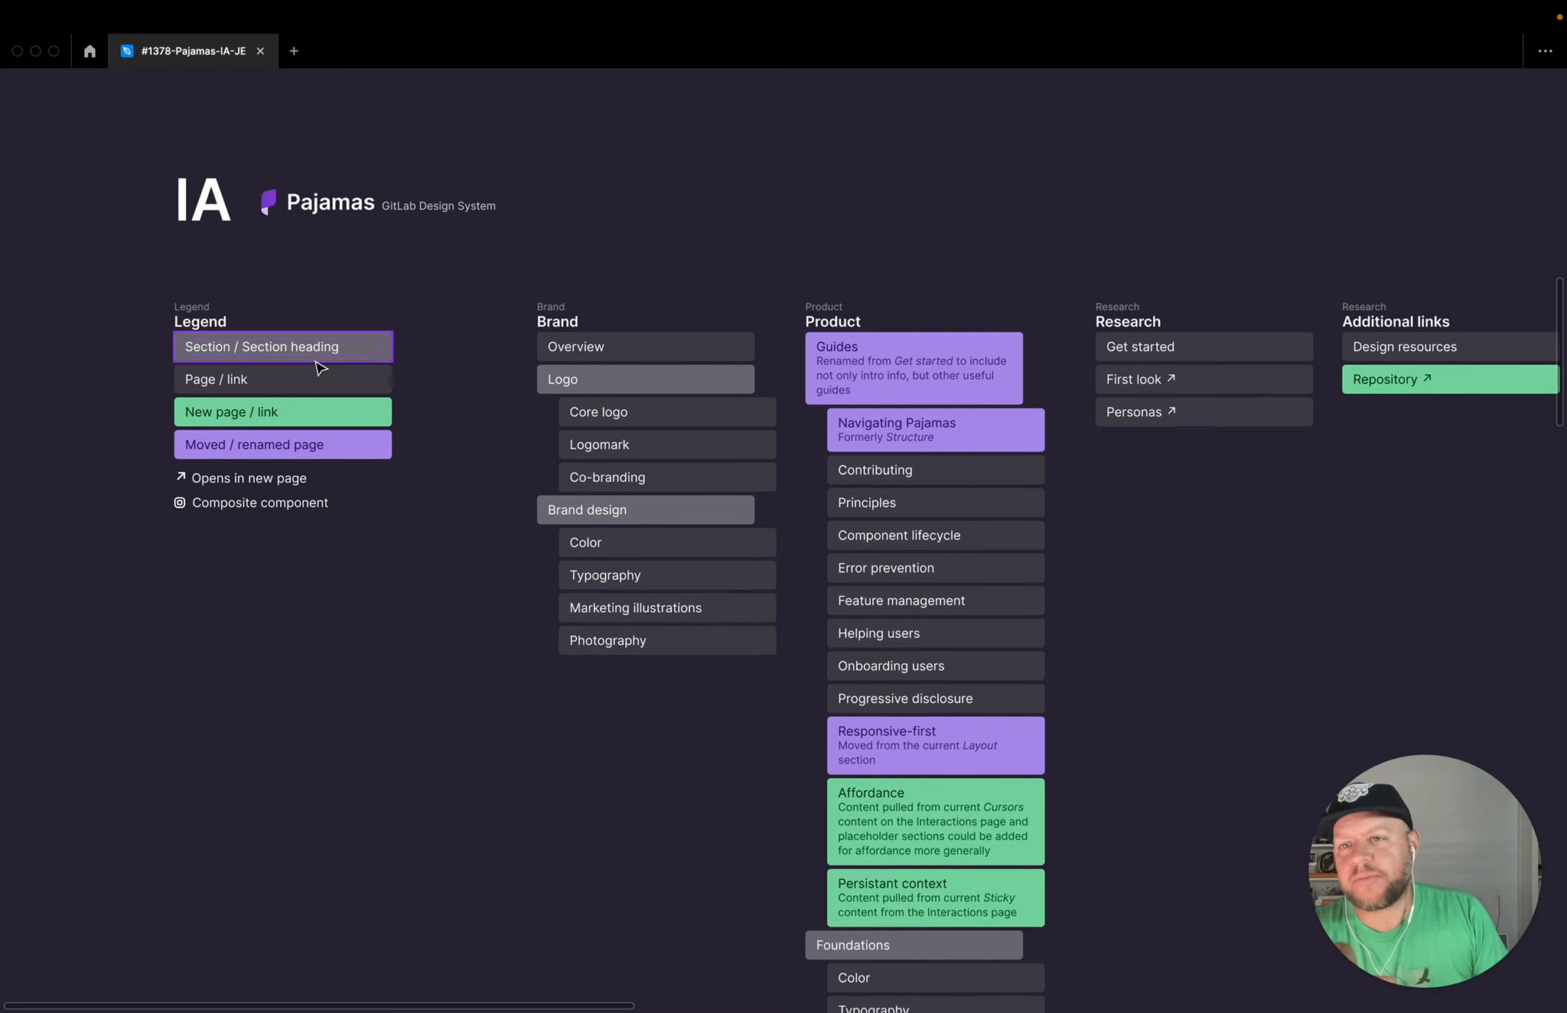
pyautogui.click(282, 412)
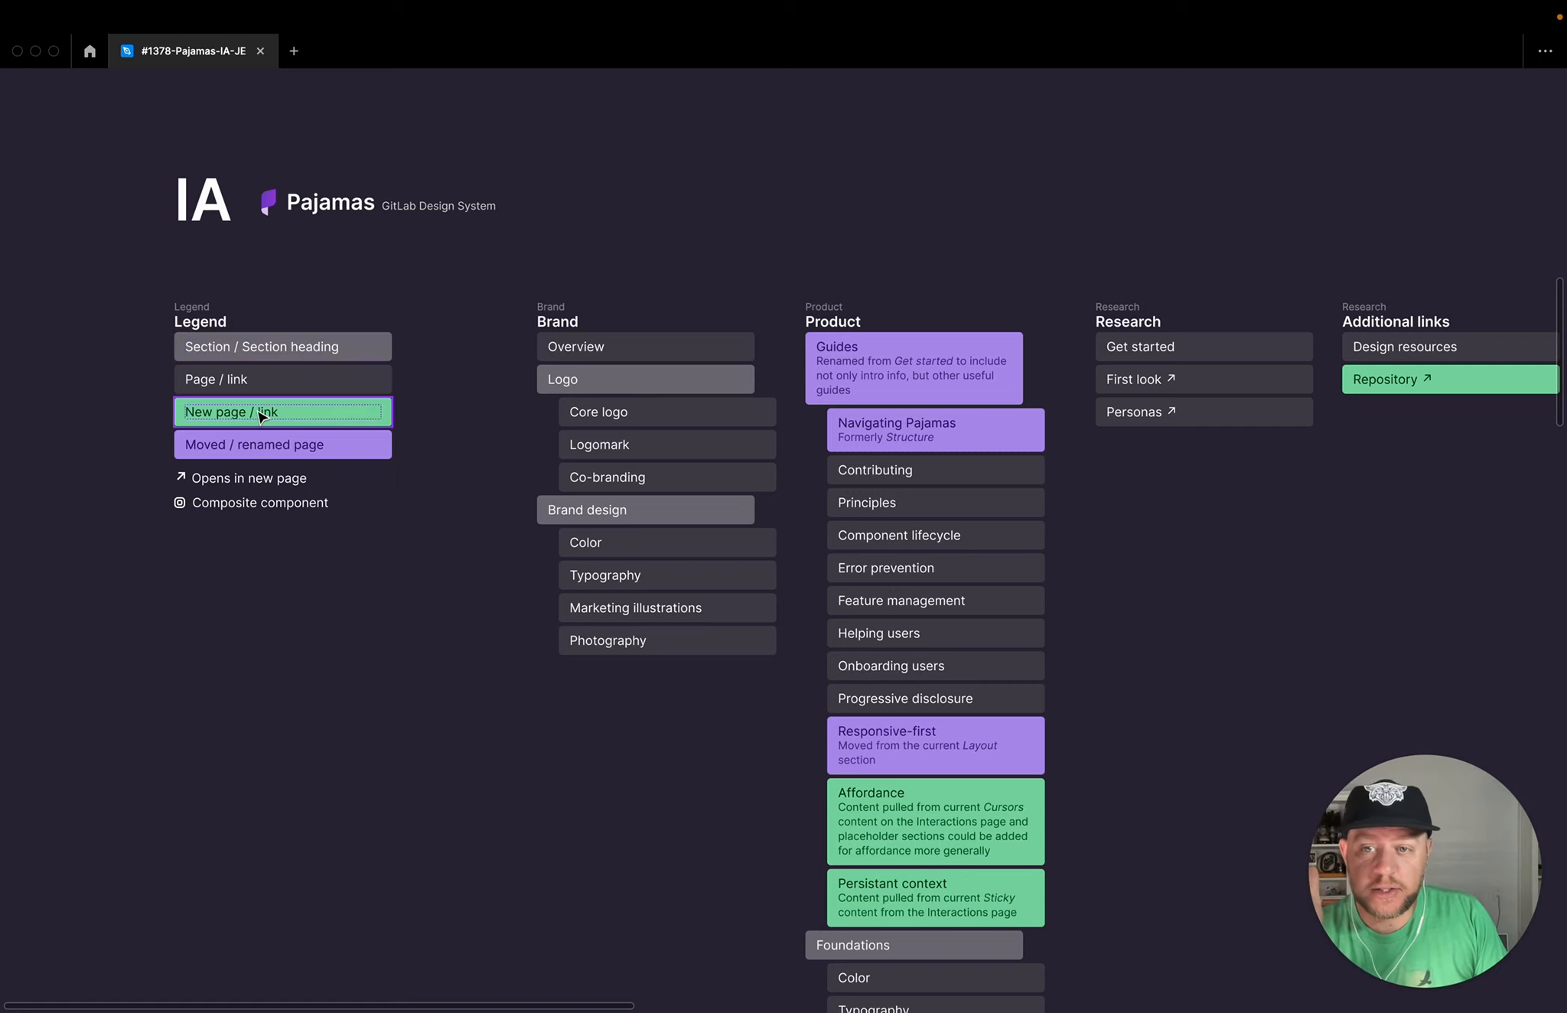
pyautogui.click(283, 446)
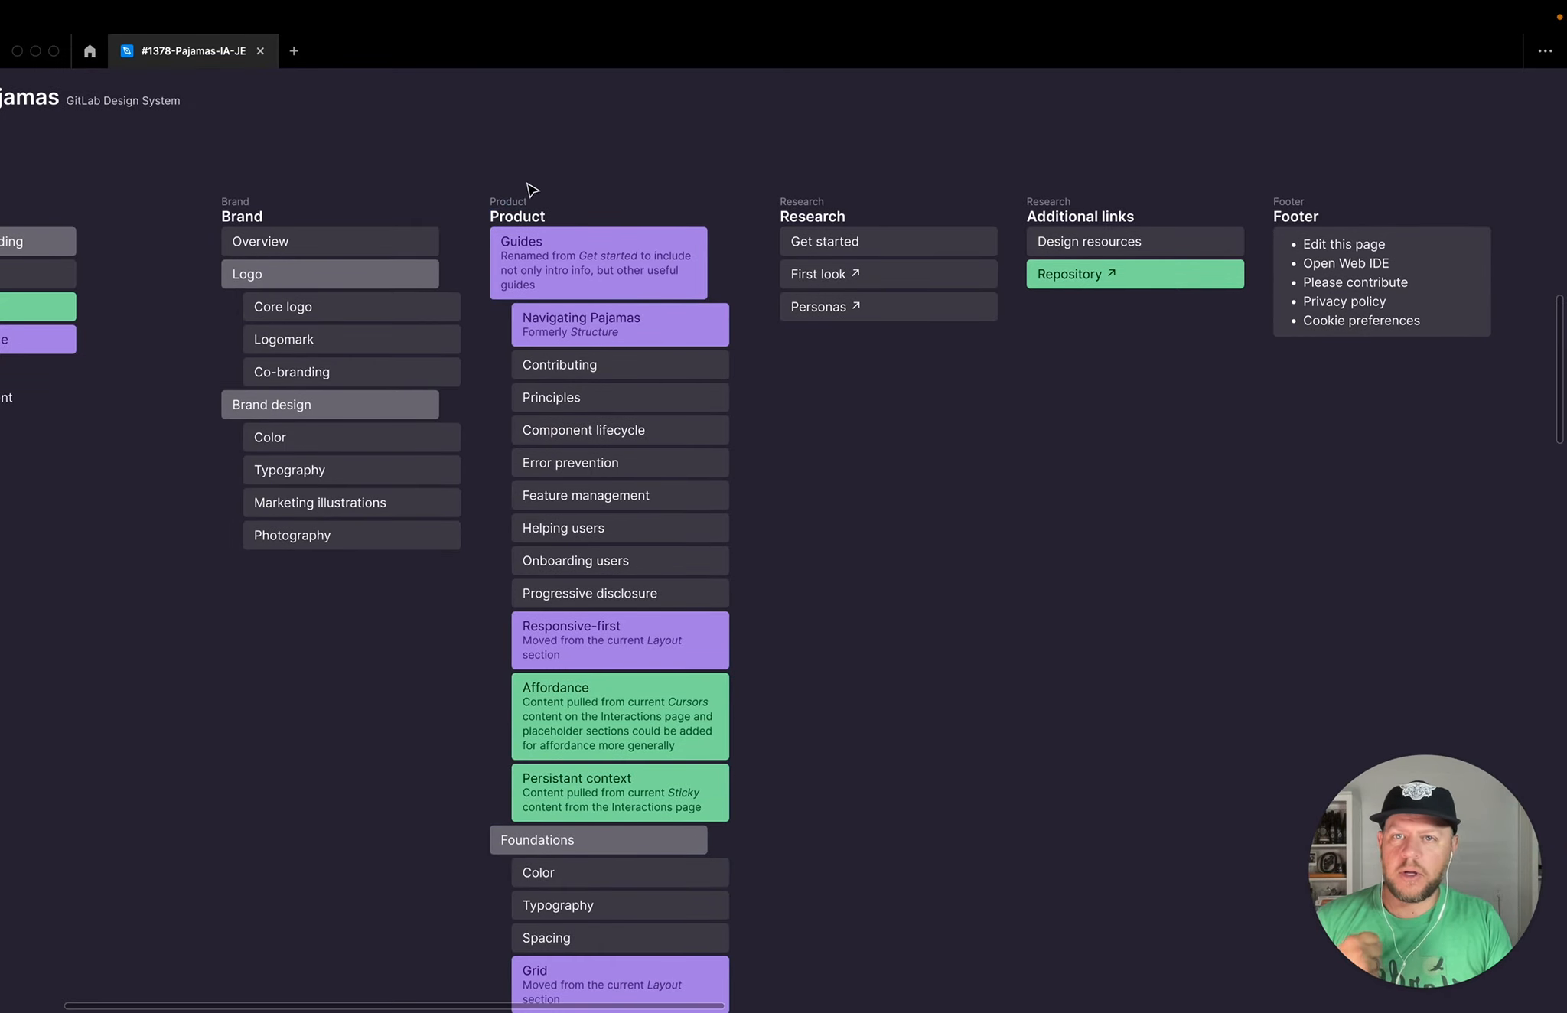
pyautogui.moveTo(393, 192)
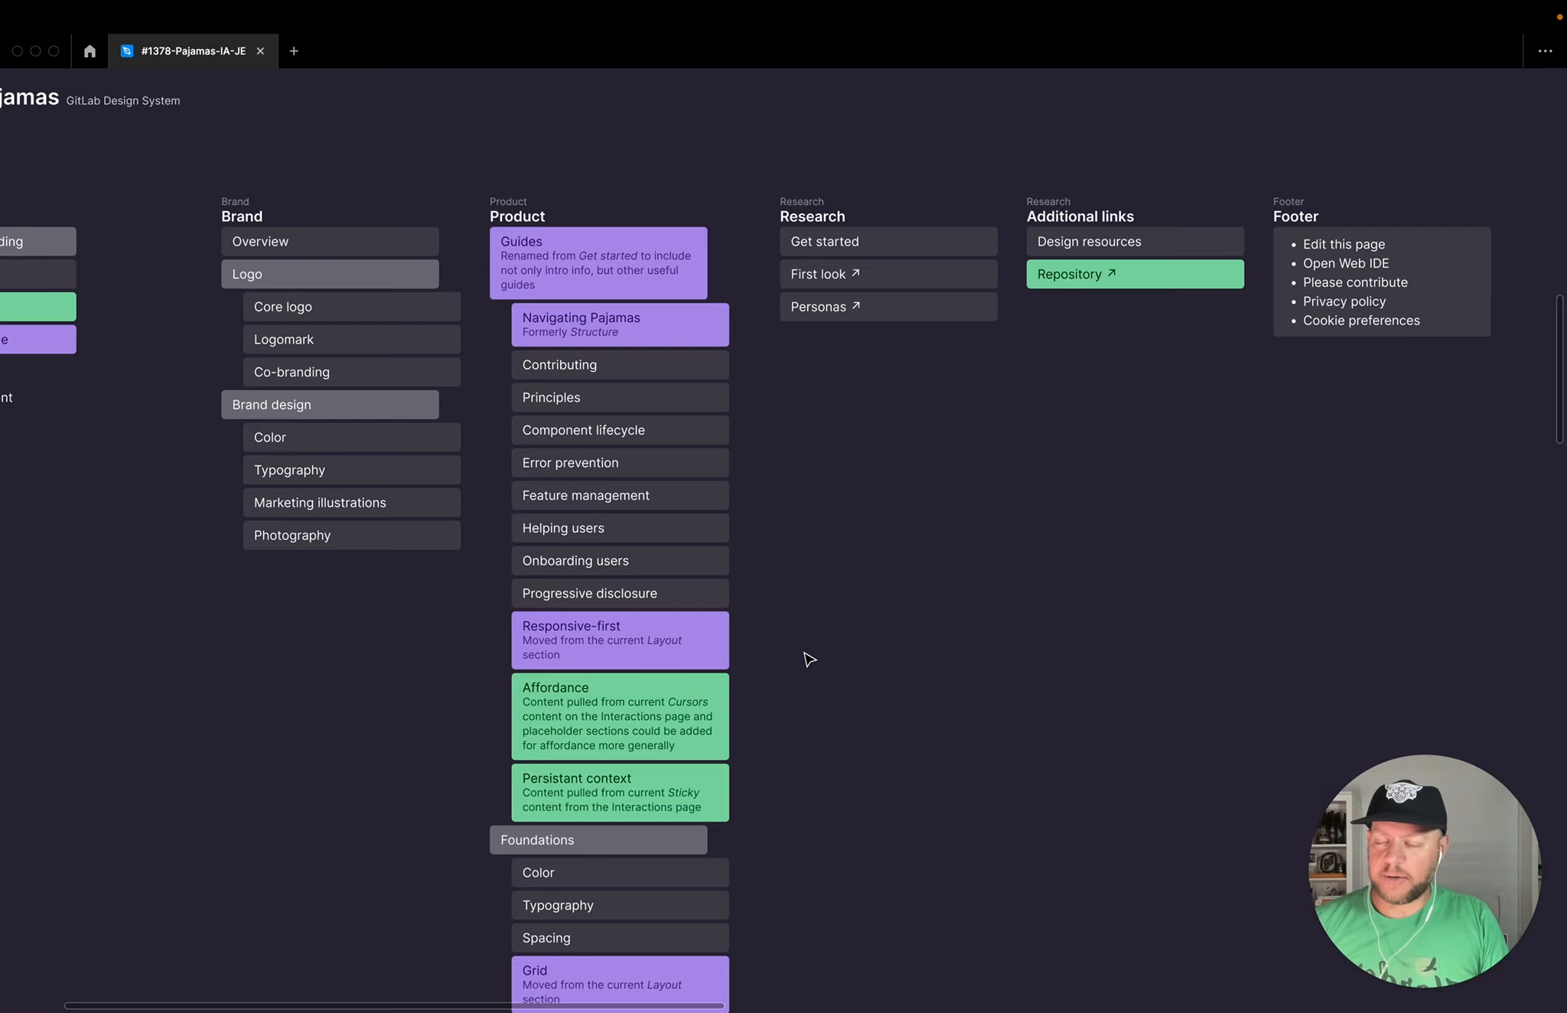
# Step: Scroll down the Product column to the Data visualization, Content and Accessibility audit sections
pyautogui.scroll(-3)
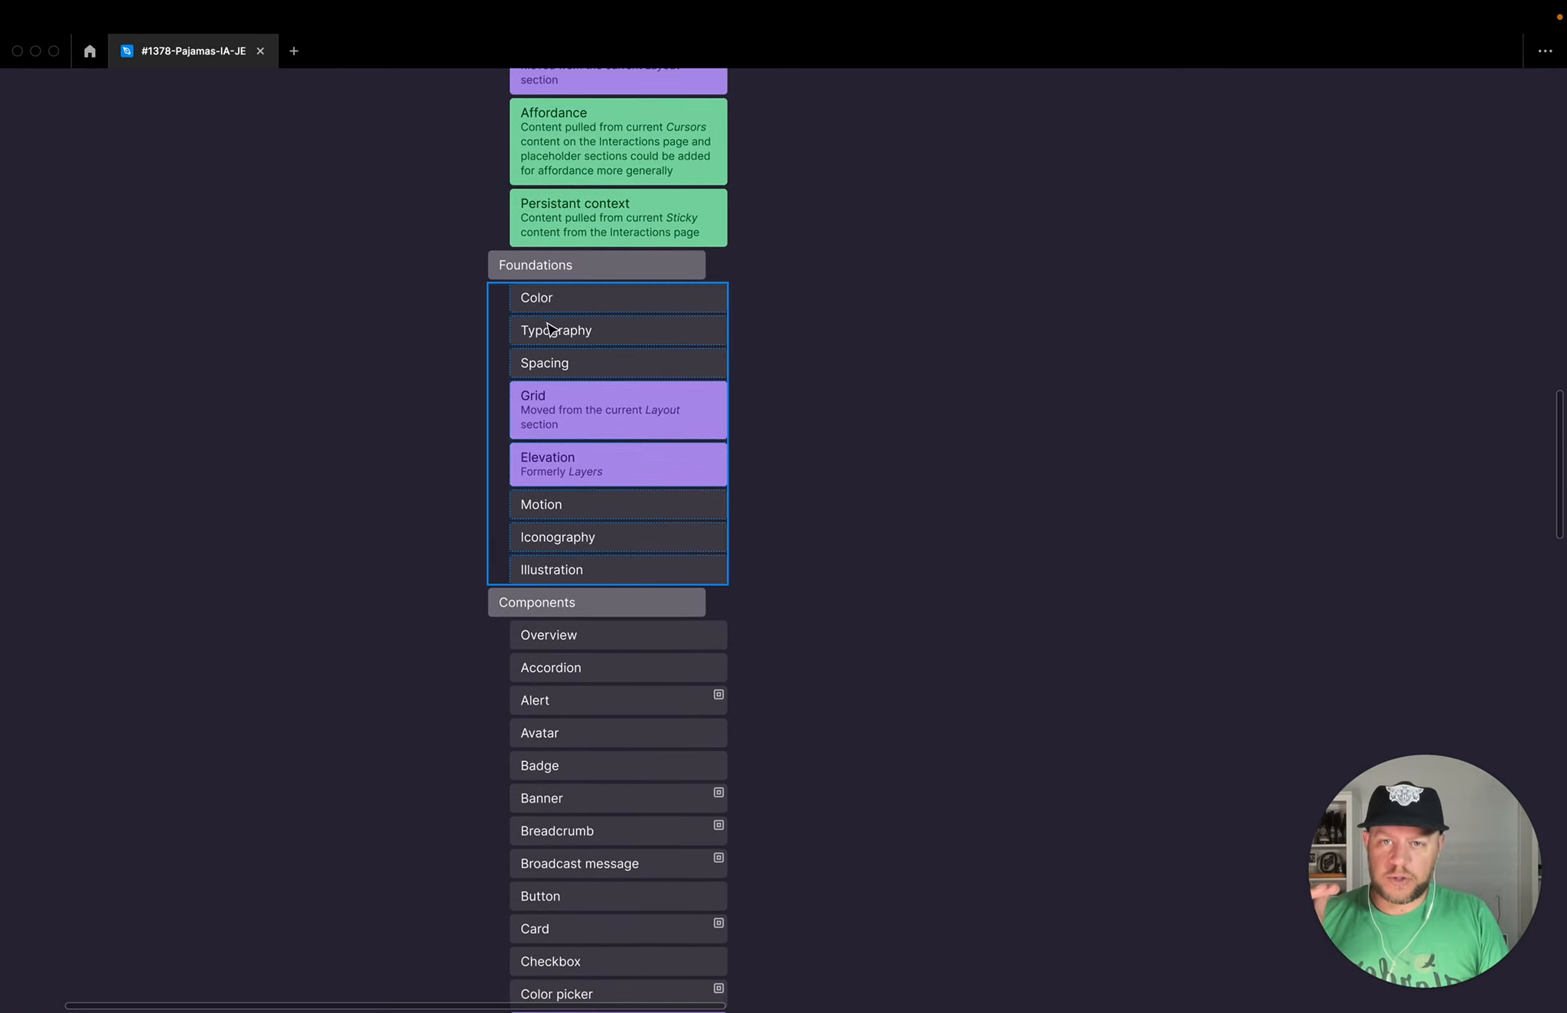
pyautogui.scroll(-3)
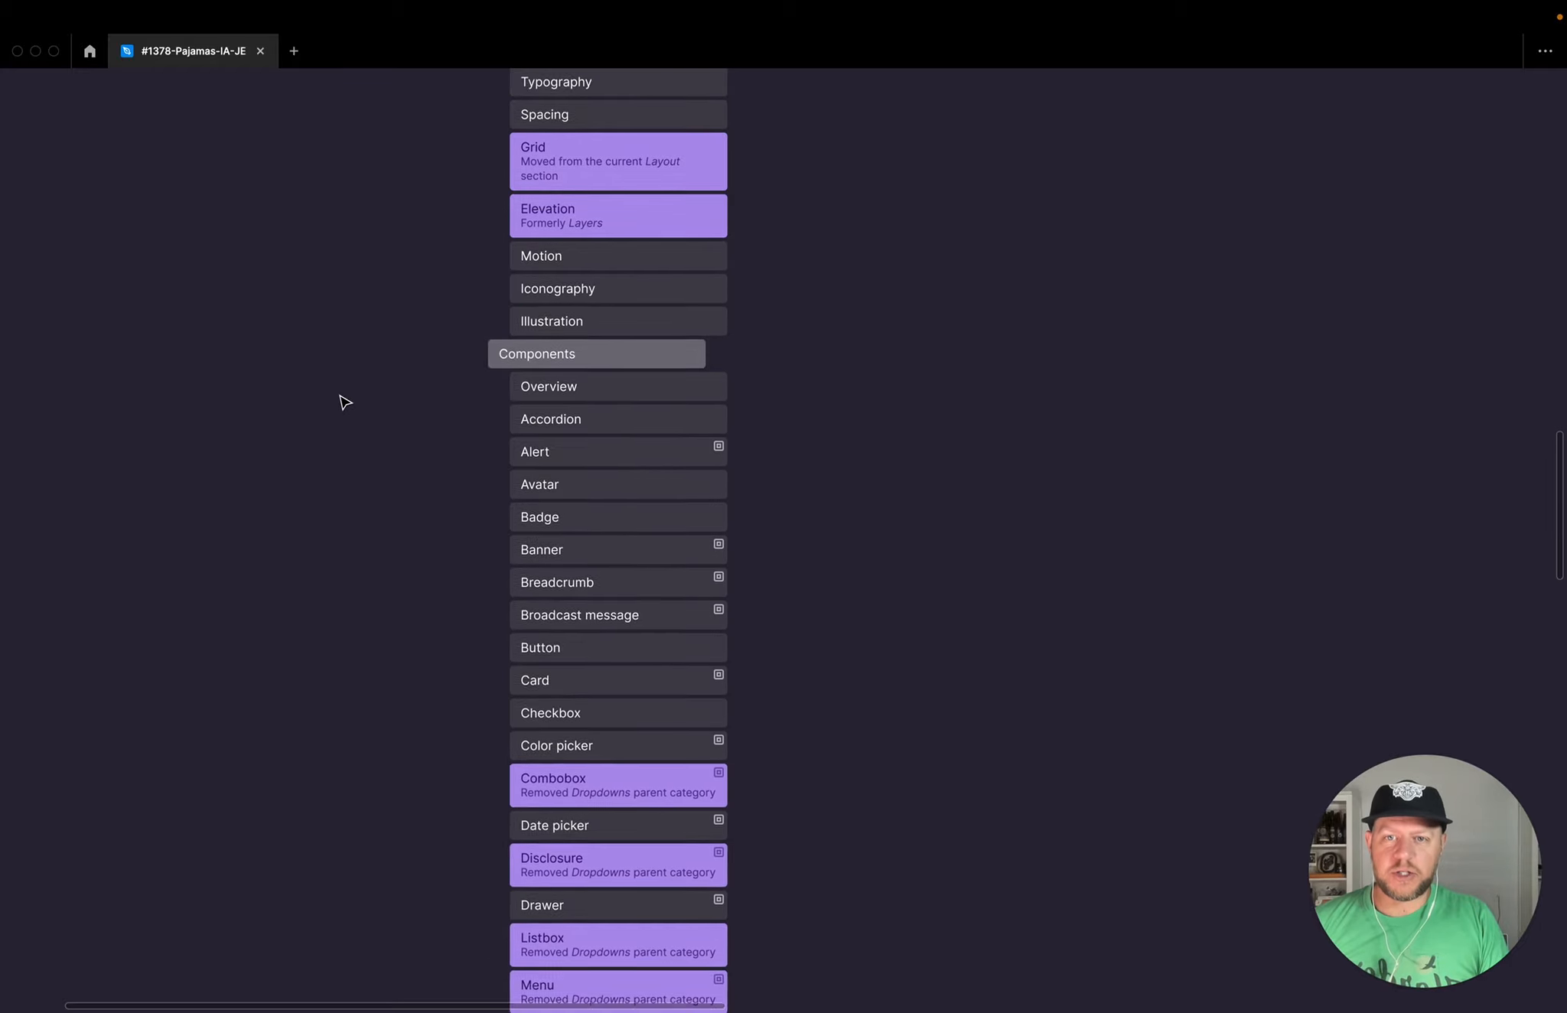
pyautogui.scroll(-3)
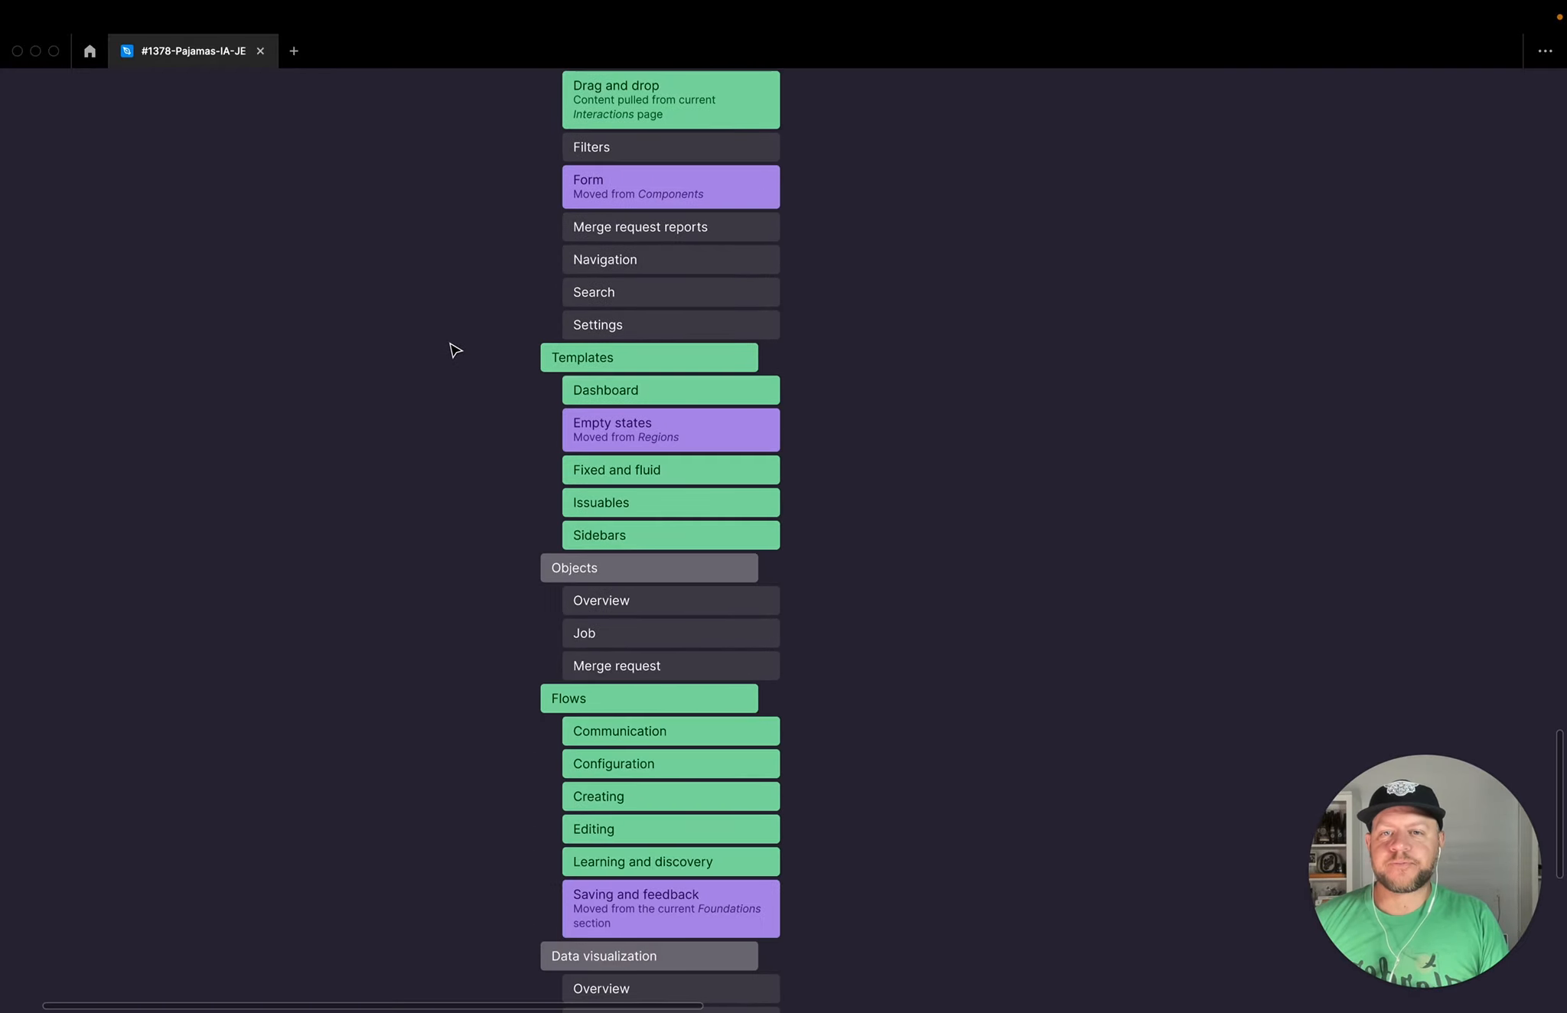
pyautogui.scroll(-3)
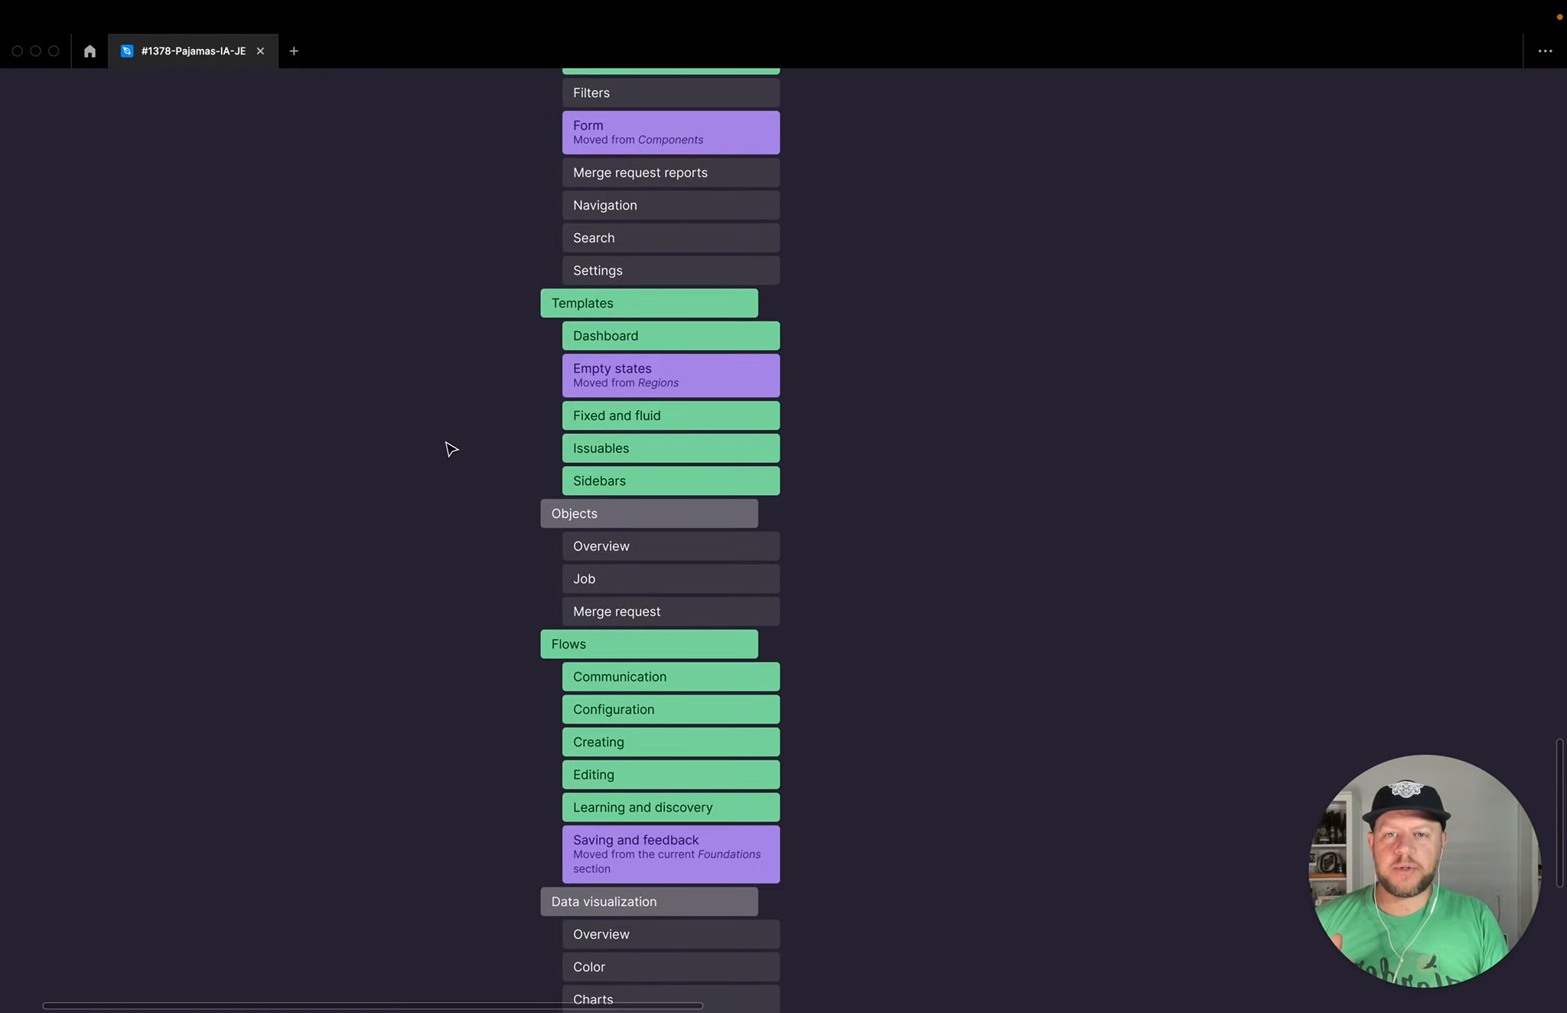
pyautogui.scroll(-3)
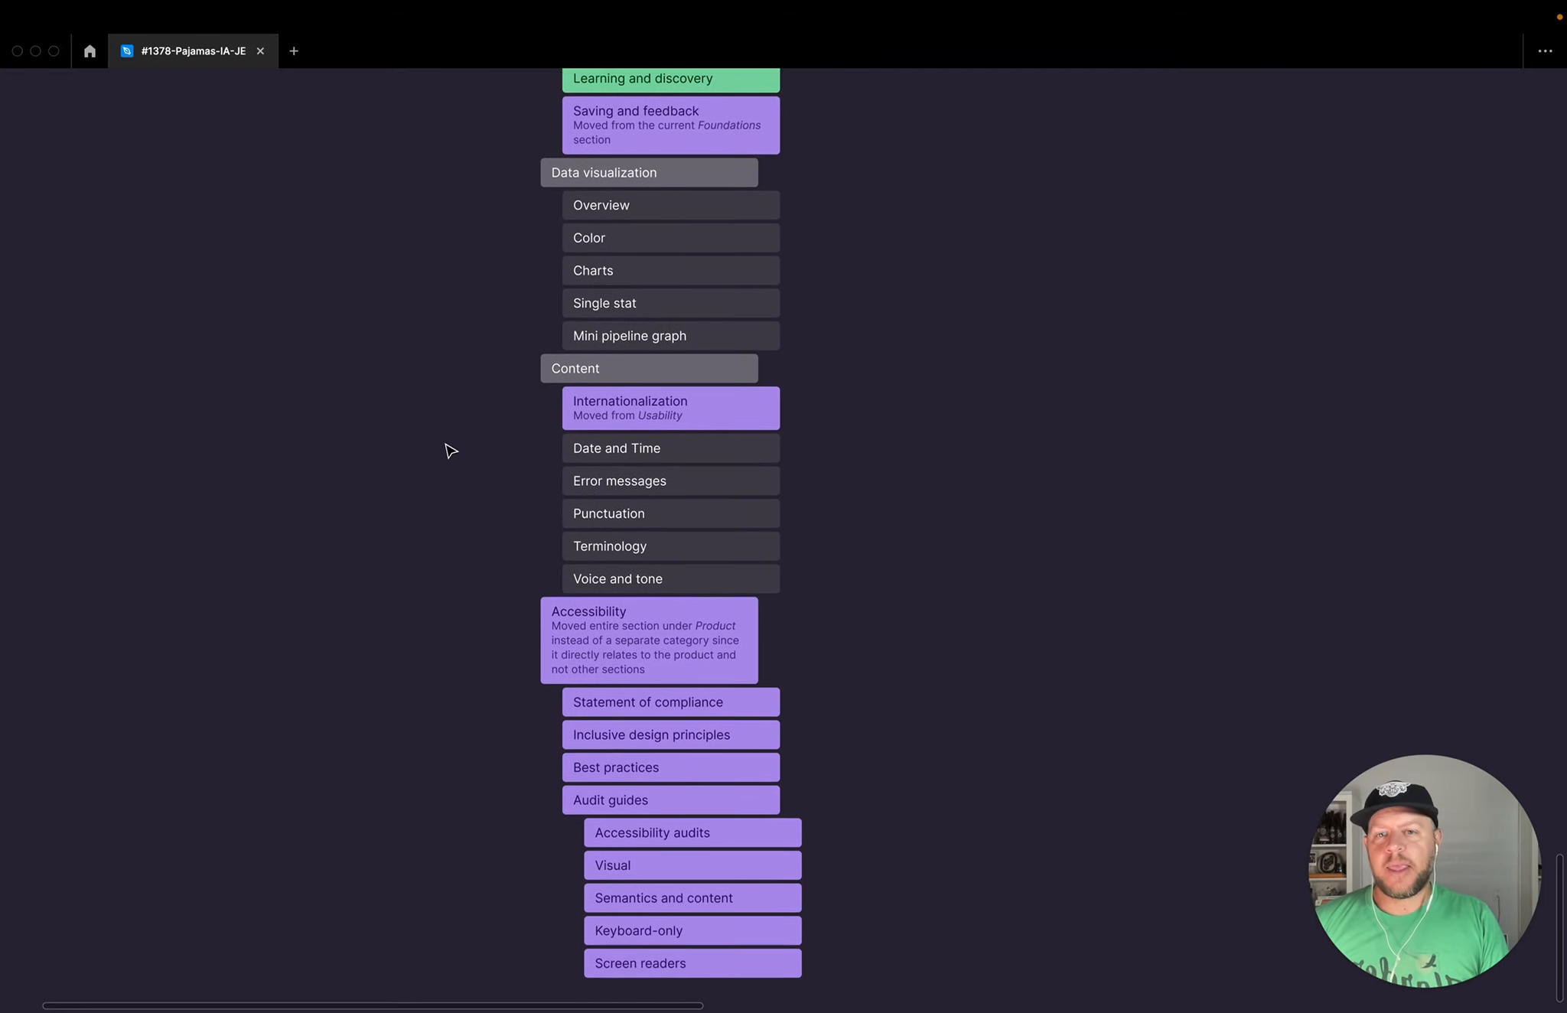
pyautogui.scroll(-3)
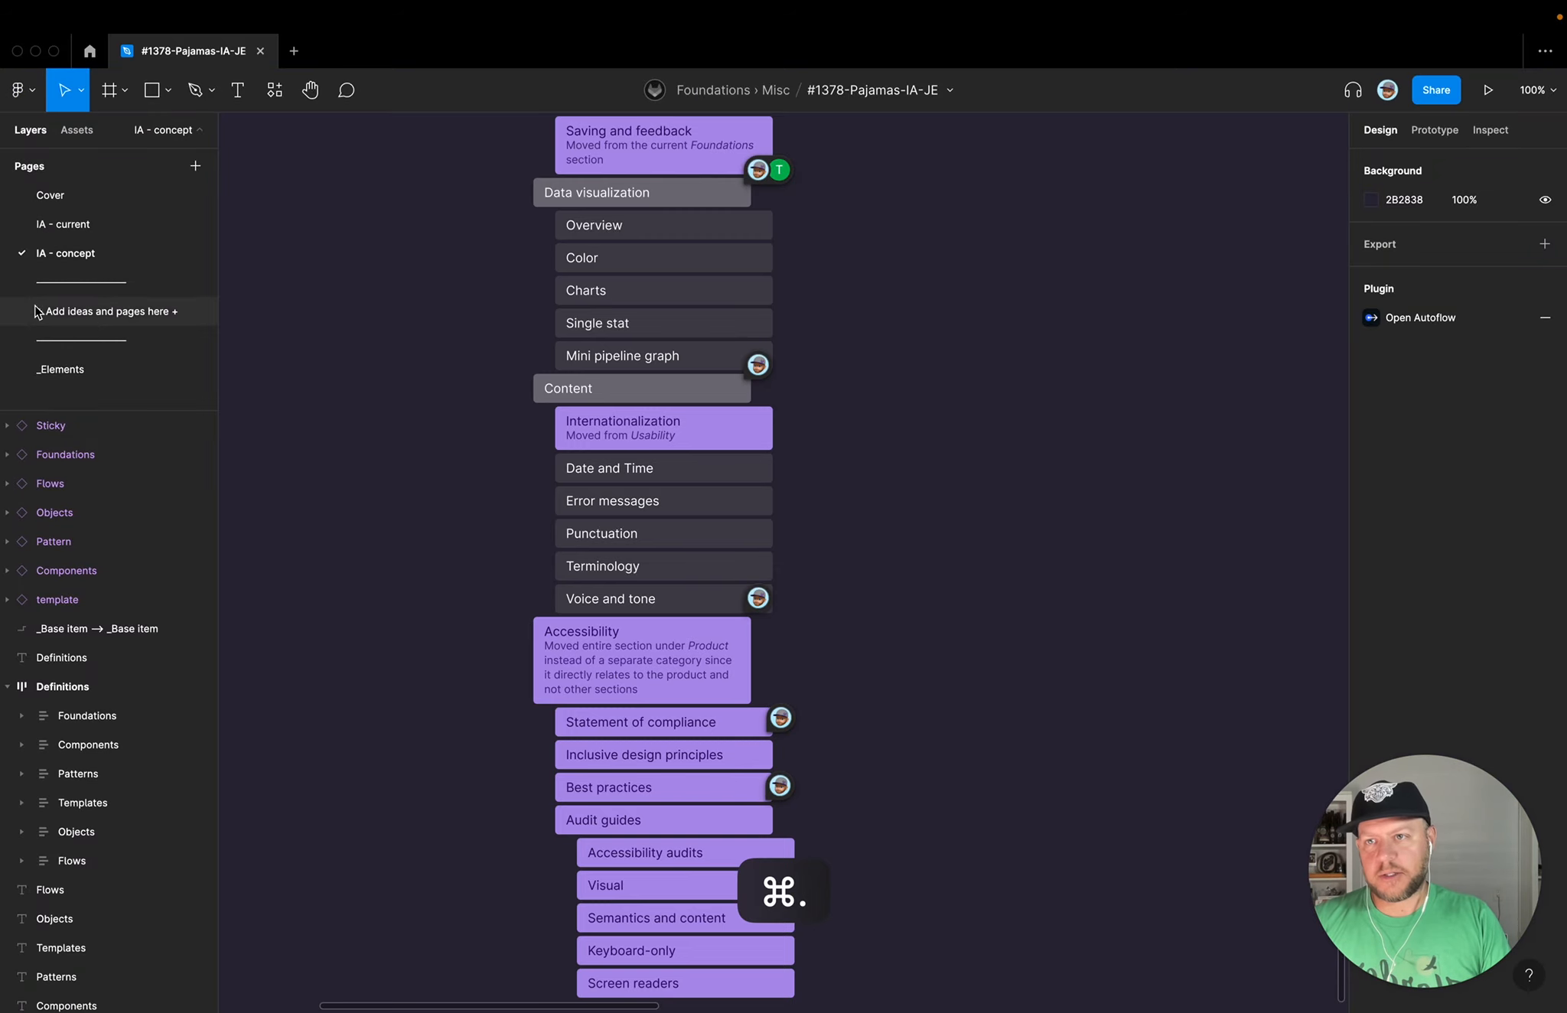
# Step: Compare the IA - current page with IA - concept, then scroll back up the concept sitemap
pyautogui.click(62, 223)
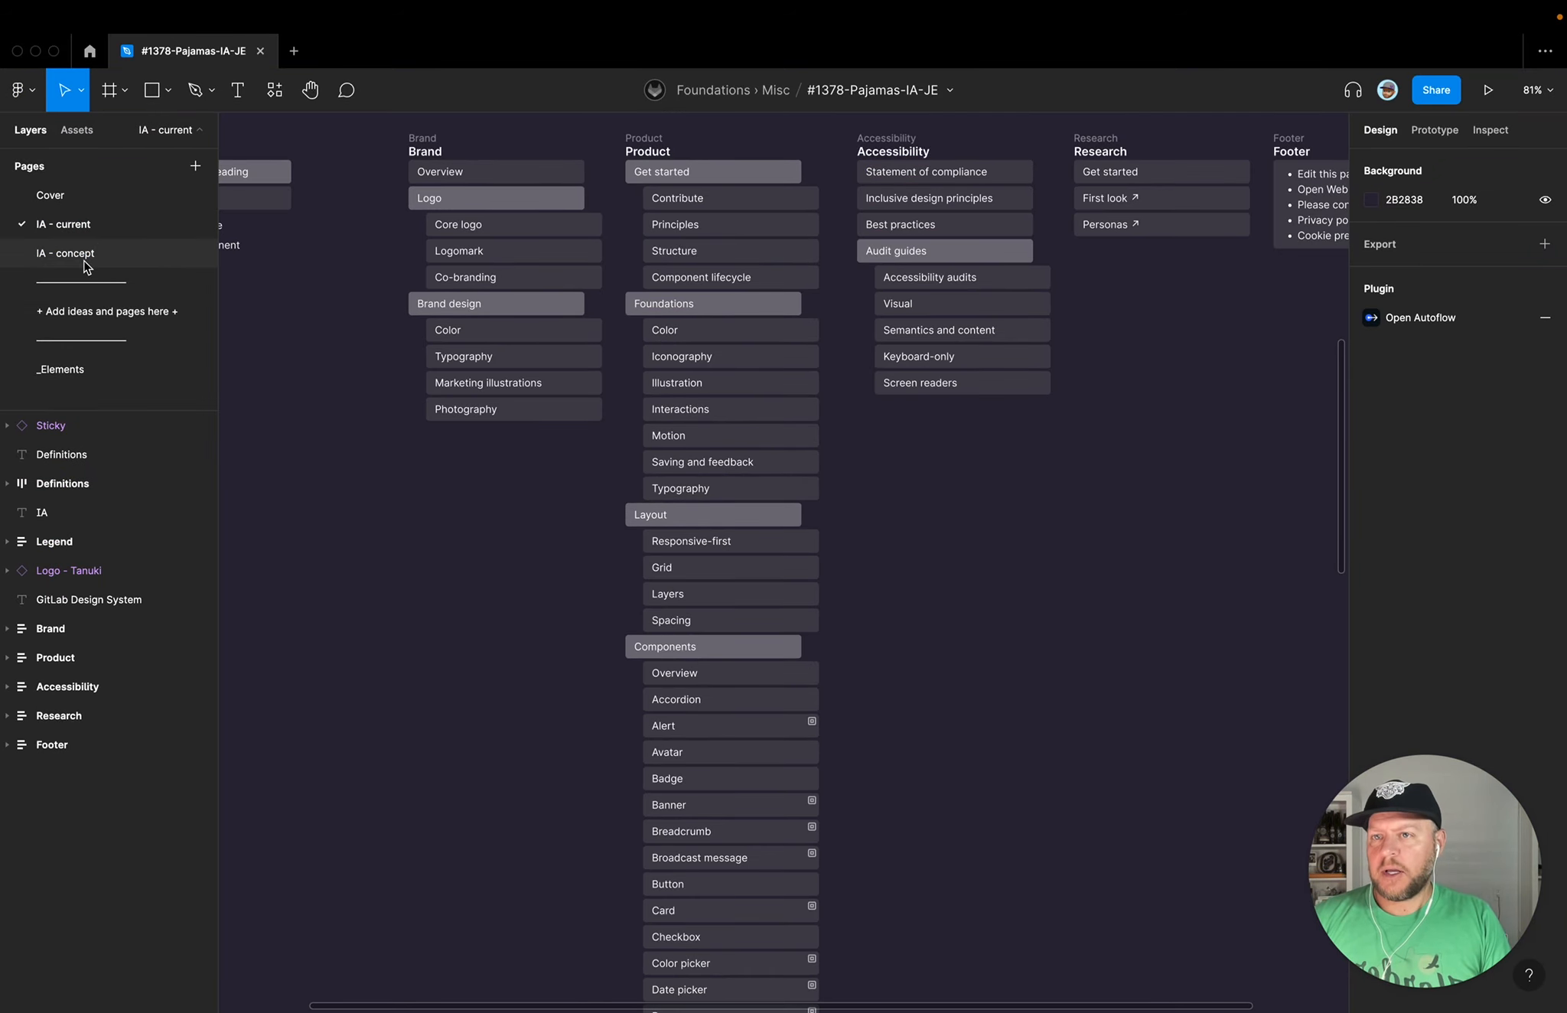
pyautogui.click(66, 252)
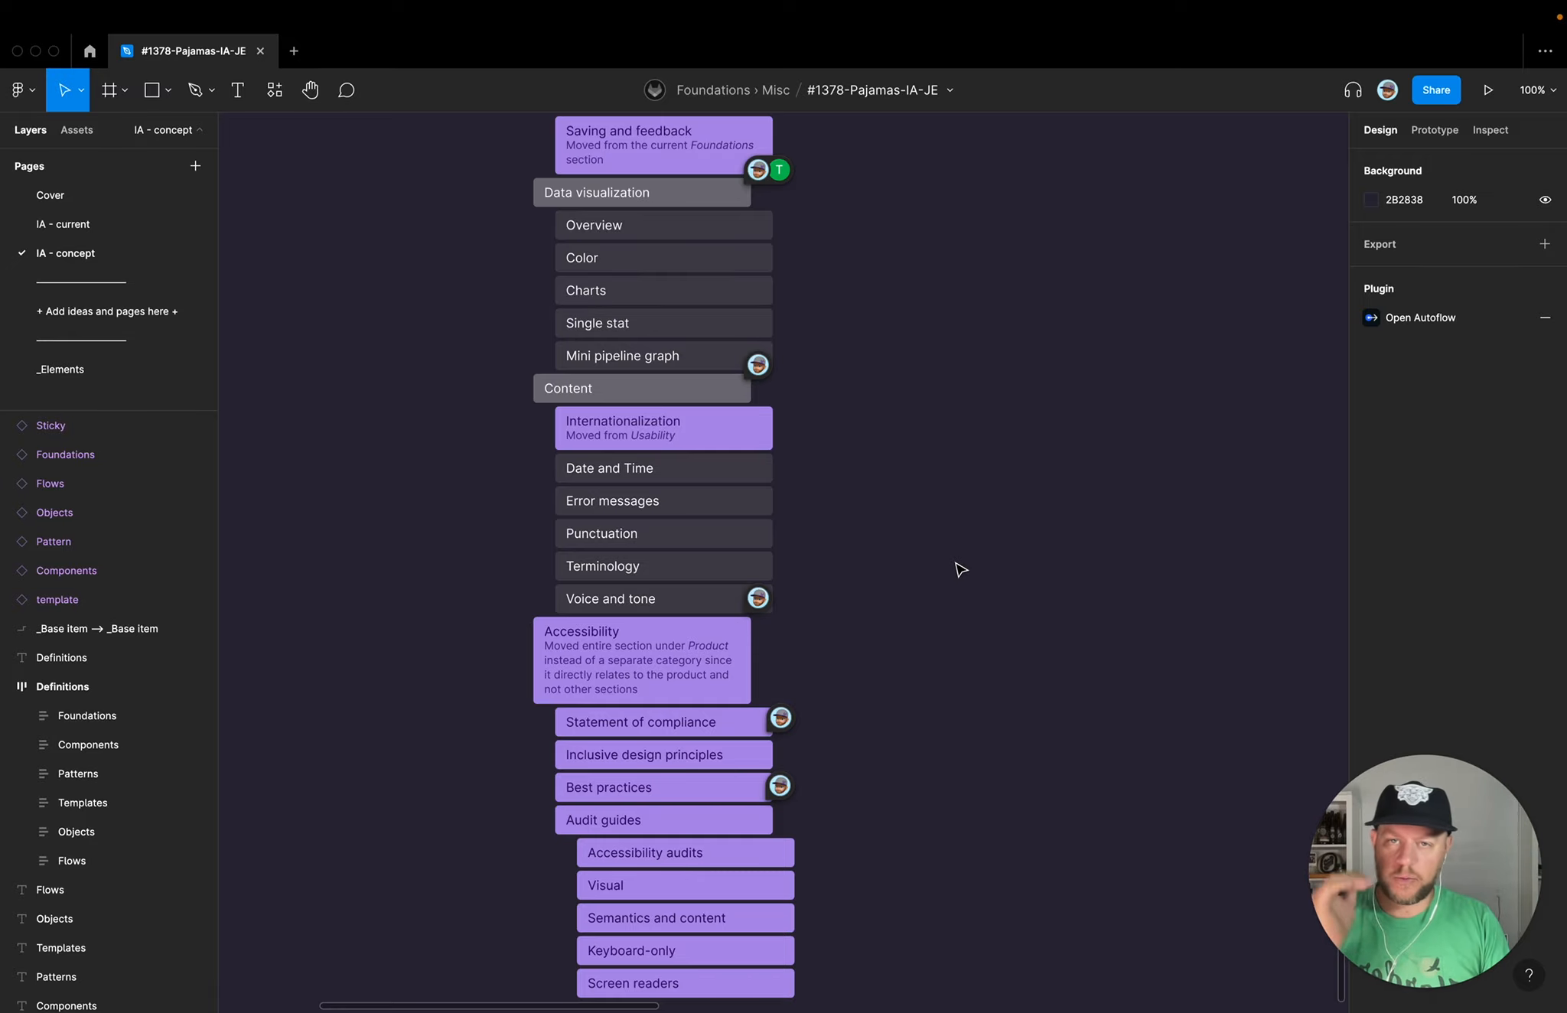
pyautogui.scroll(-3)
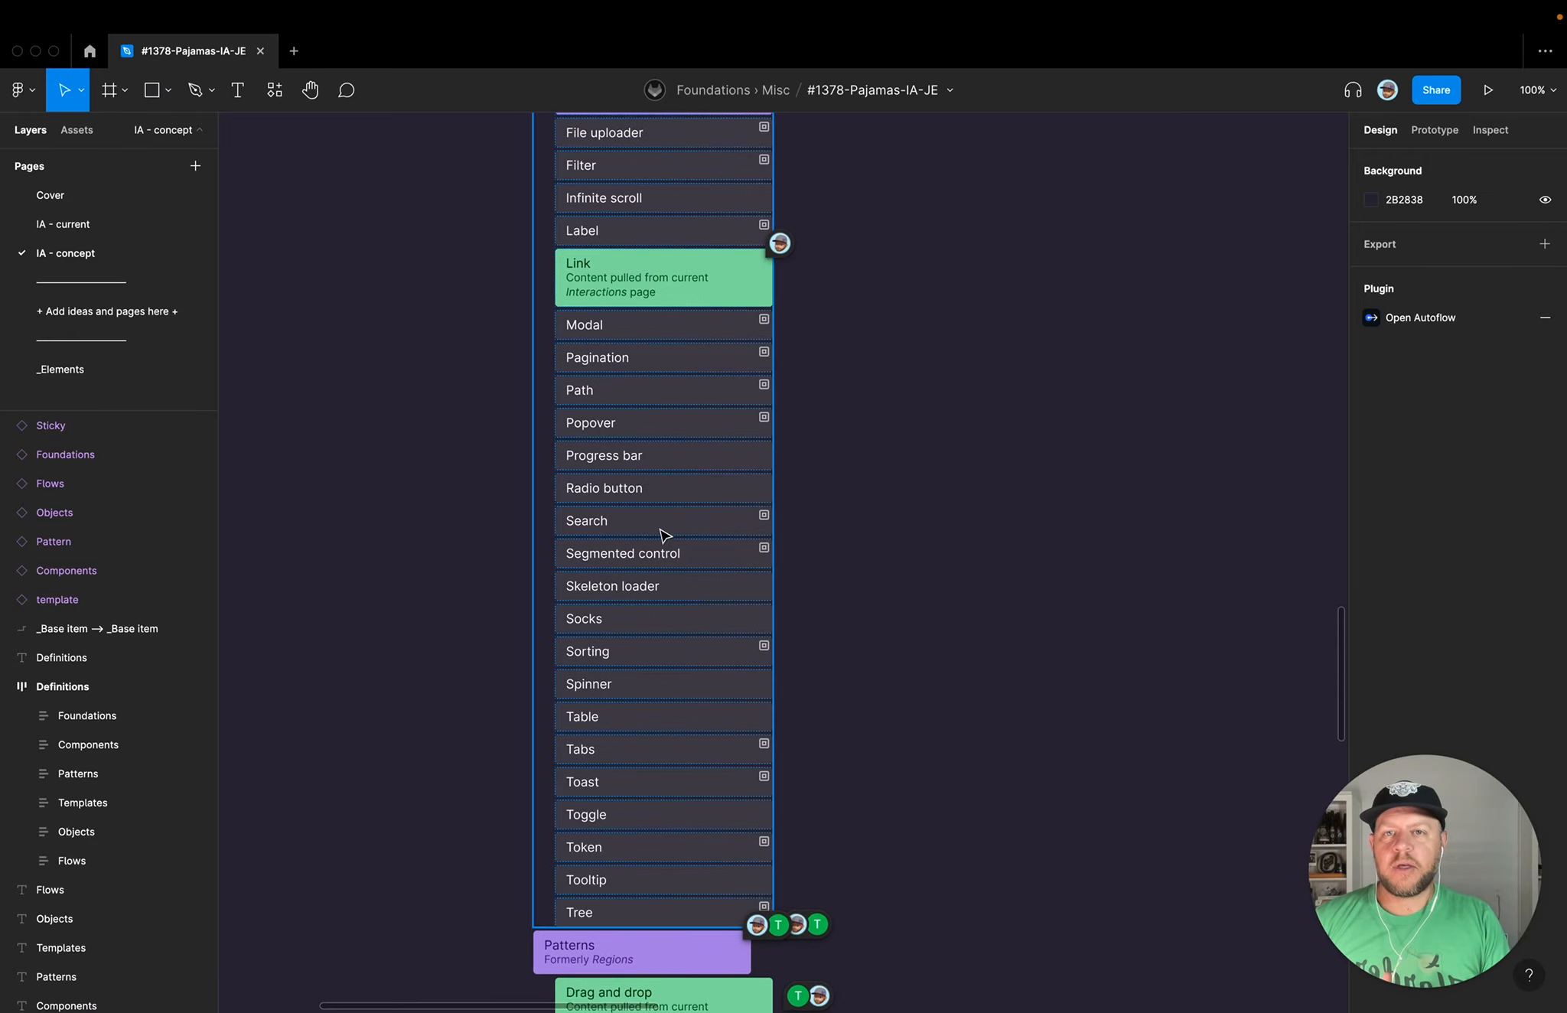
pyautogui.scroll(-3)
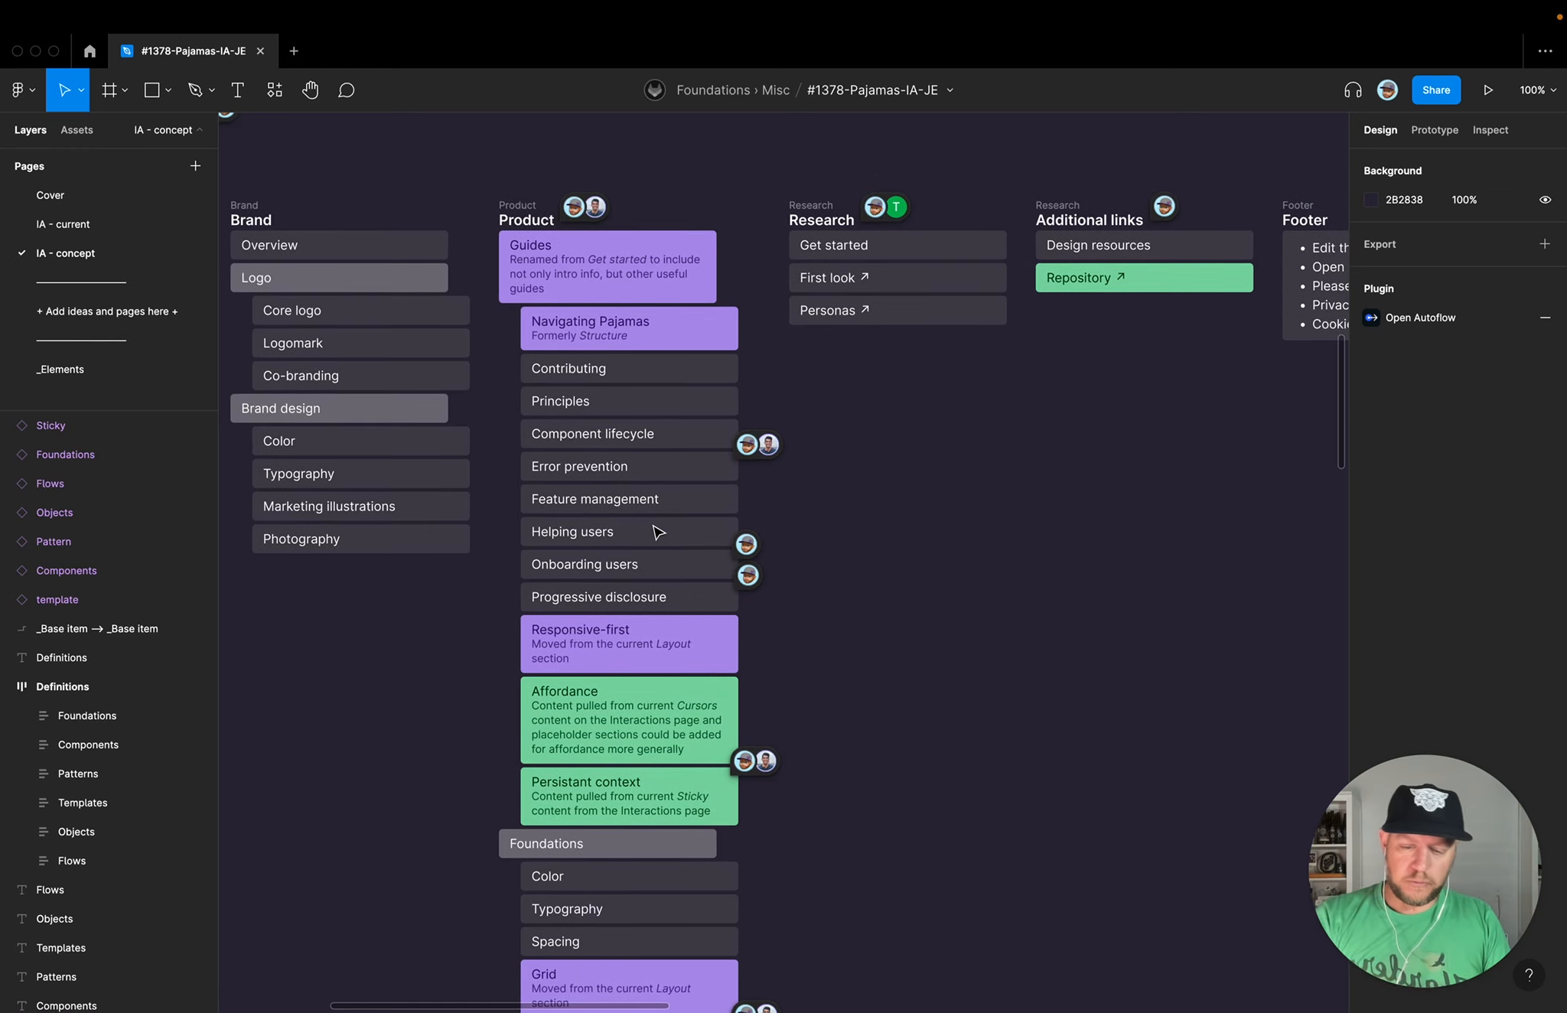
pyautogui.moveTo(854, 347)
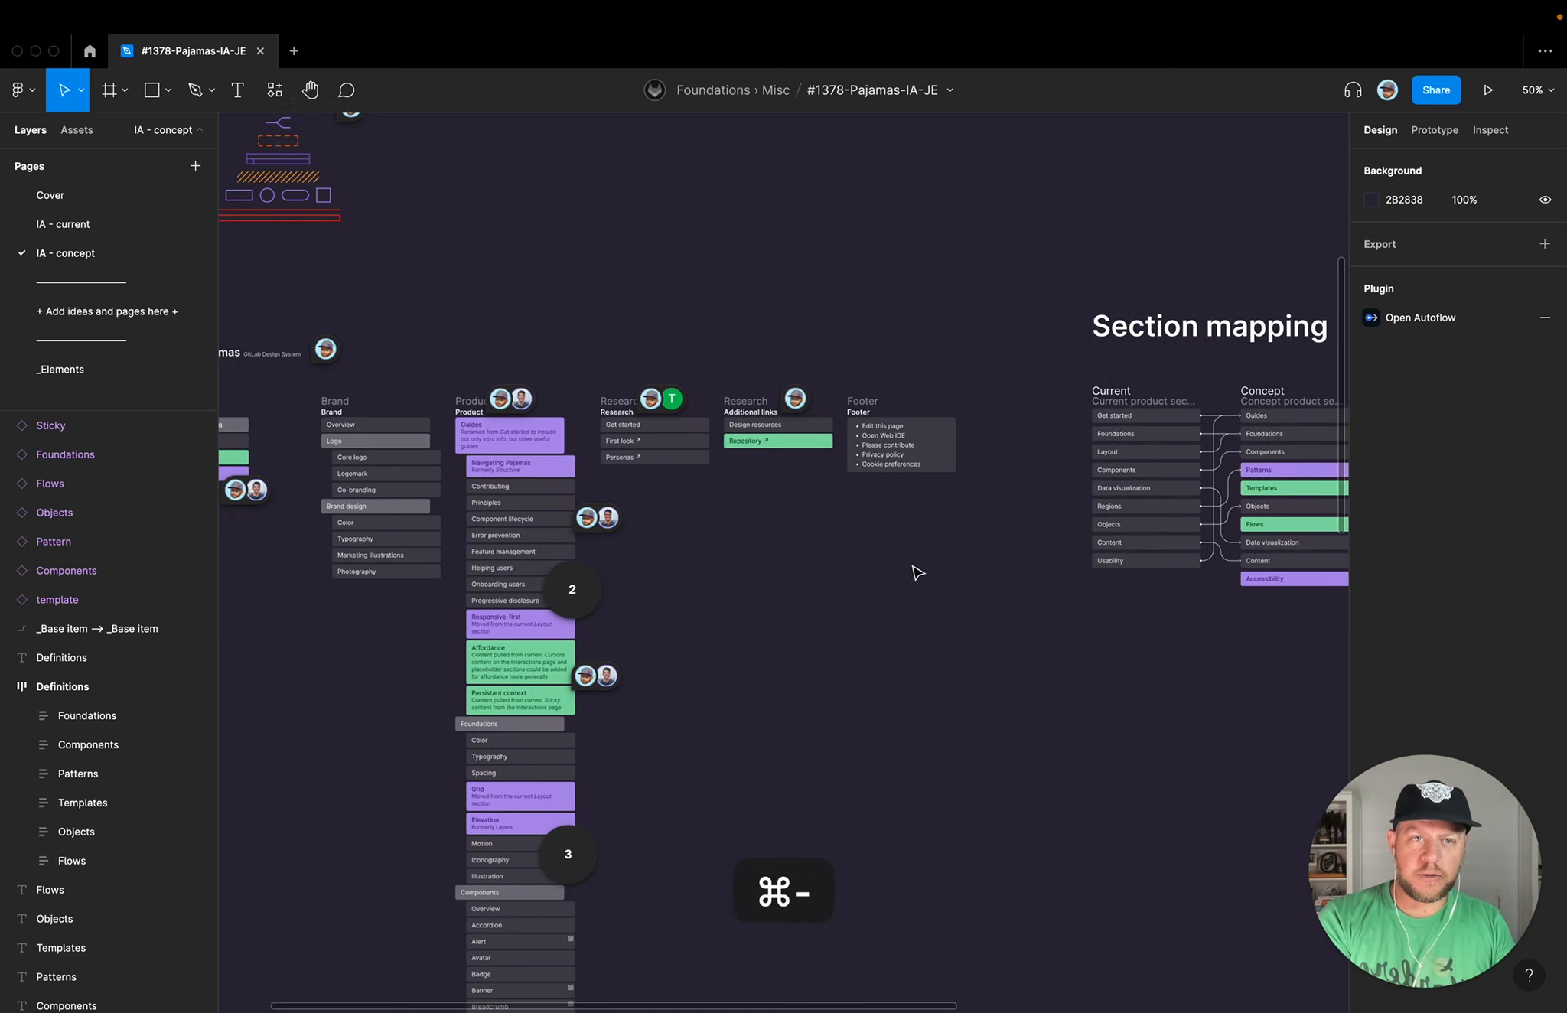
# Step: Zoom in on the Section mapping diagram and point out the current Get started section
pyautogui.press('cmd+=')
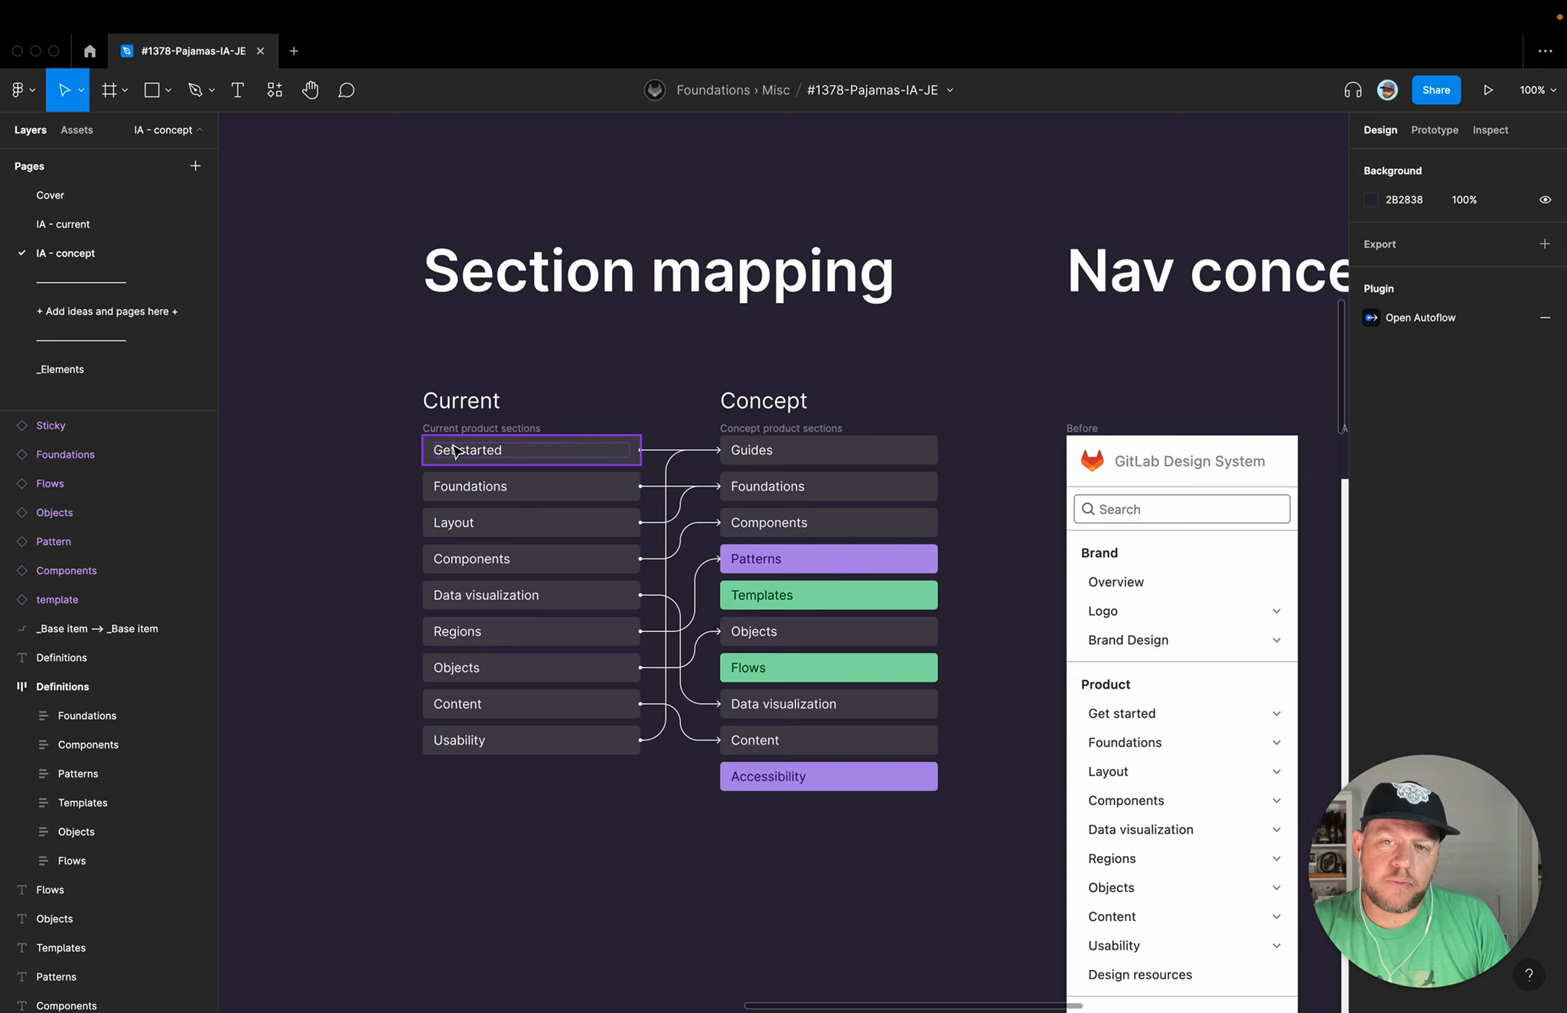
pyautogui.click(828, 668)
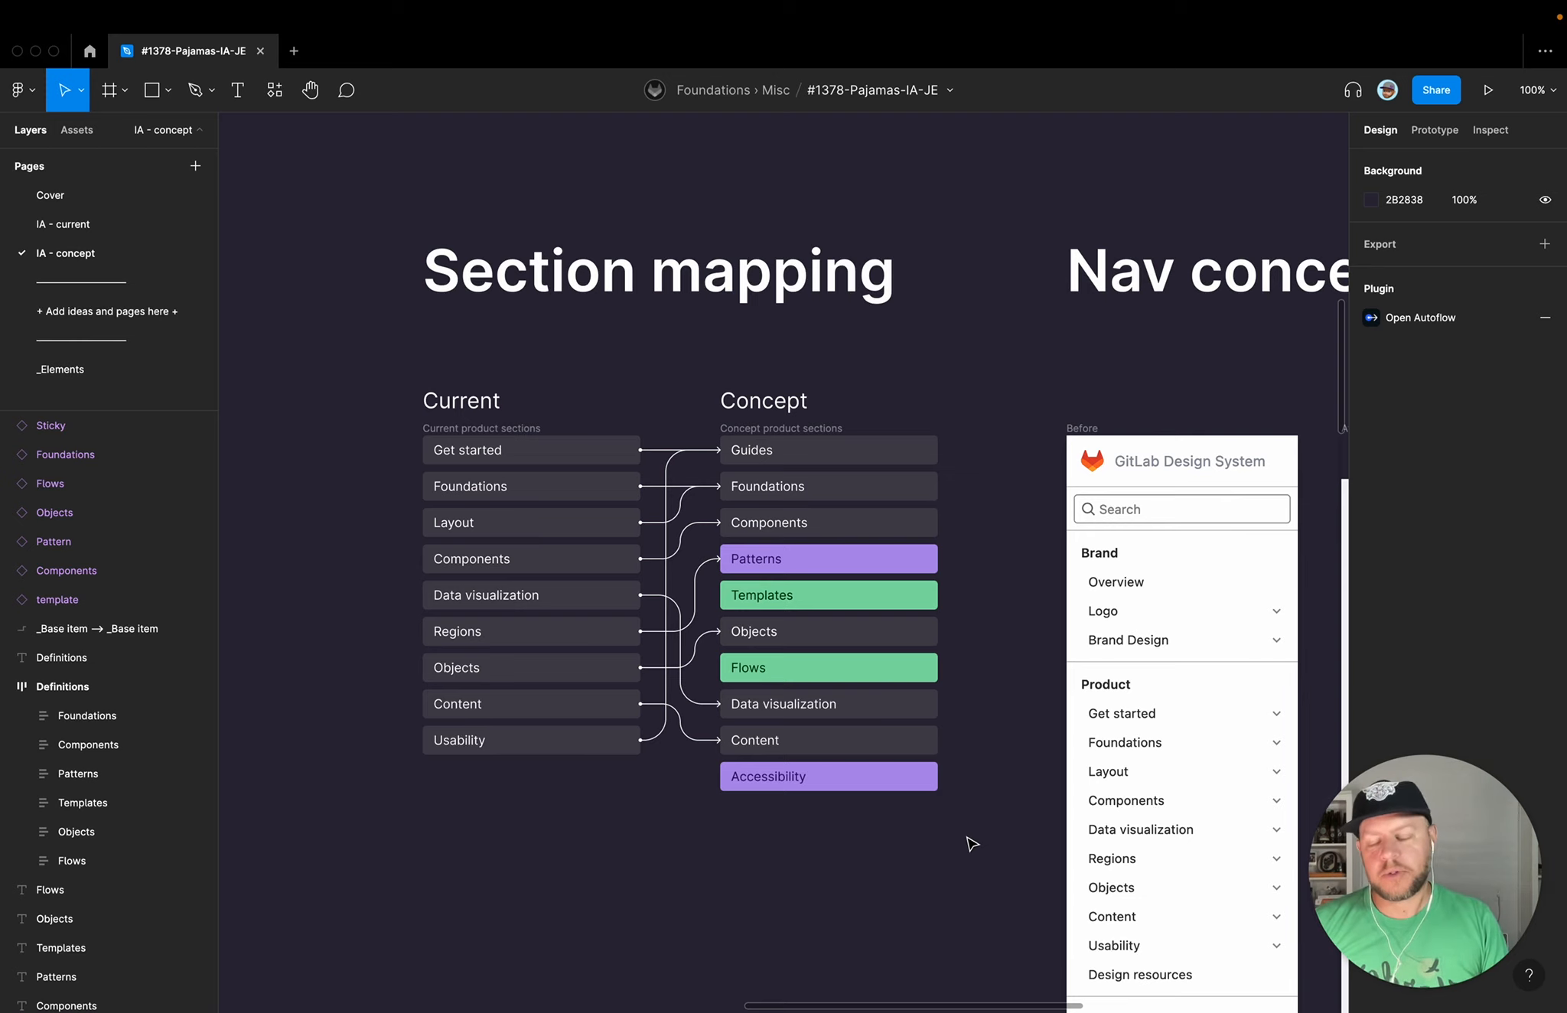
pyautogui.moveTo(651, 866)
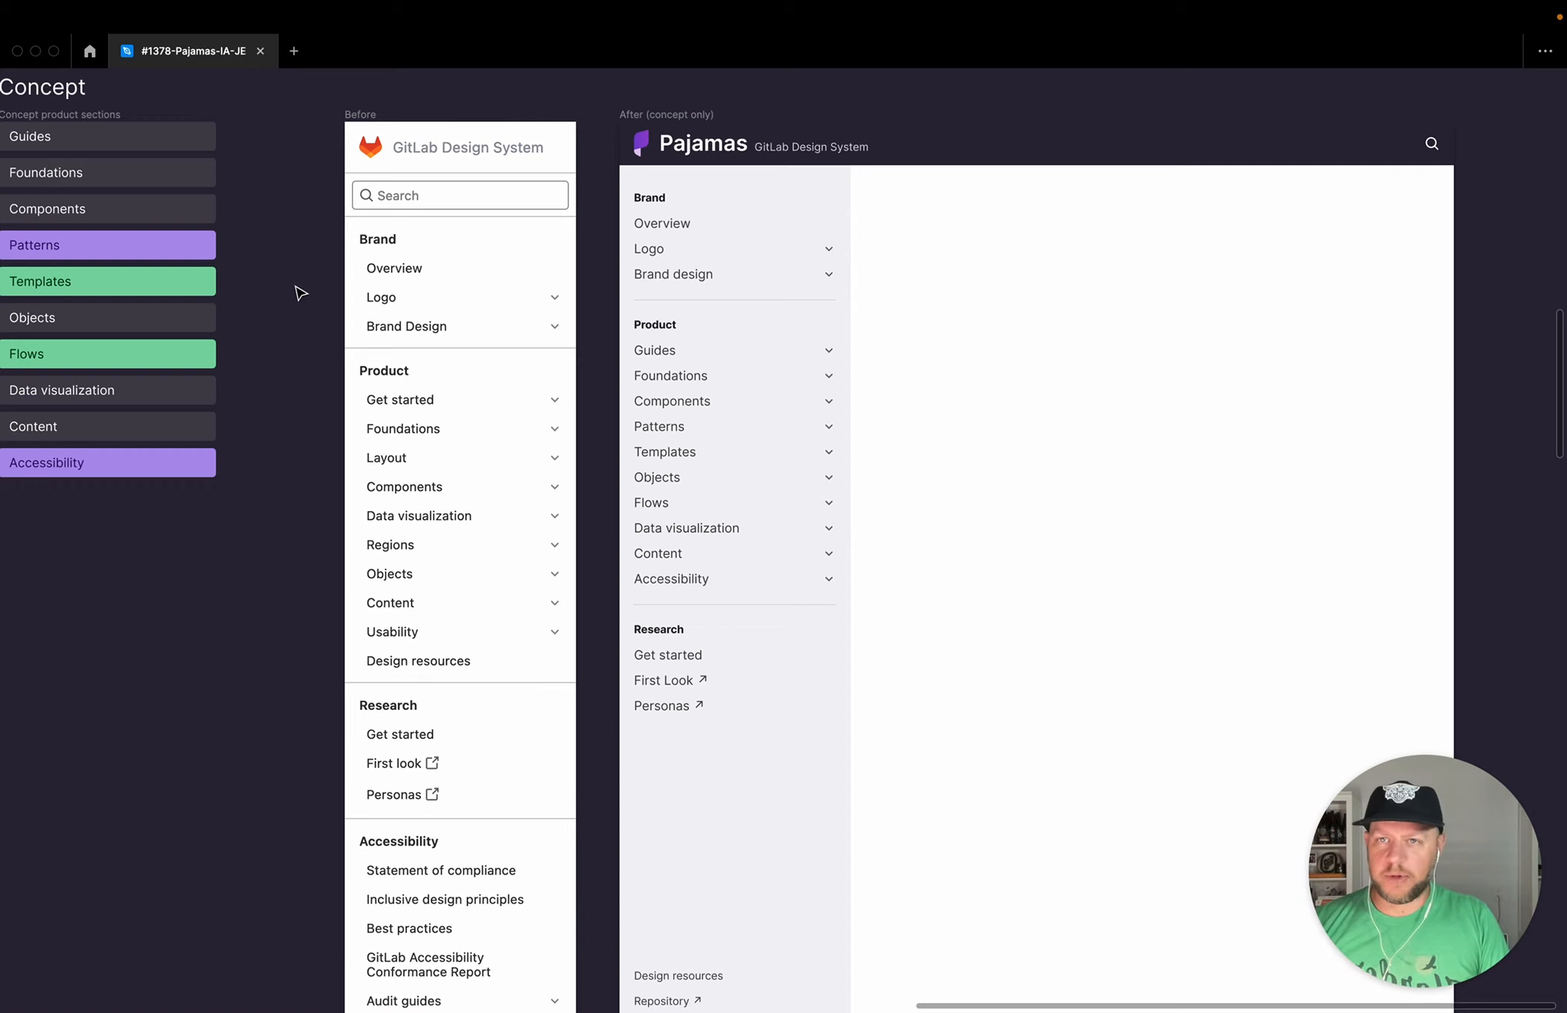
pyautogui.moveTo(283, 148)
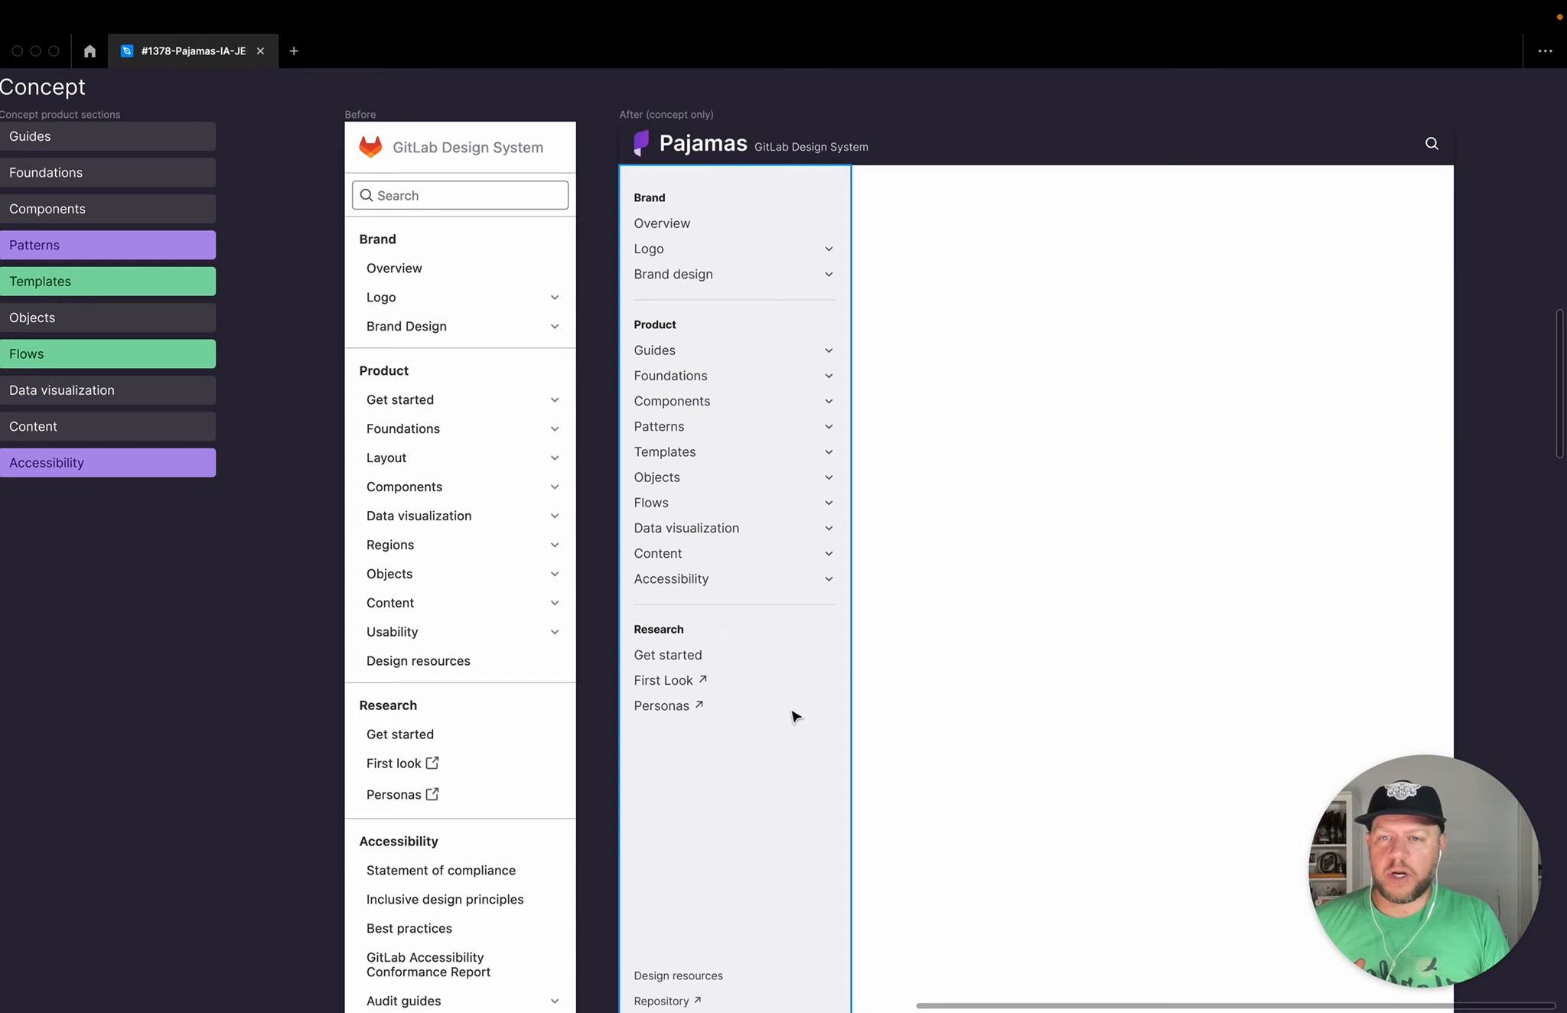
pyautogui.moveTo(675, 379)
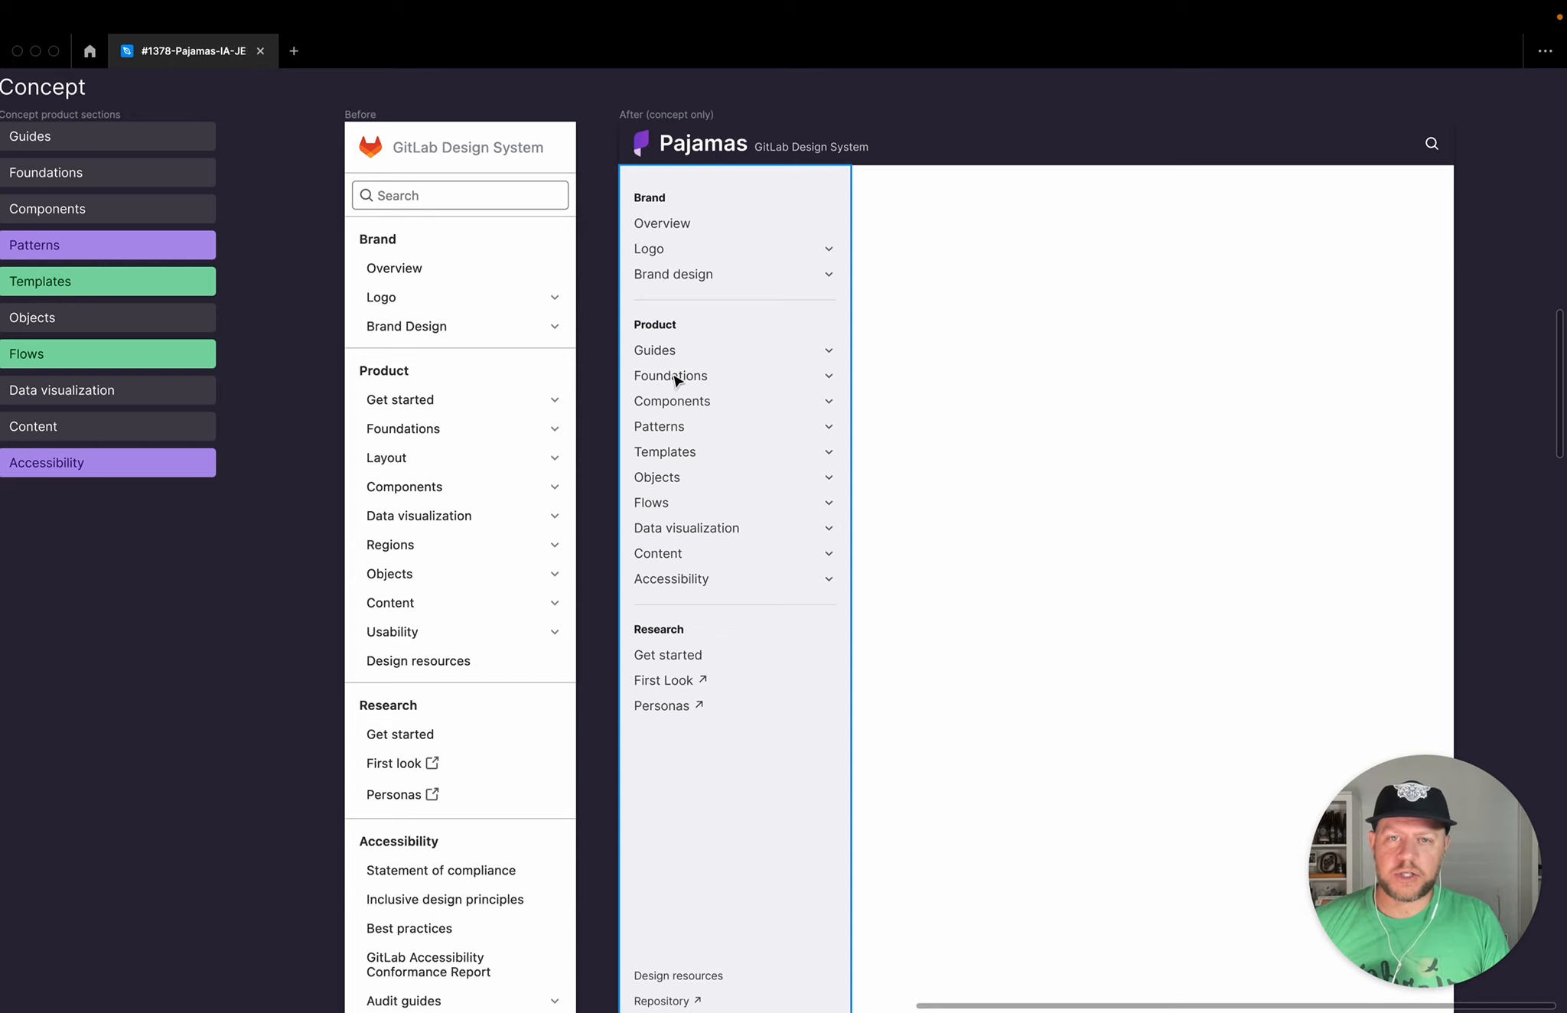
# Step: Pan to the Nav concept frame showing the Before and Pajamas After sidebars
pyautogui.scroll(-3)
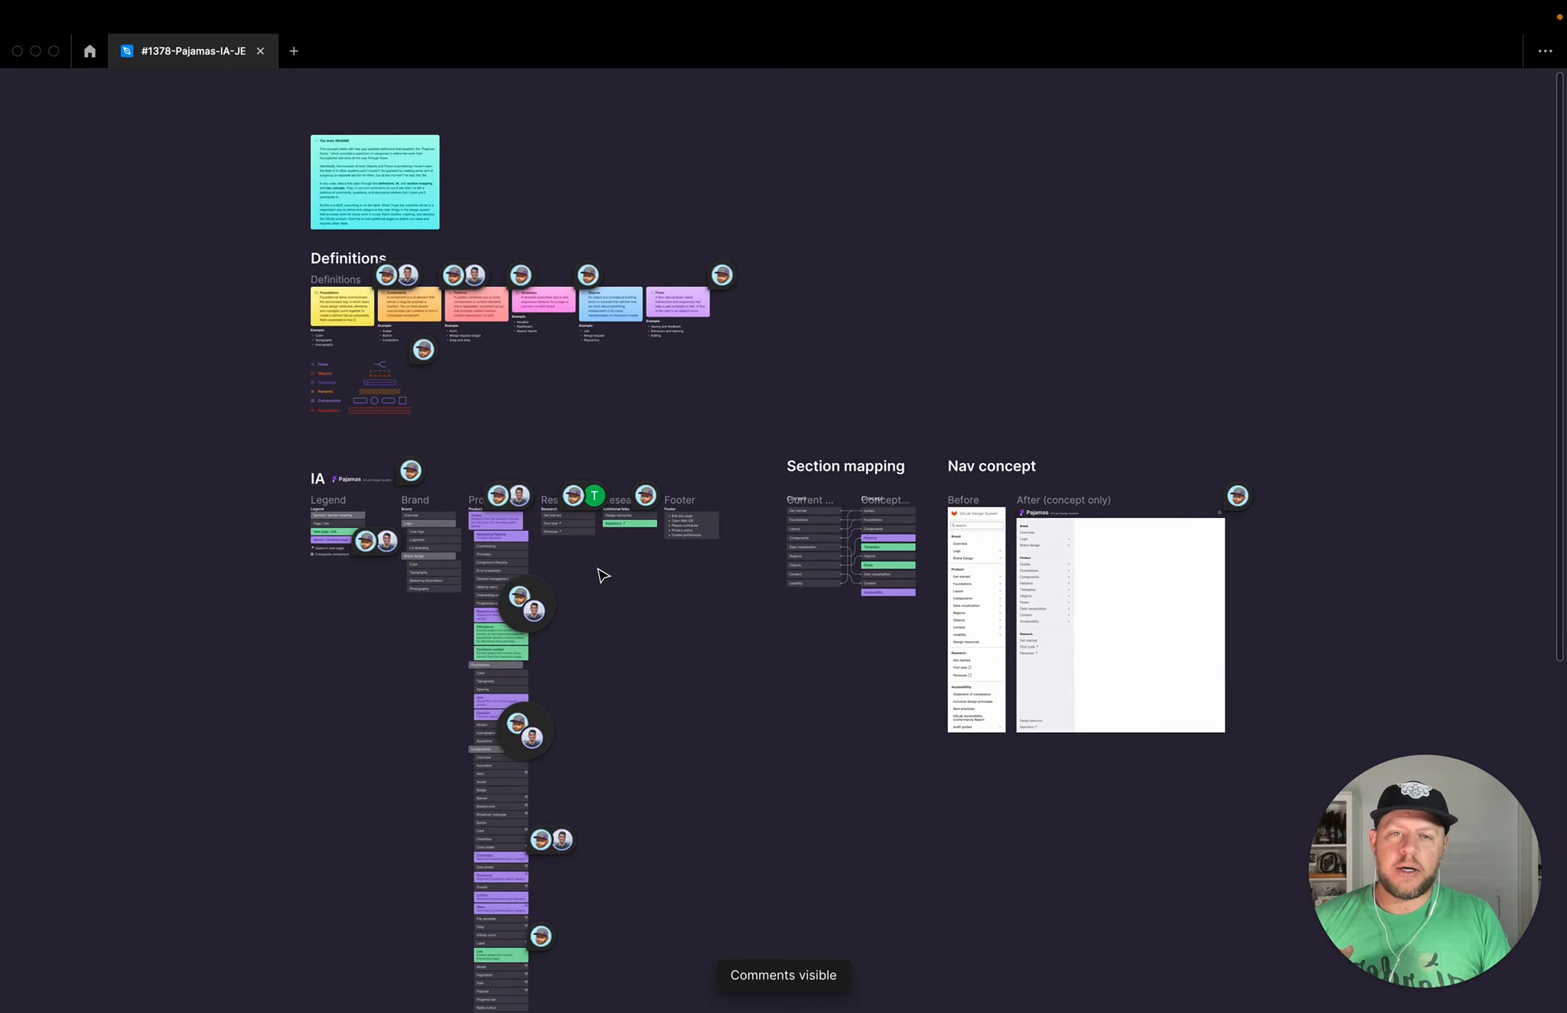
pyautogui.moveTo(531, 398)
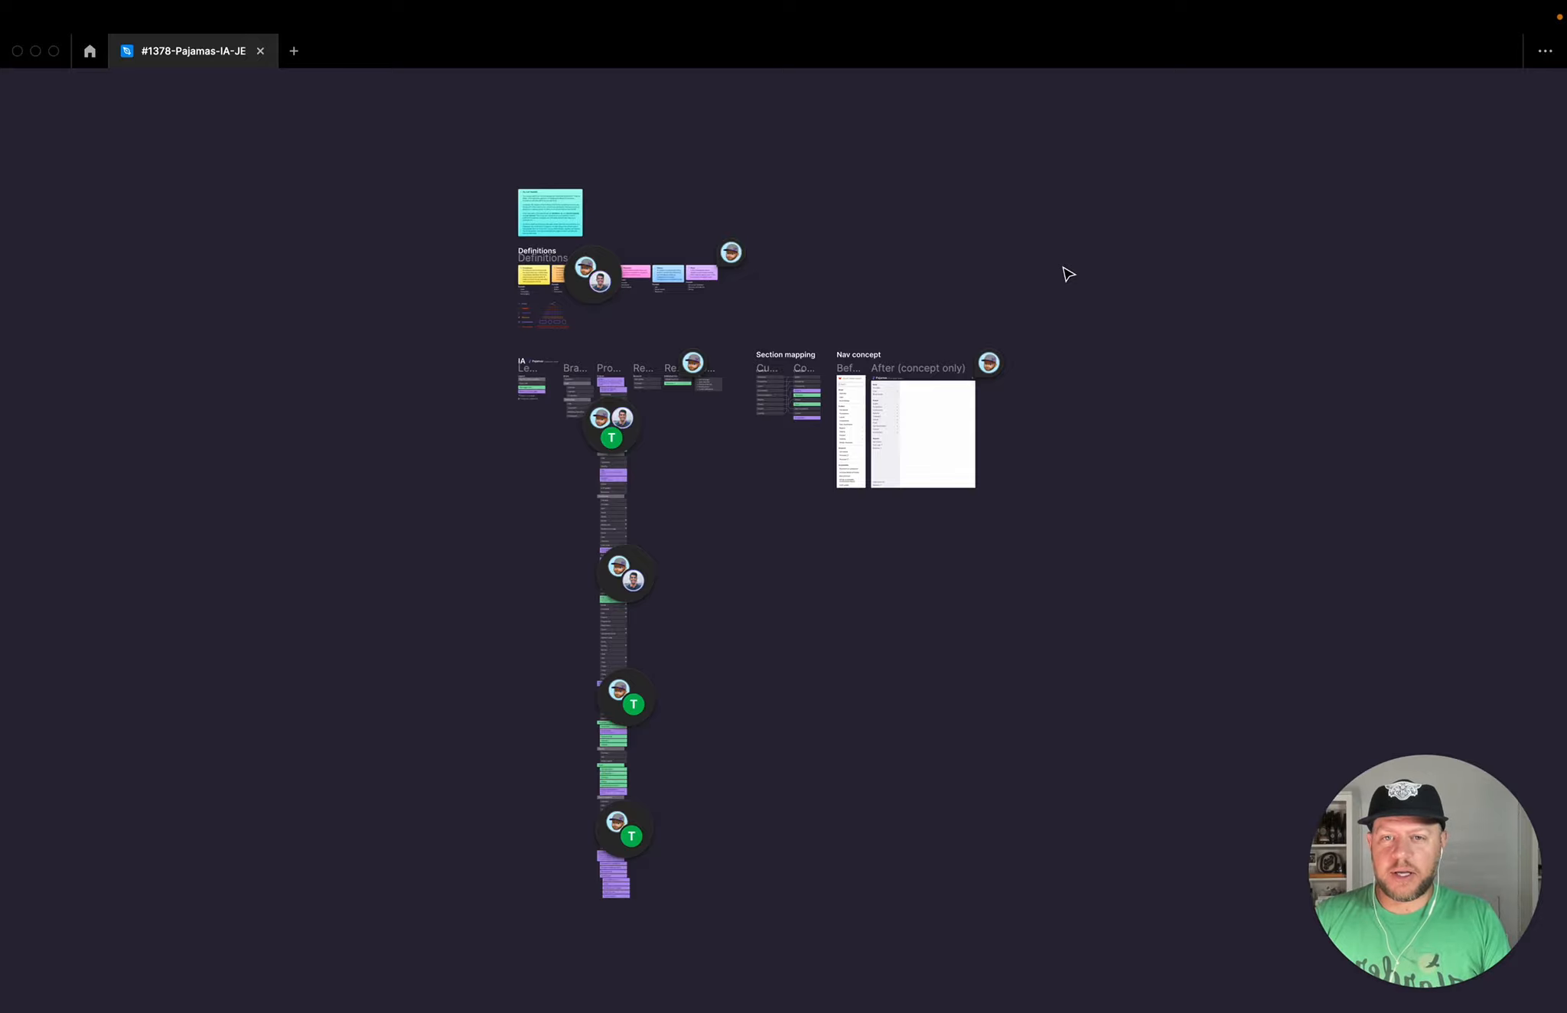
# Step: Leave the zoomed-out Figma IA file for the GitLab epic in the browser
pyautogui.press('cmd+tab')
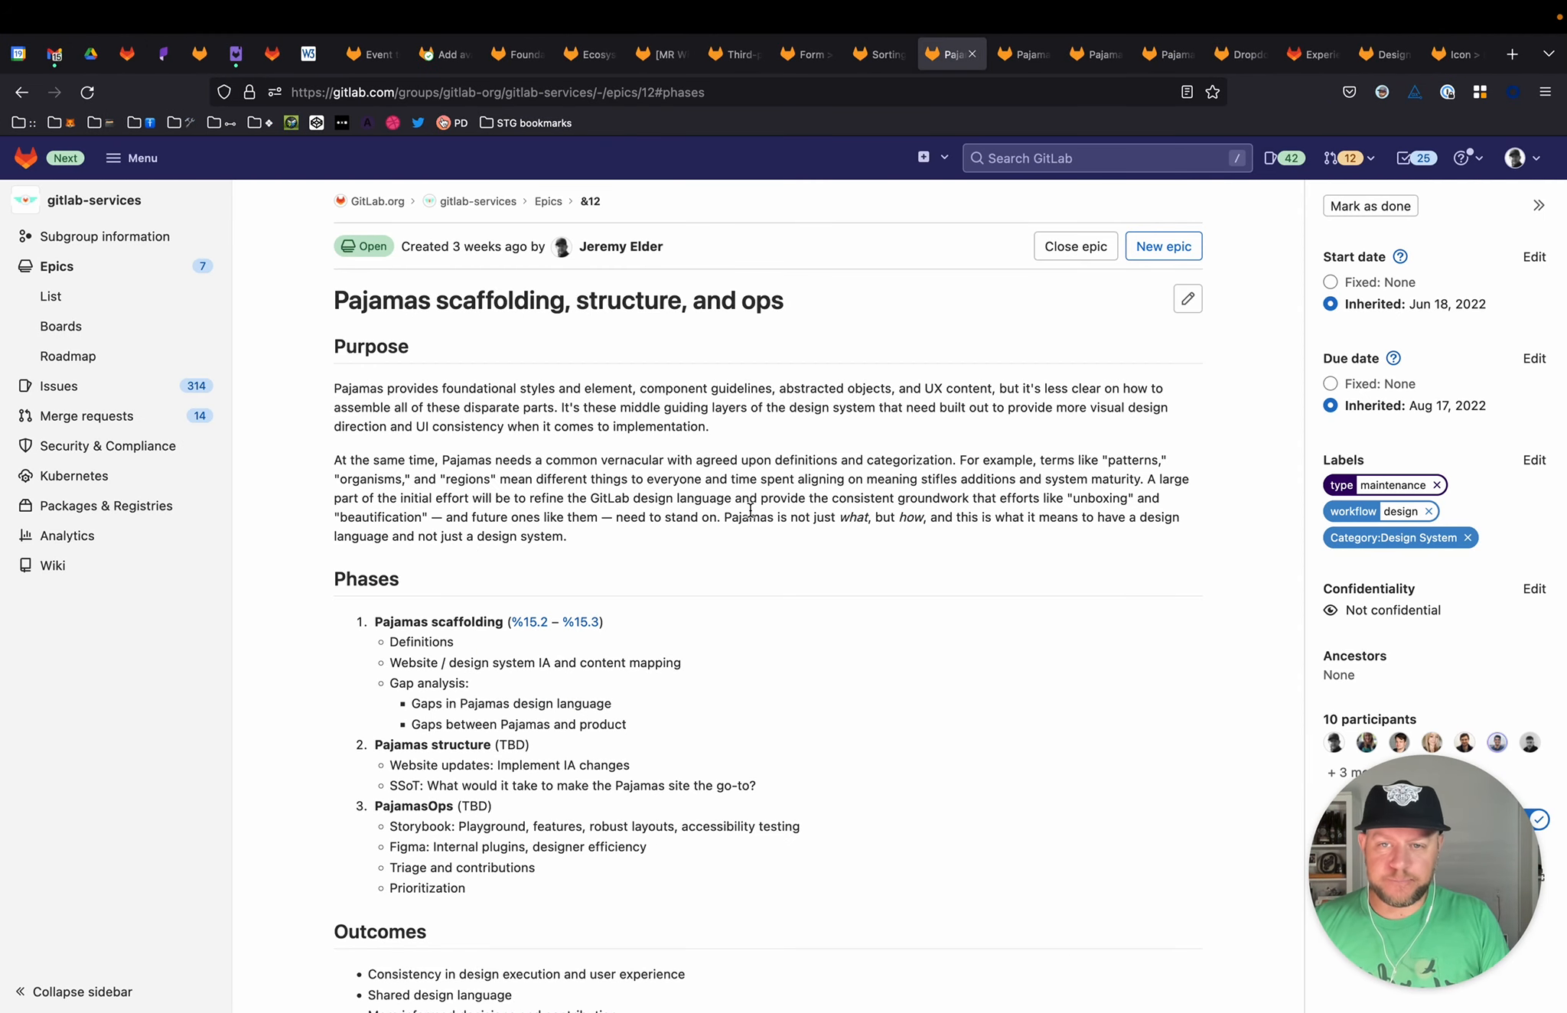
# Step: Scroll the Pajamas scaffolding epic down past Considerations to its child issues and epics
pyautogui.scroll(-3)
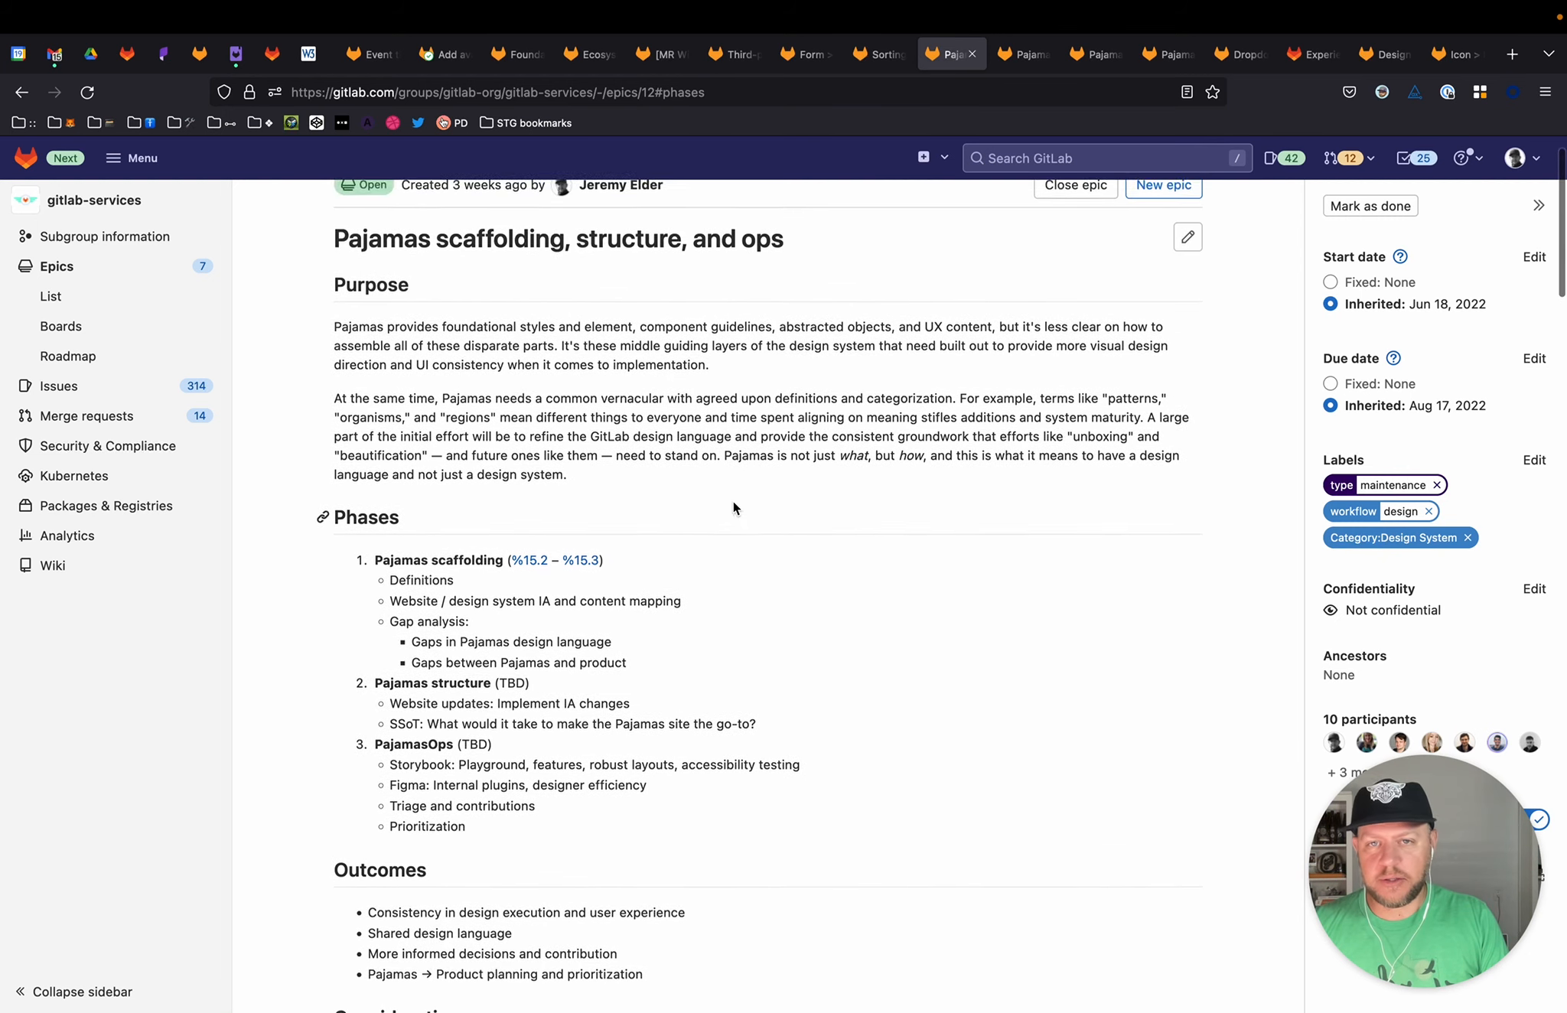
pyautogui.scroll(-3)
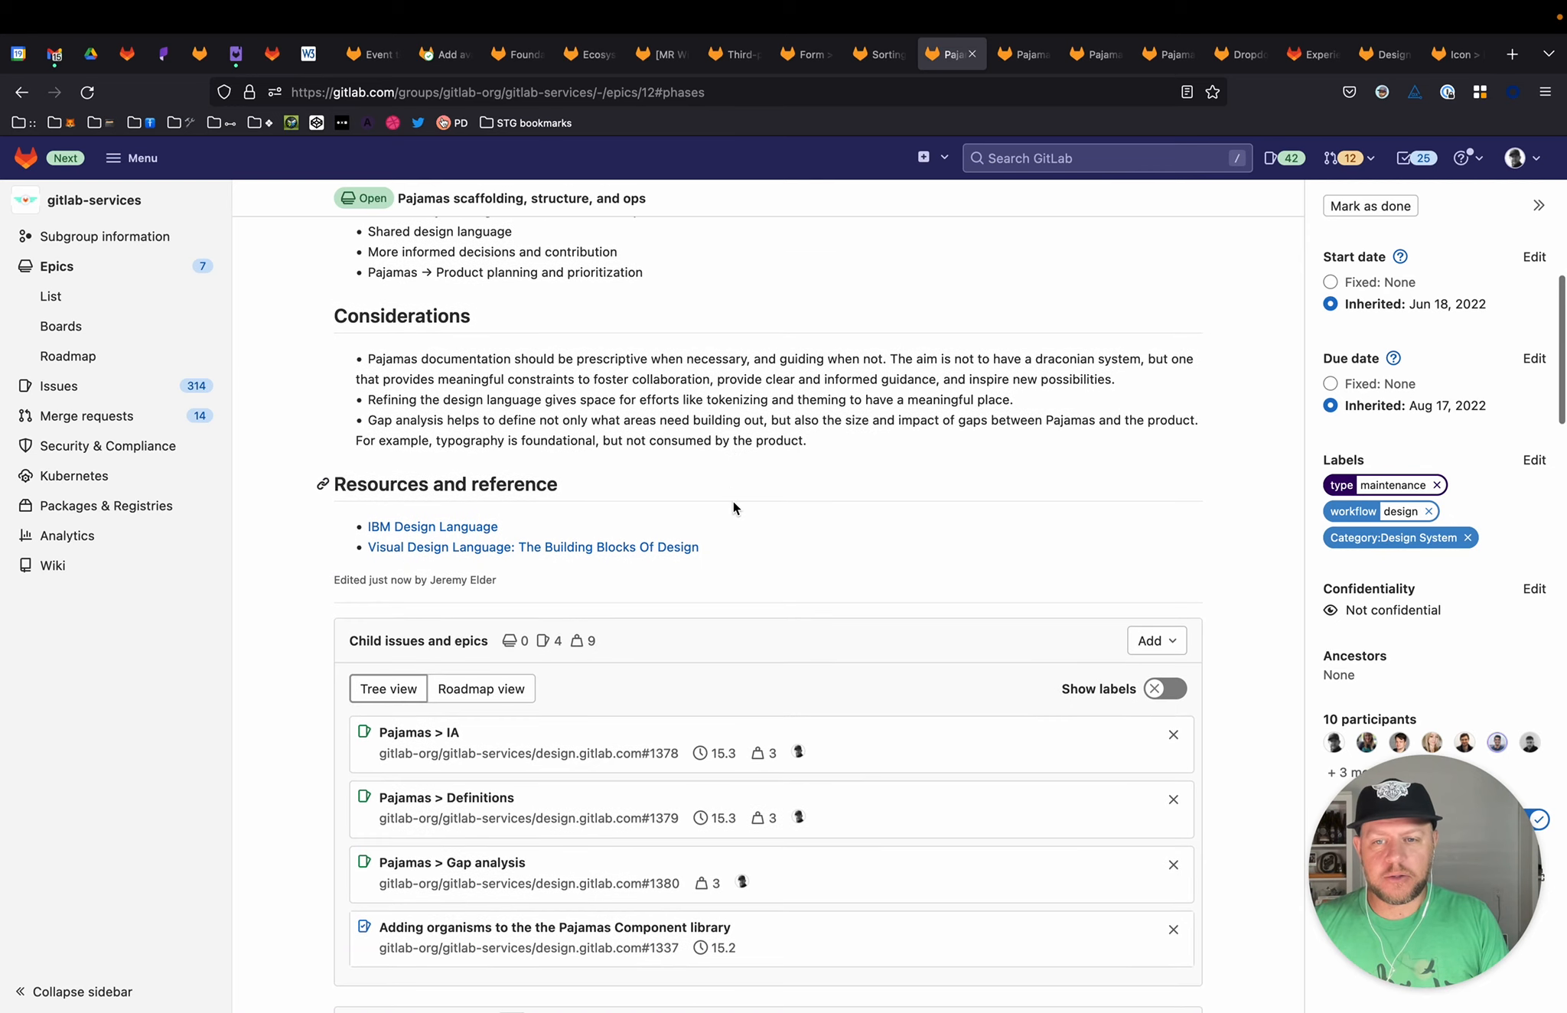